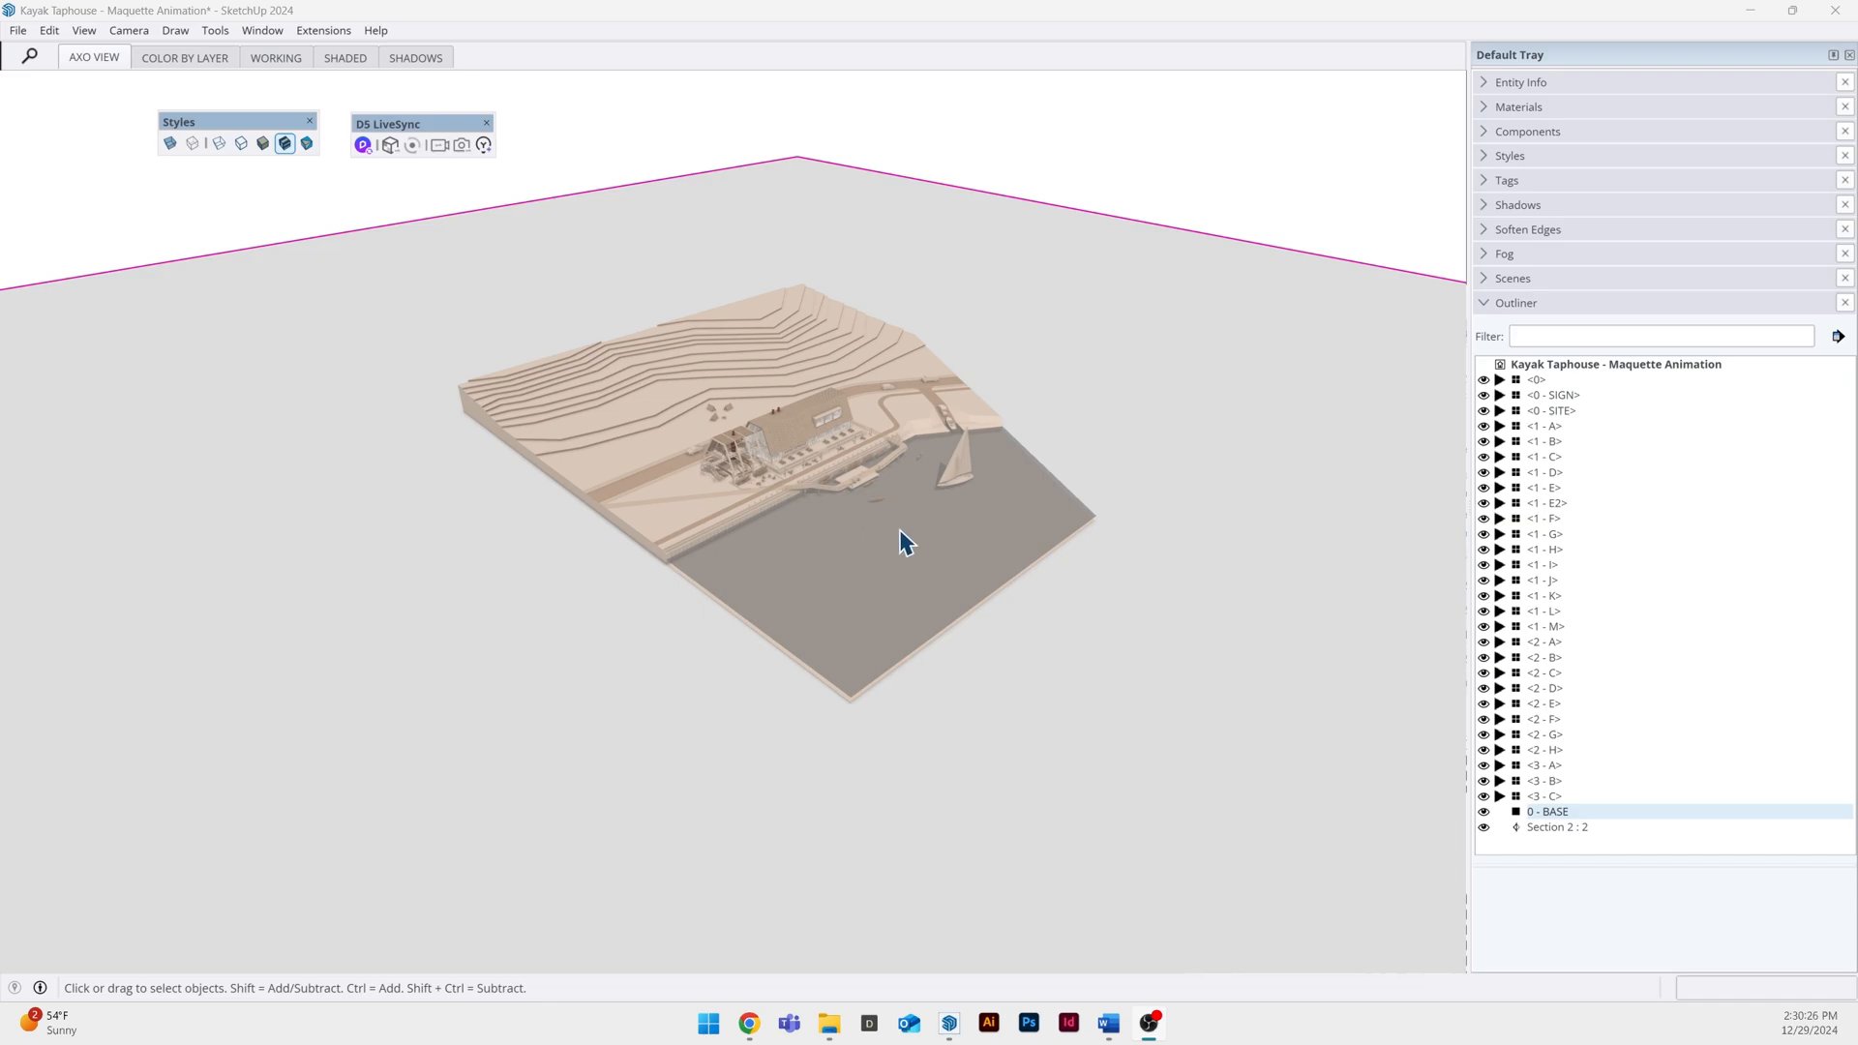
mouse_move(798, 426)
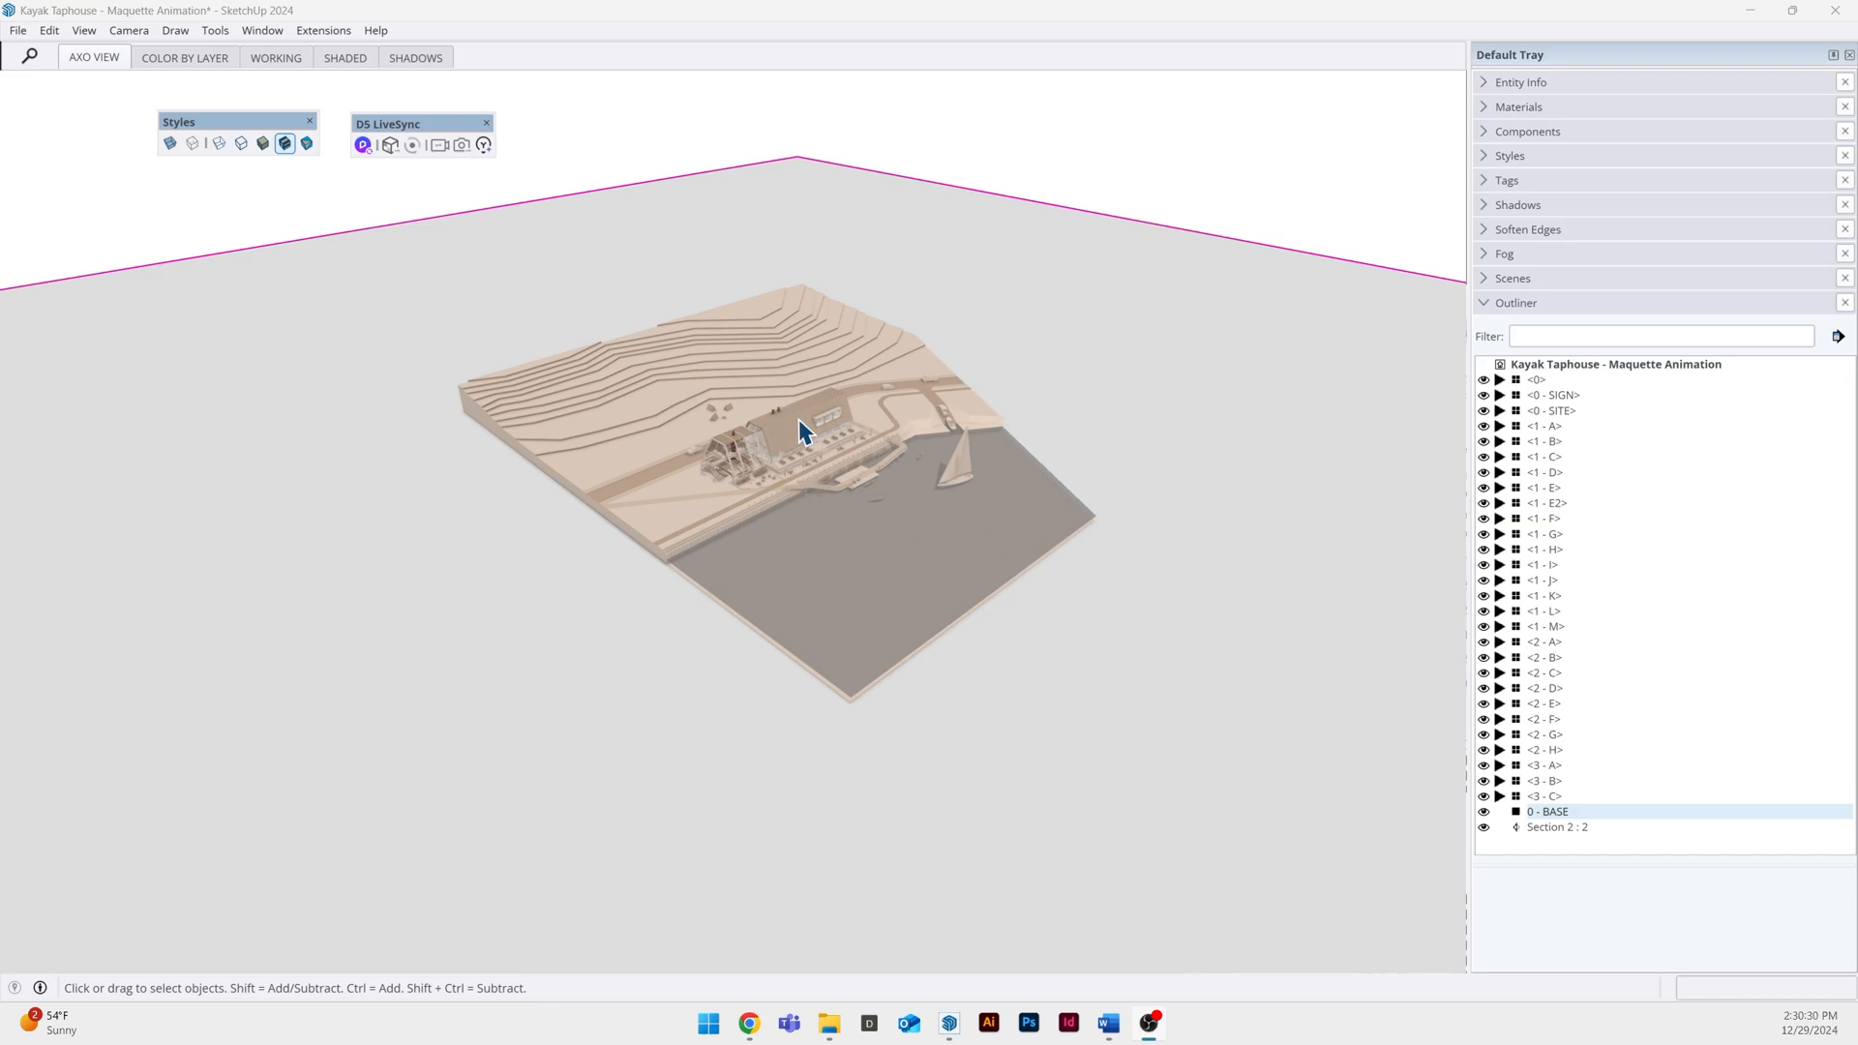
mouse_move(832, 337)
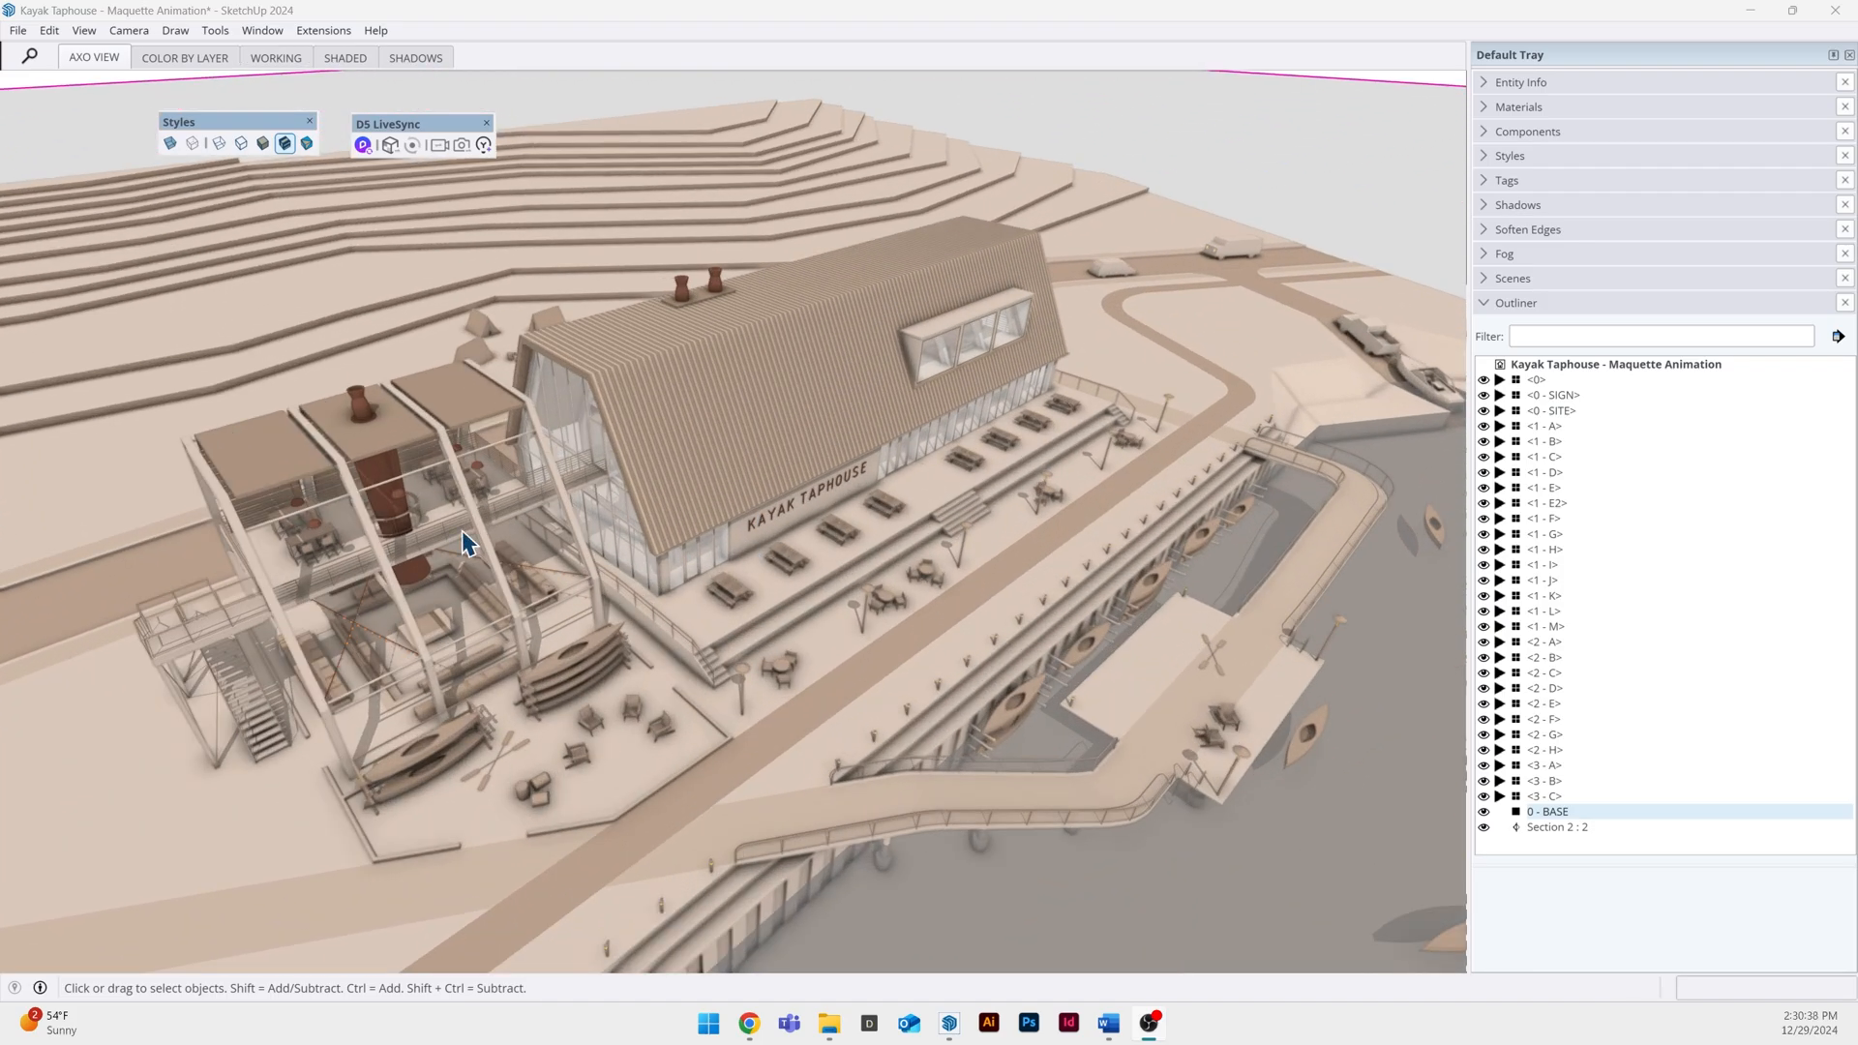
mouse_move(662, 505)
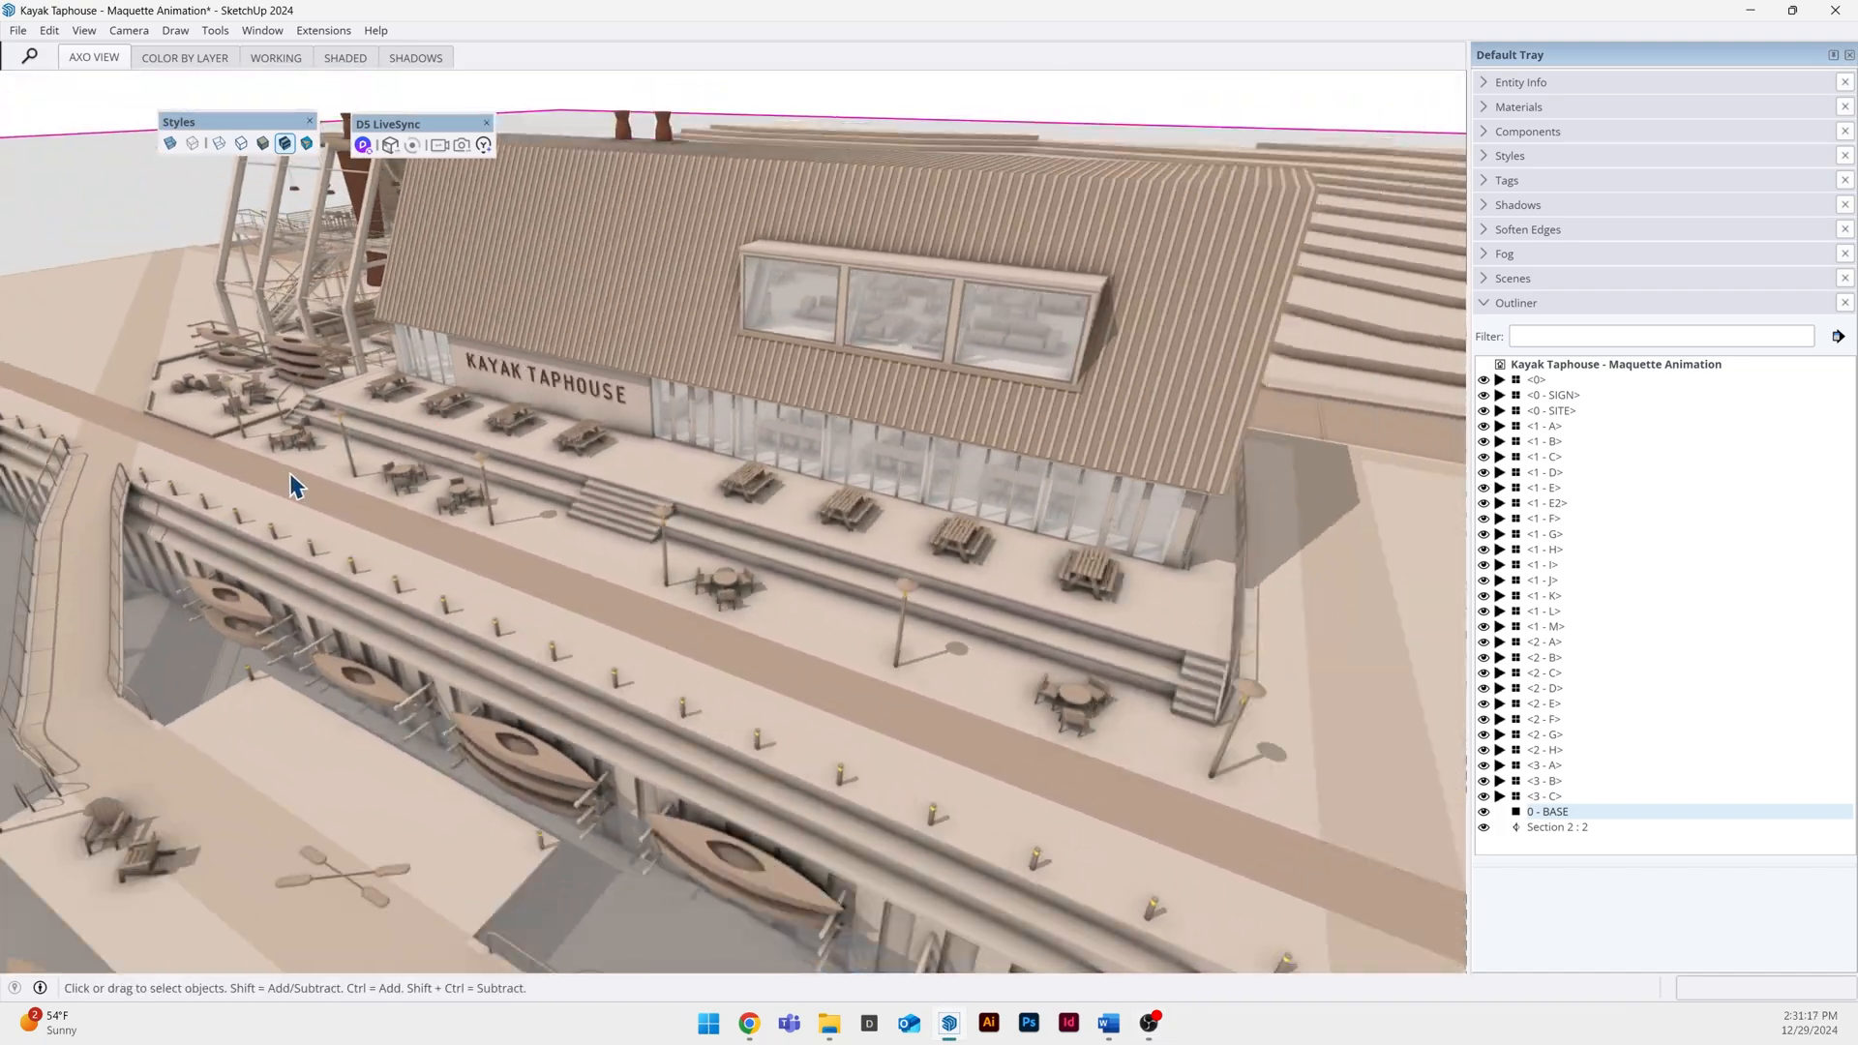
Check the picnic table and lamp components inside groups like <1 - M>, then return to the full site
drag(296, 486, 640, 496)
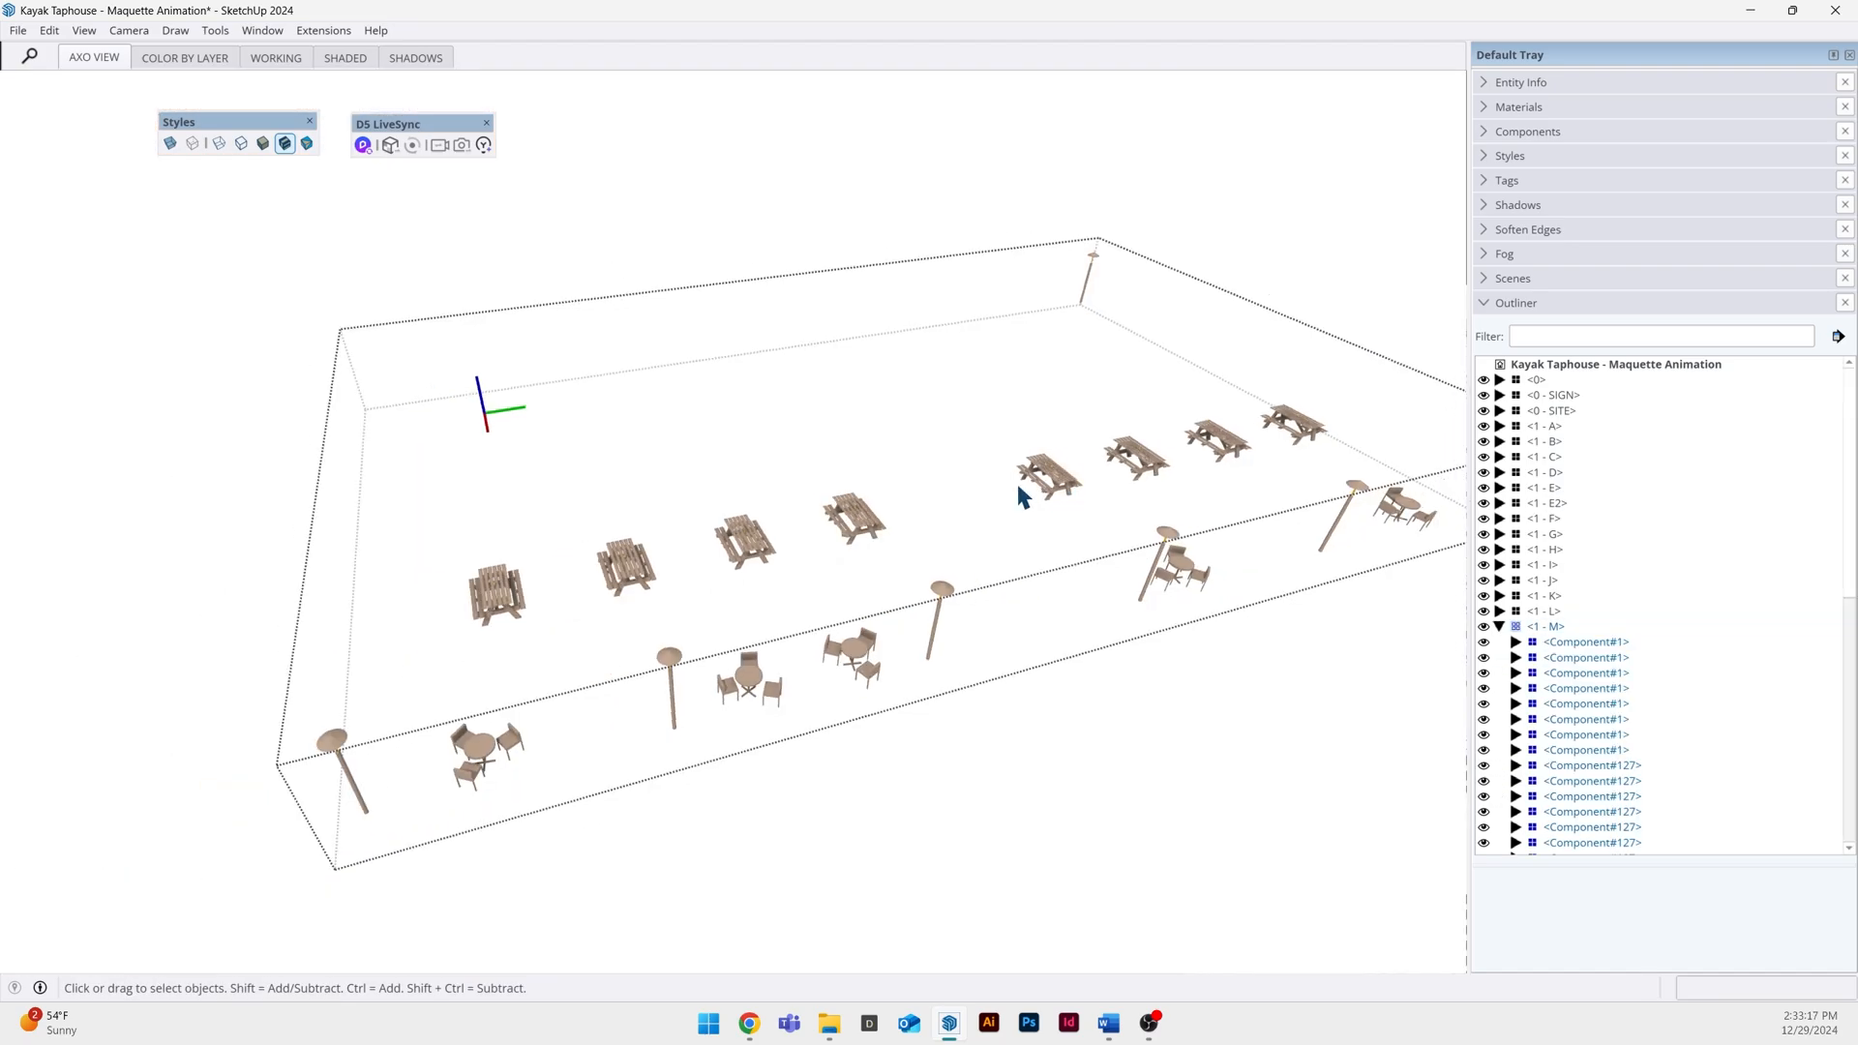
drag(1023, 495, 931, 525)
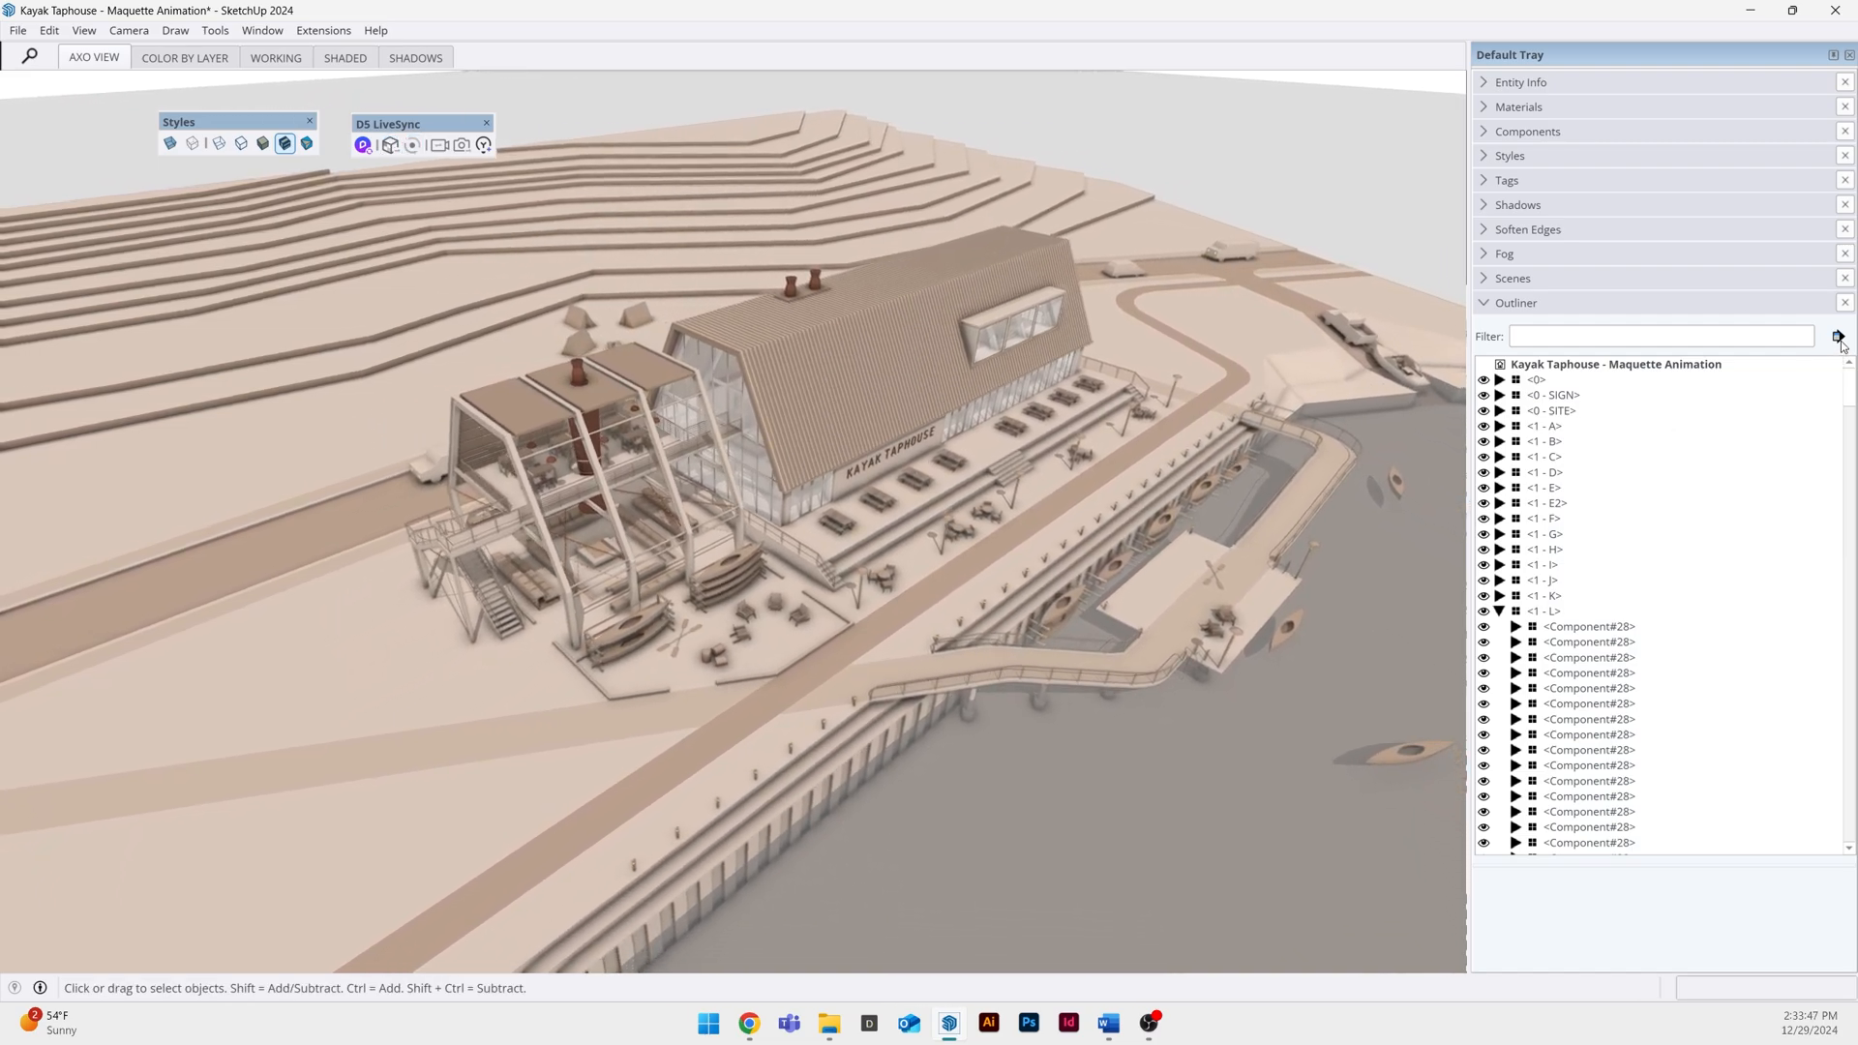
Collapse all Outliner groups, then hide and reshow 0 - BASE and <0 - SIGN>
click(1836, 336)
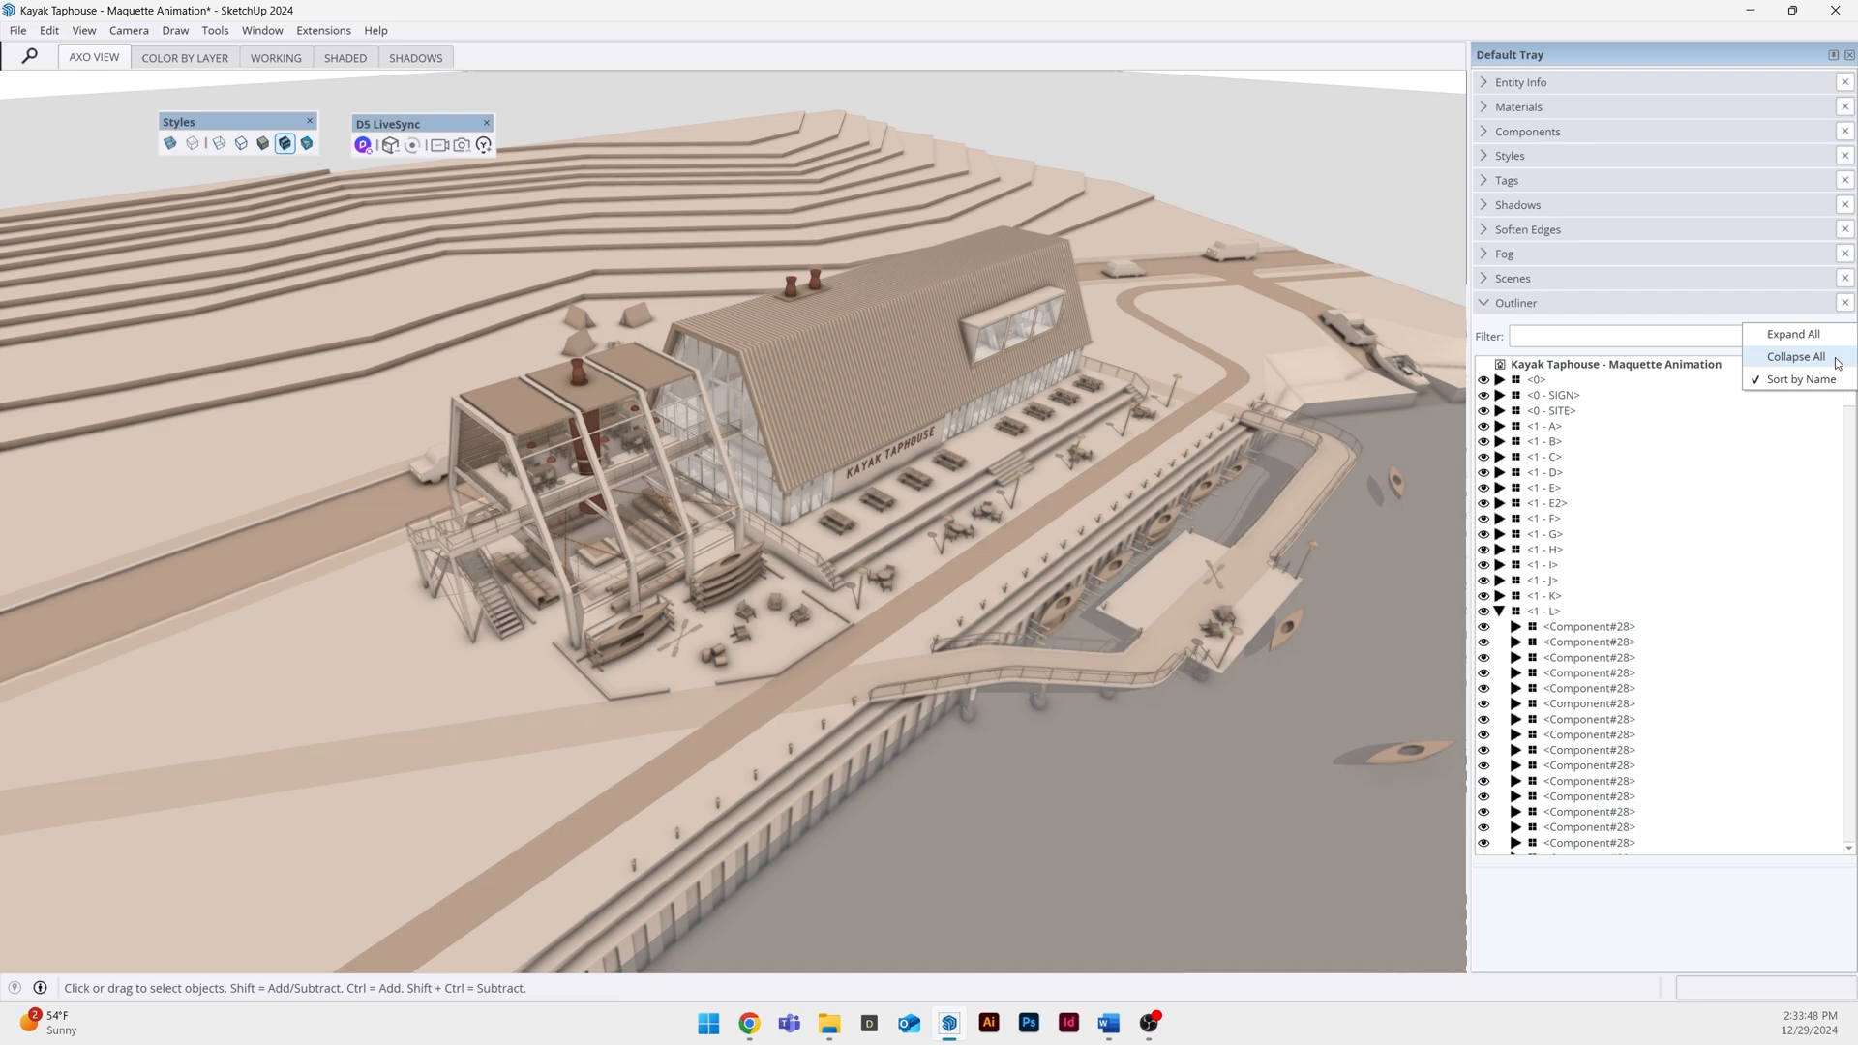
mouse_move(1812, 372)
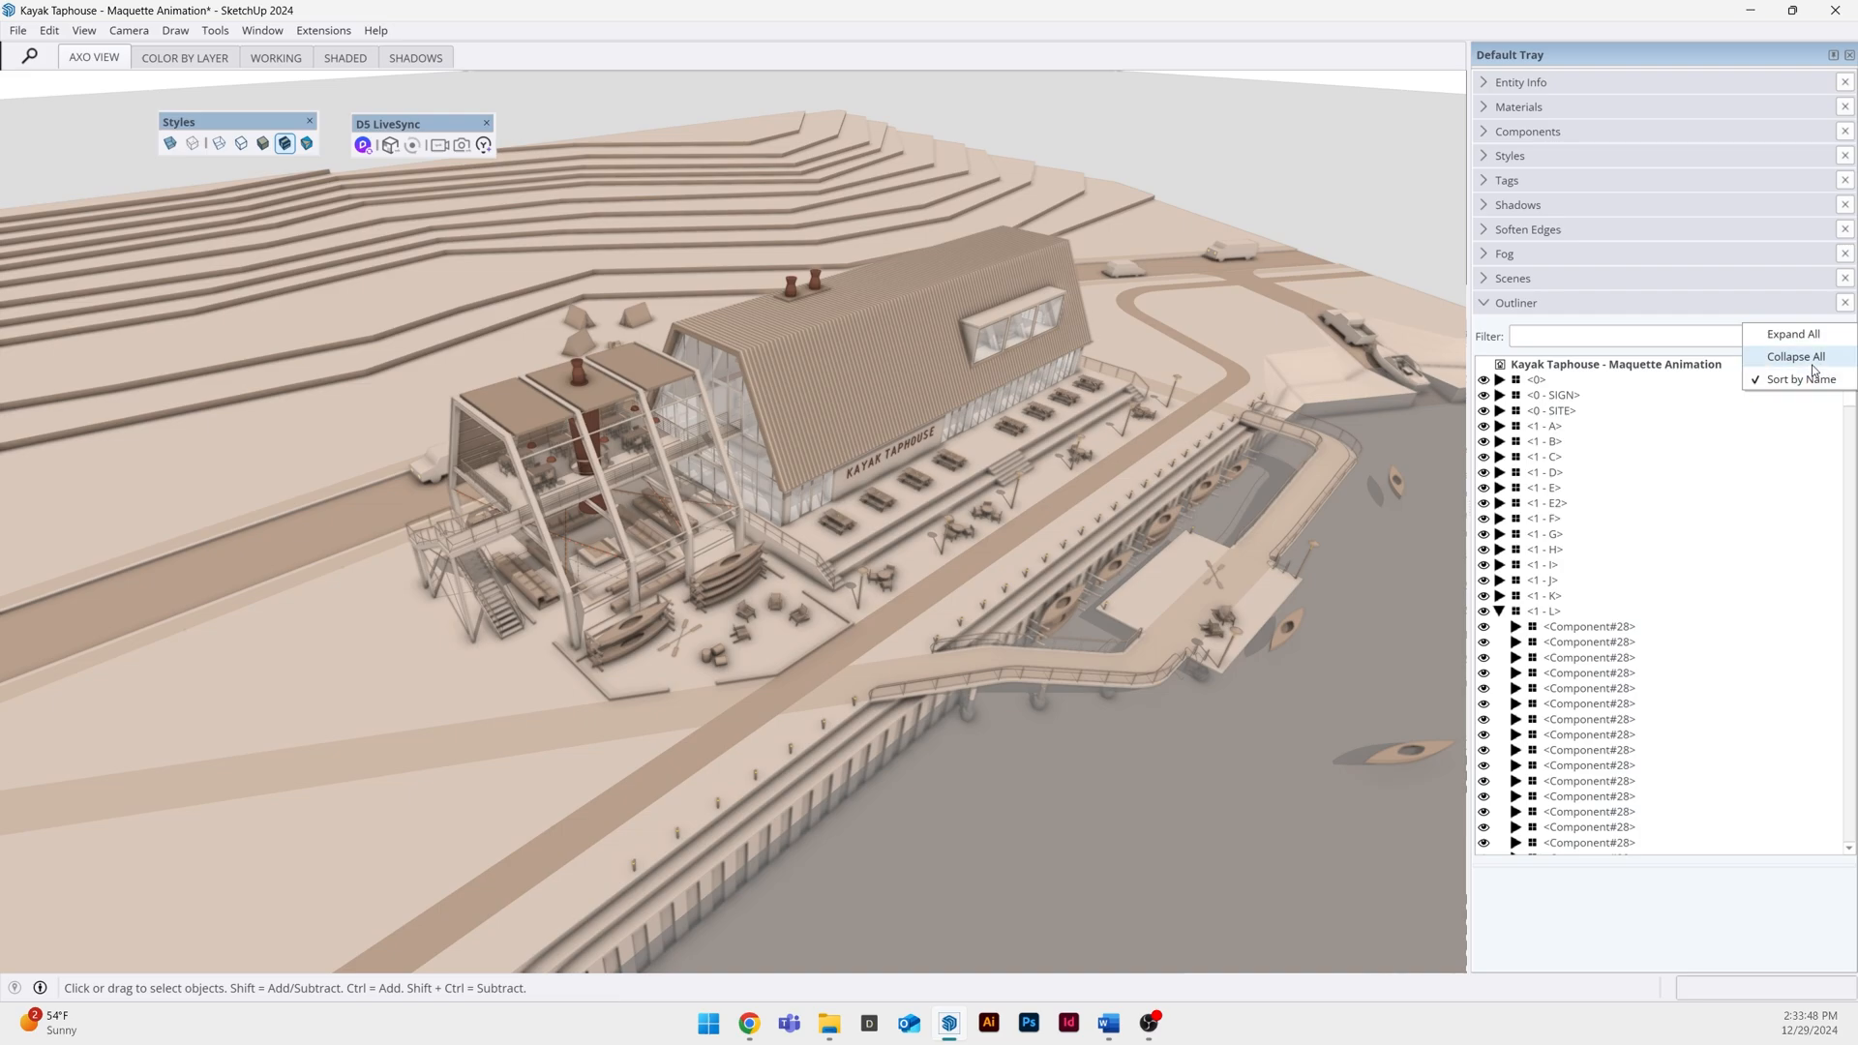
click(1797, 356)
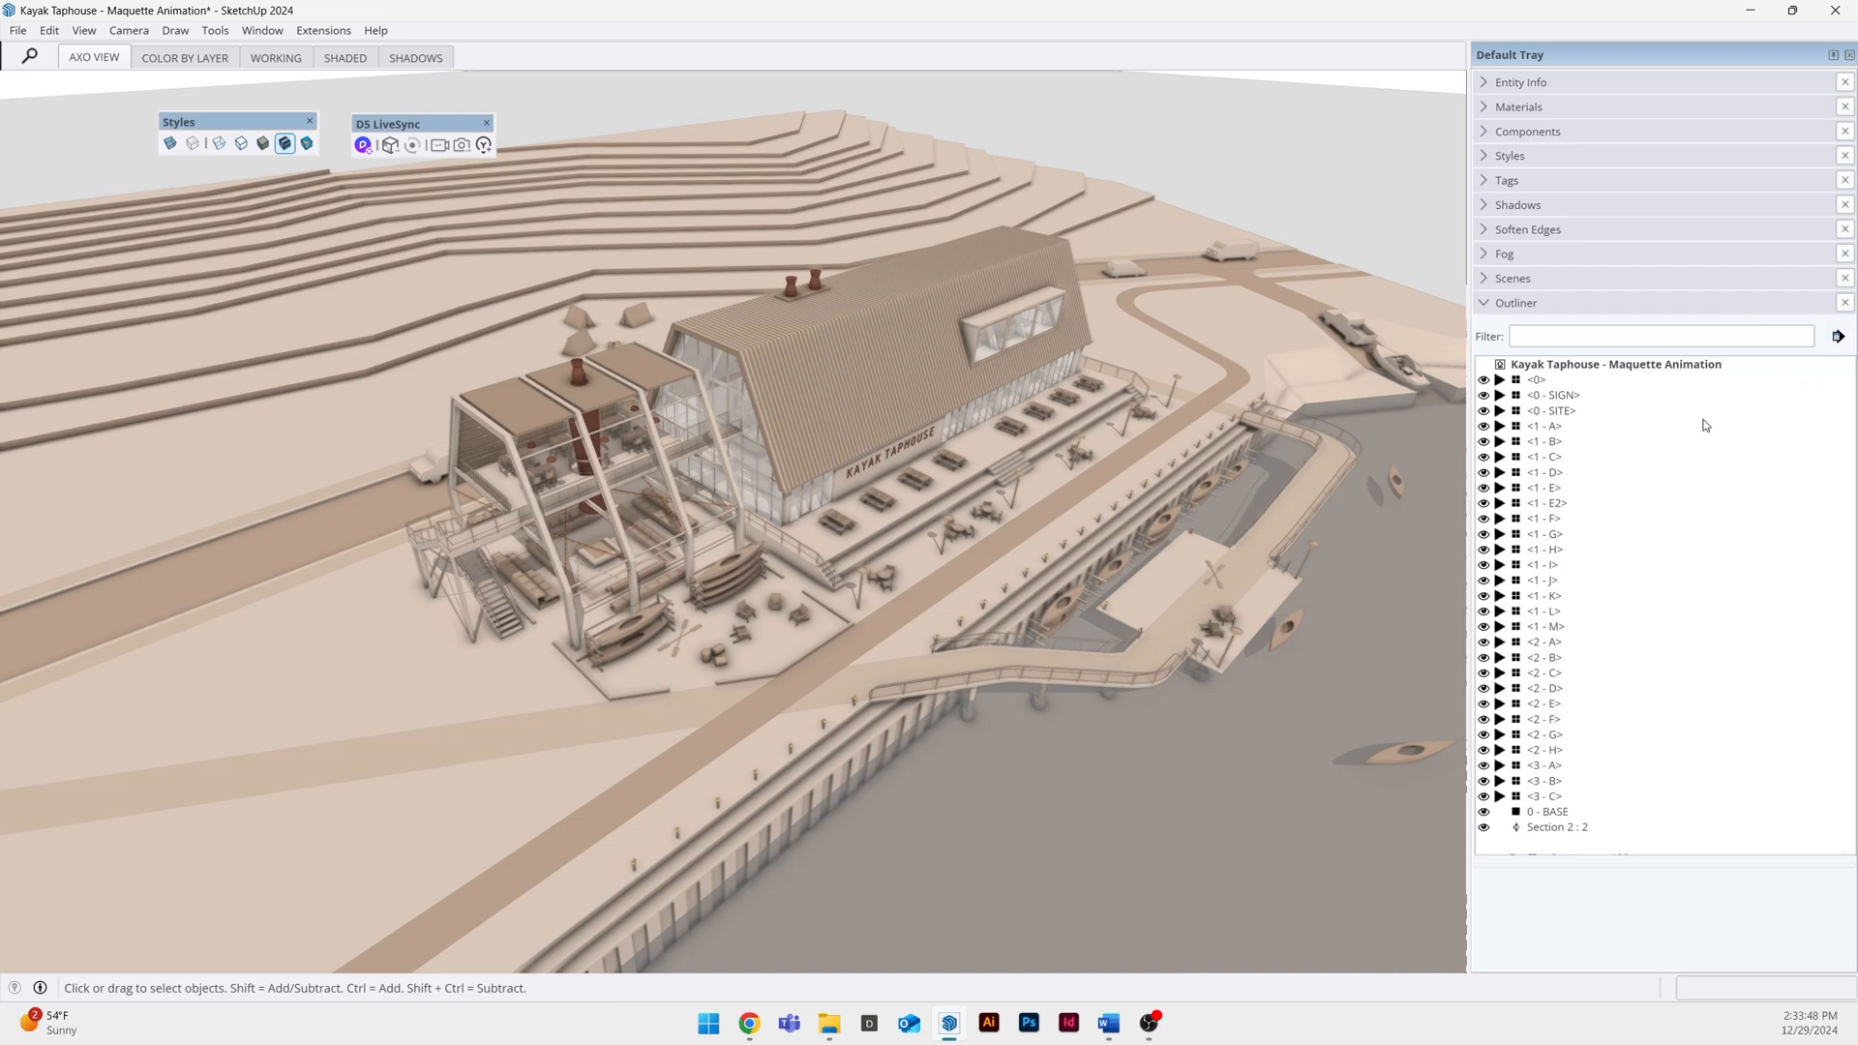
mouse_move(1582, 405)
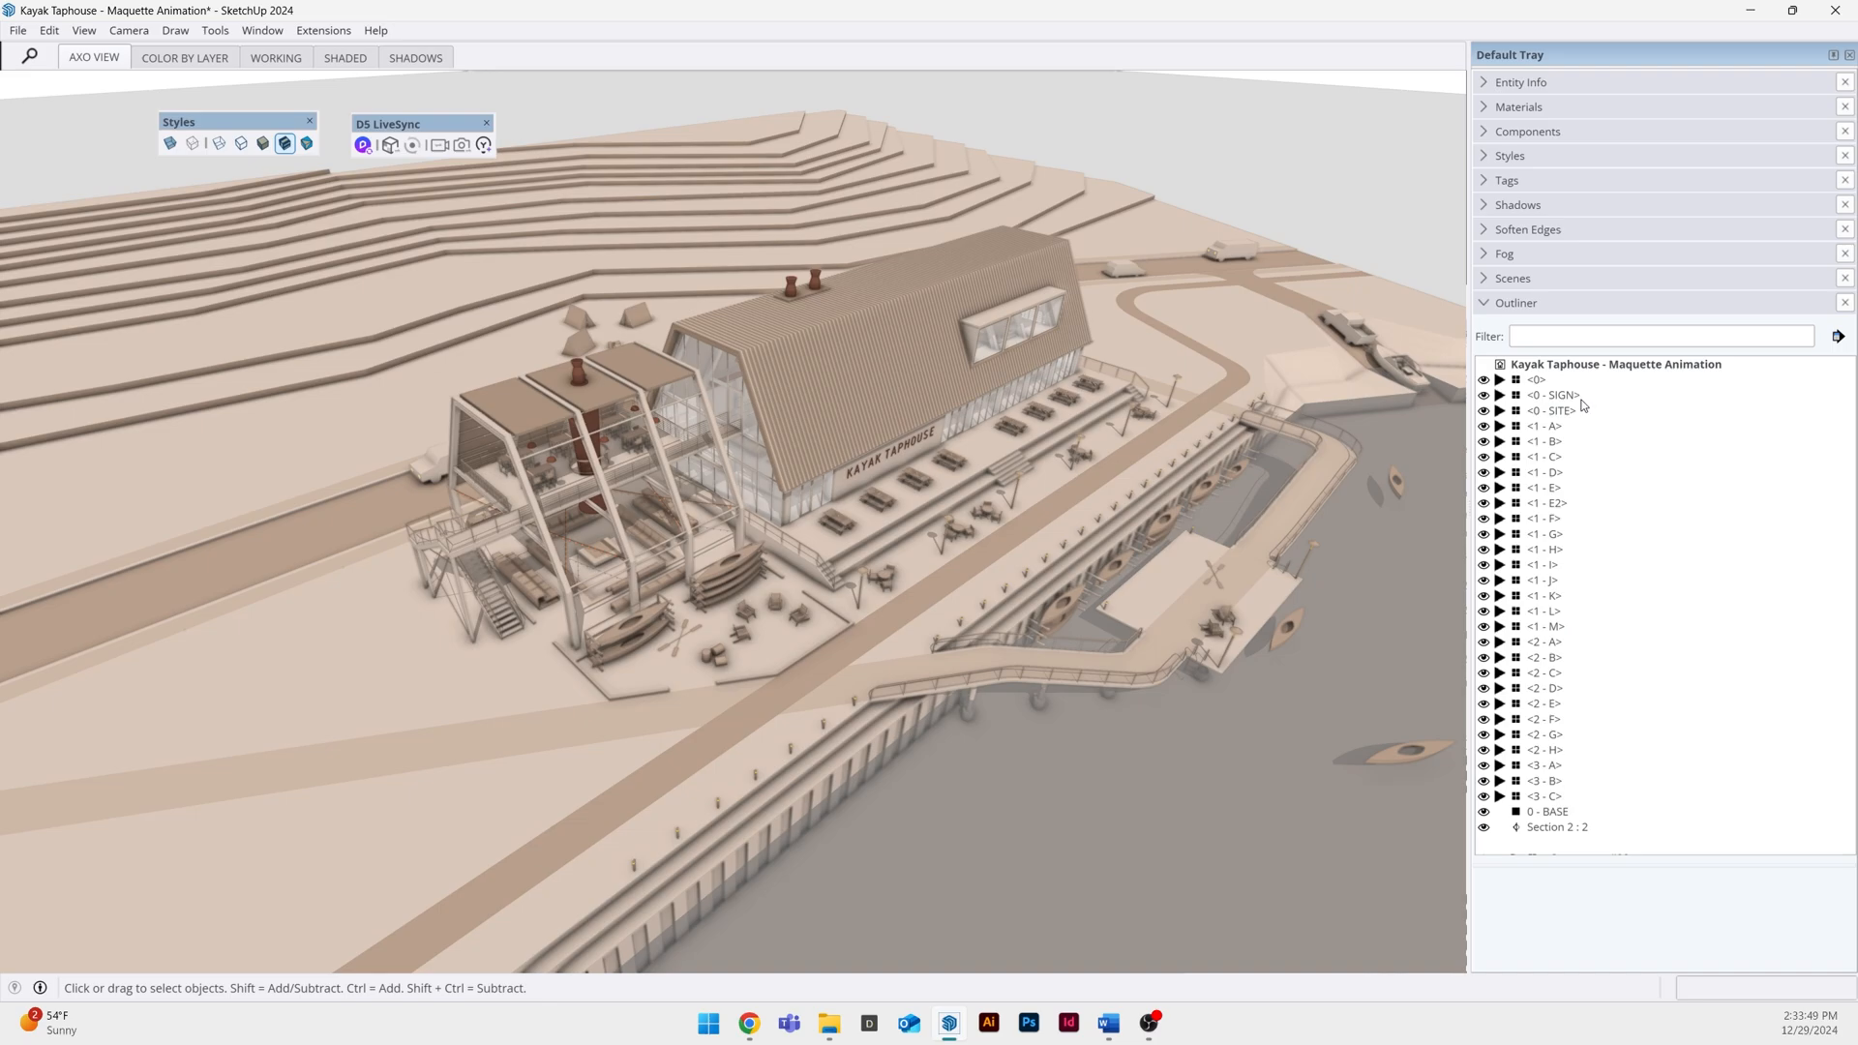
mouse_move(1570, 505)
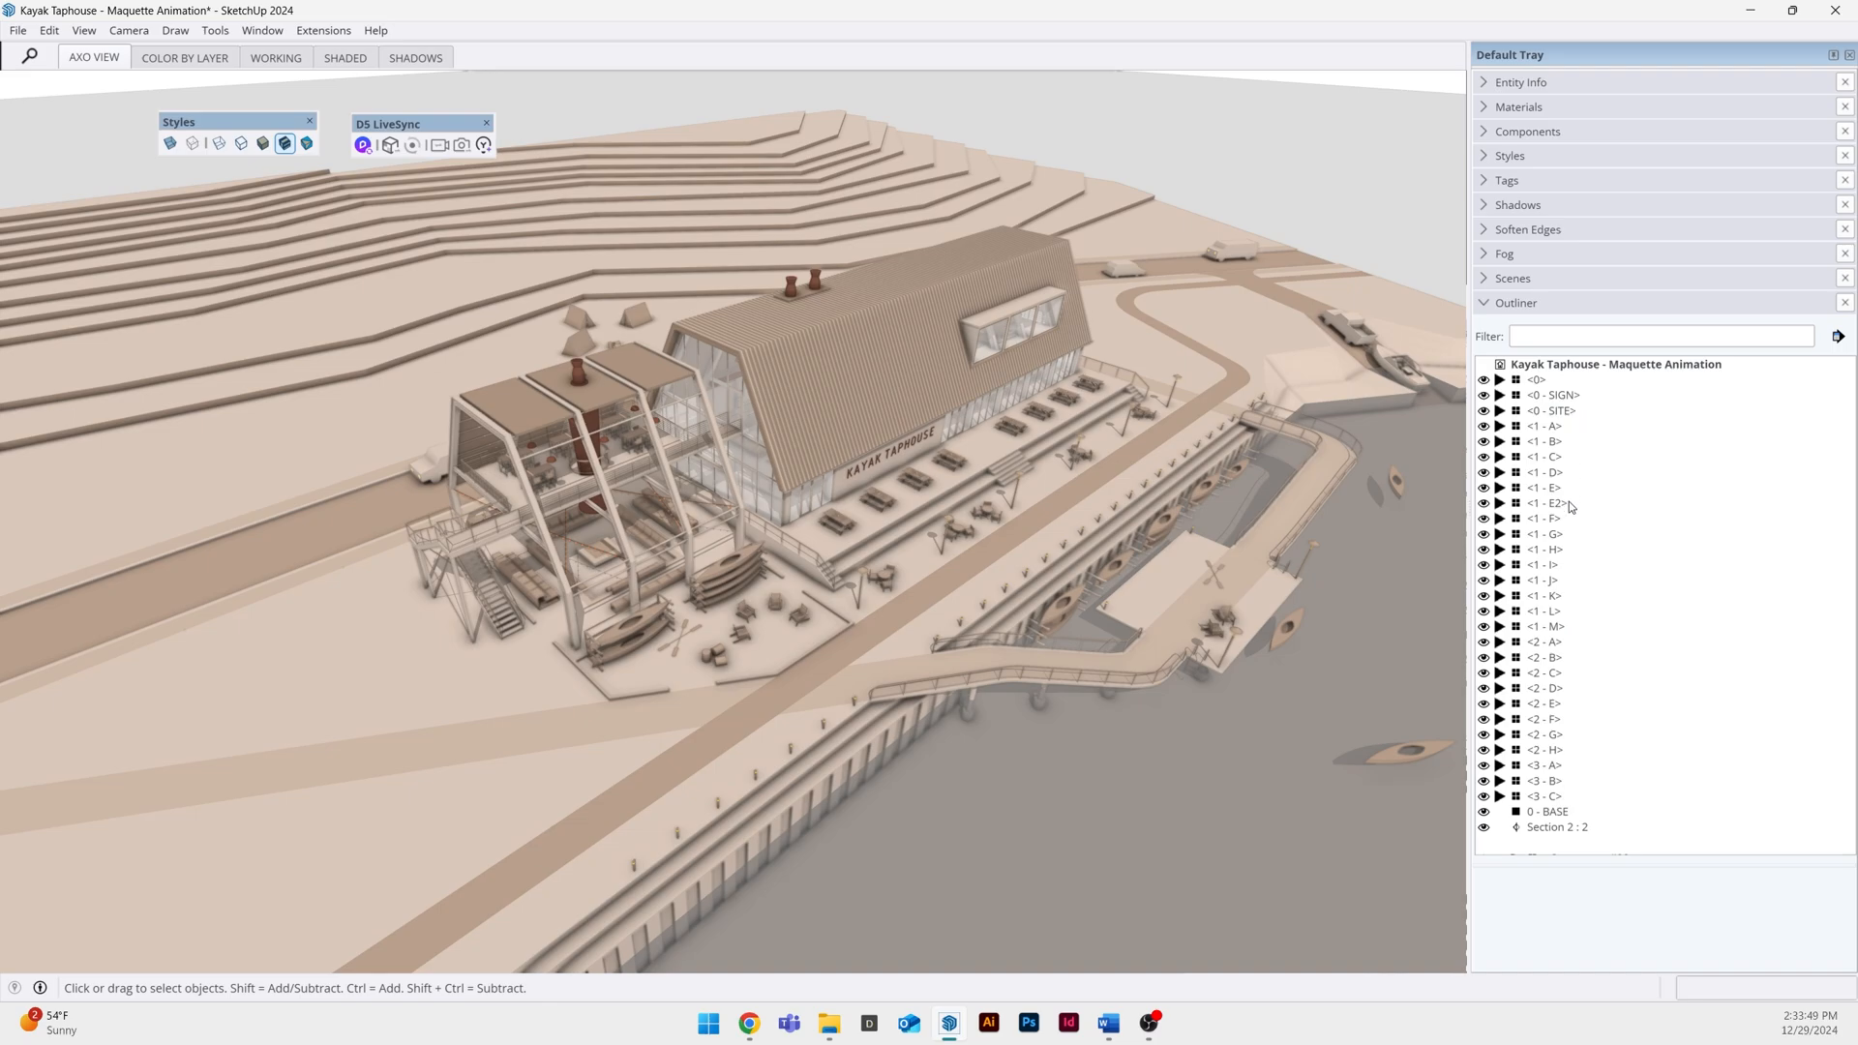
mouse_move(1559, 719)
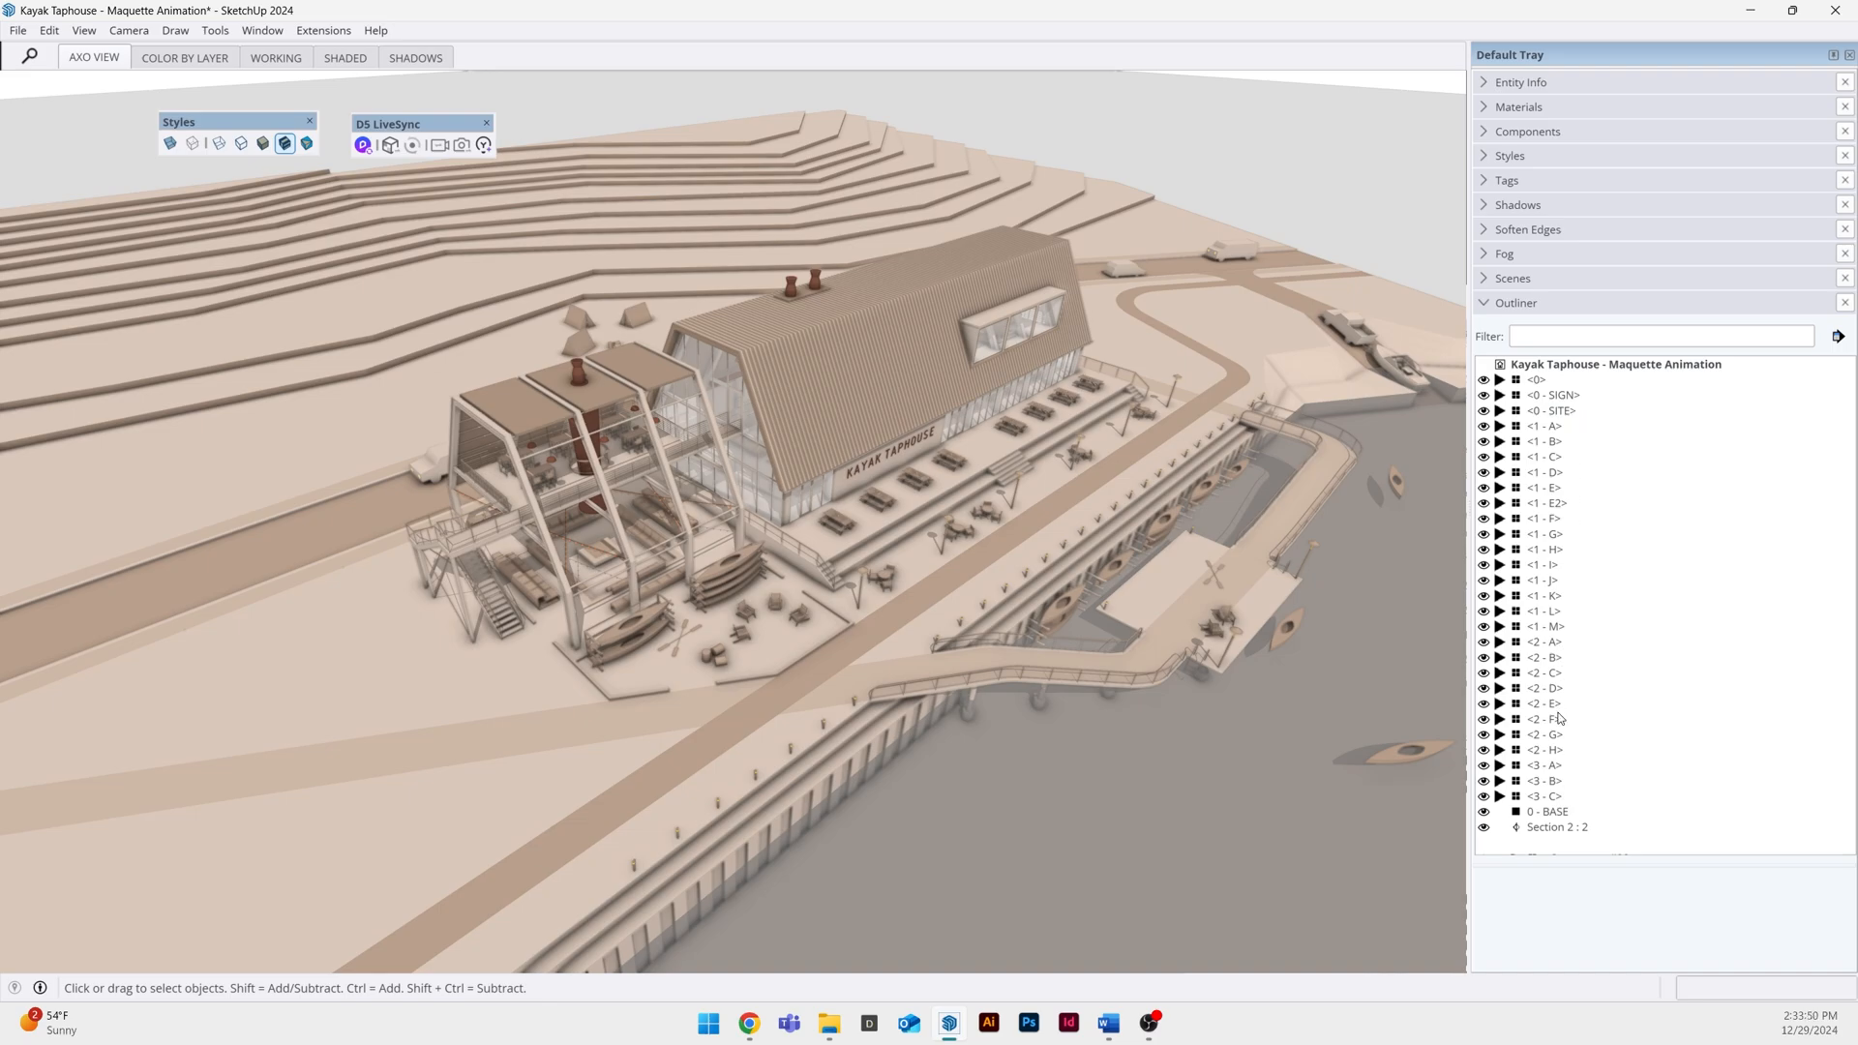
mouse_move(1556, 770)
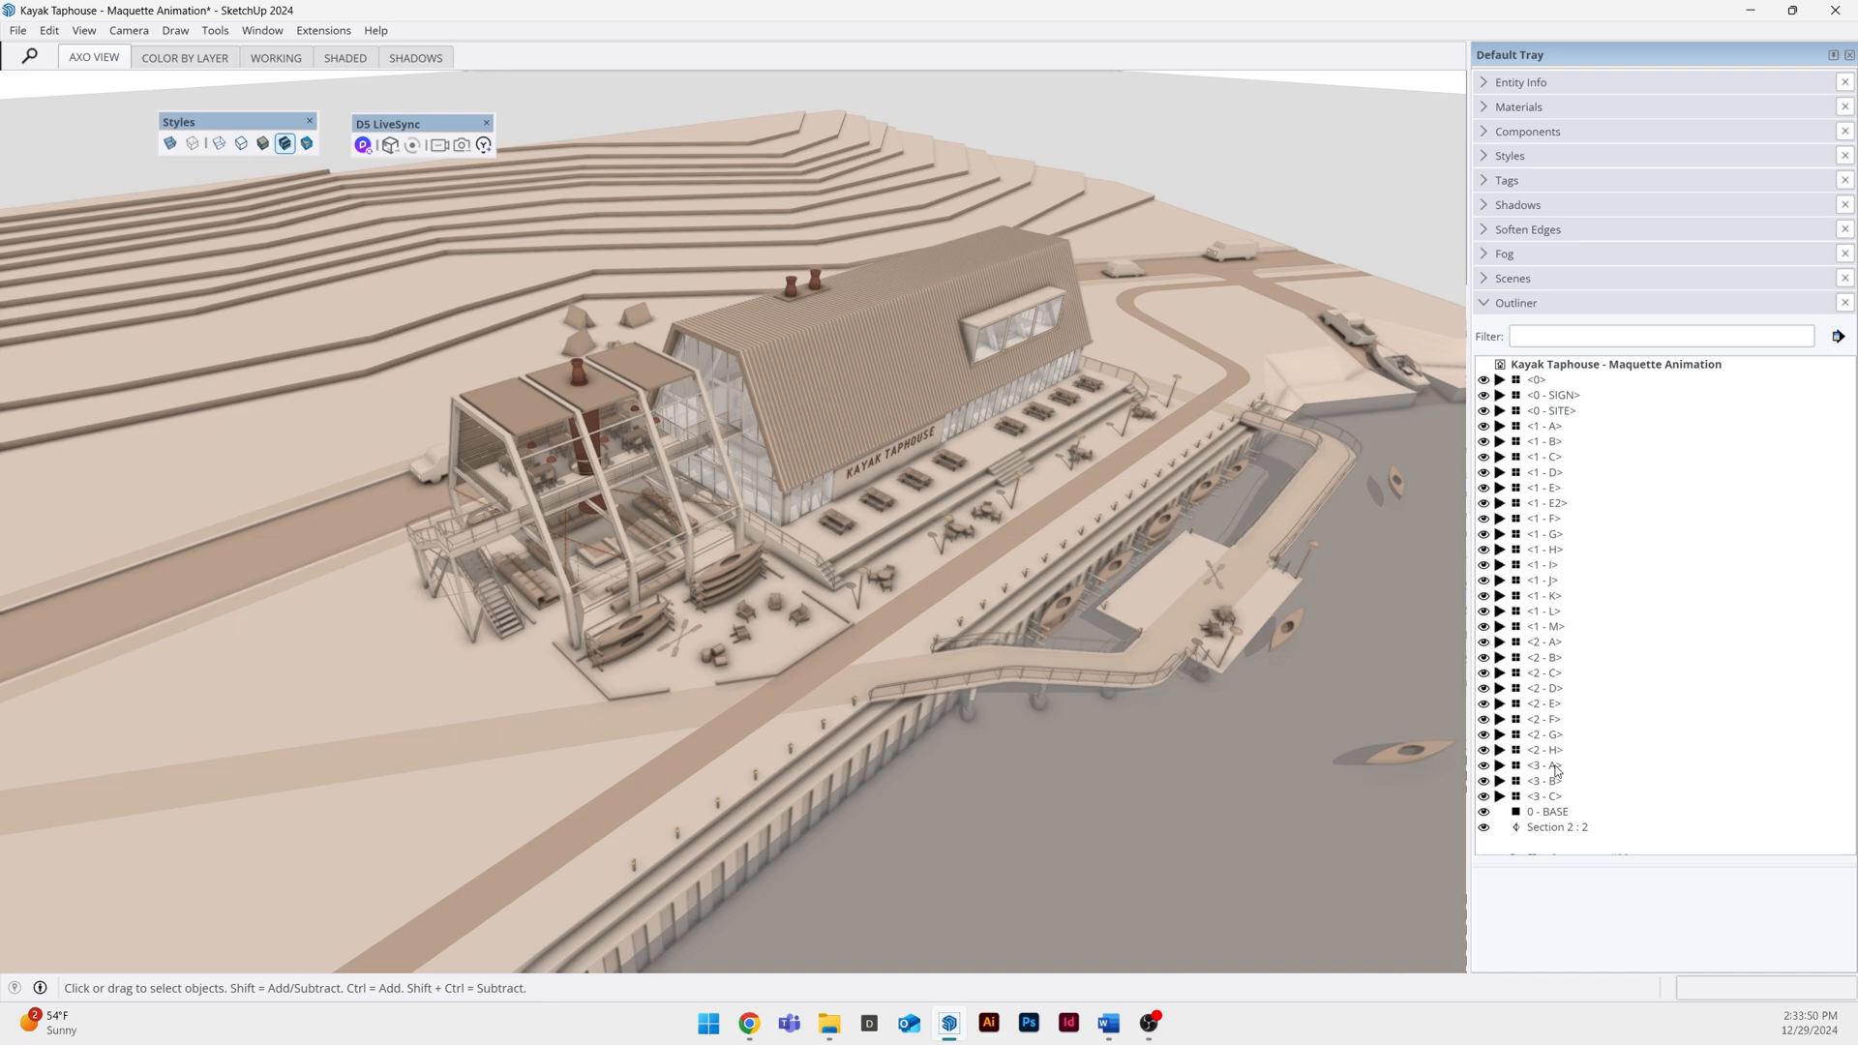
mouse_move(1541, 817)
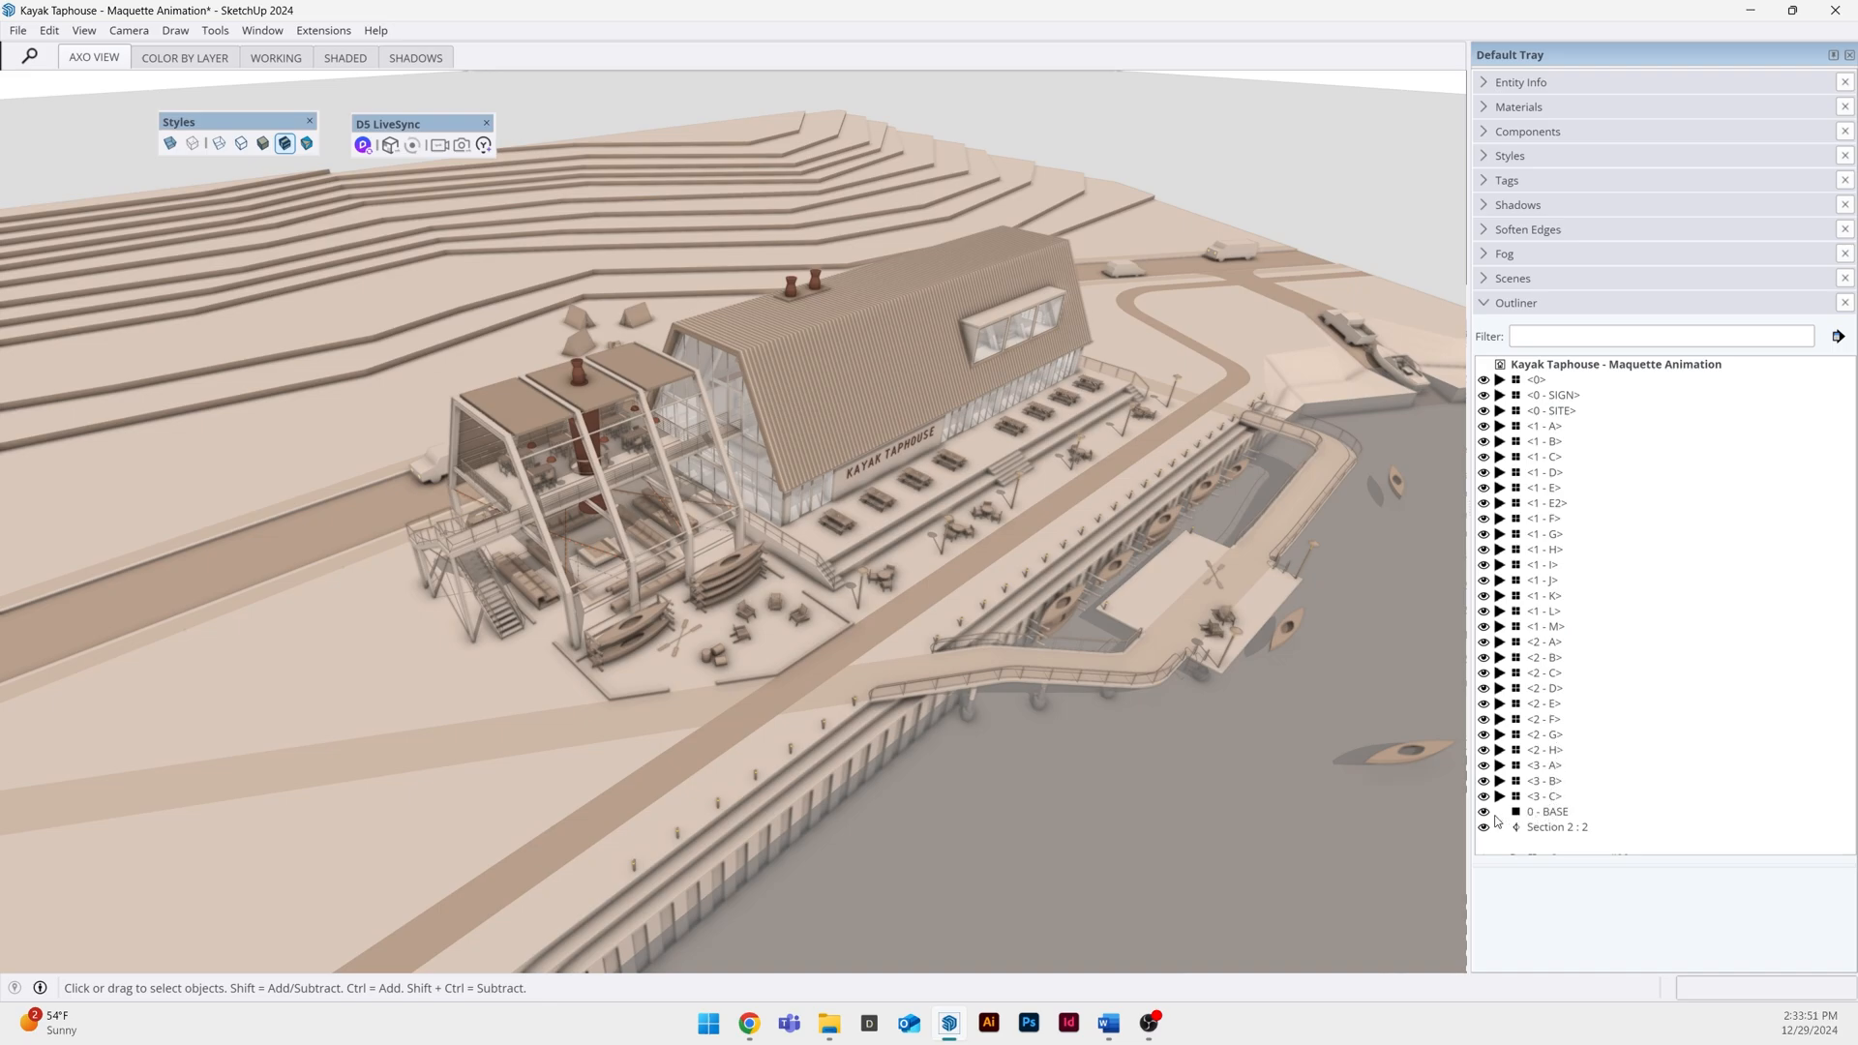
click(1483, 811)
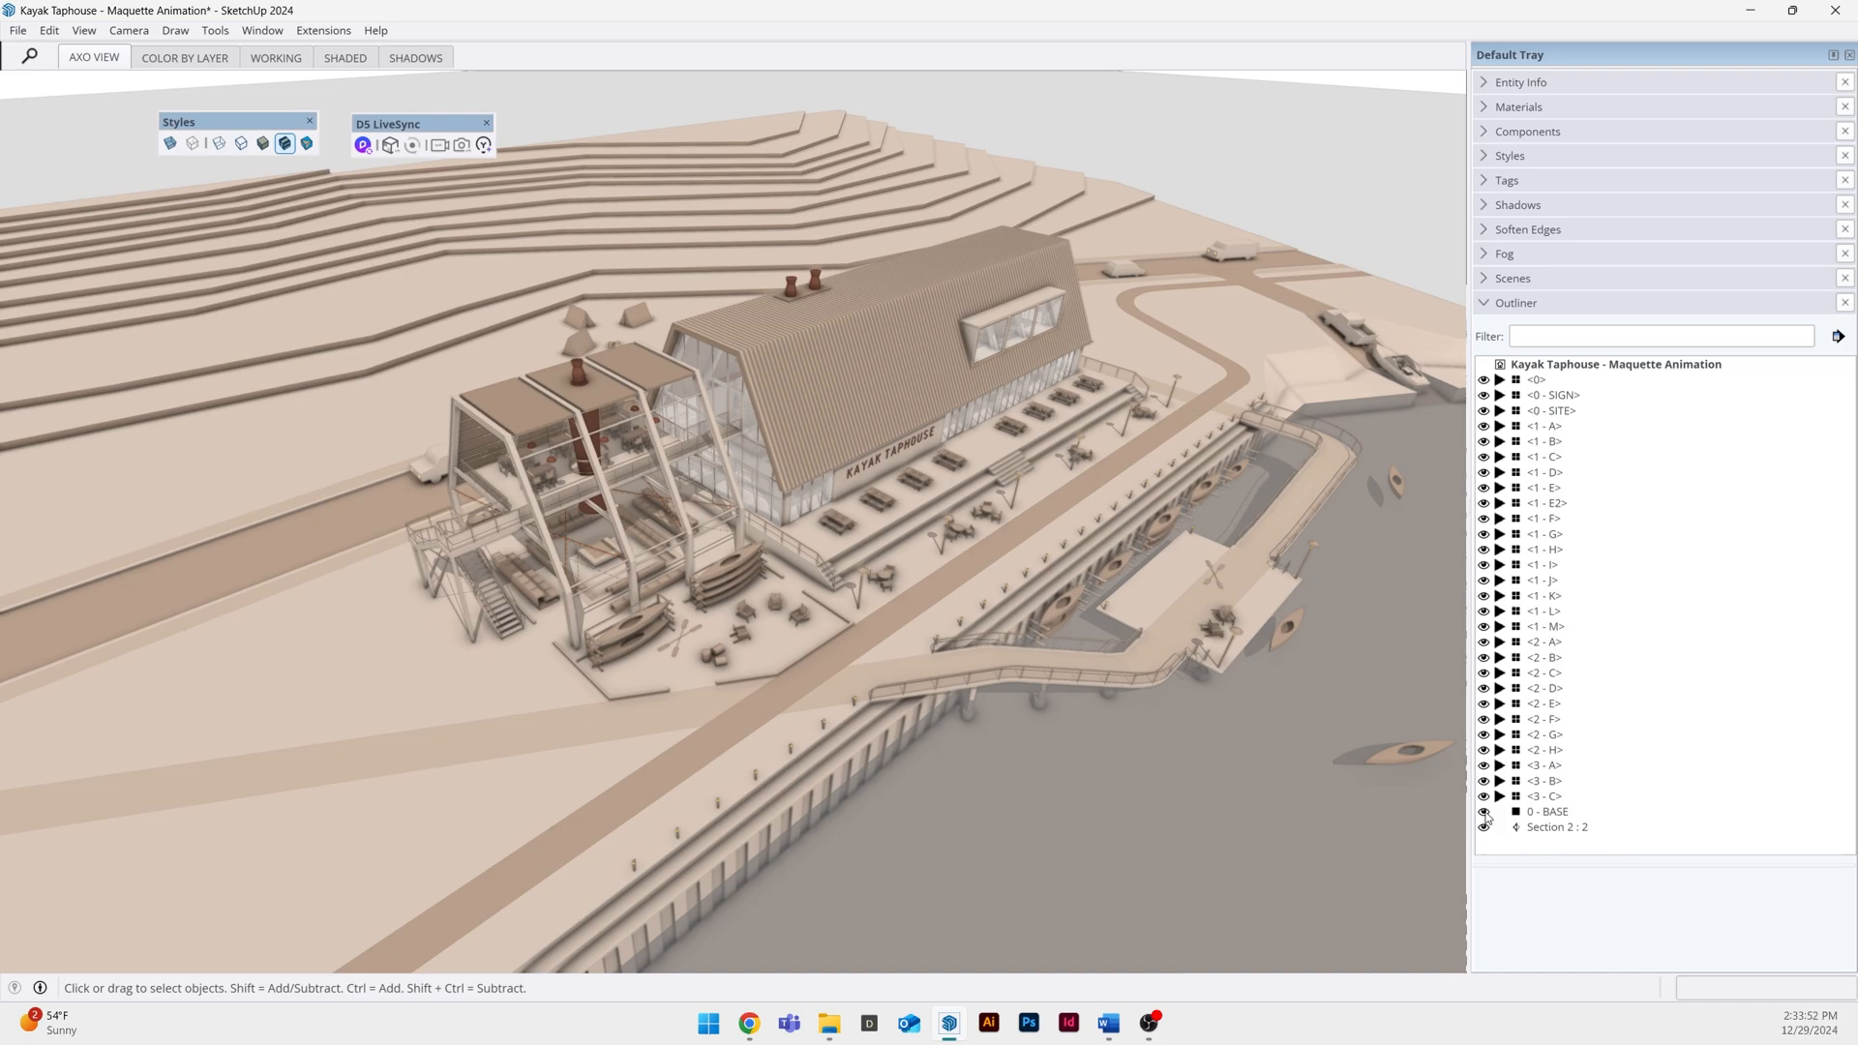
click(1482, 812)
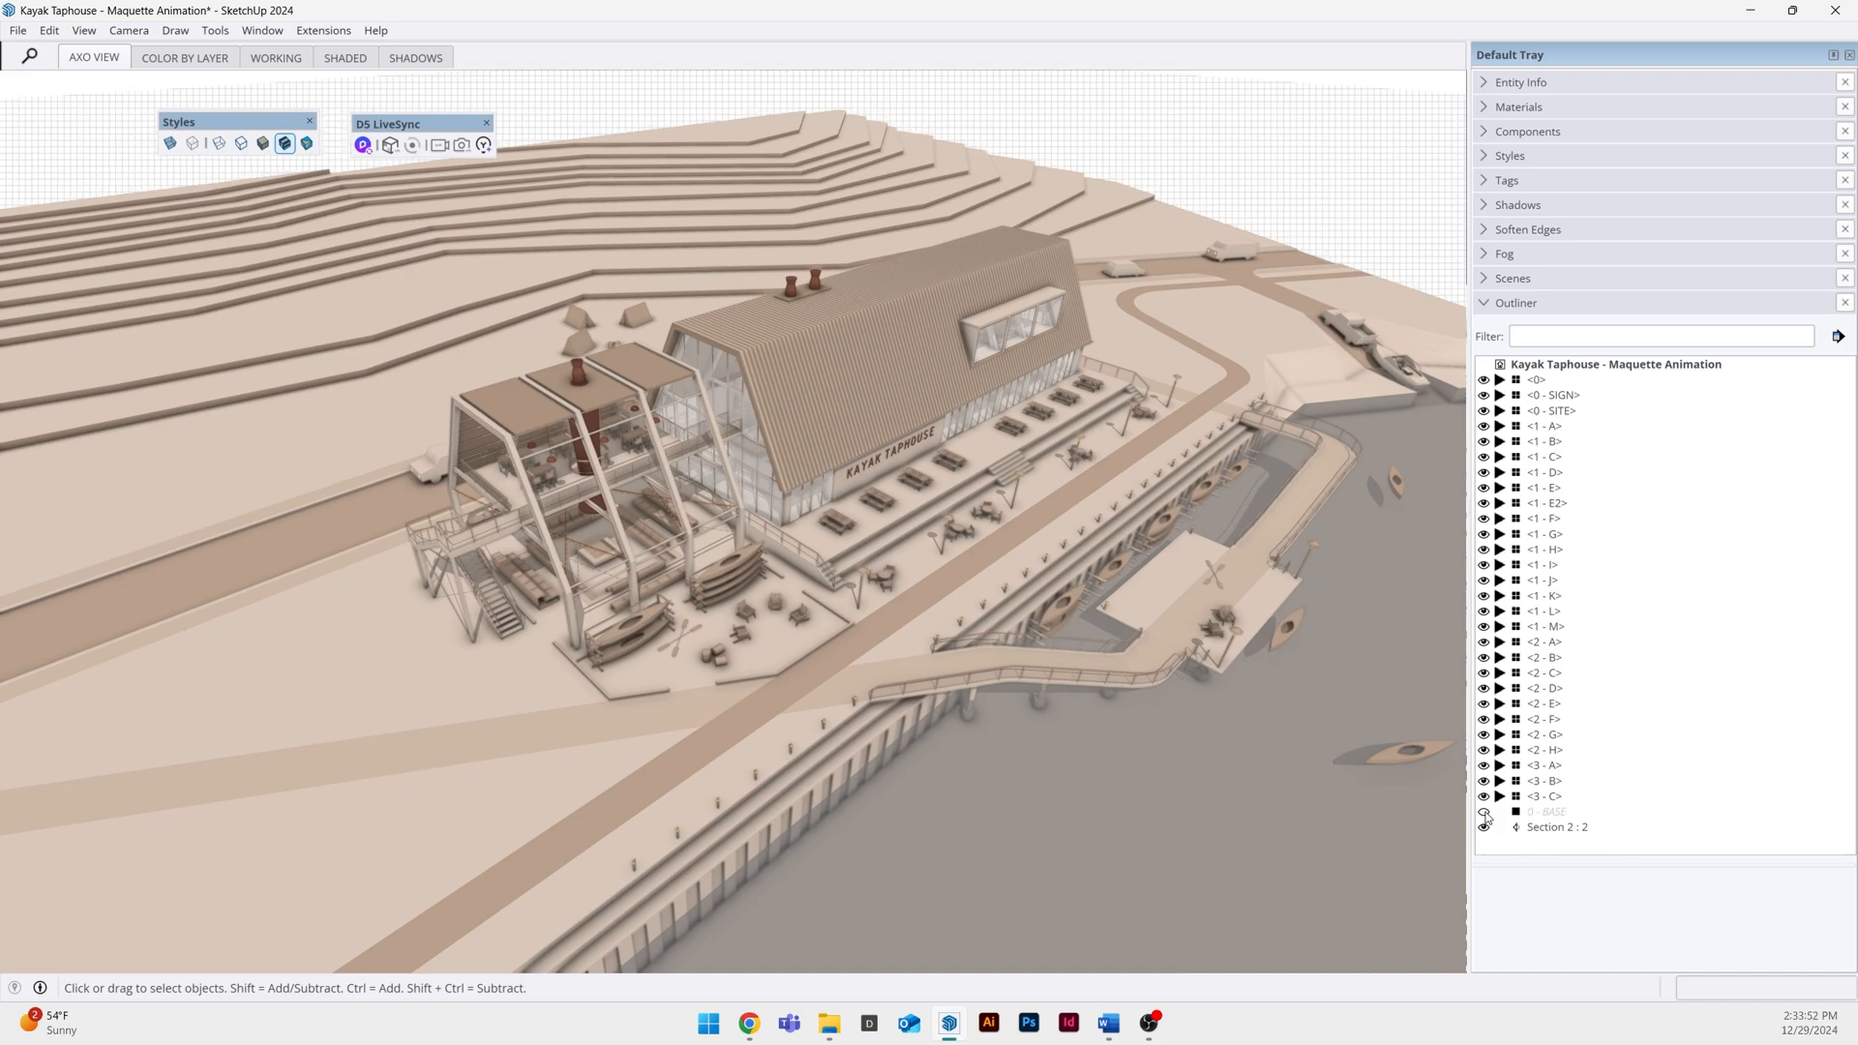
click(1482, 811)
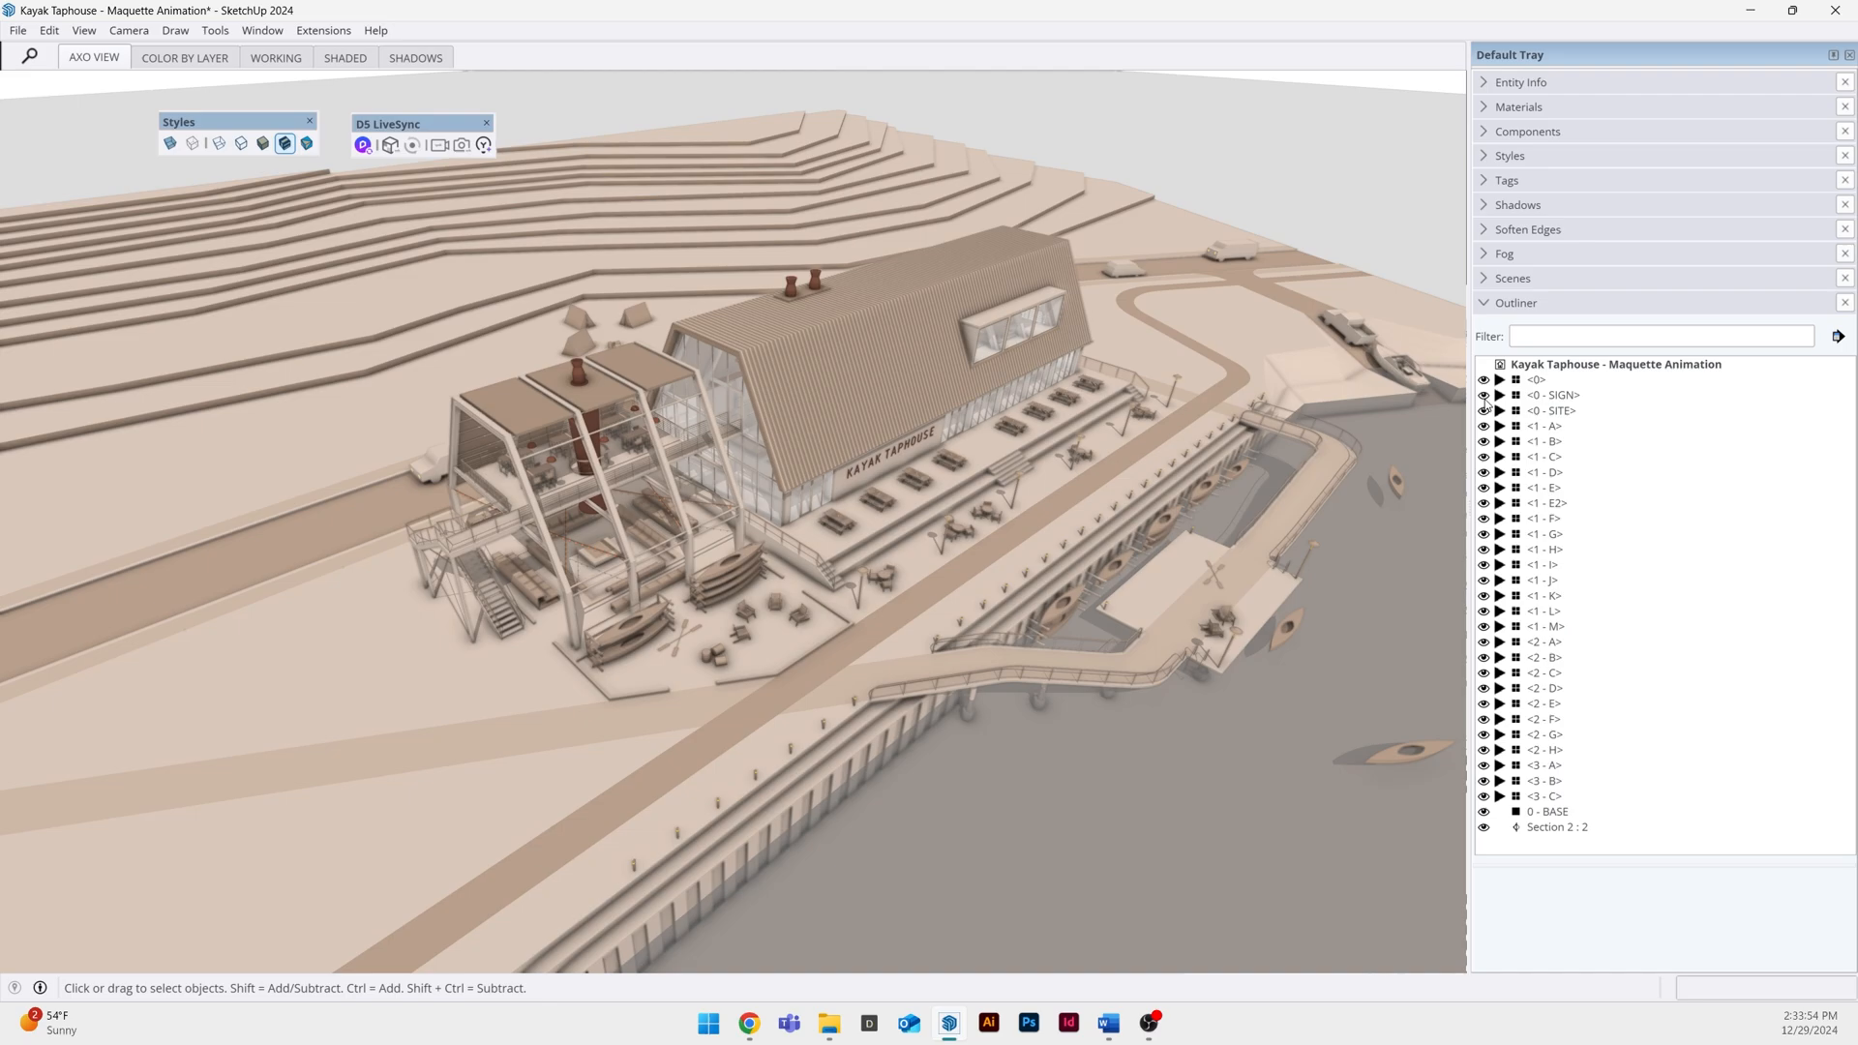
click(1484, 395)
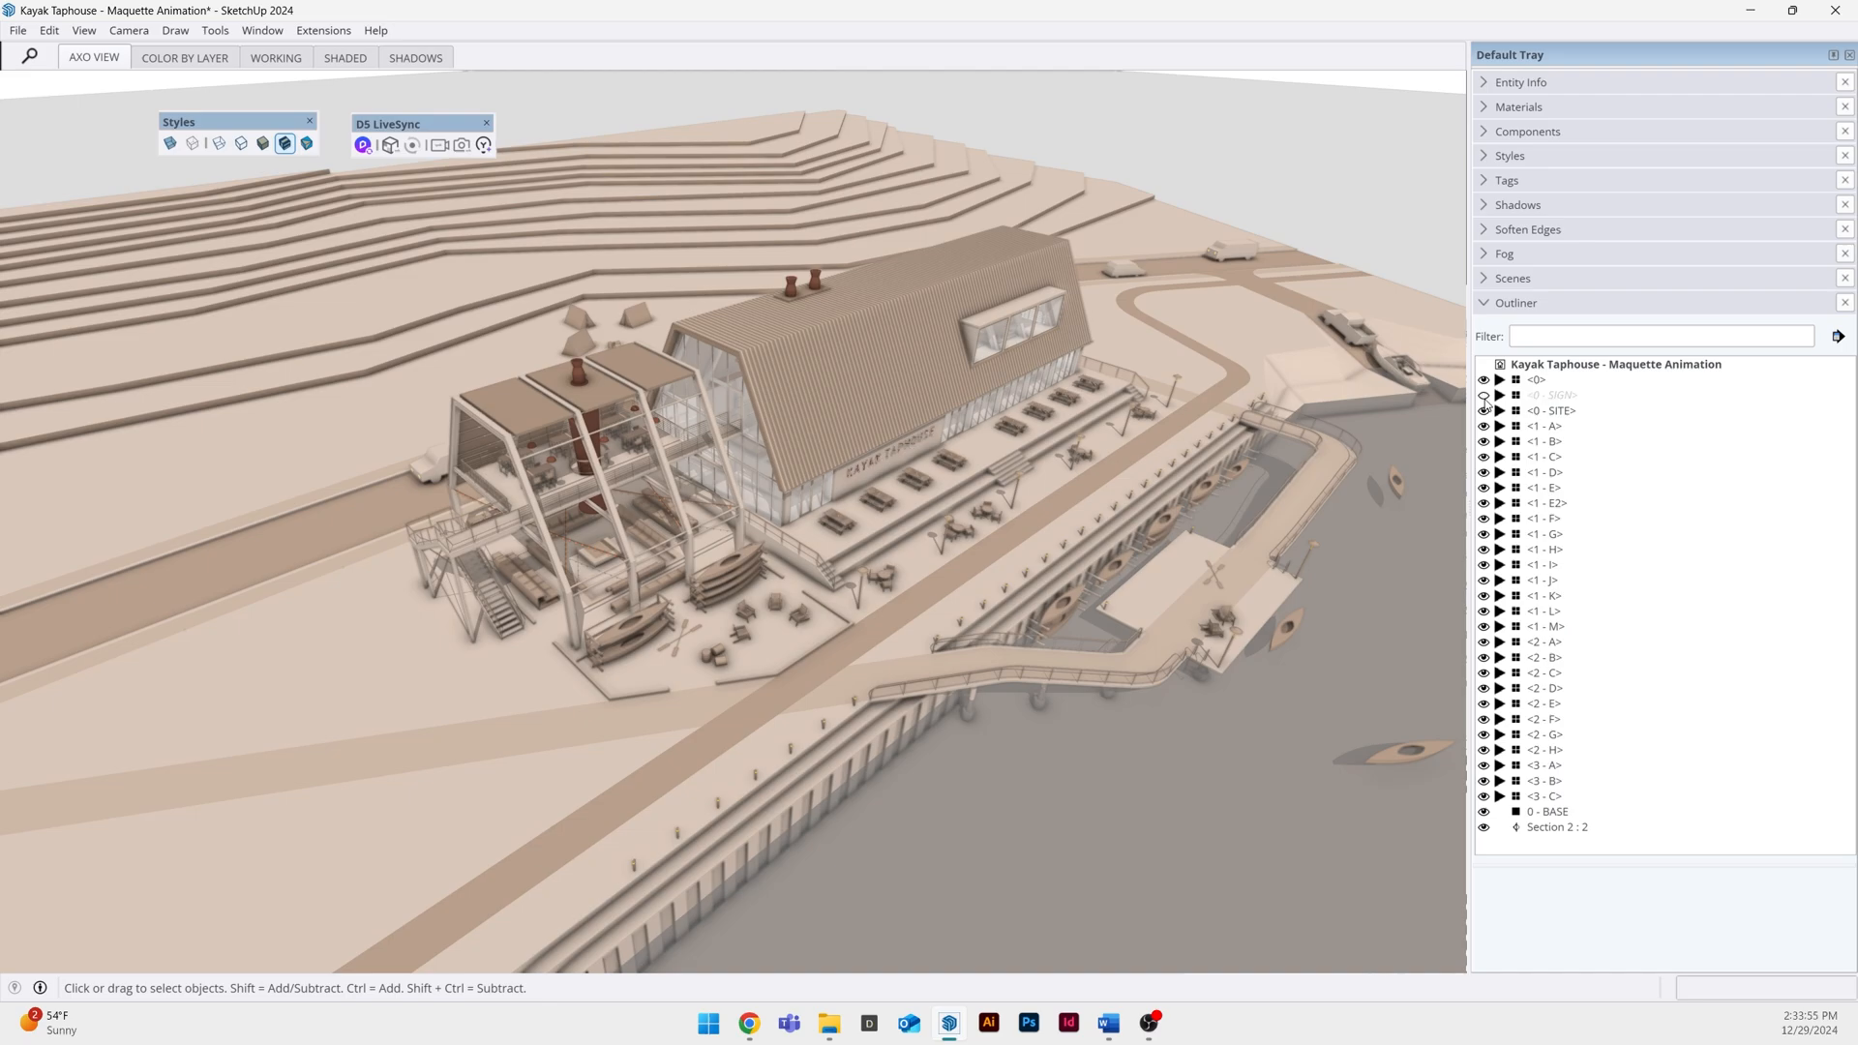
click(1482, 395)
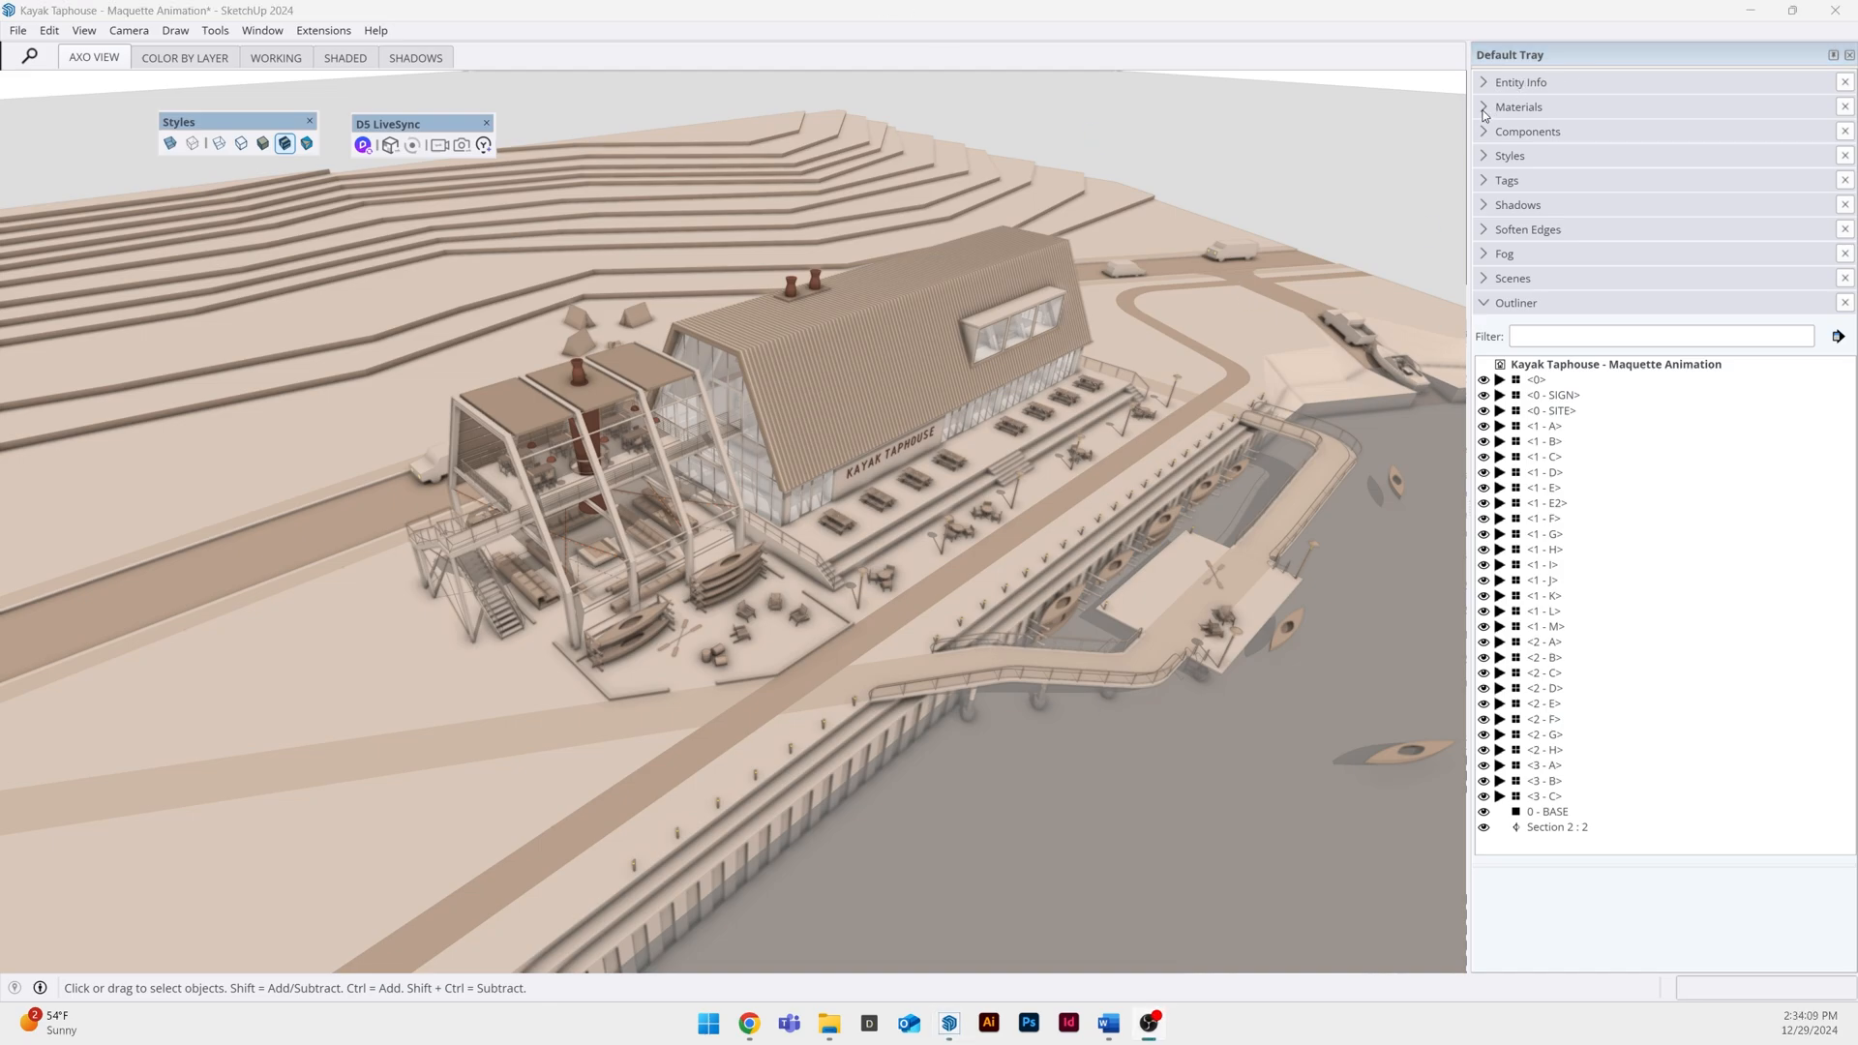
Show the in-model materials and inspect the WOOD - LIGHT, GLASS and WATER swatches
click(1485, 107)
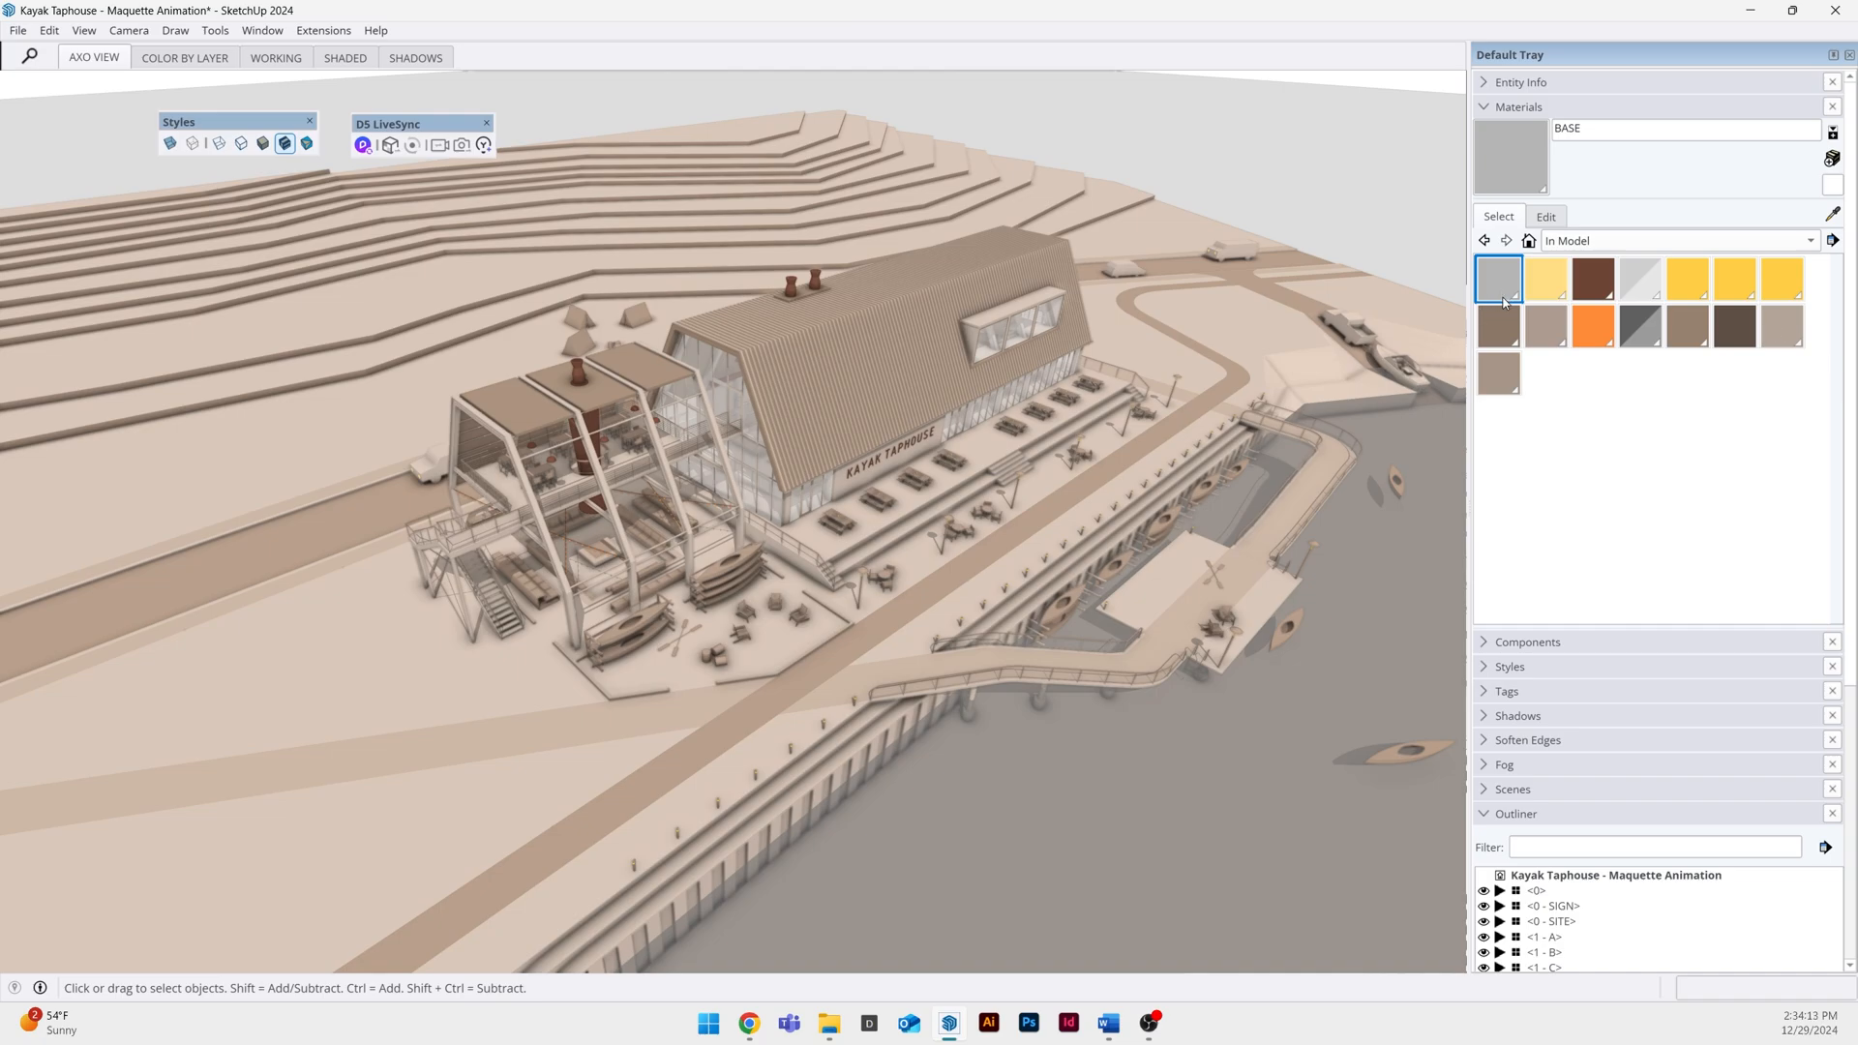
click(1783, 332)
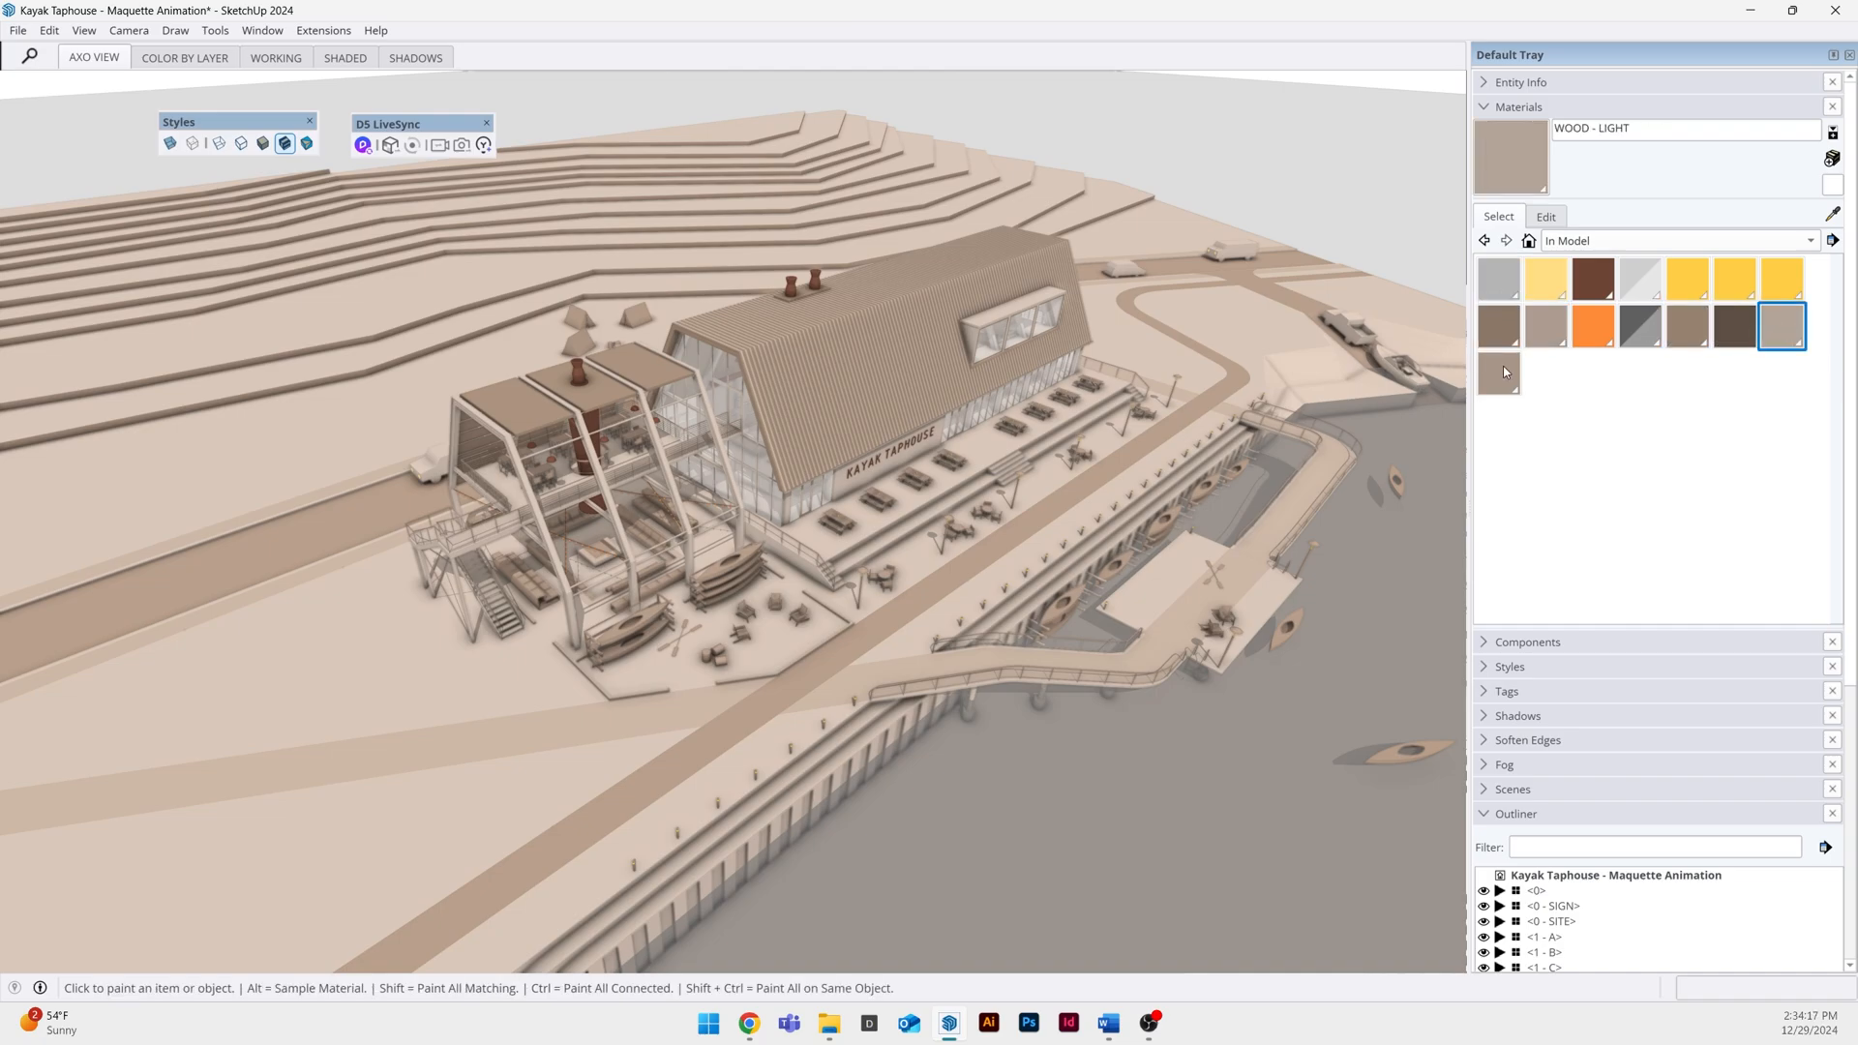
click(1640, 280)
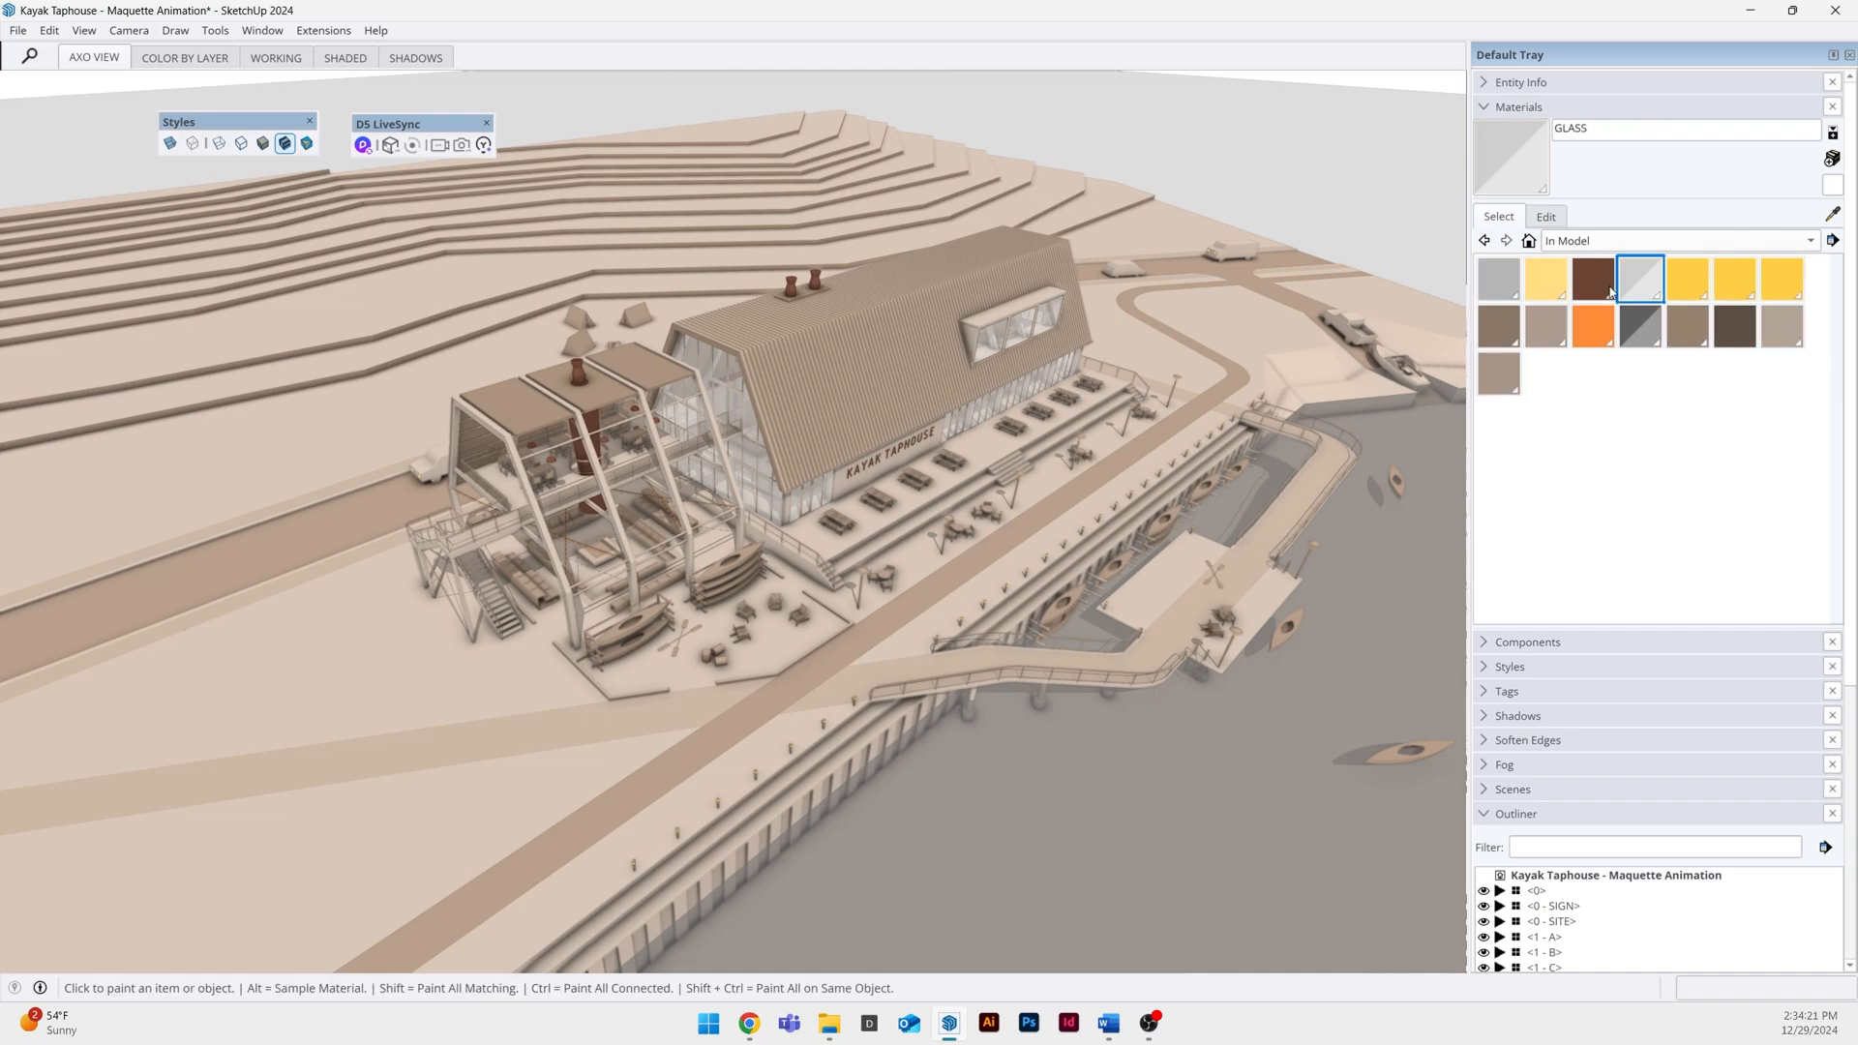
click(1642, 326)
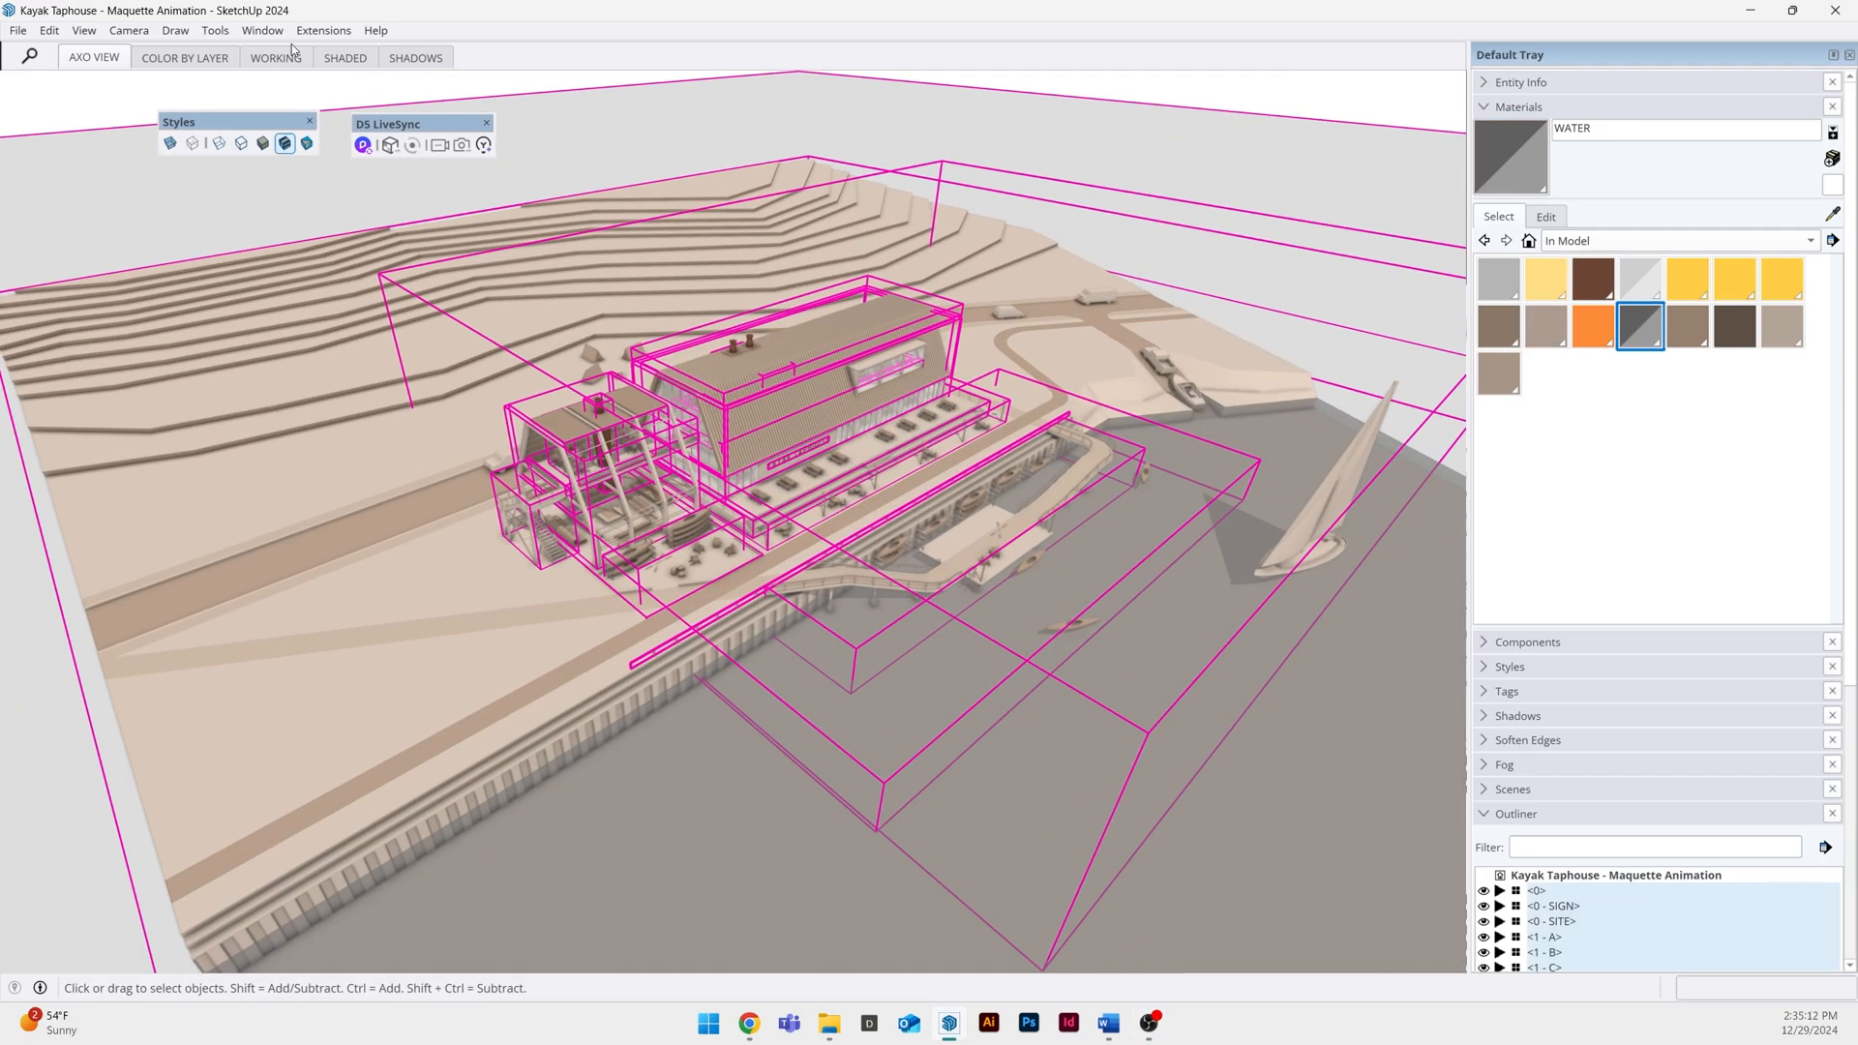
Export the selected groups through D5 LiveSync, keeping group structure as 2 Layers
click(322, 30)
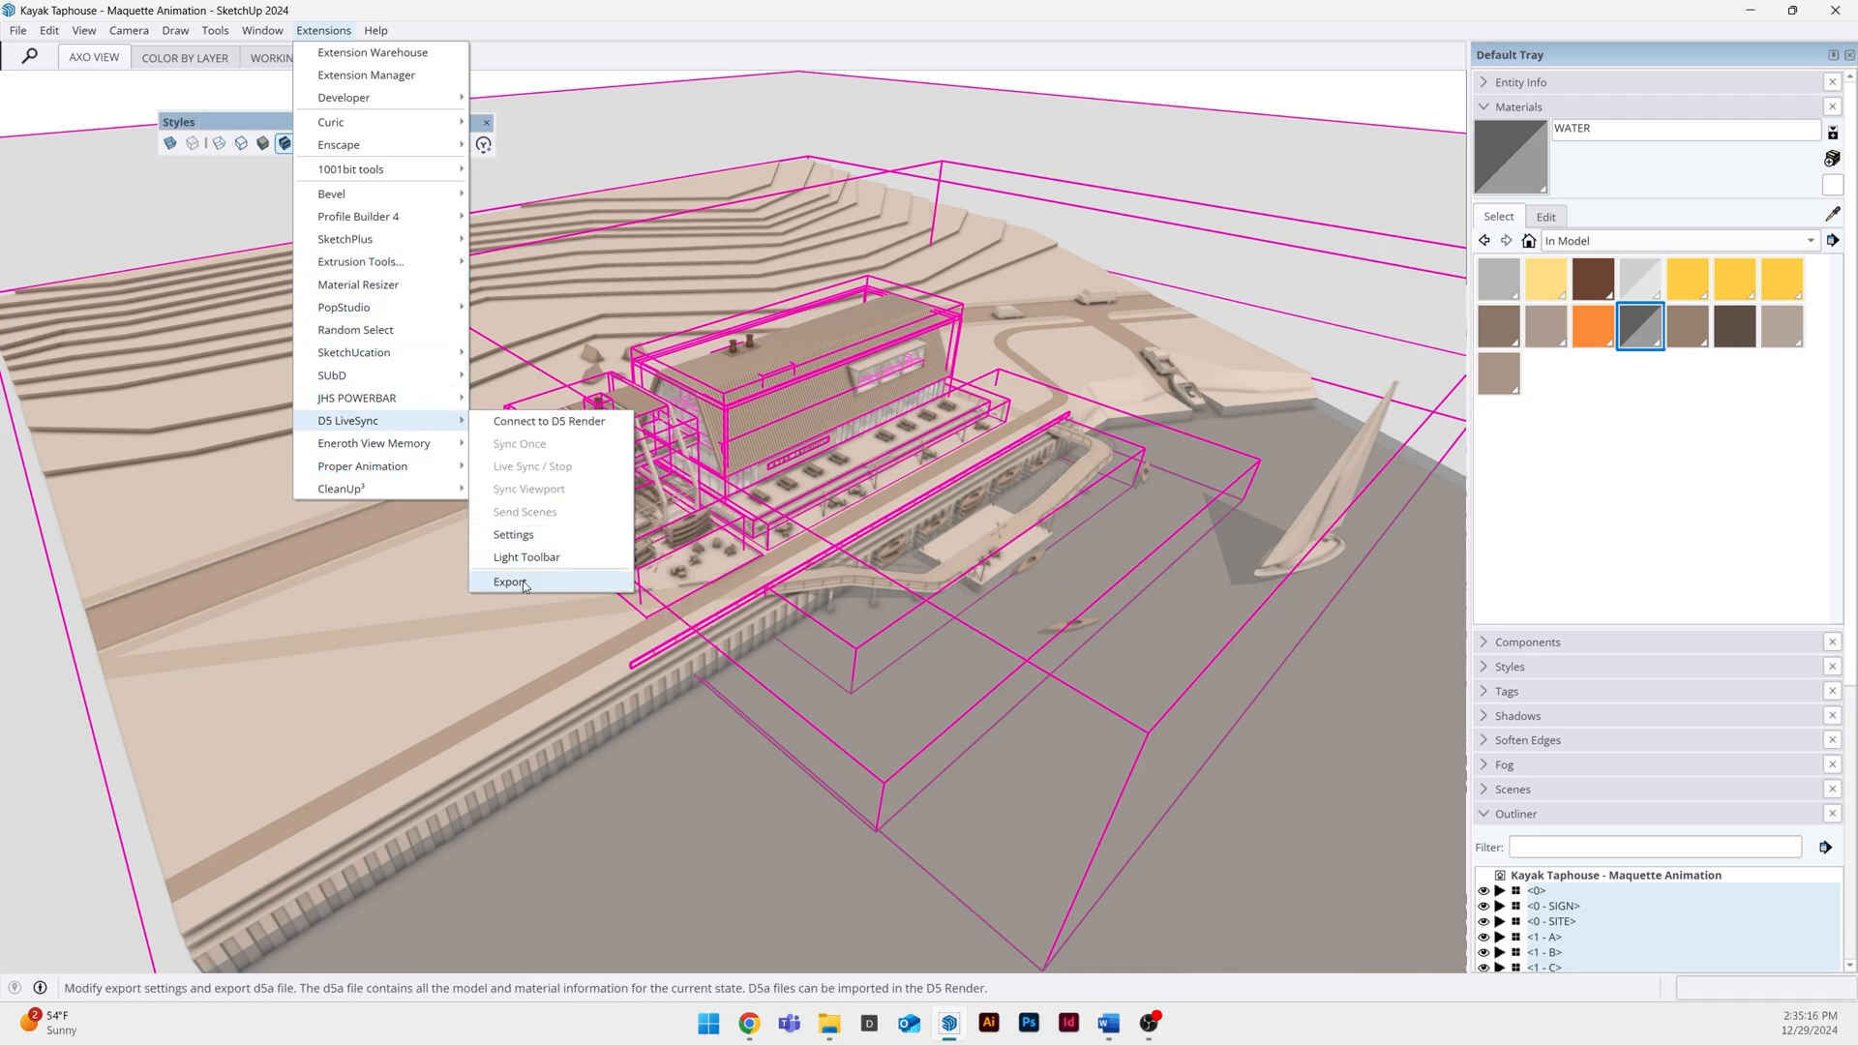
click(508, 582)
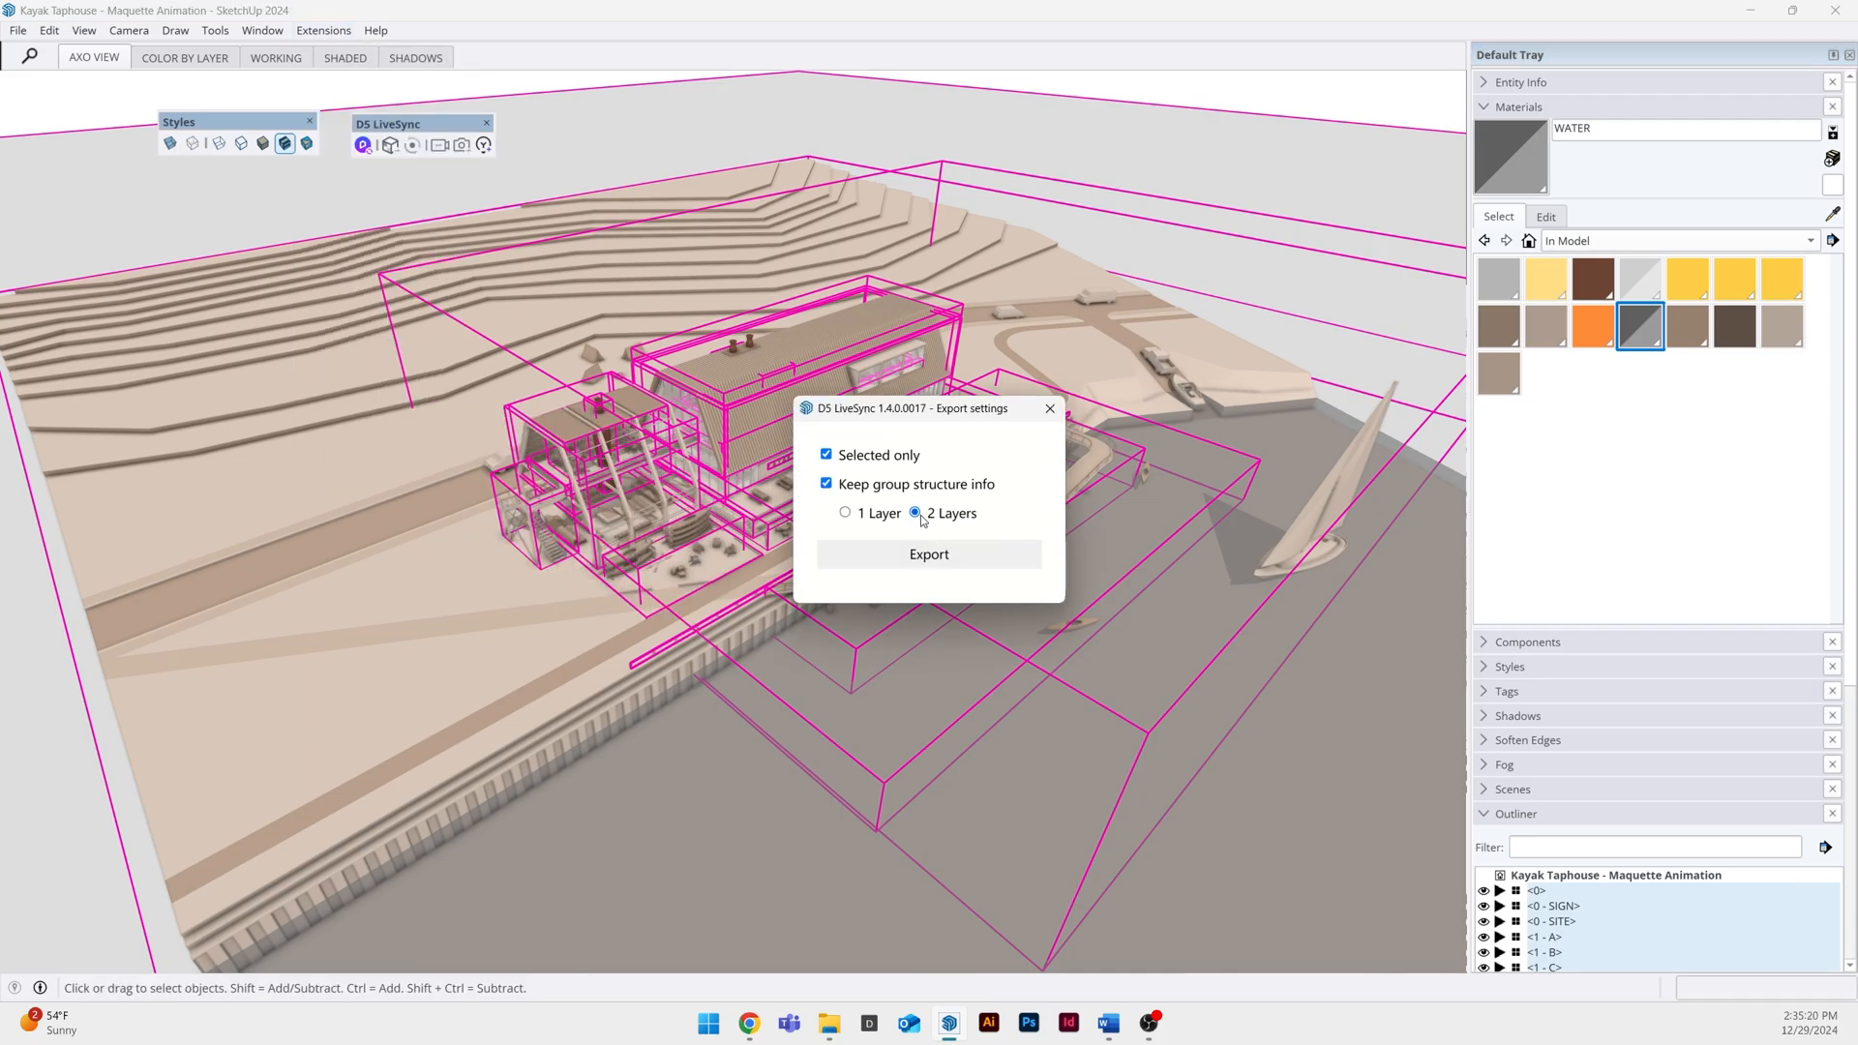
click(929, 554)
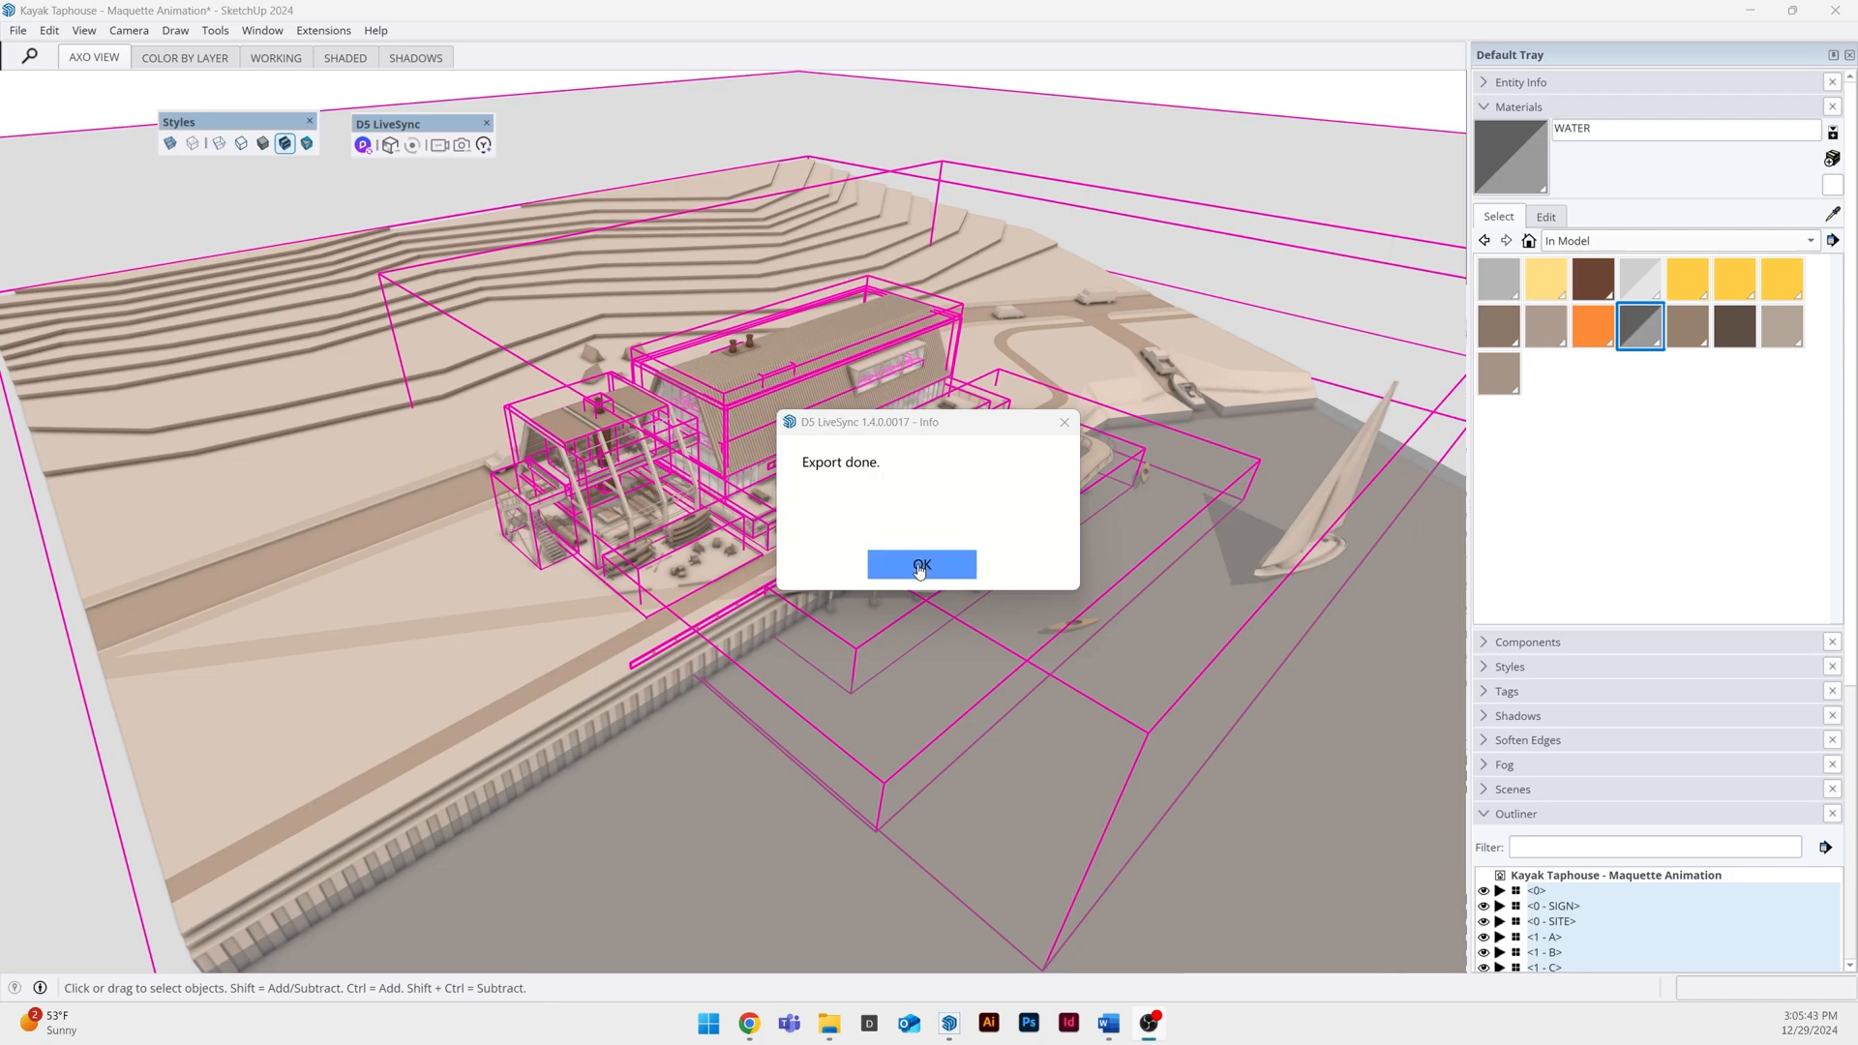
Confirm the finished export and select the imported Kayak Taphouse maquette to reposition it
click(922, 564)
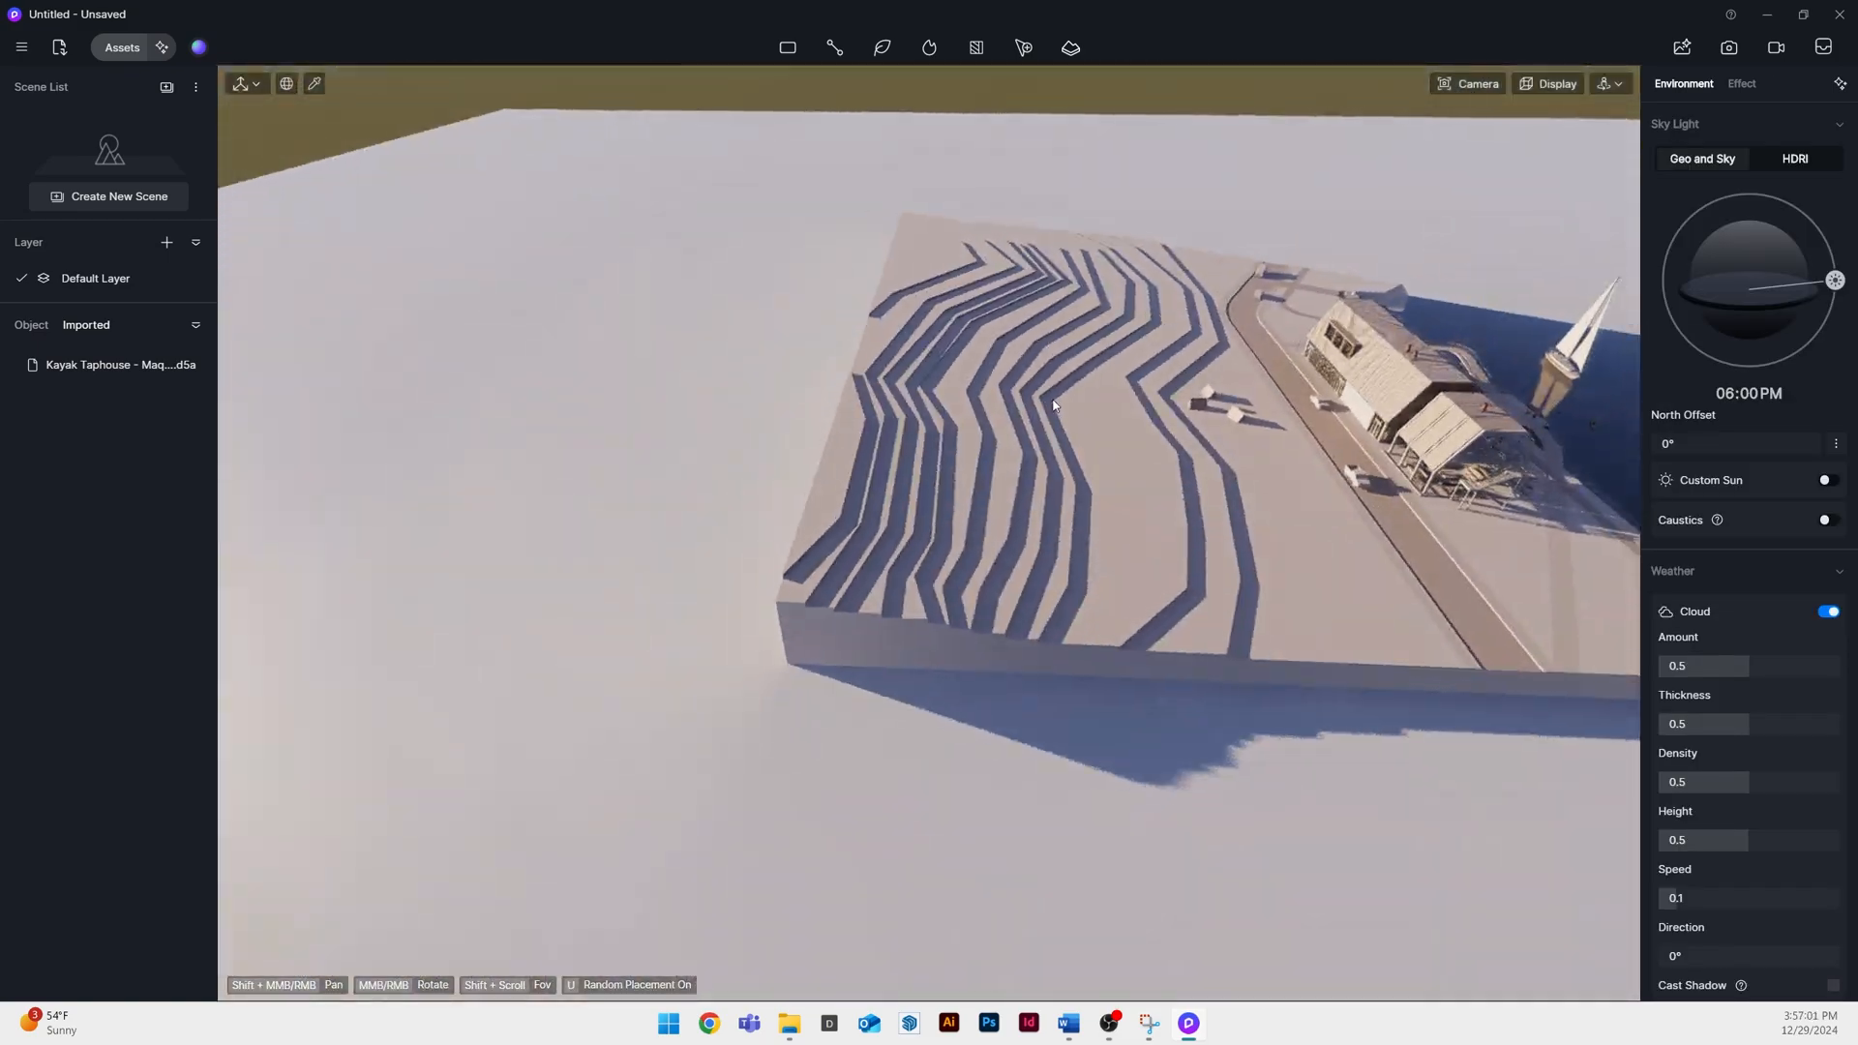
click(120, 364)
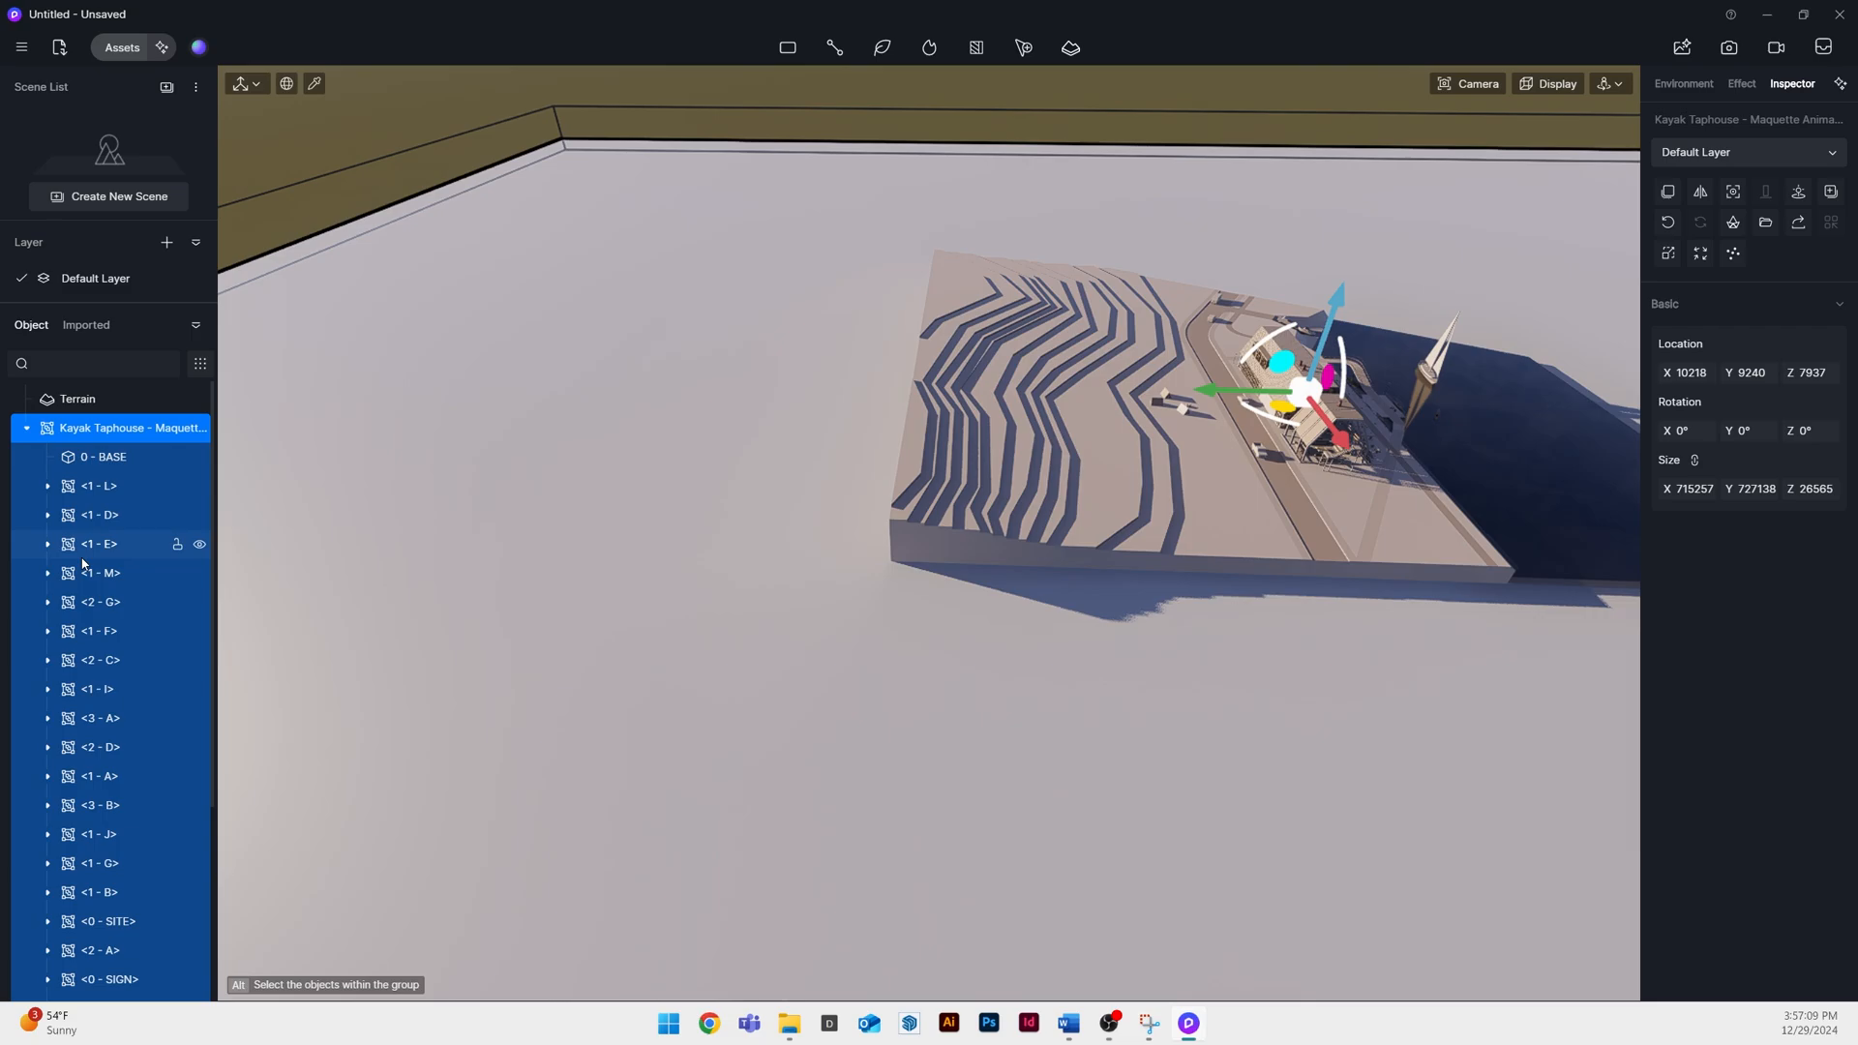
right_click(95, 427)
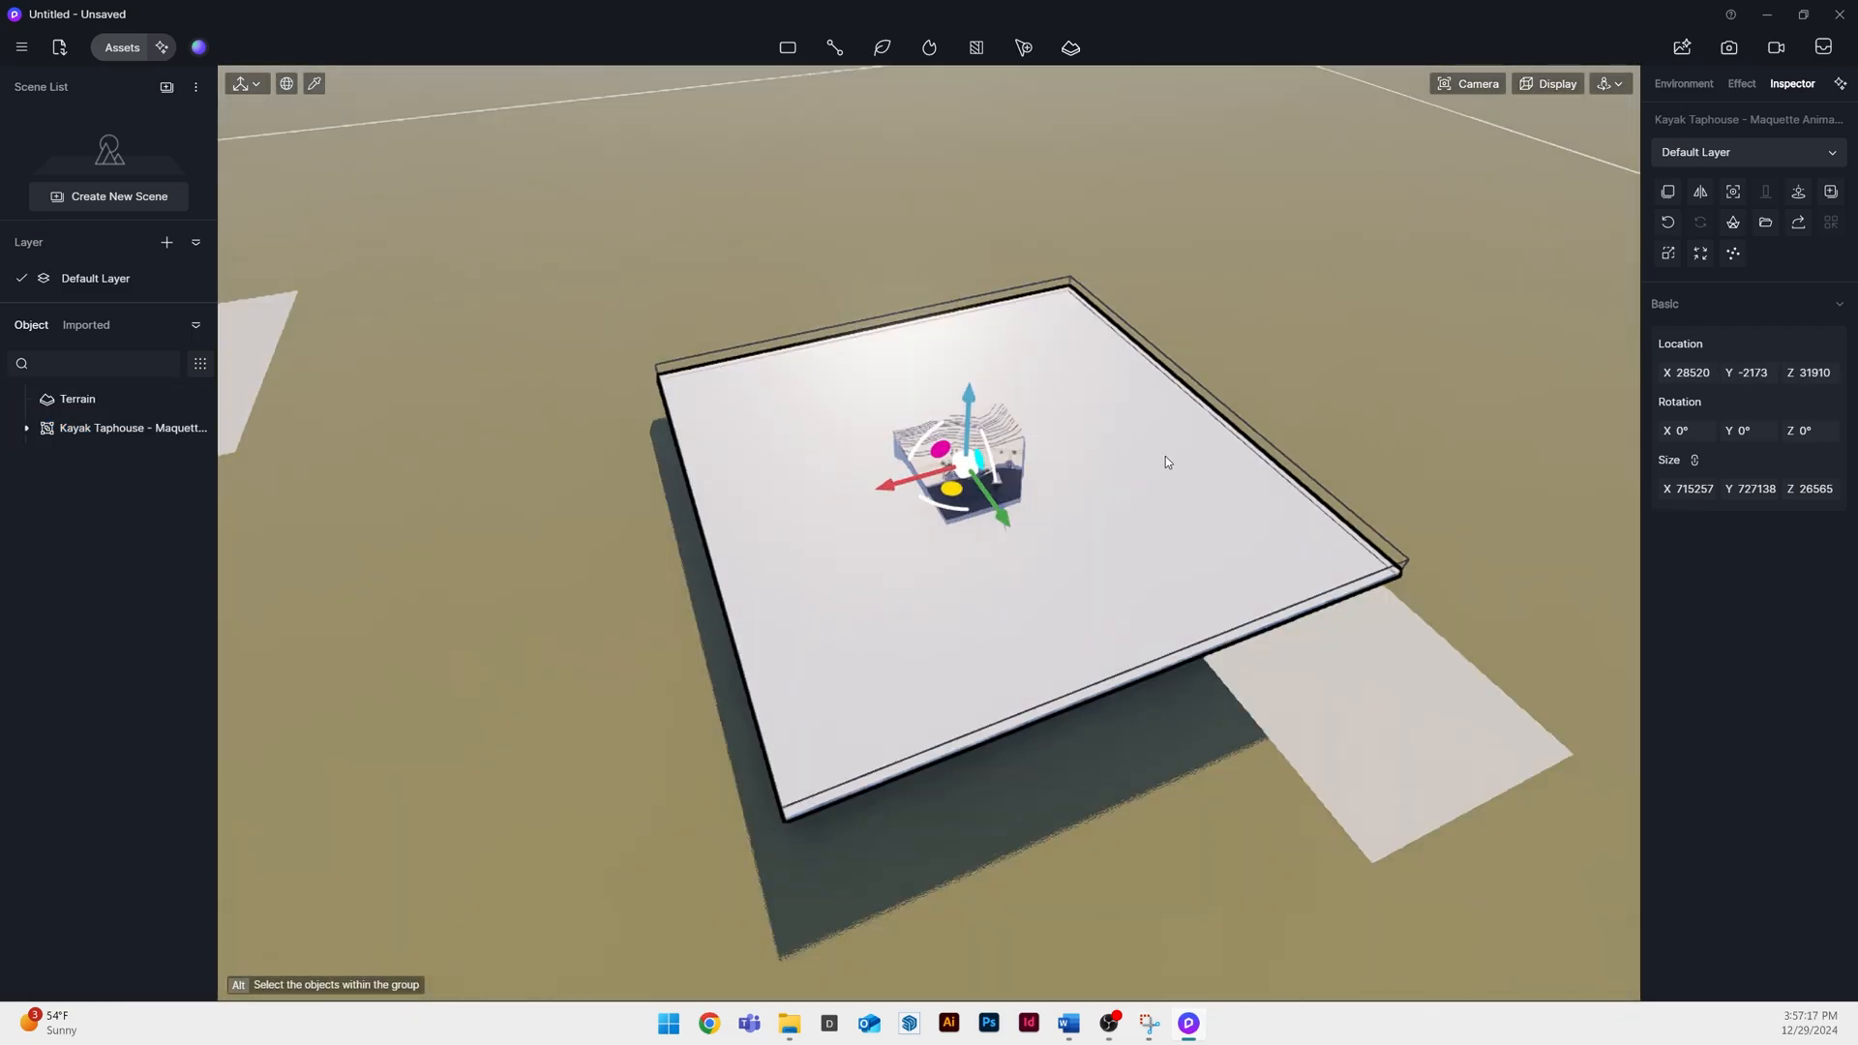
Deselect the maquette and adjust the camera field of view
click(1684, 83)
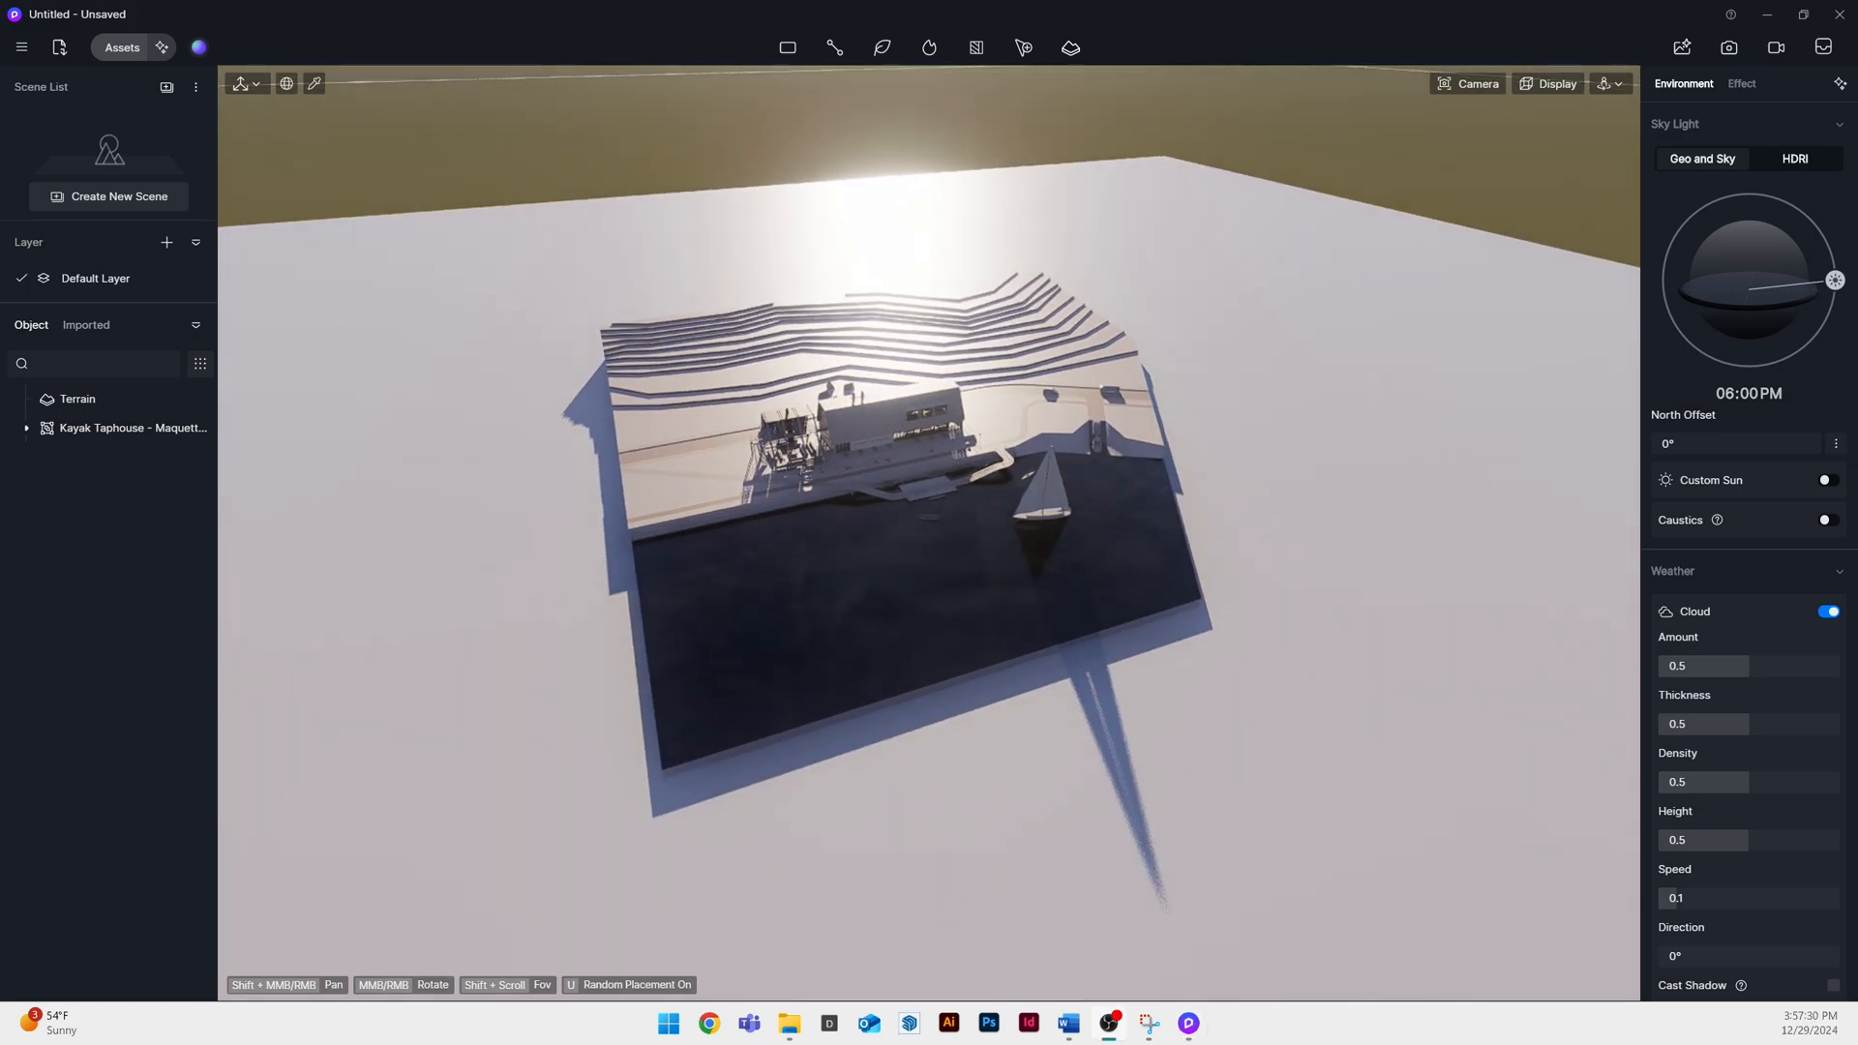
click(1476, 83)
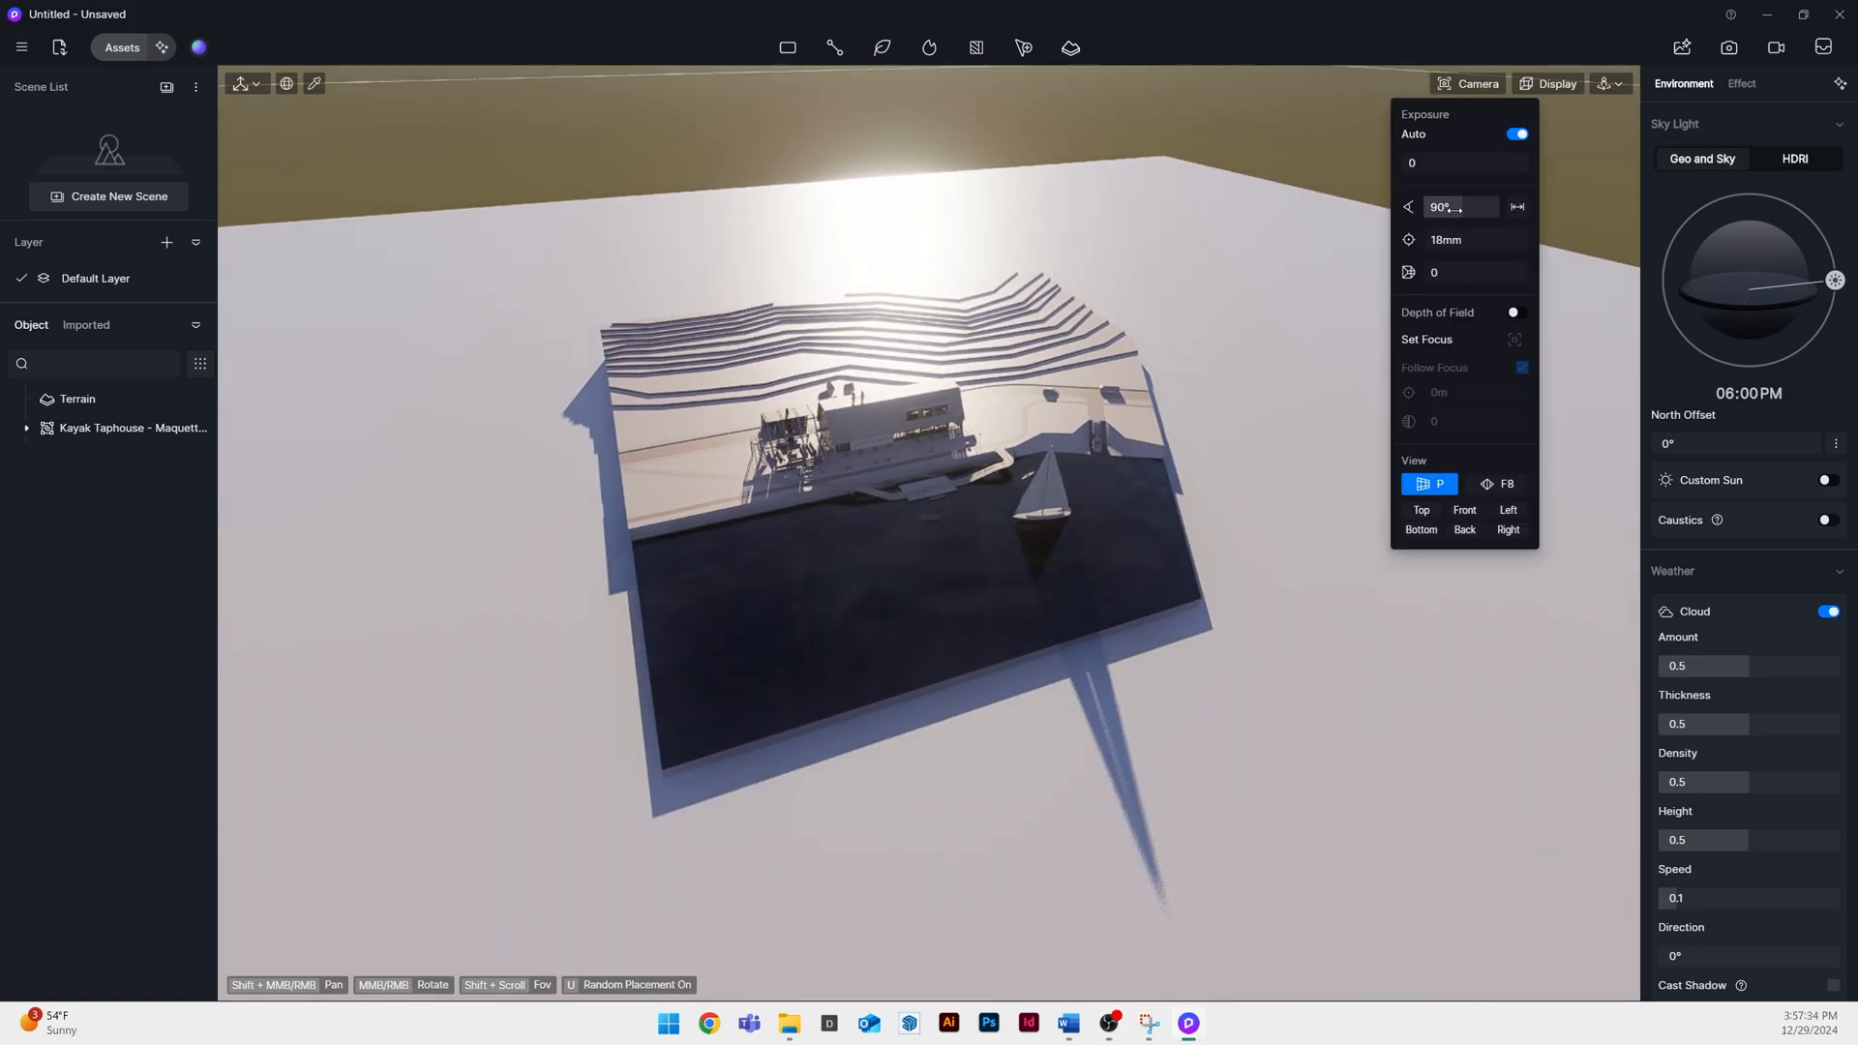
click(1517, 133)
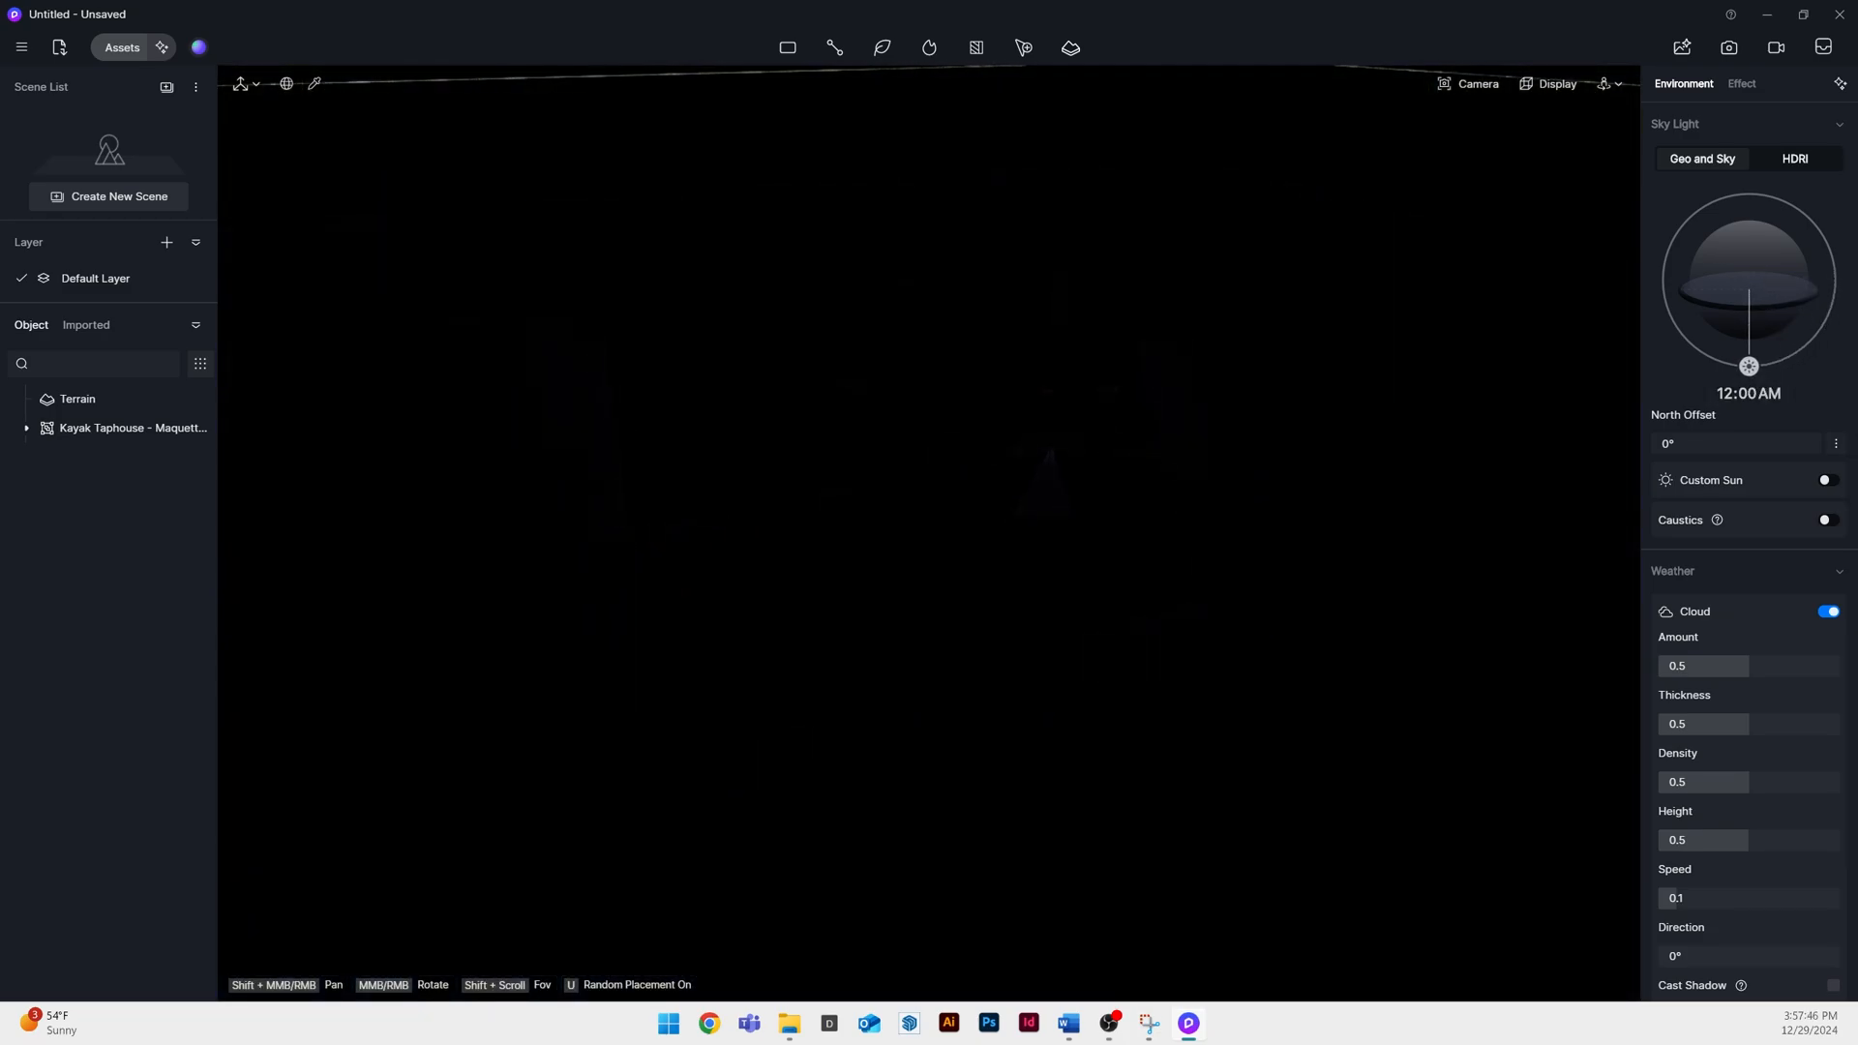
mouse_move(787, 47)
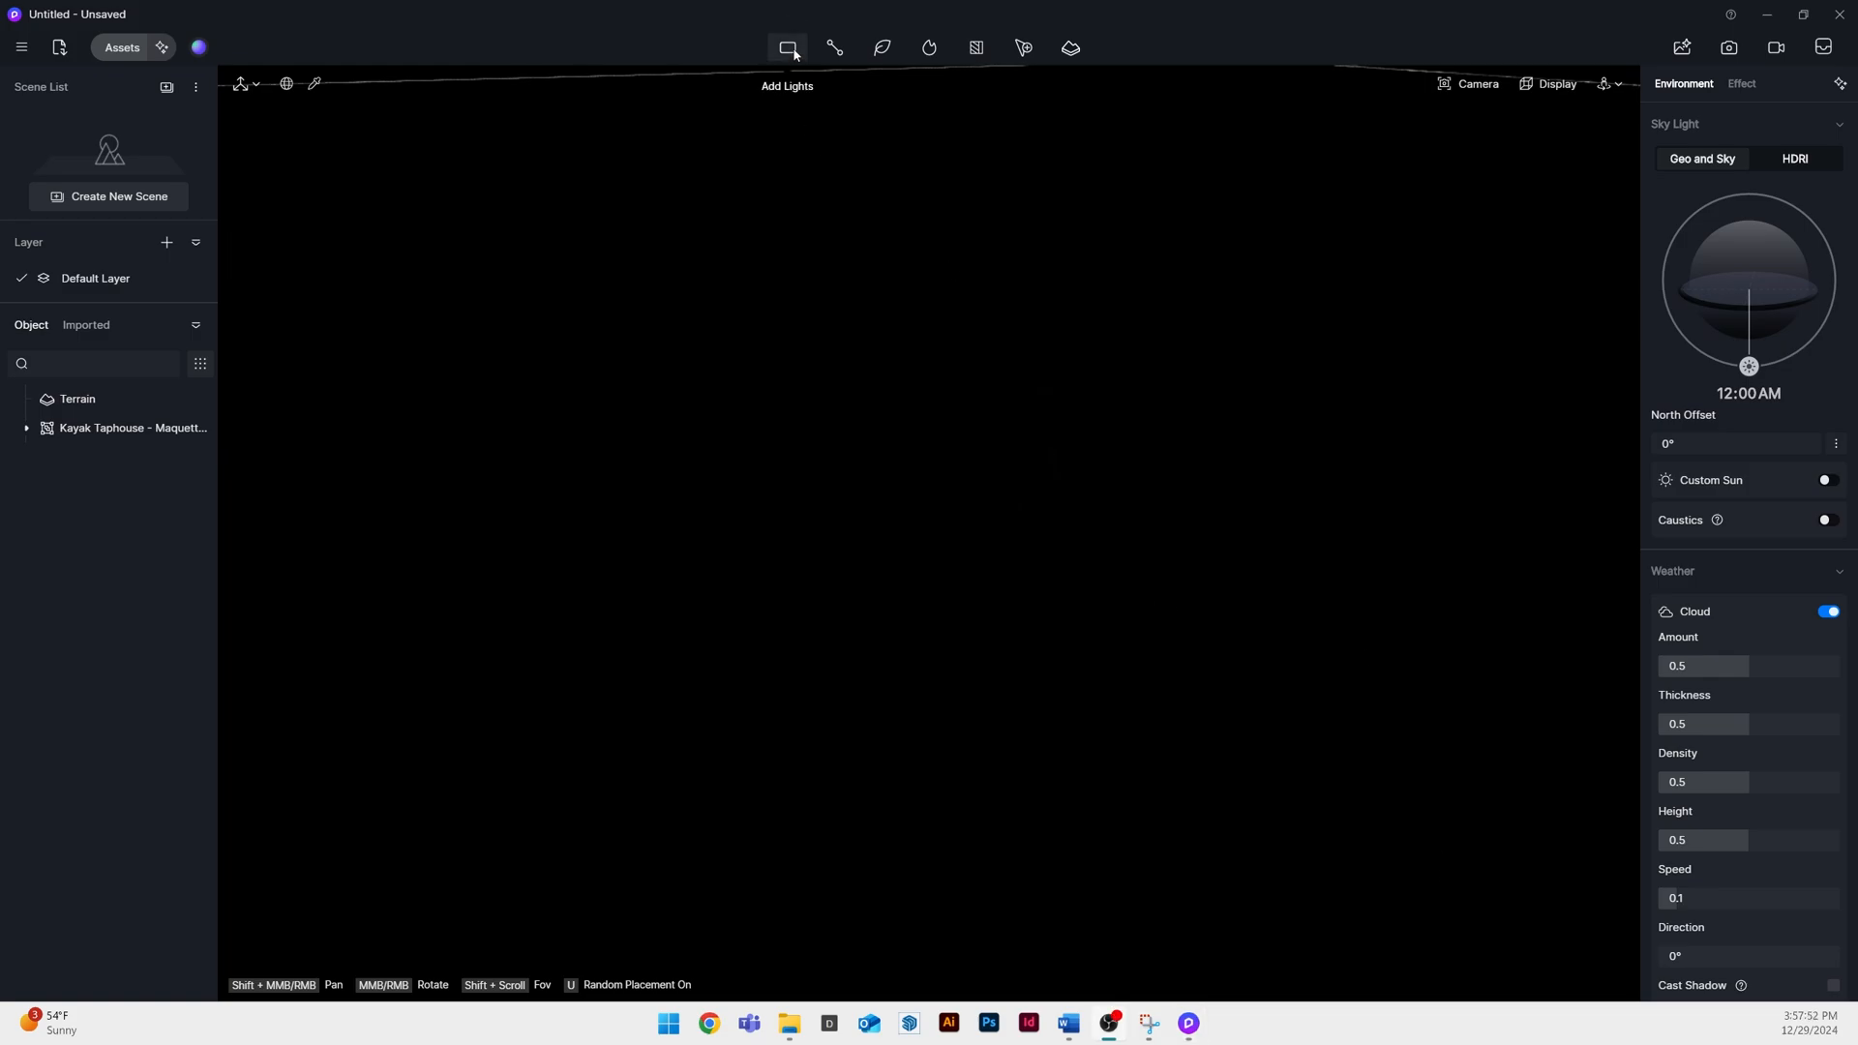
Add a rectangle light with intensity 200000 and attenuation radius 1000000
click(787, 46)
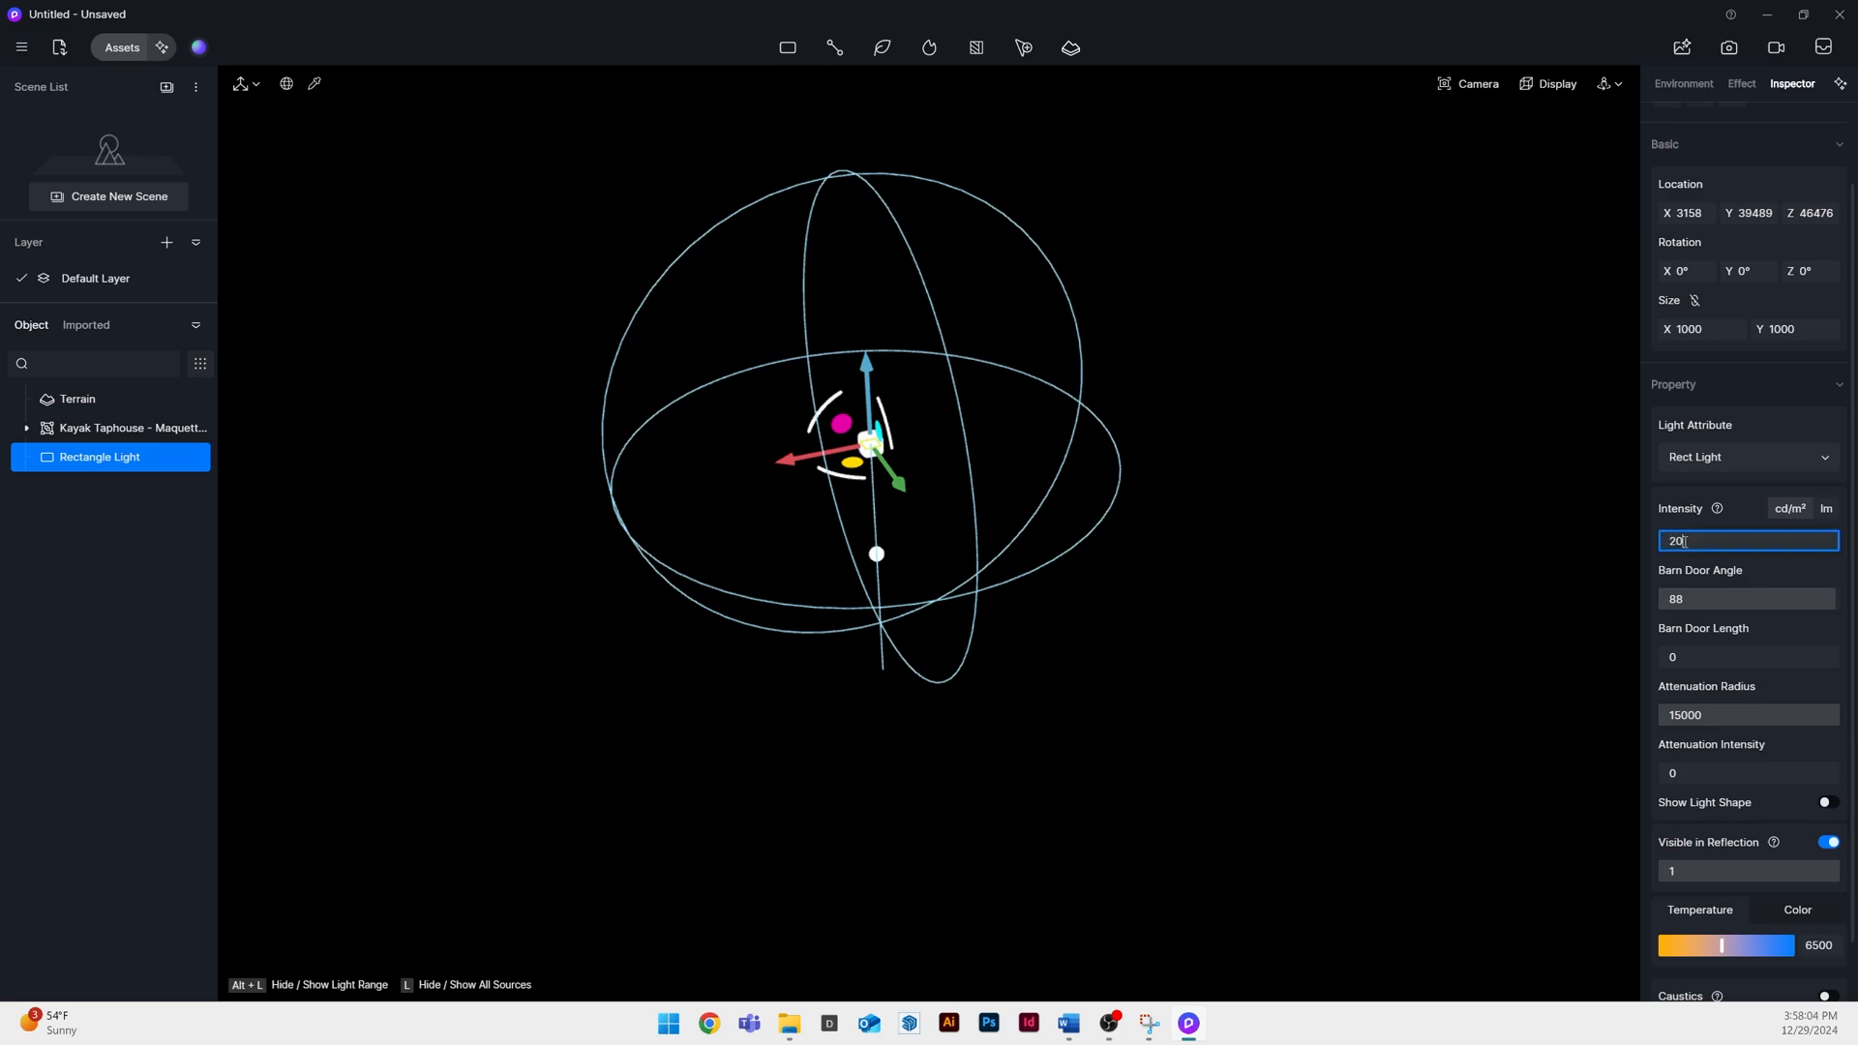
text(200000)
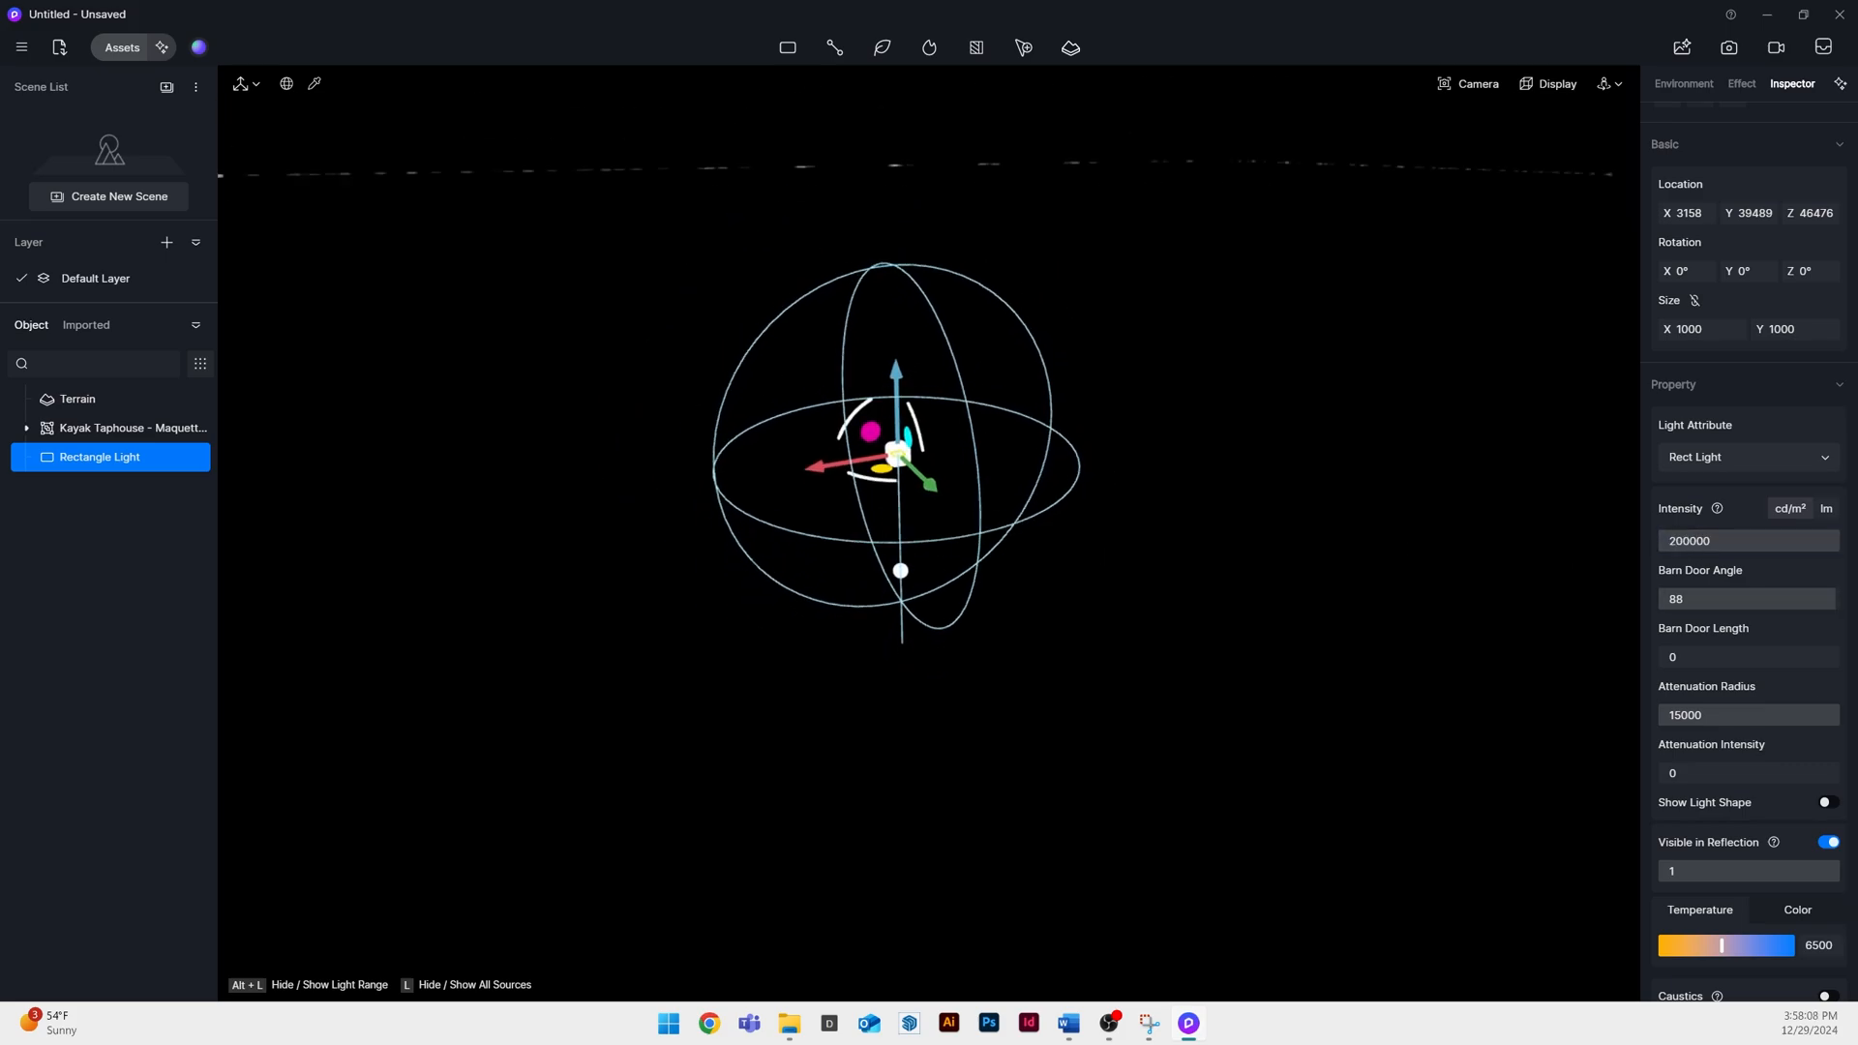
click(1747, 715)
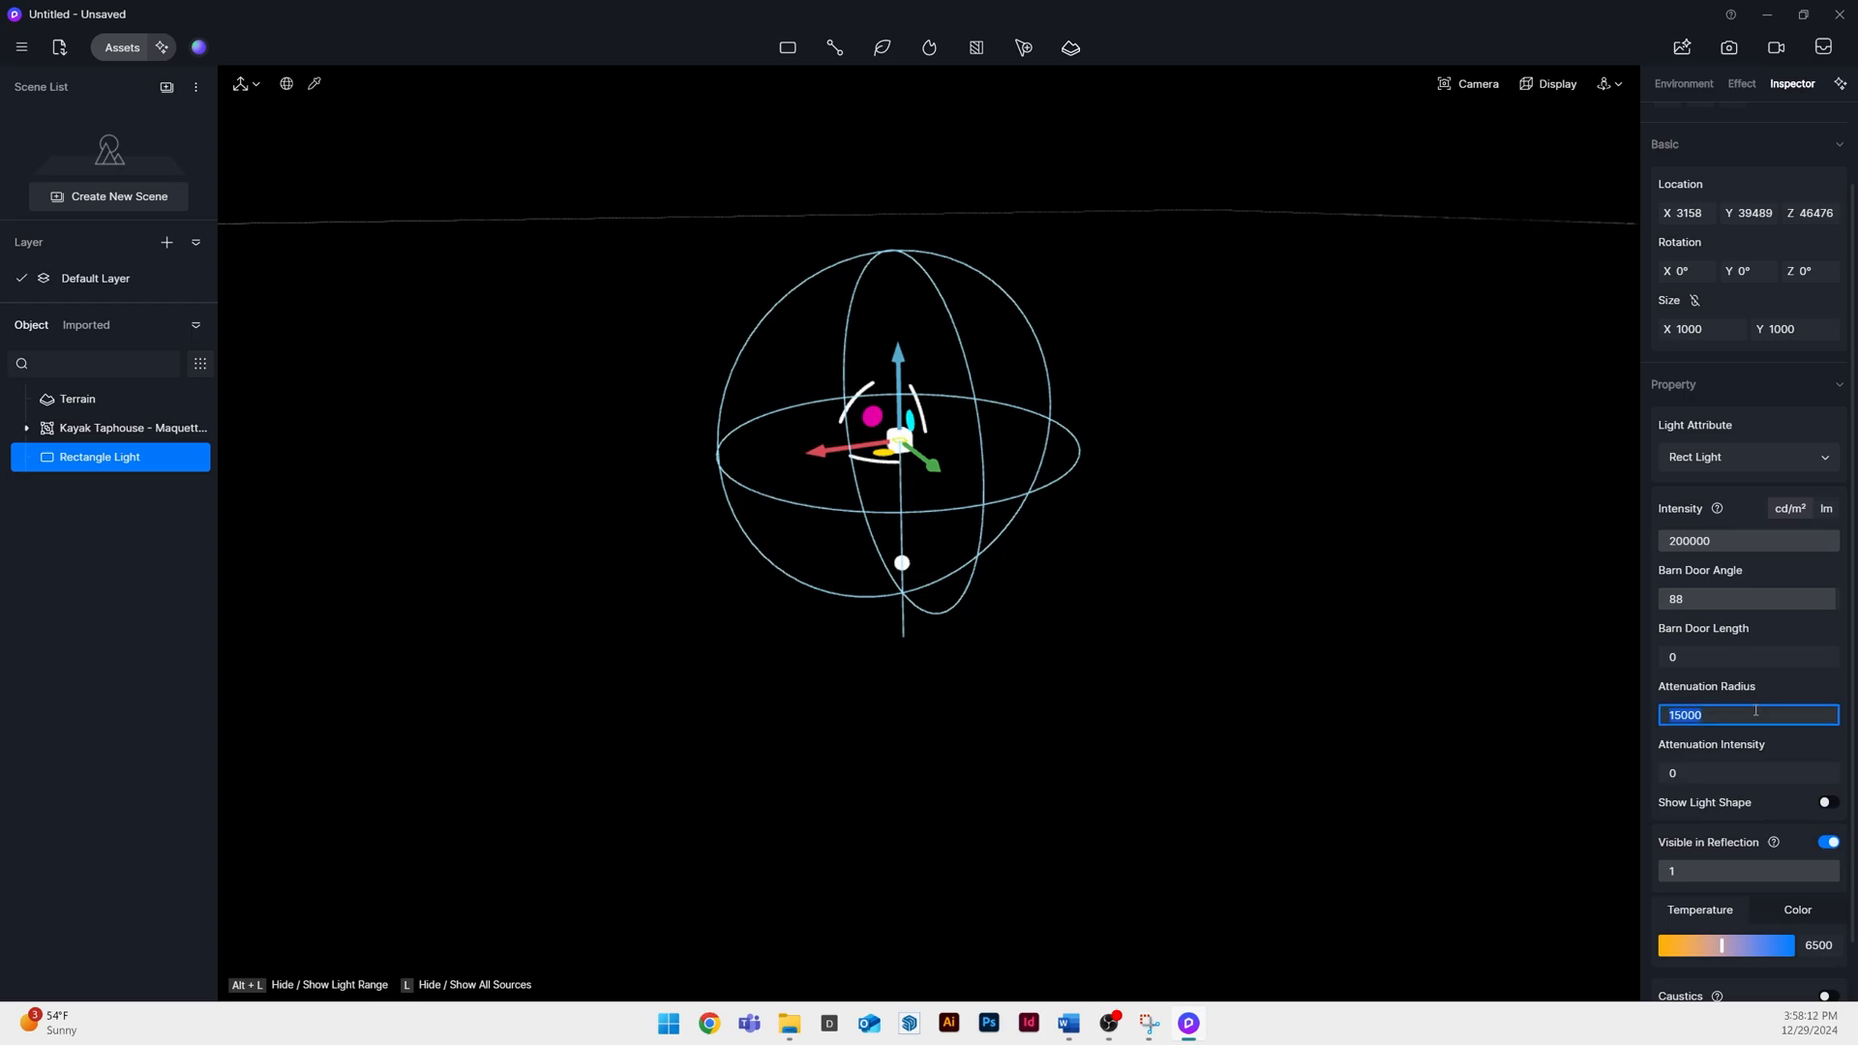
text(1000000)
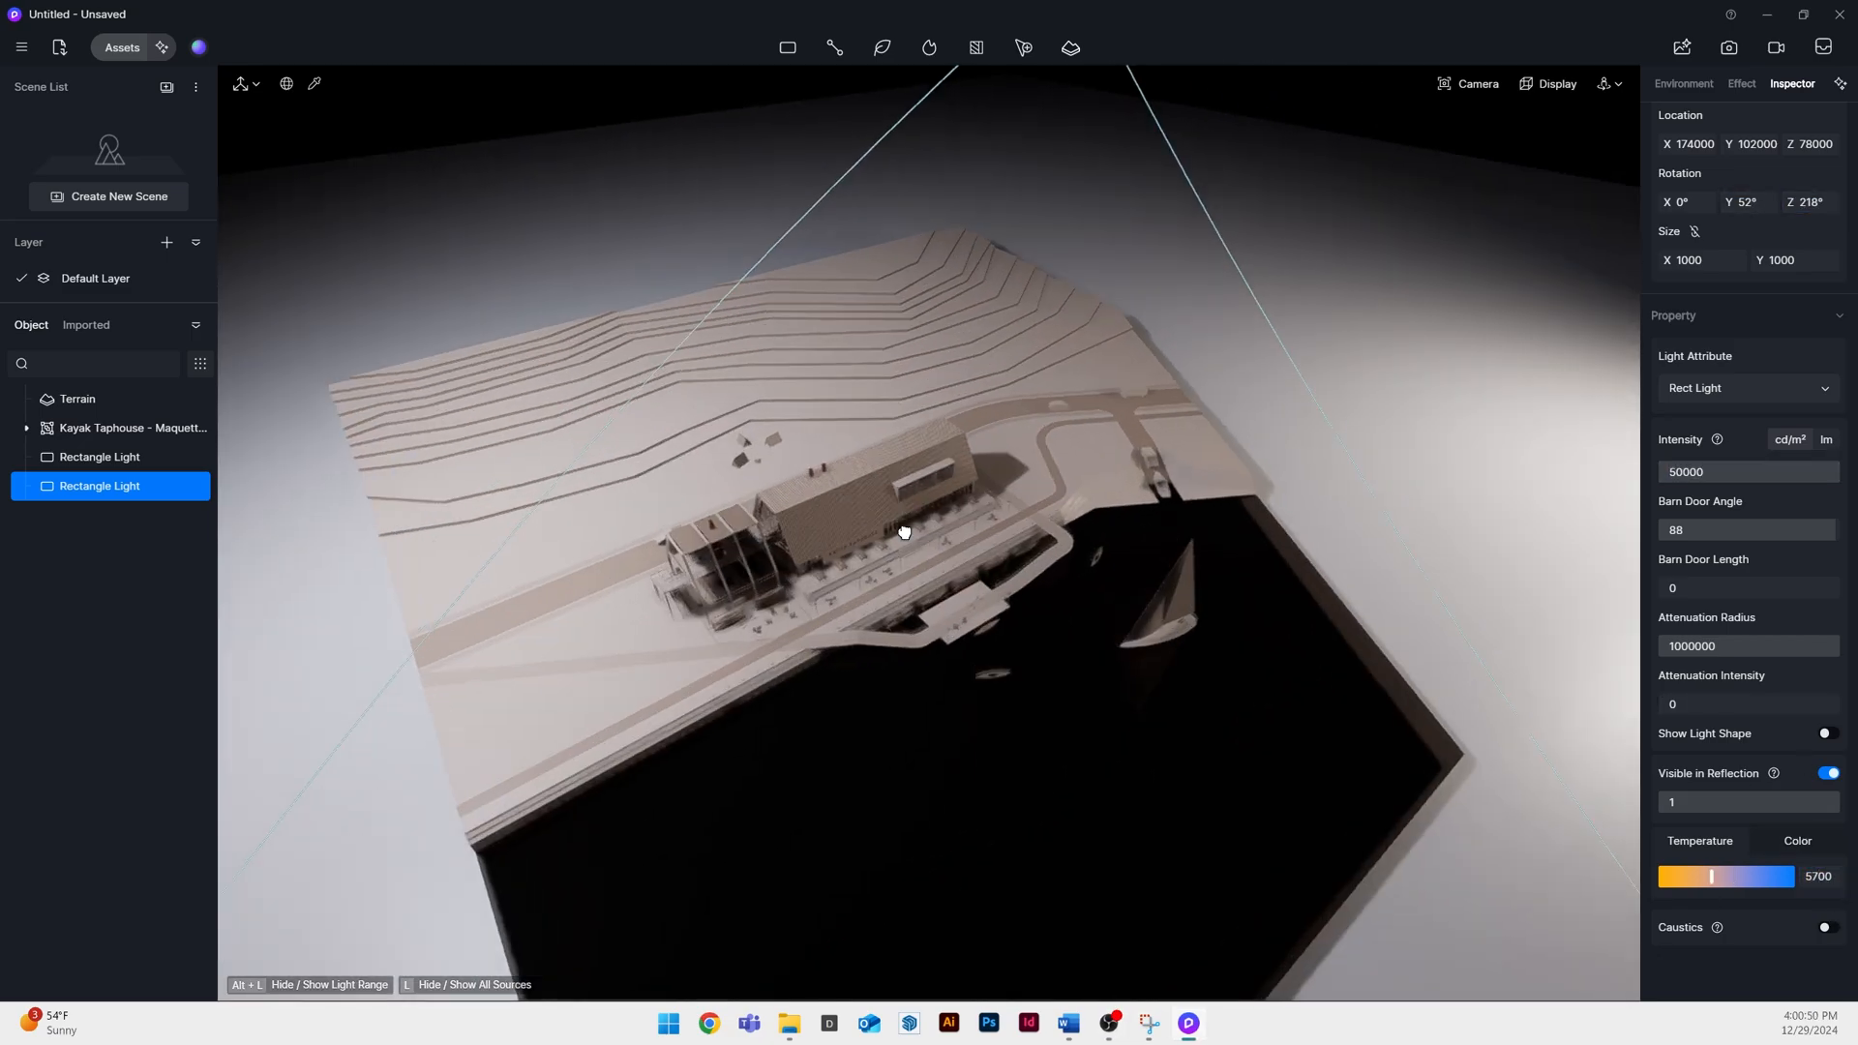
Apply a wood material with adjusted brightness and place Lowpoly Plant 37 trees on the terrain
click(1476, 83)
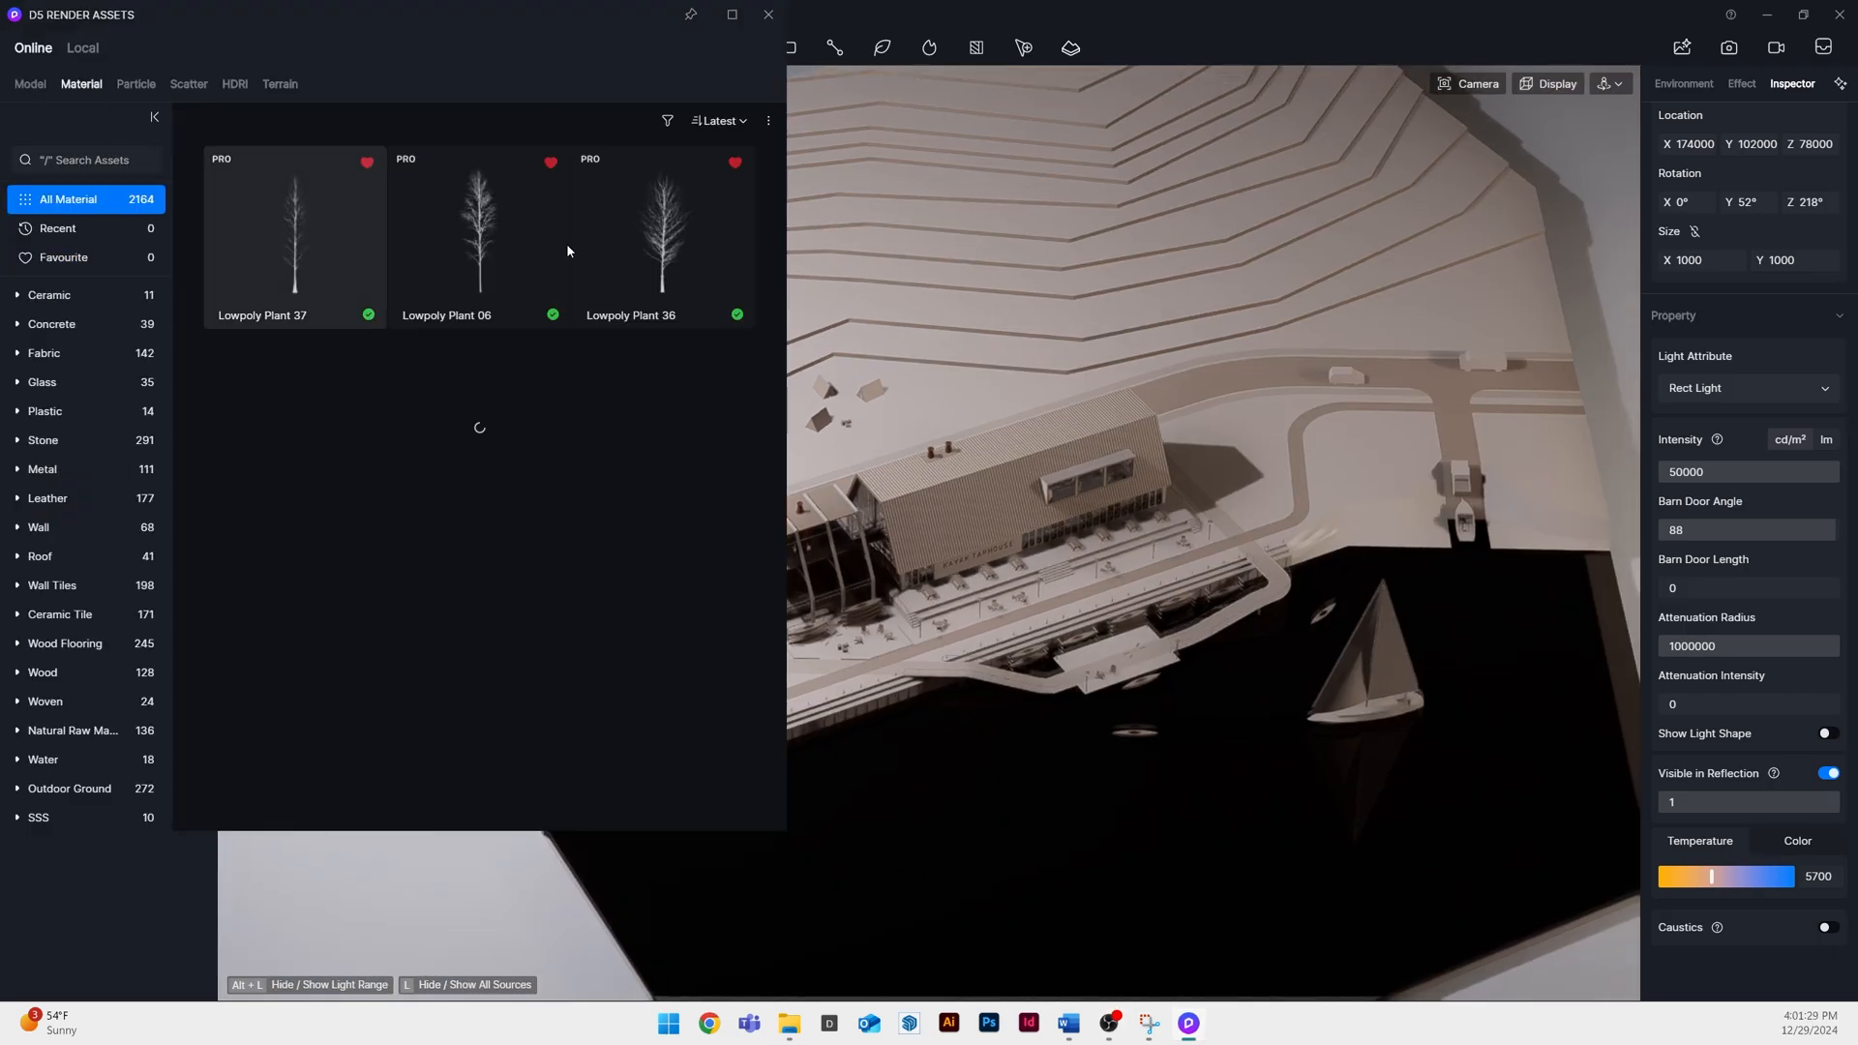
click(85, 49)
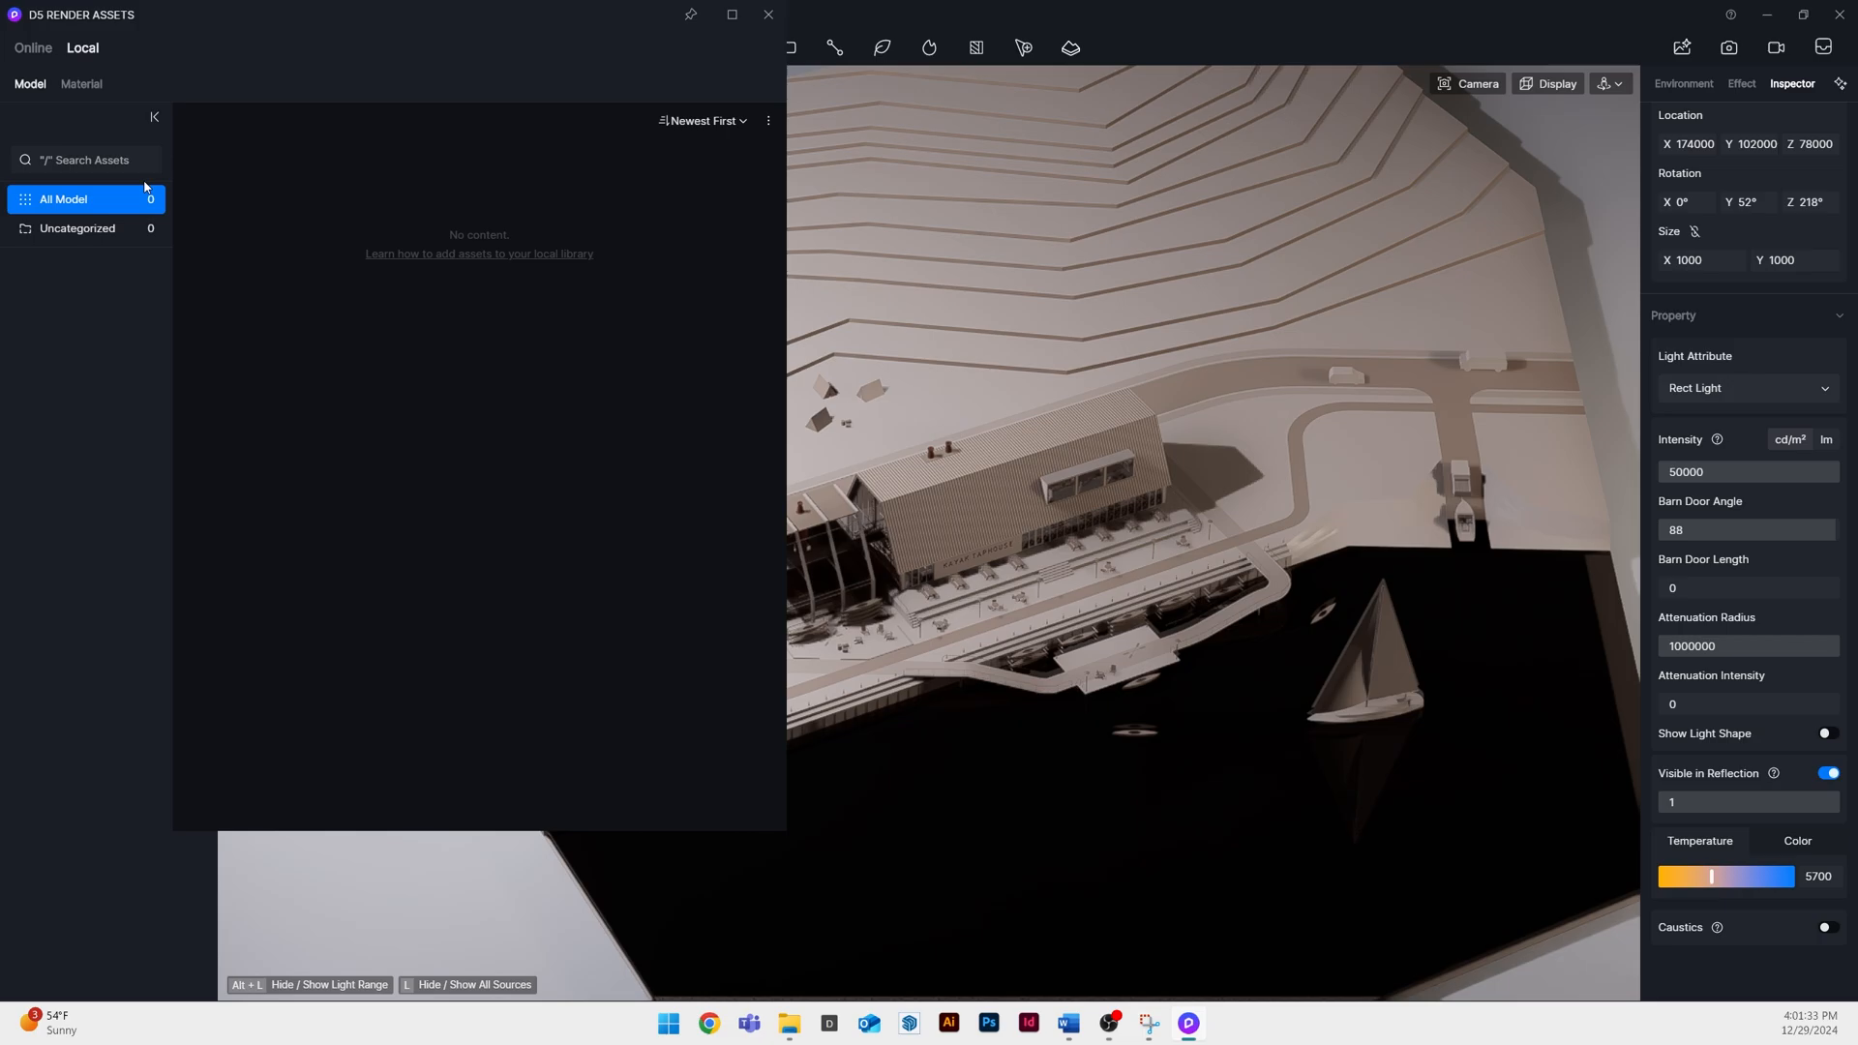
click(82, 85)
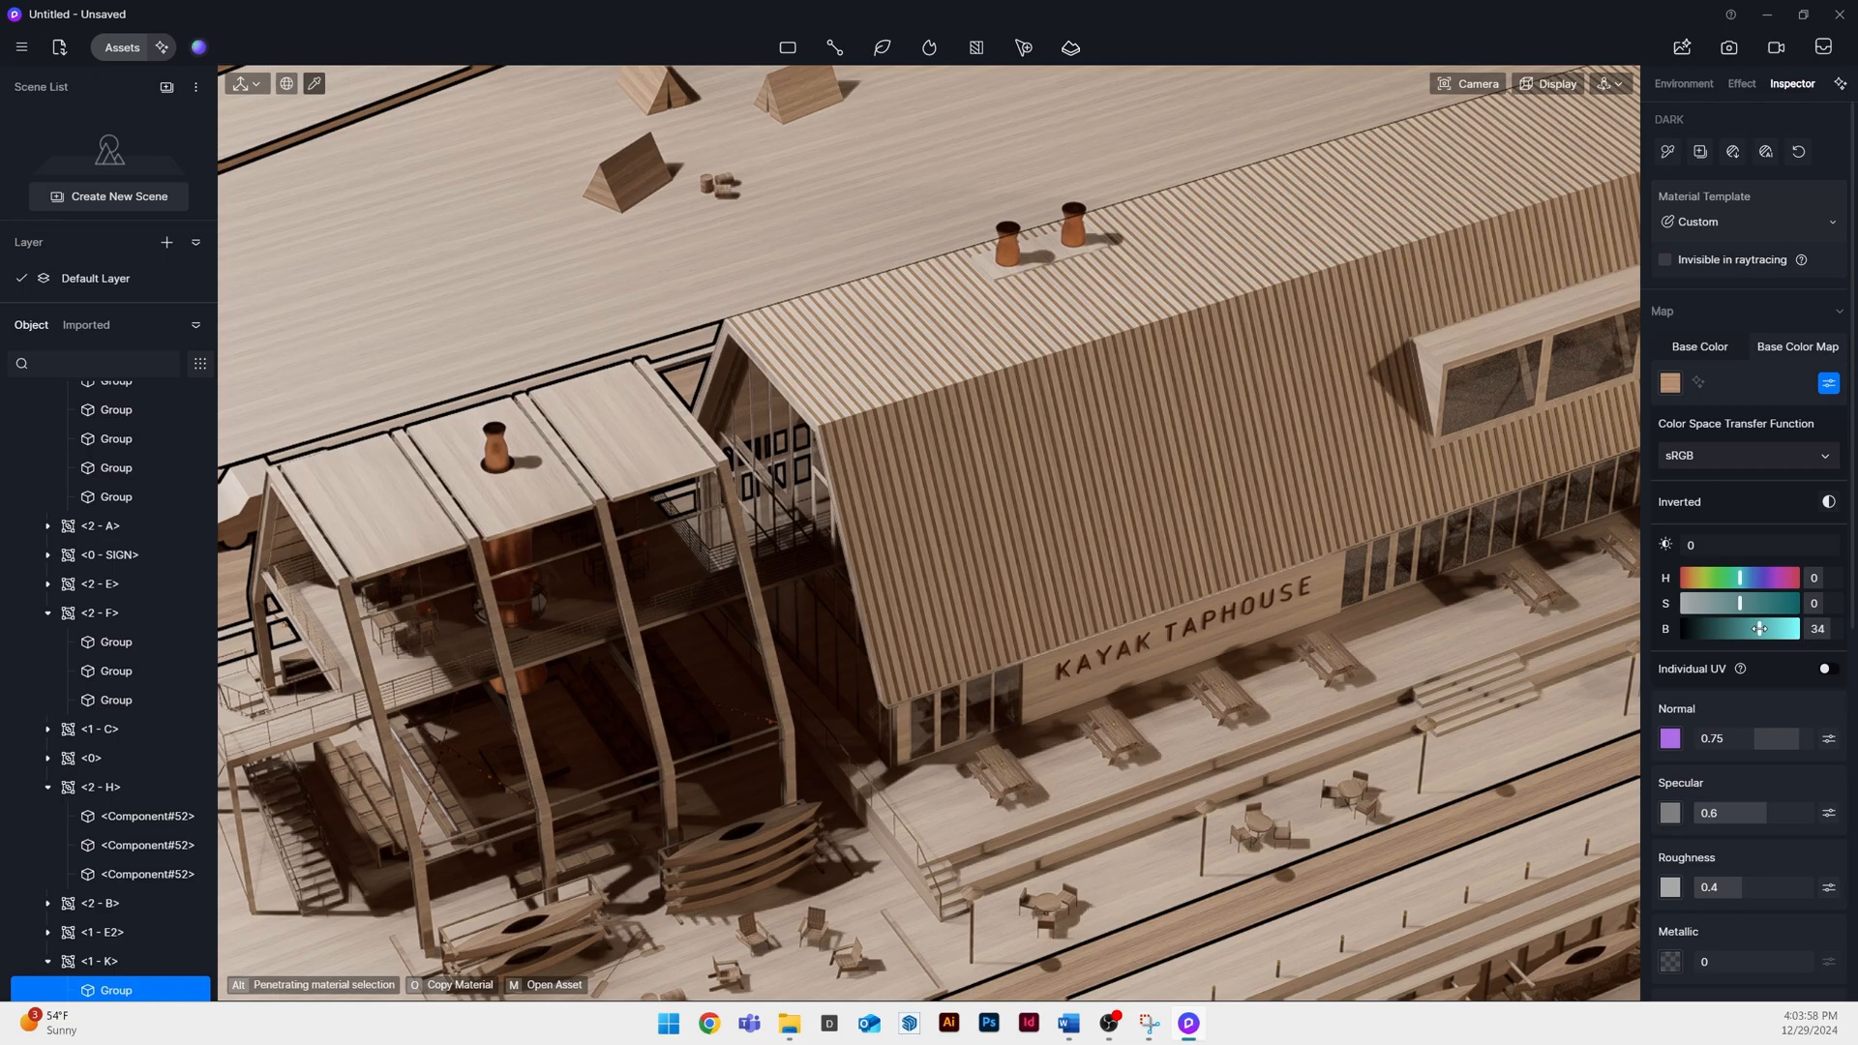
click(1683, 82)
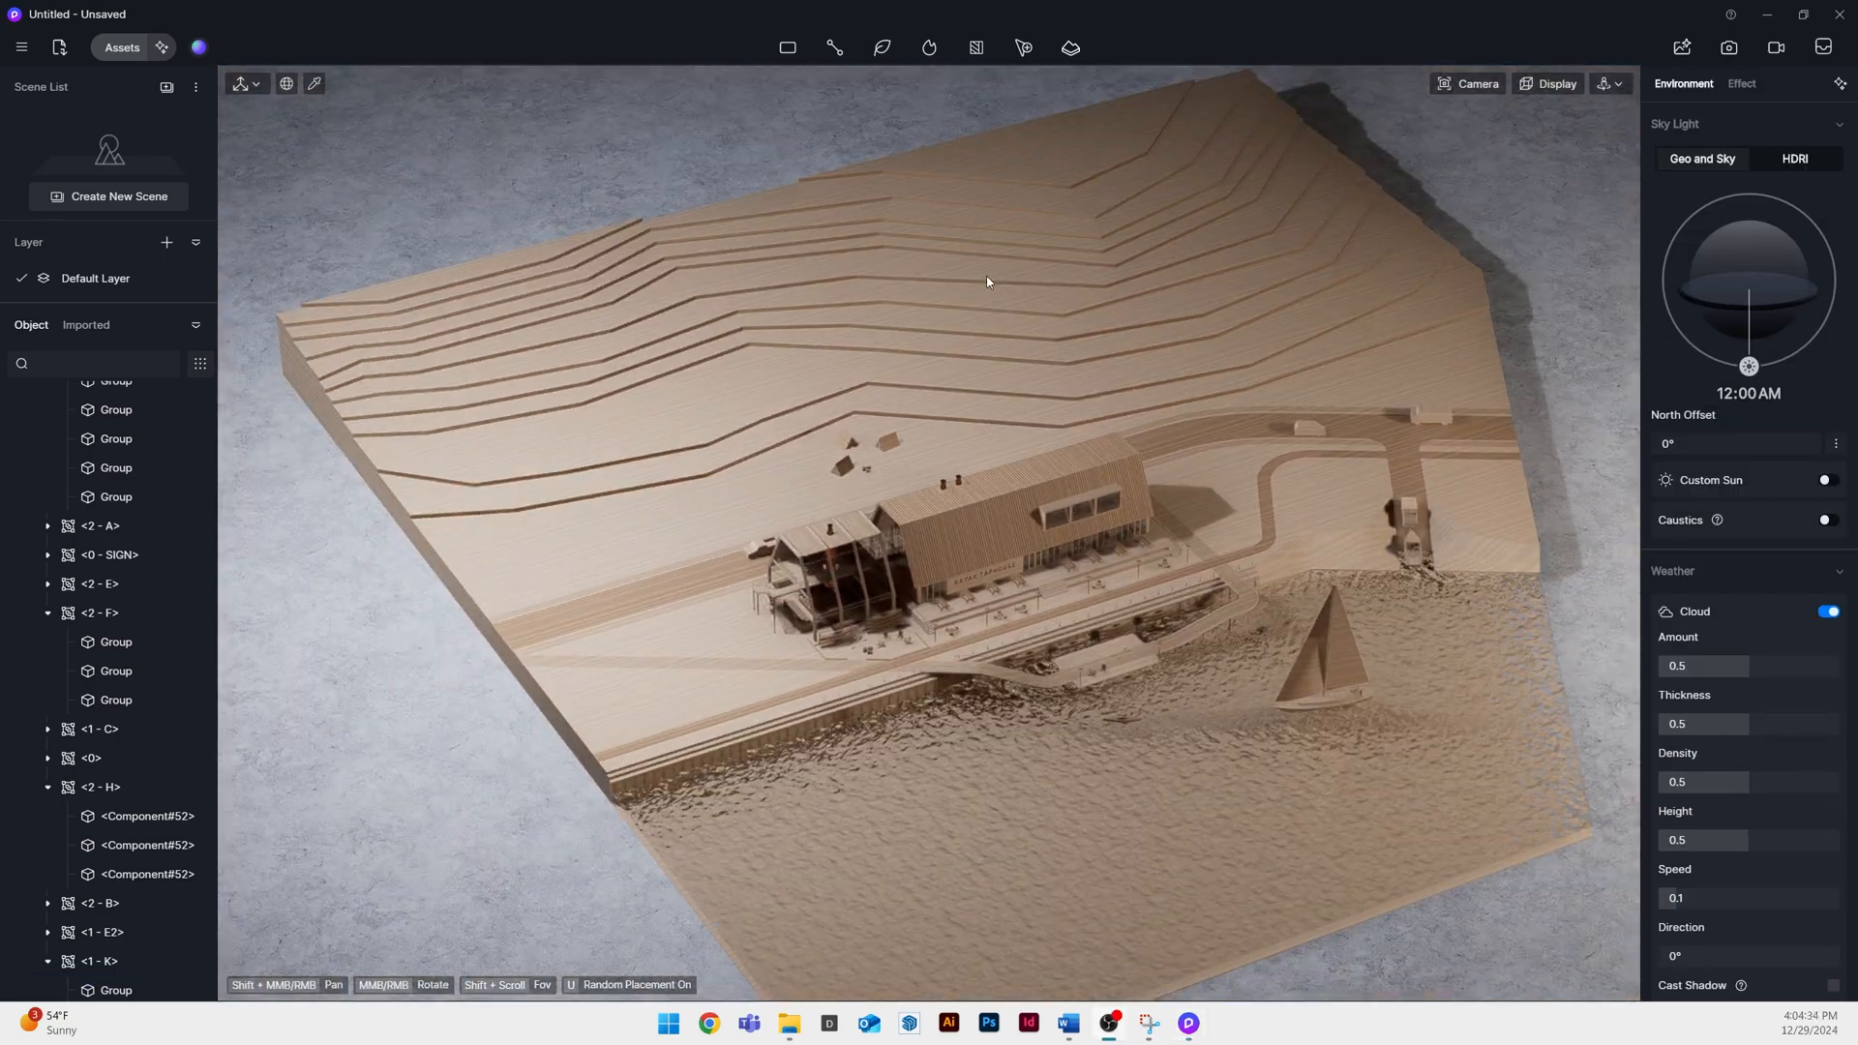
click(121, 47)
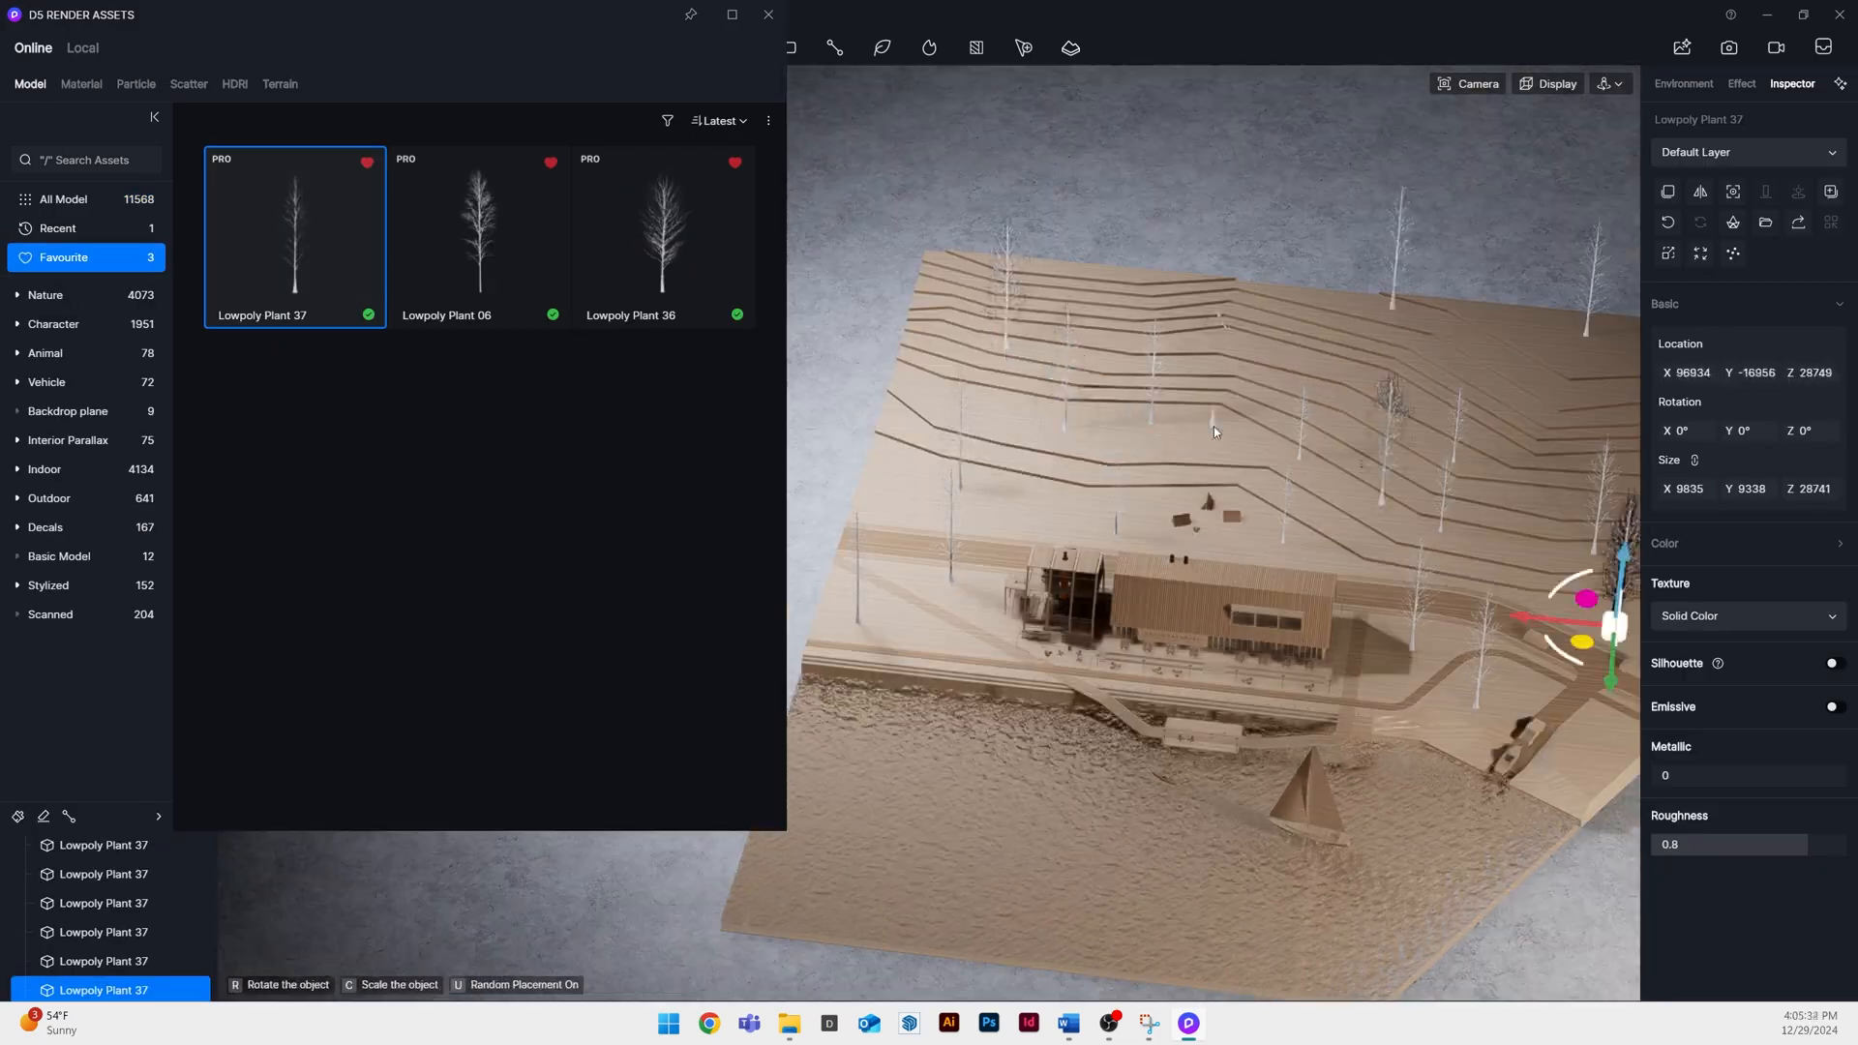
Place Lowpoly Plant 36 trees and save as 'Kayak Taphouse - Maquette Animation YT'
click(479, 237)
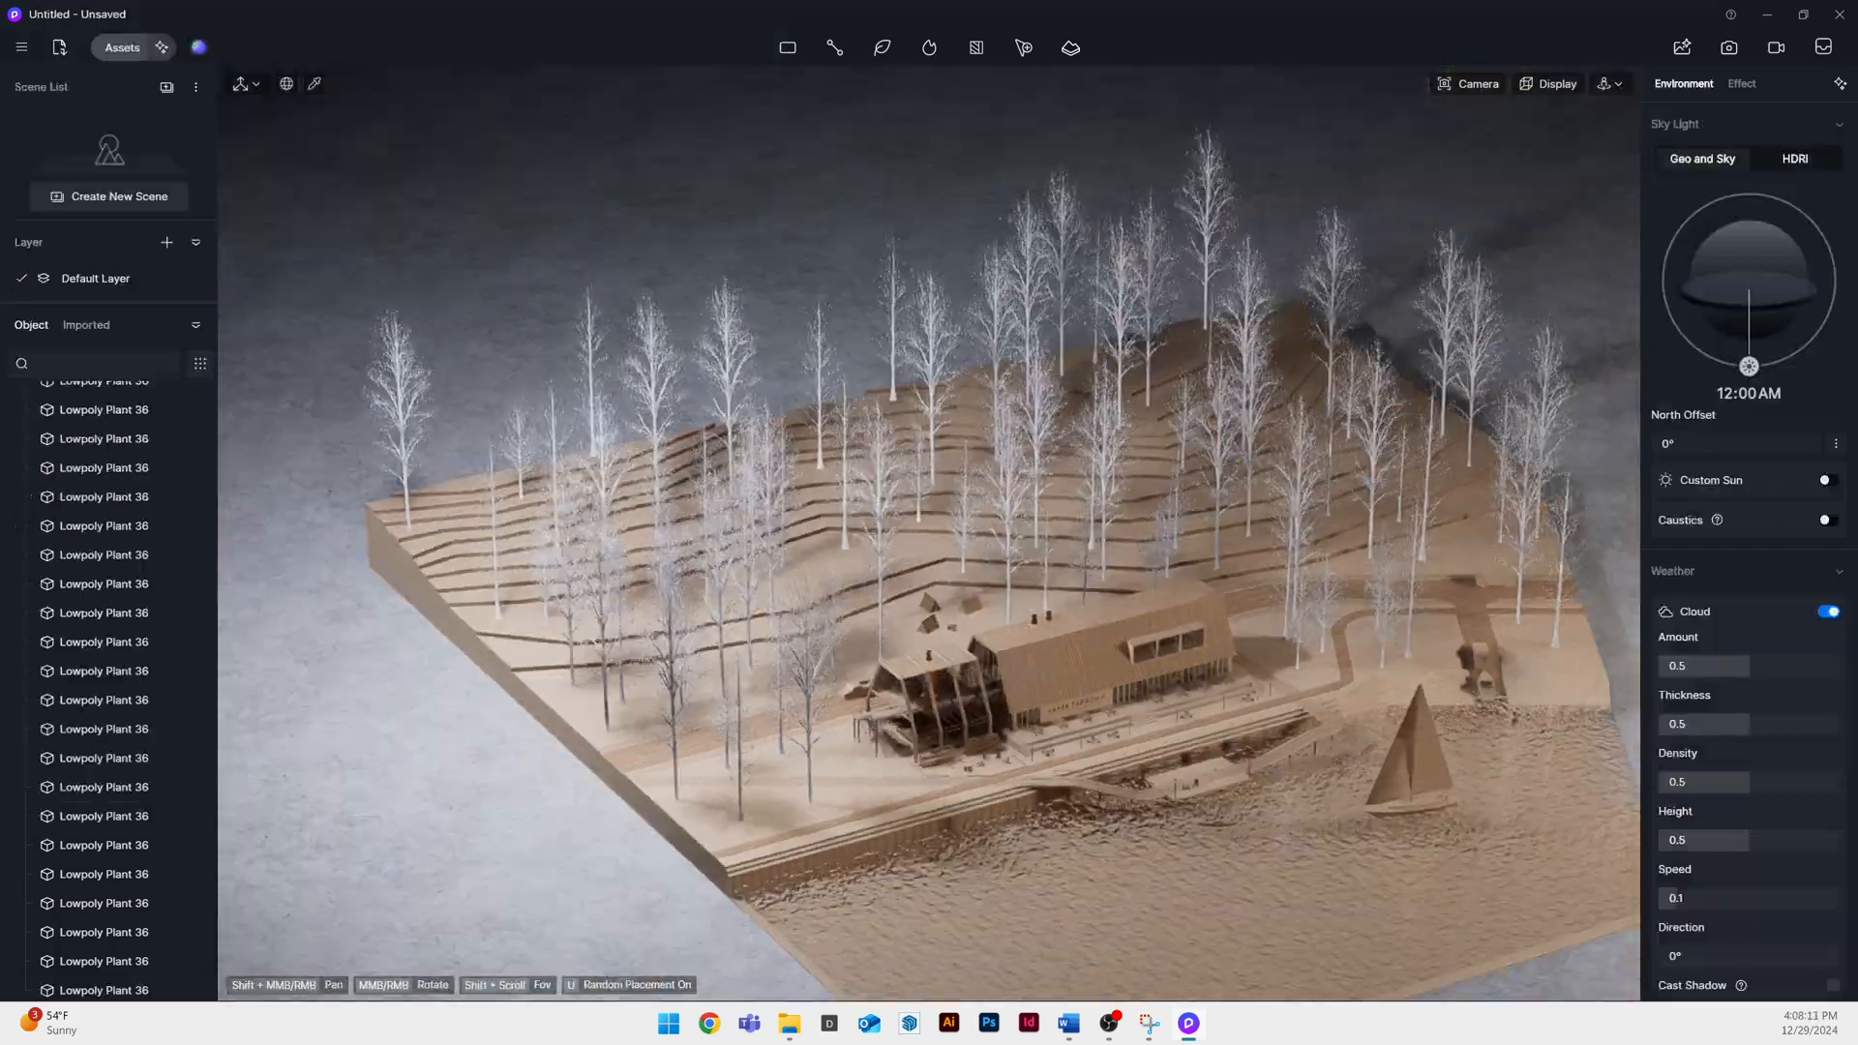
click(75, 990)
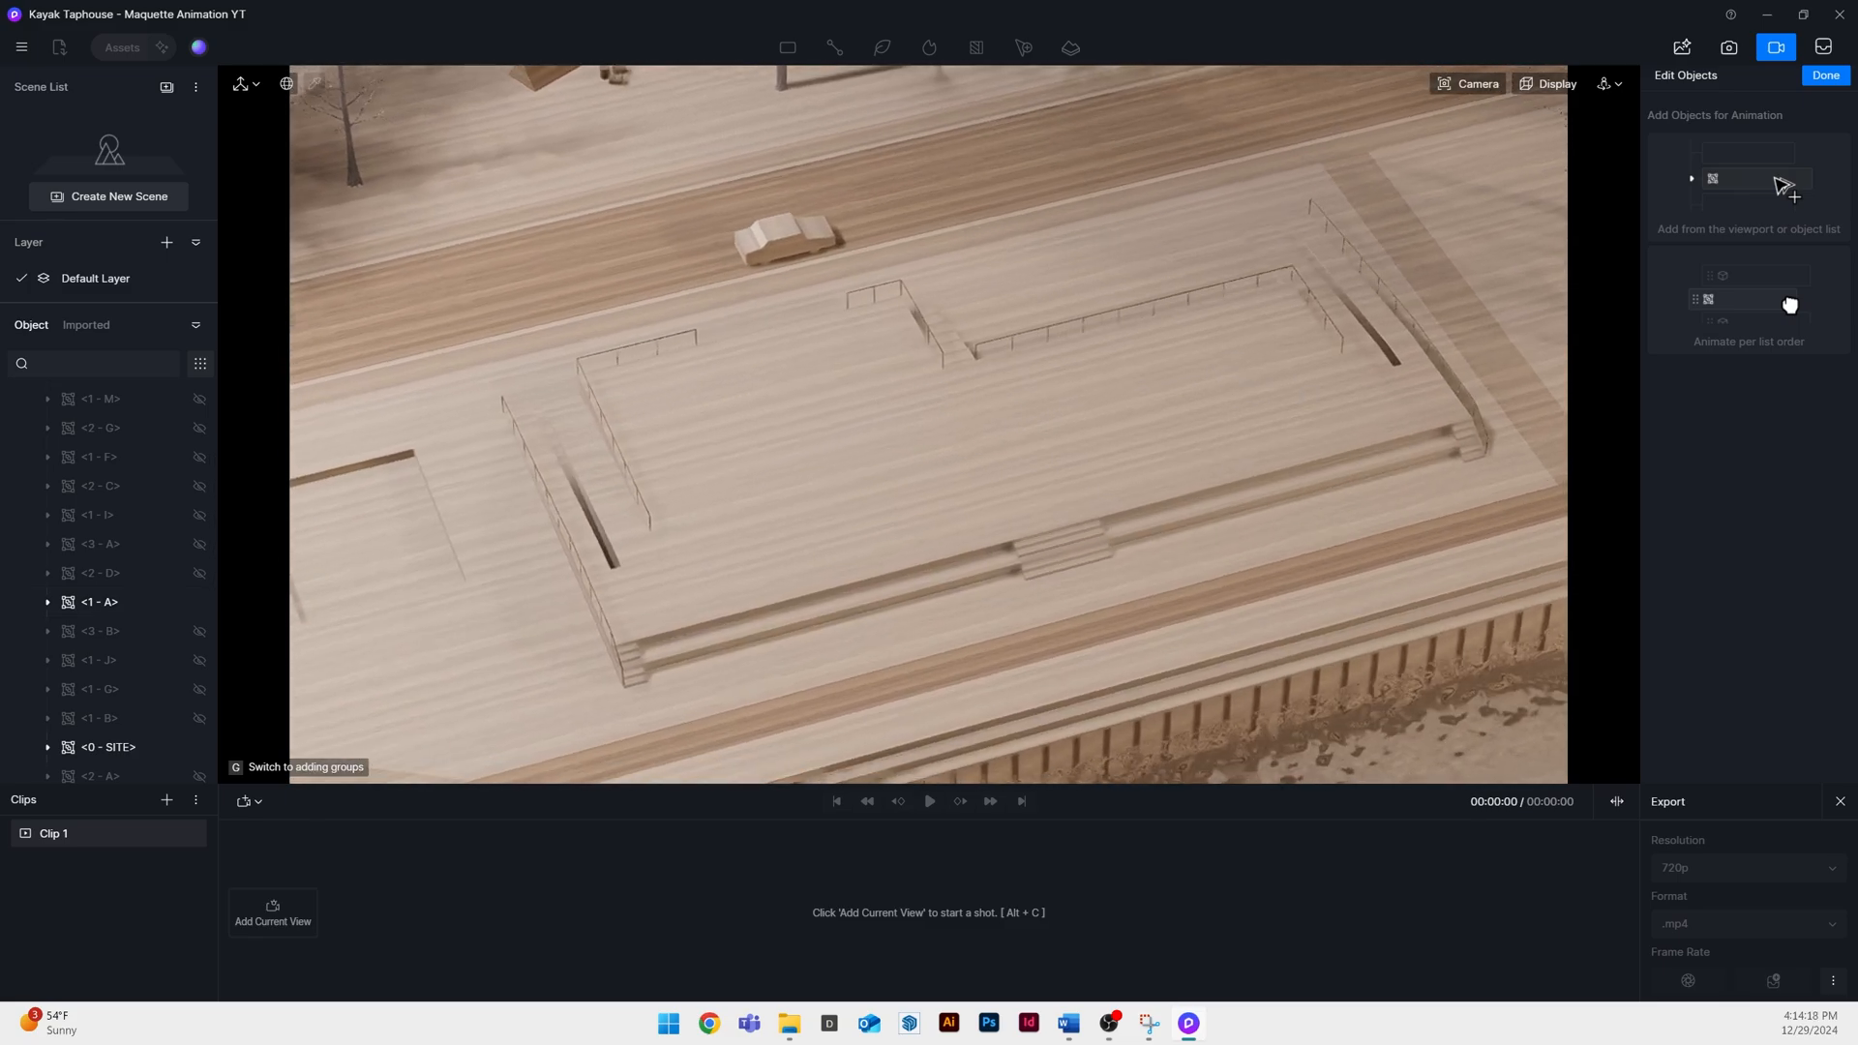
Give the site pieces a 2 s Ascend animation sorted by world coordinate
click(97, 603)
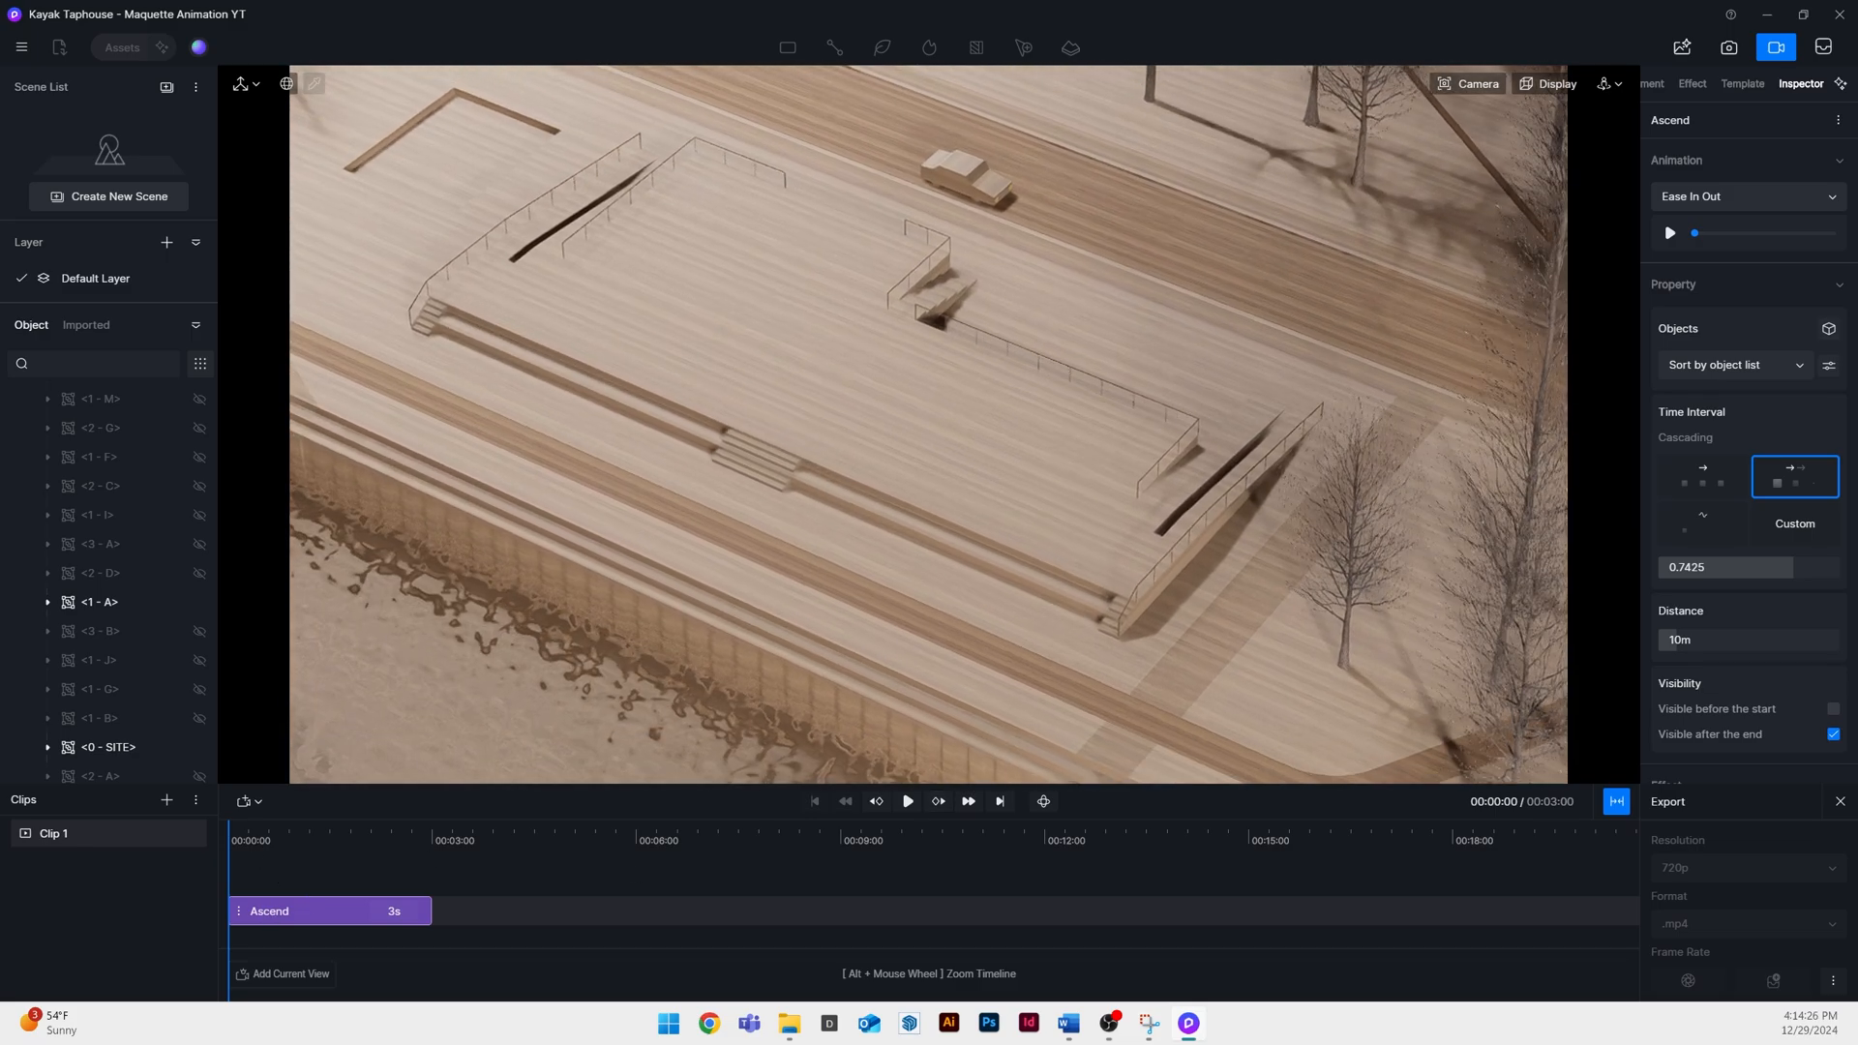
click(1670, 232)
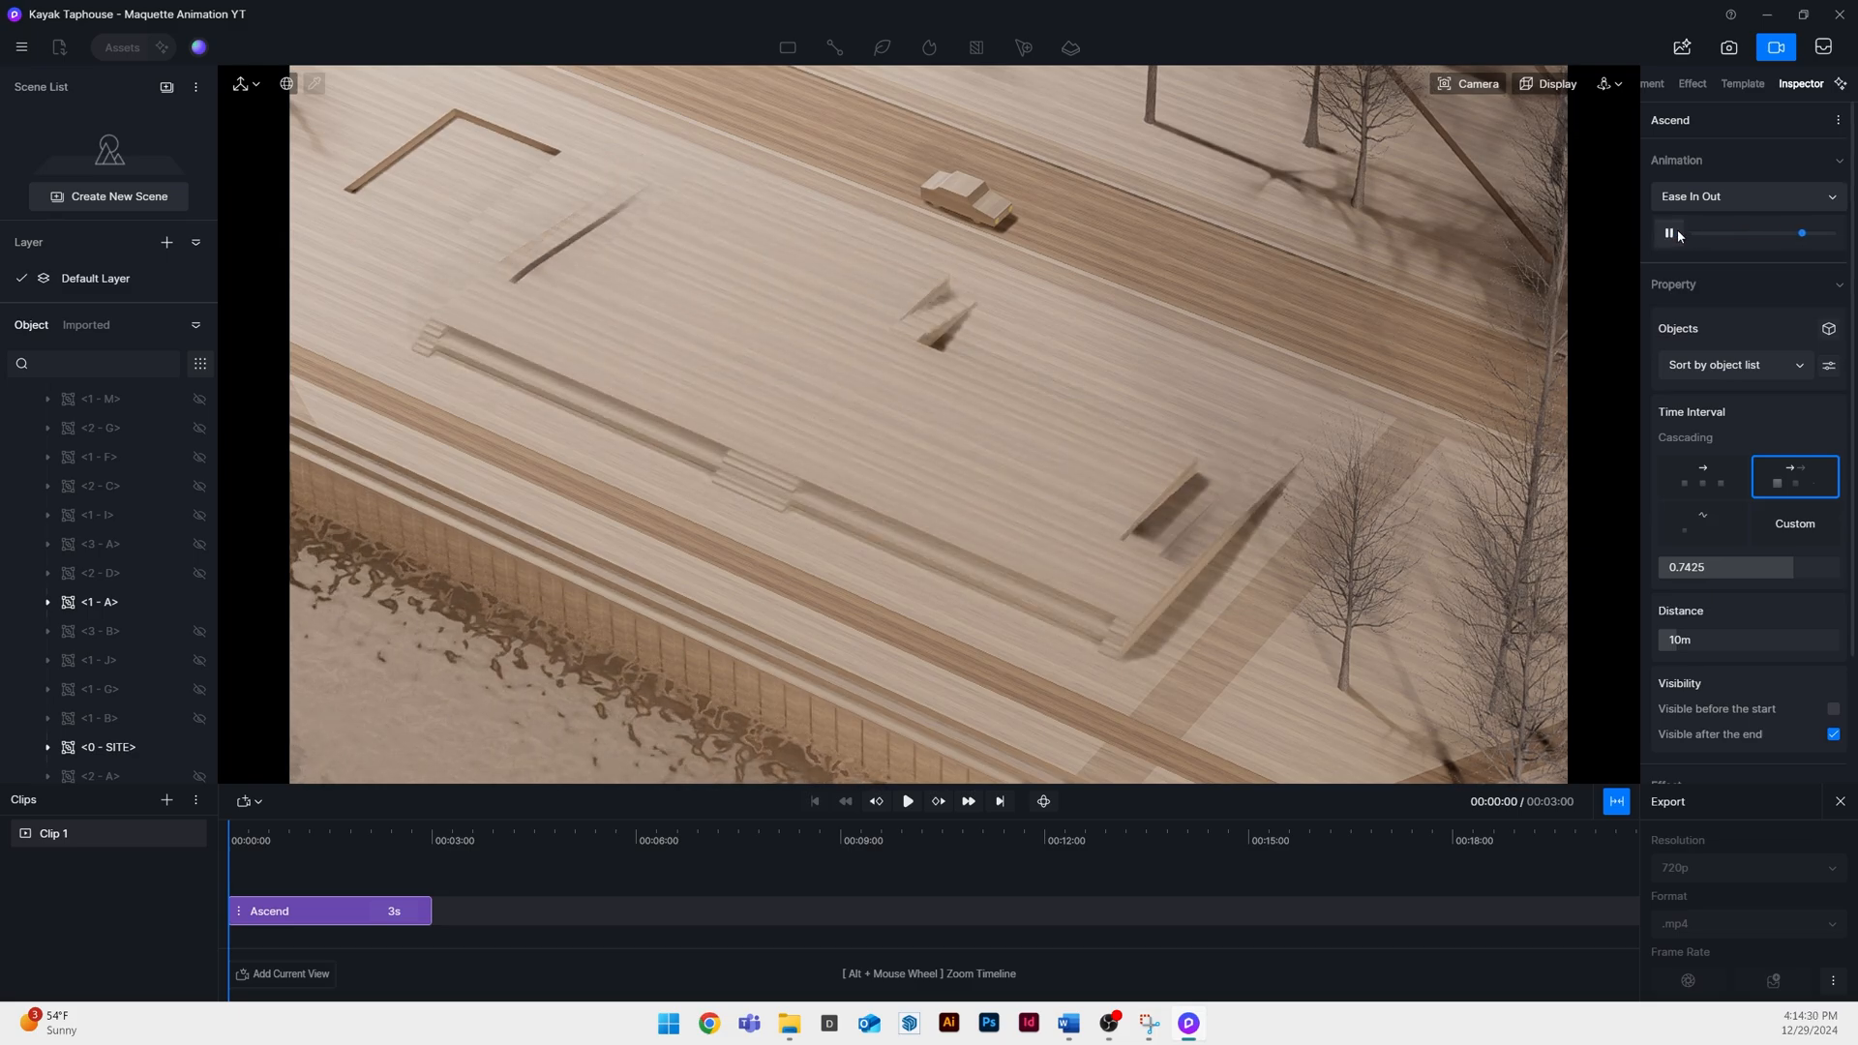
click(1671, 233)
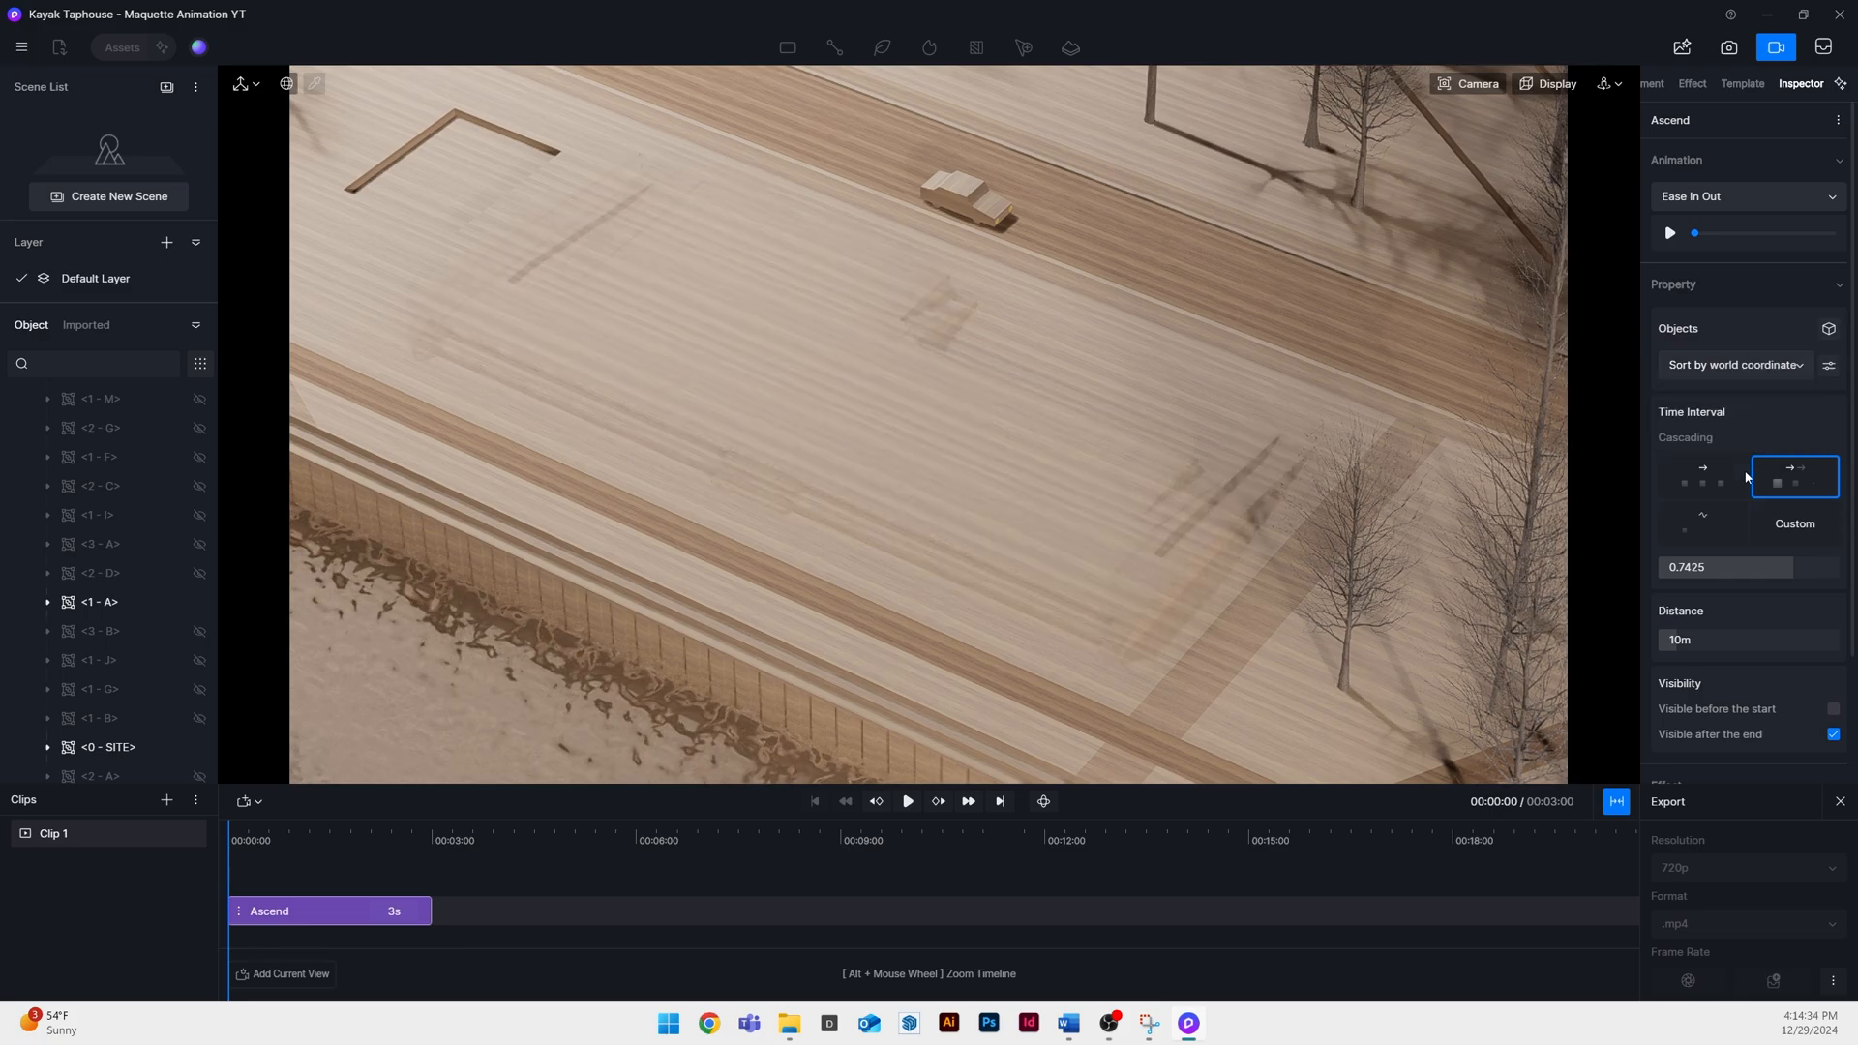
click(1670, 232)
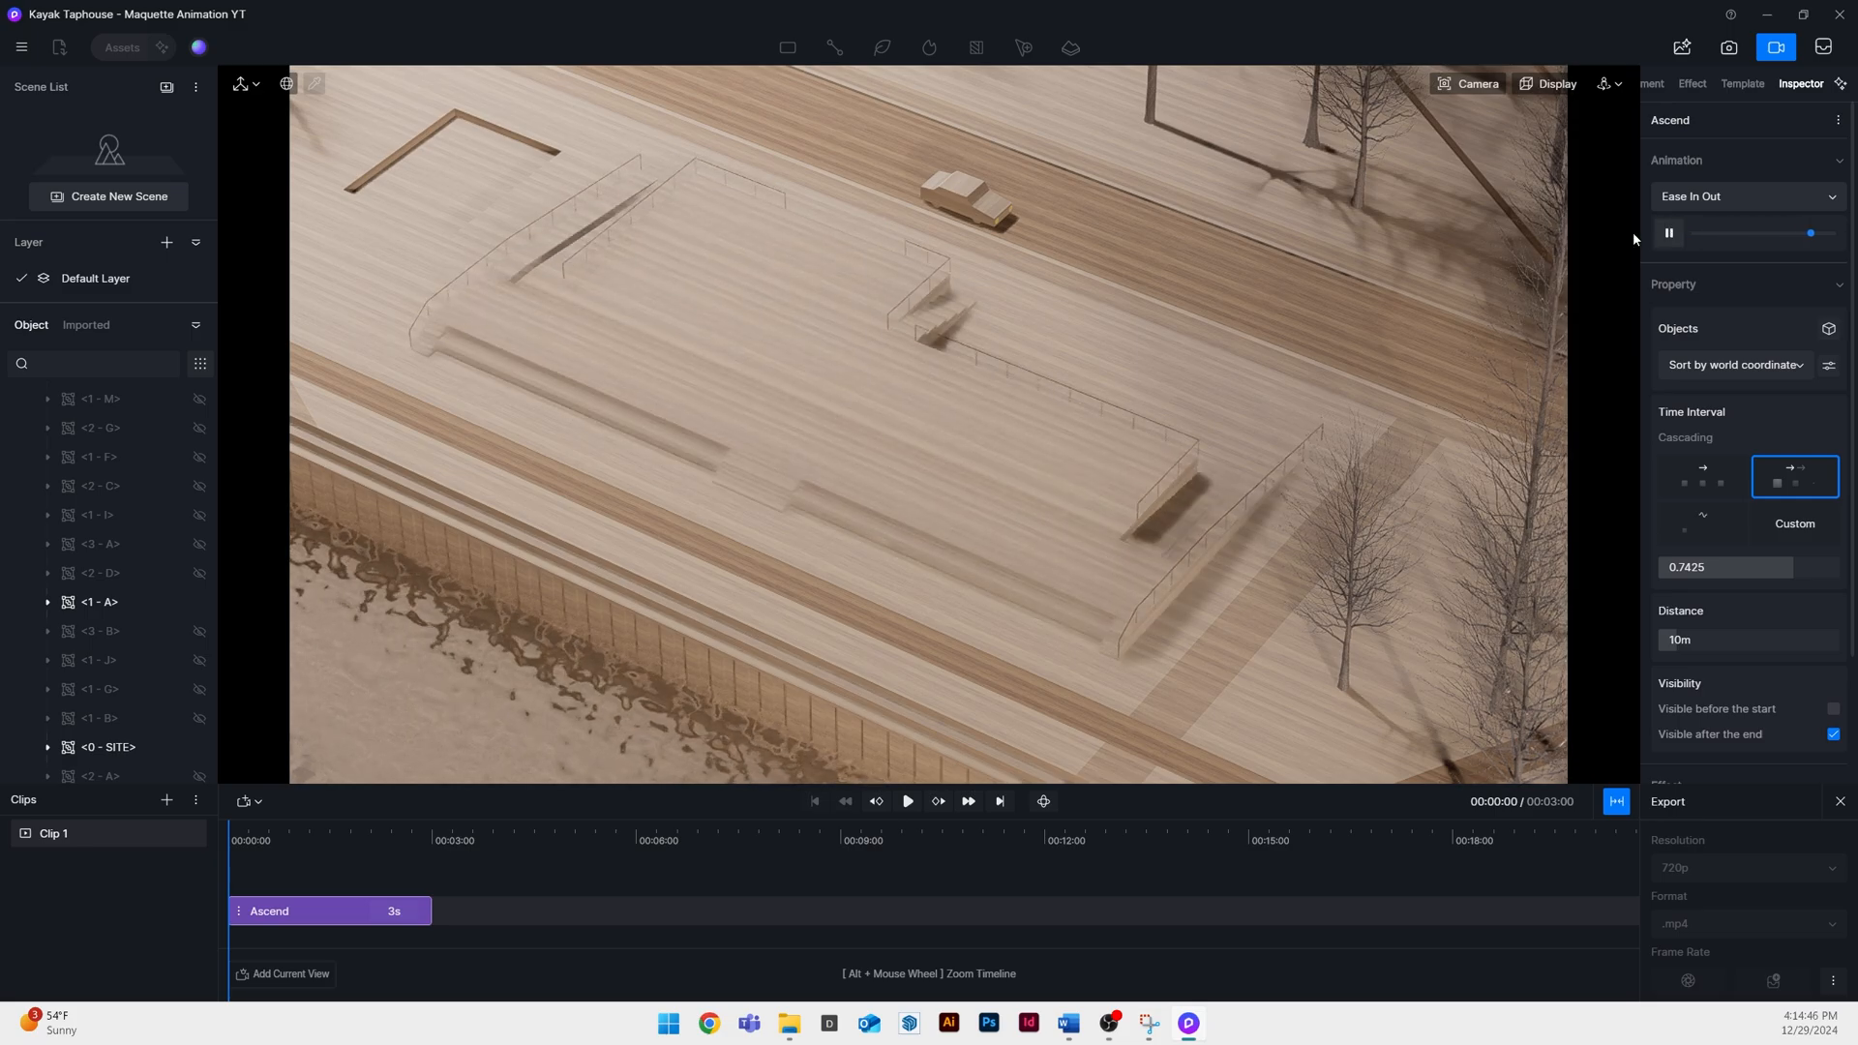
click(1670, 233)
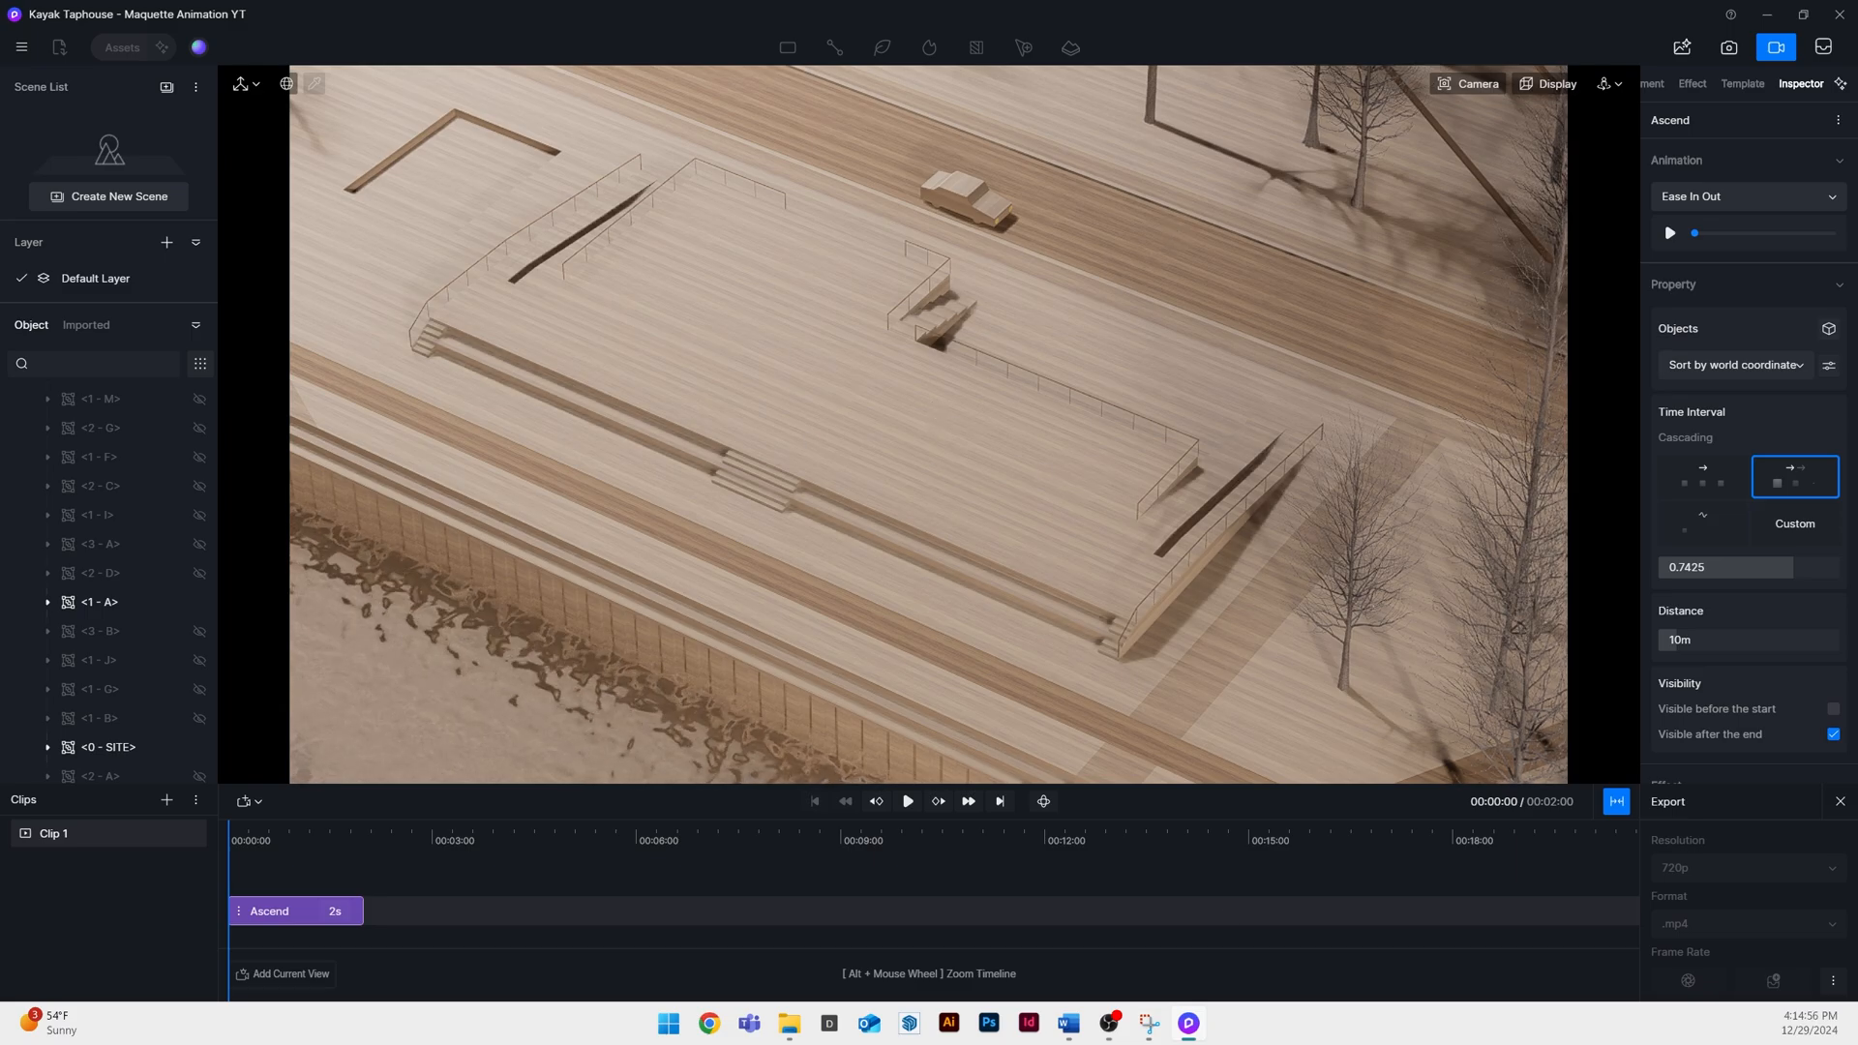
scroll(down, 3)
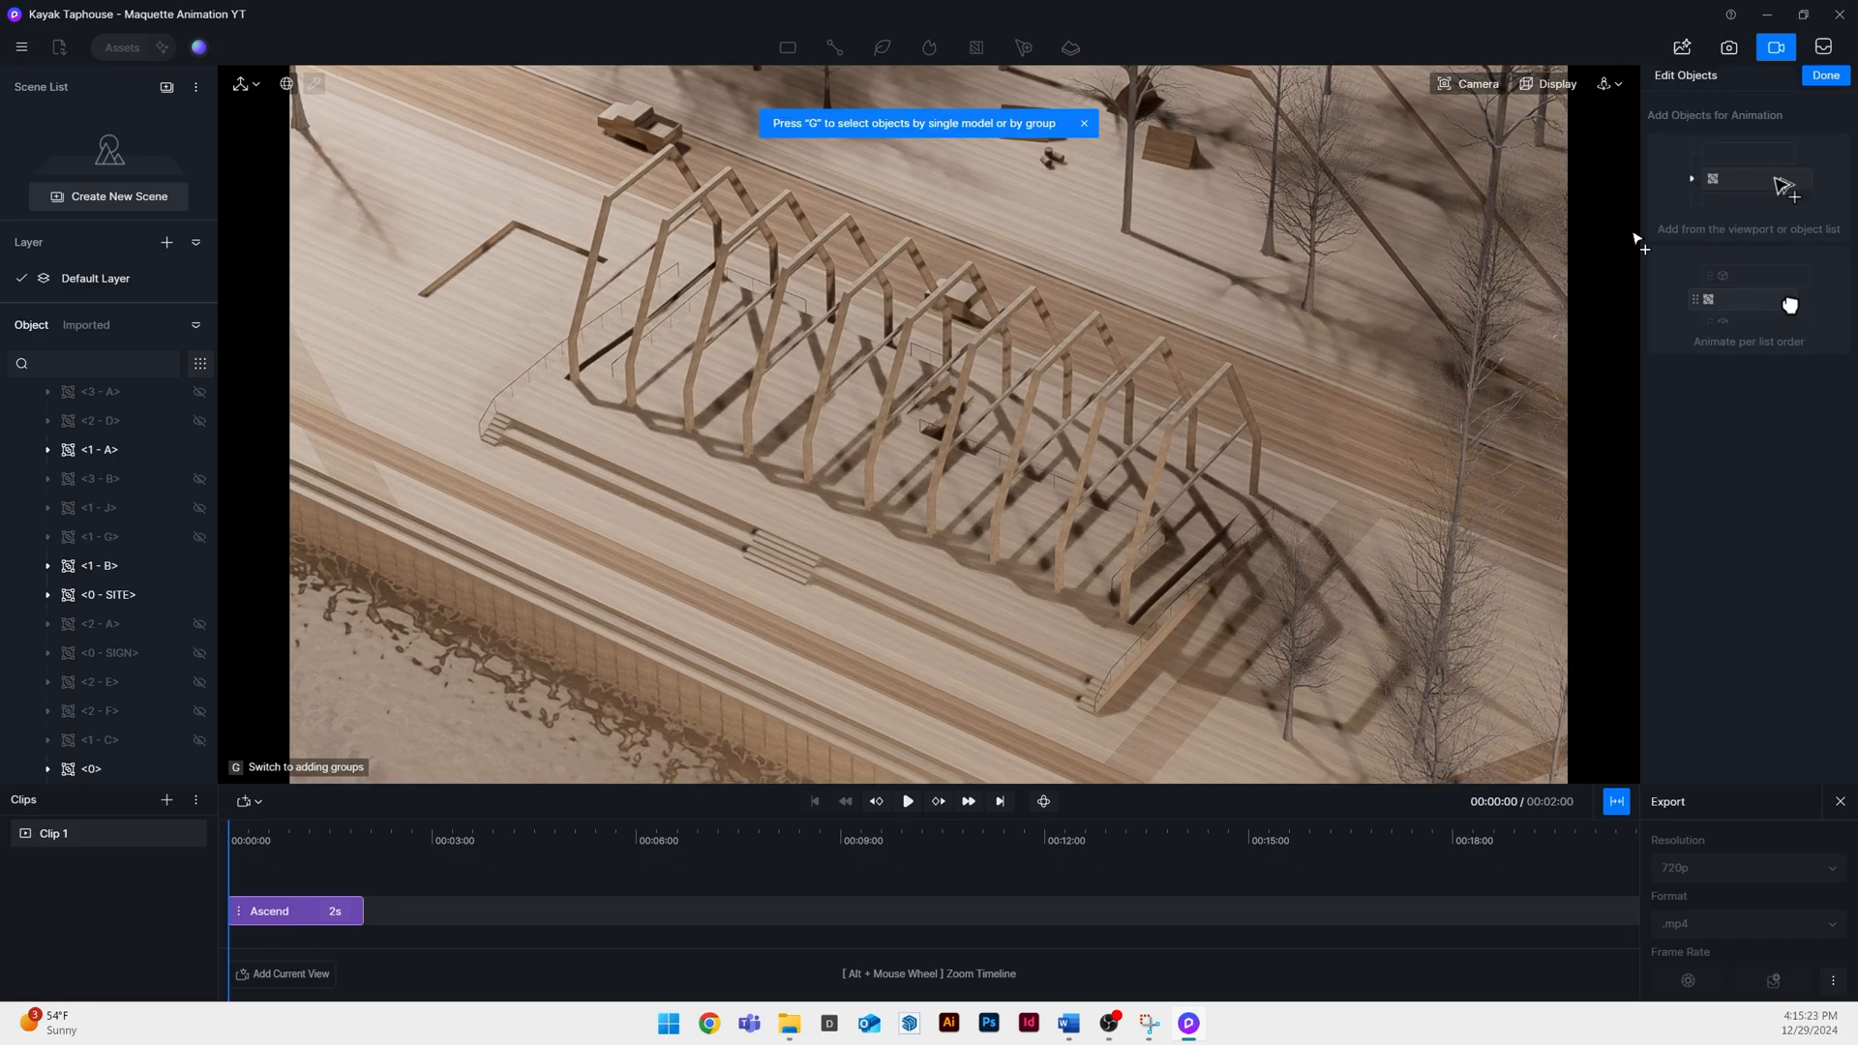
Add the roof frame pieces to a Drop animation
click(95, 565)
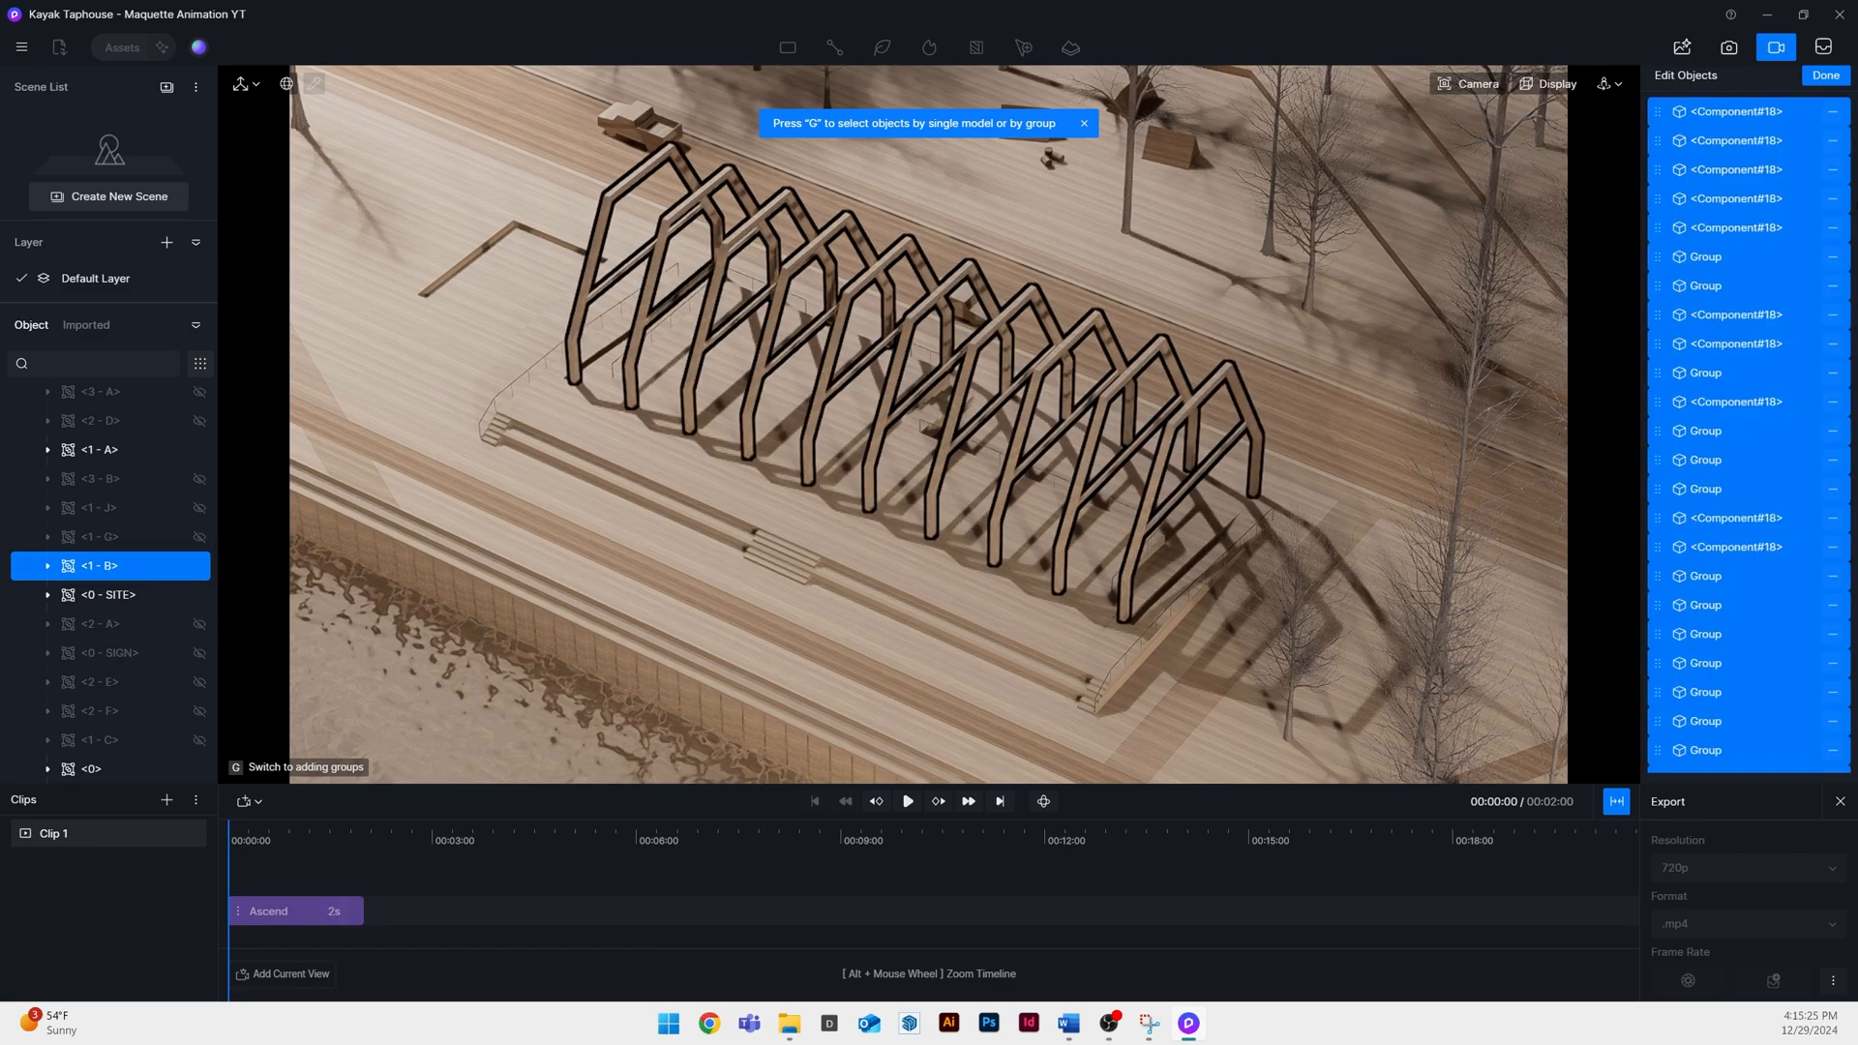
click(1823, 75)
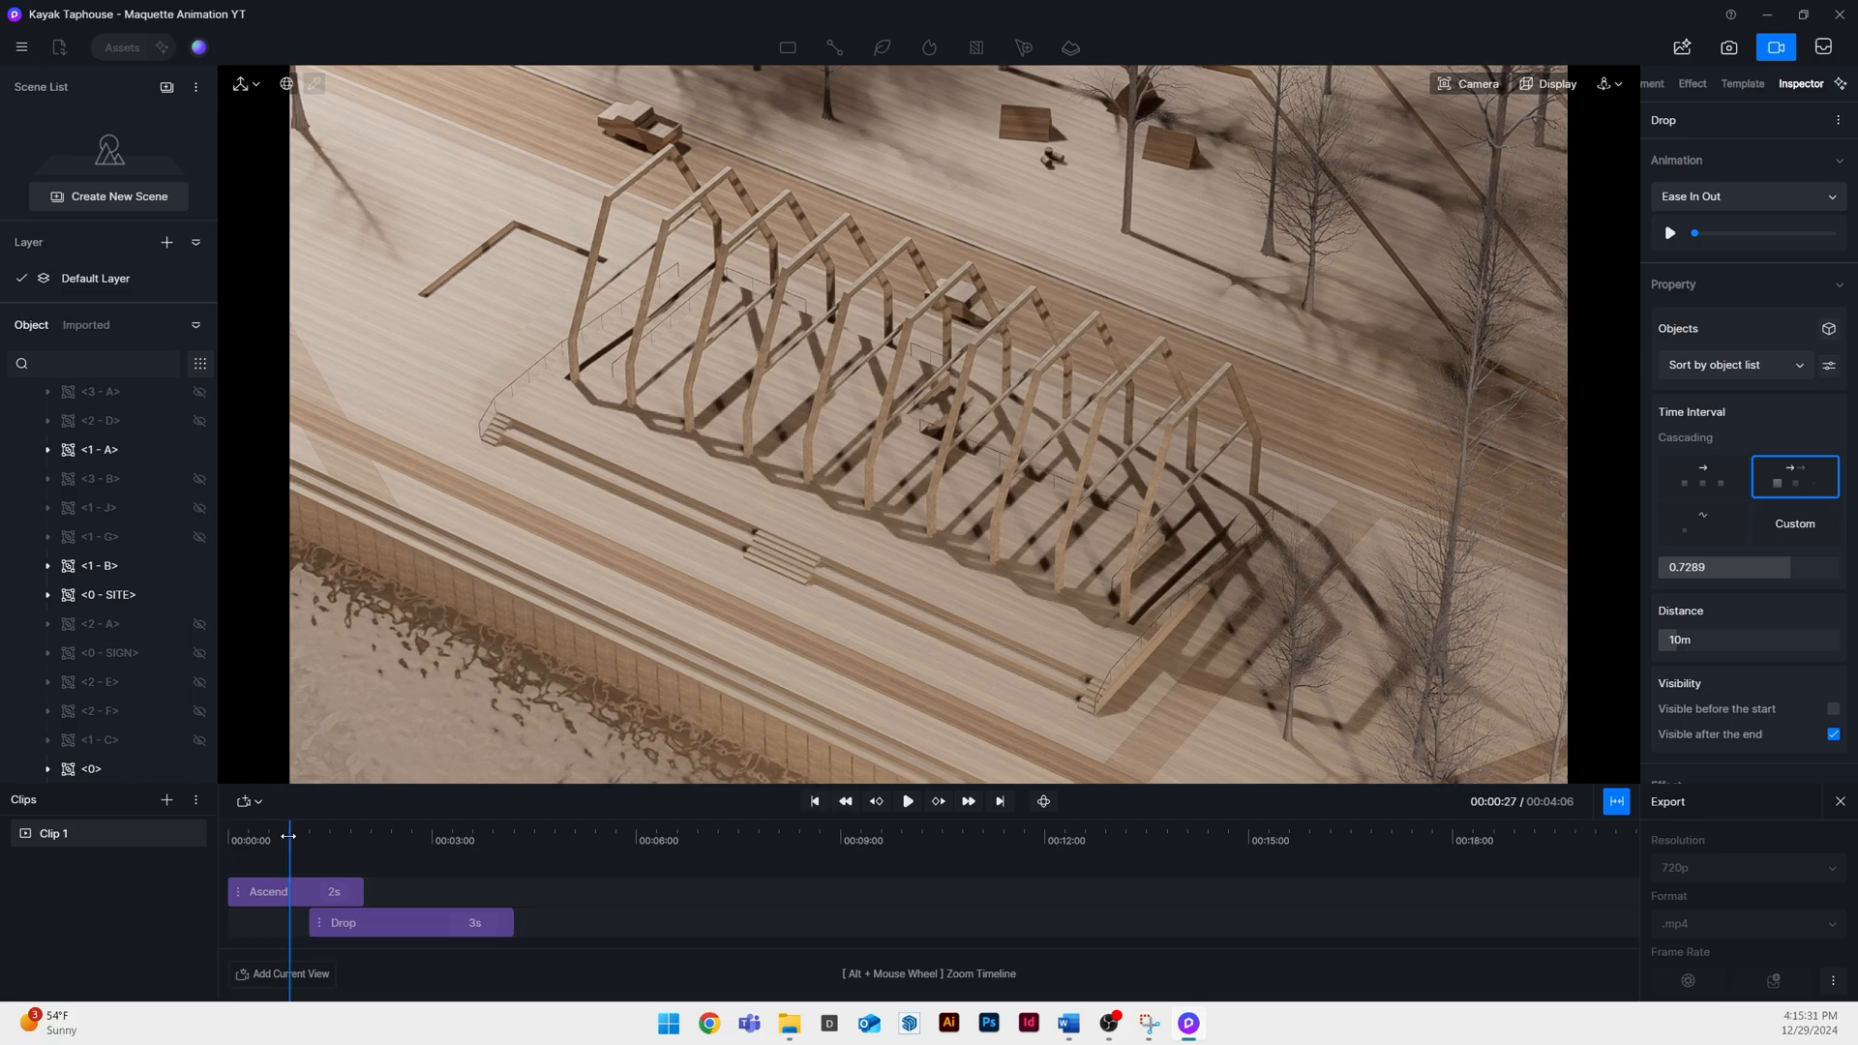
click(907, 802)
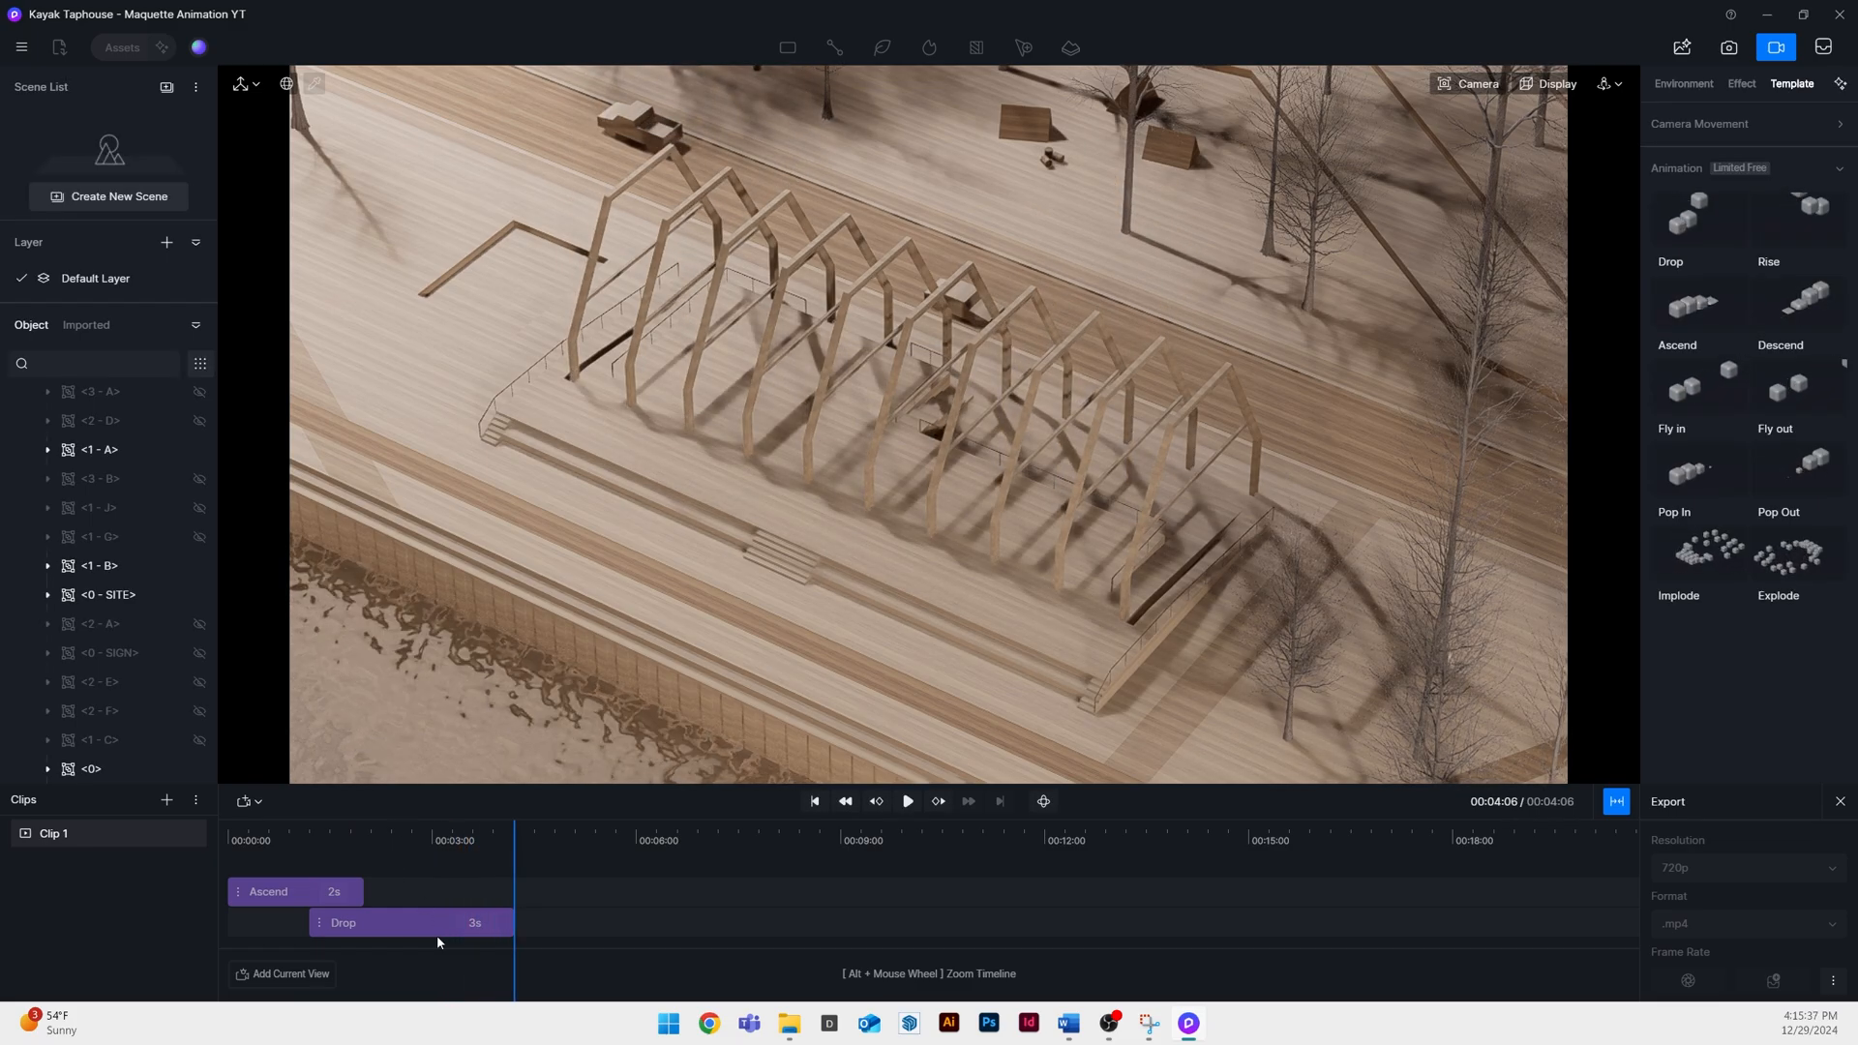
Sort the Drop animation's objects by world coordinate and set its duration
click(342, 922)
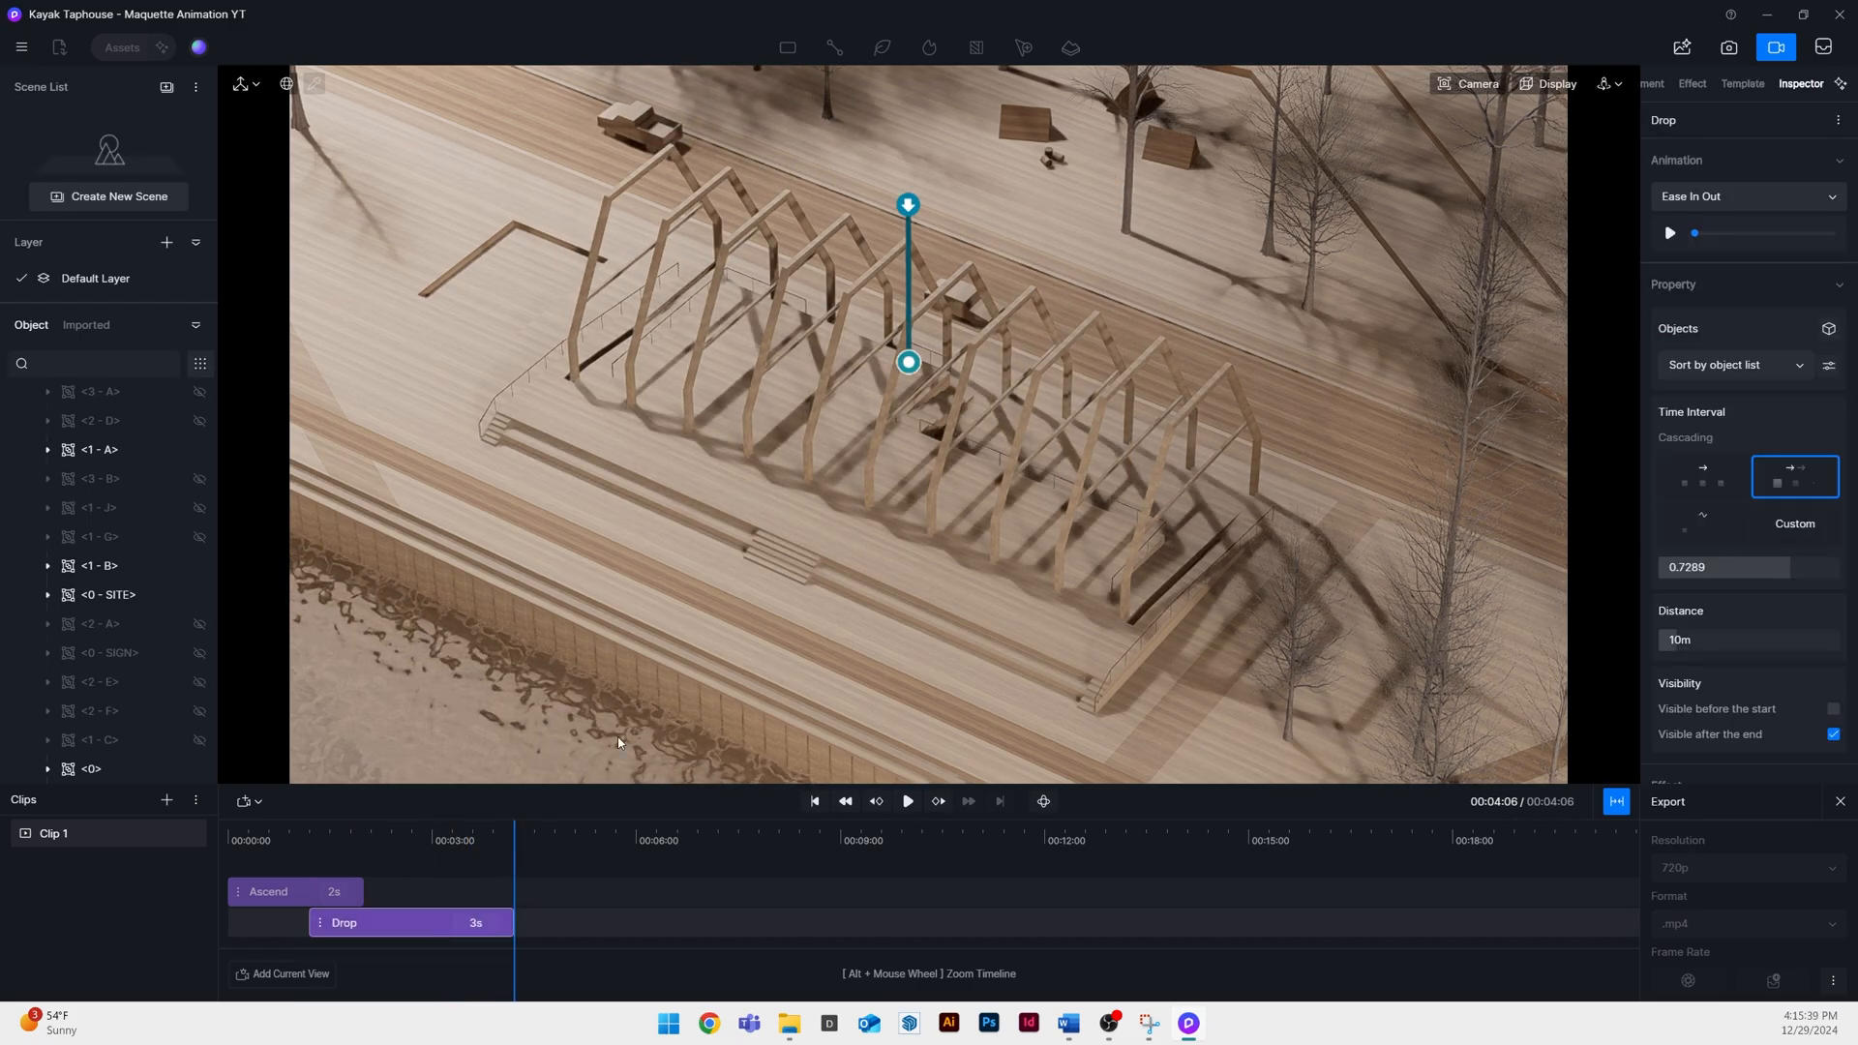
click(1734, 365)
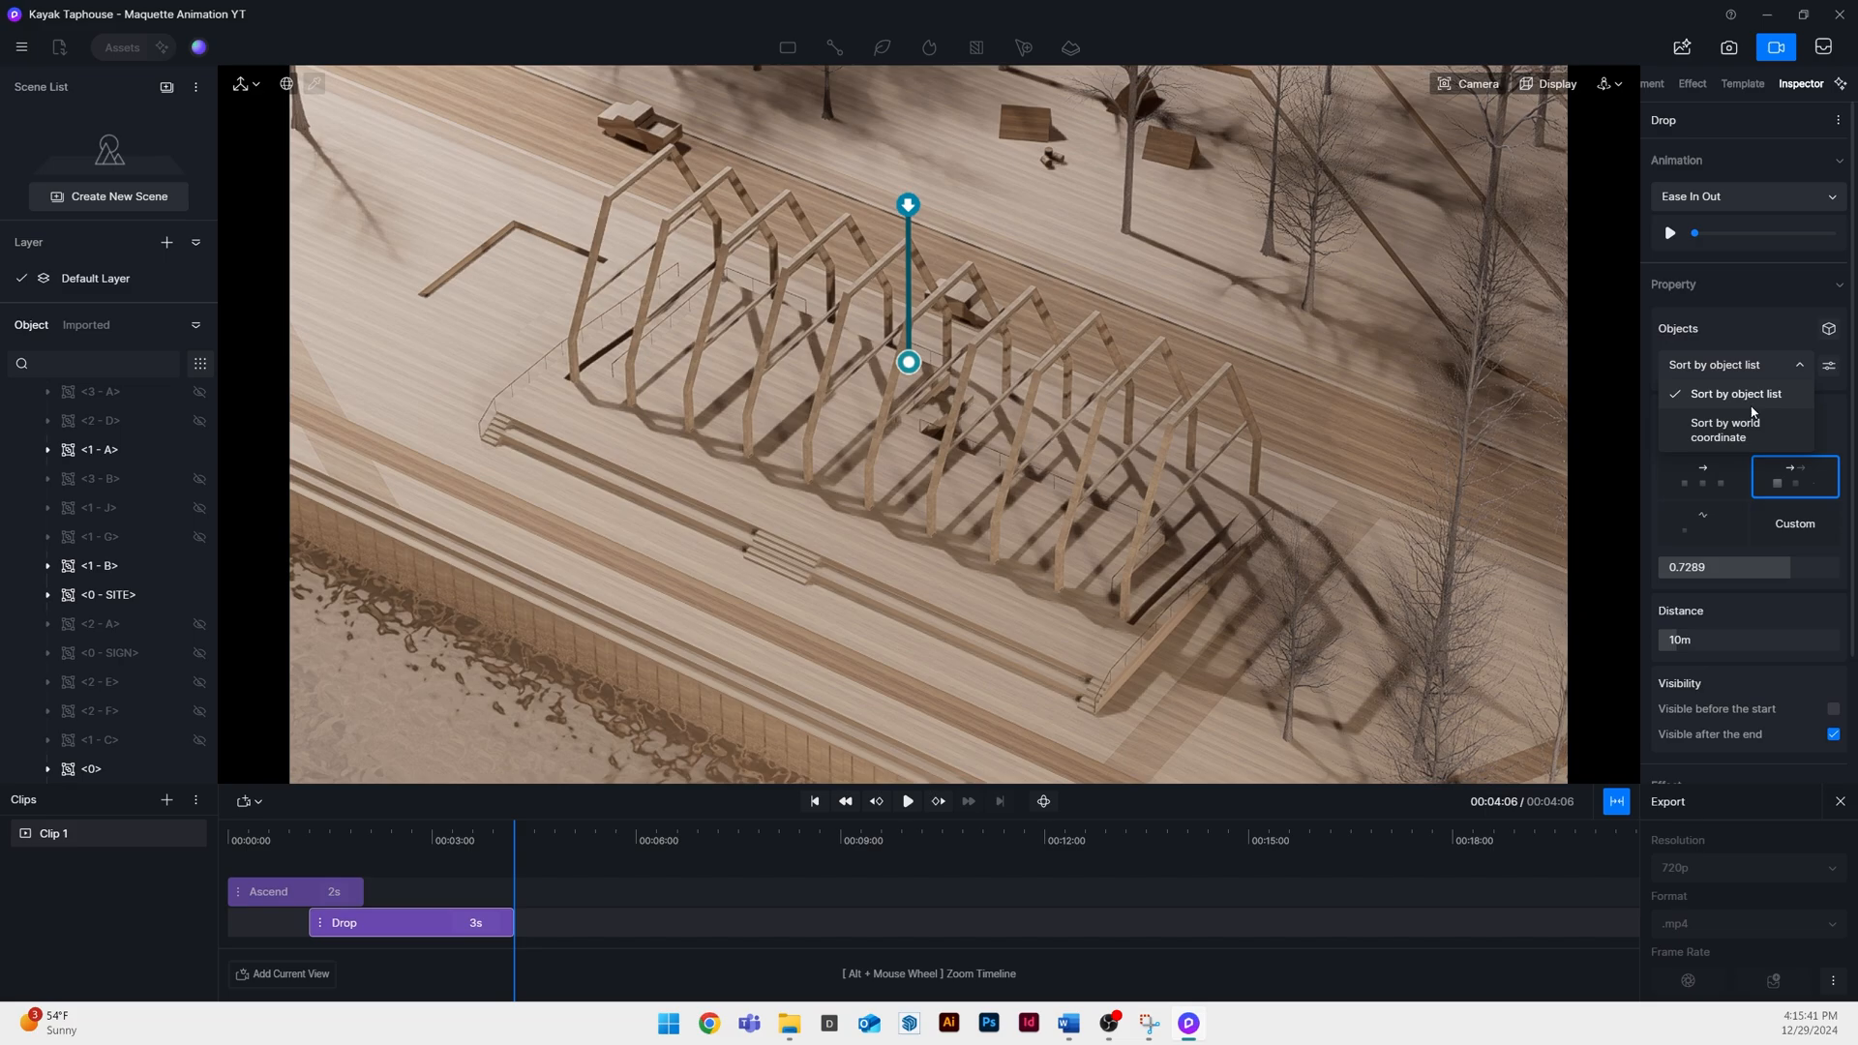
click(1724, 430)
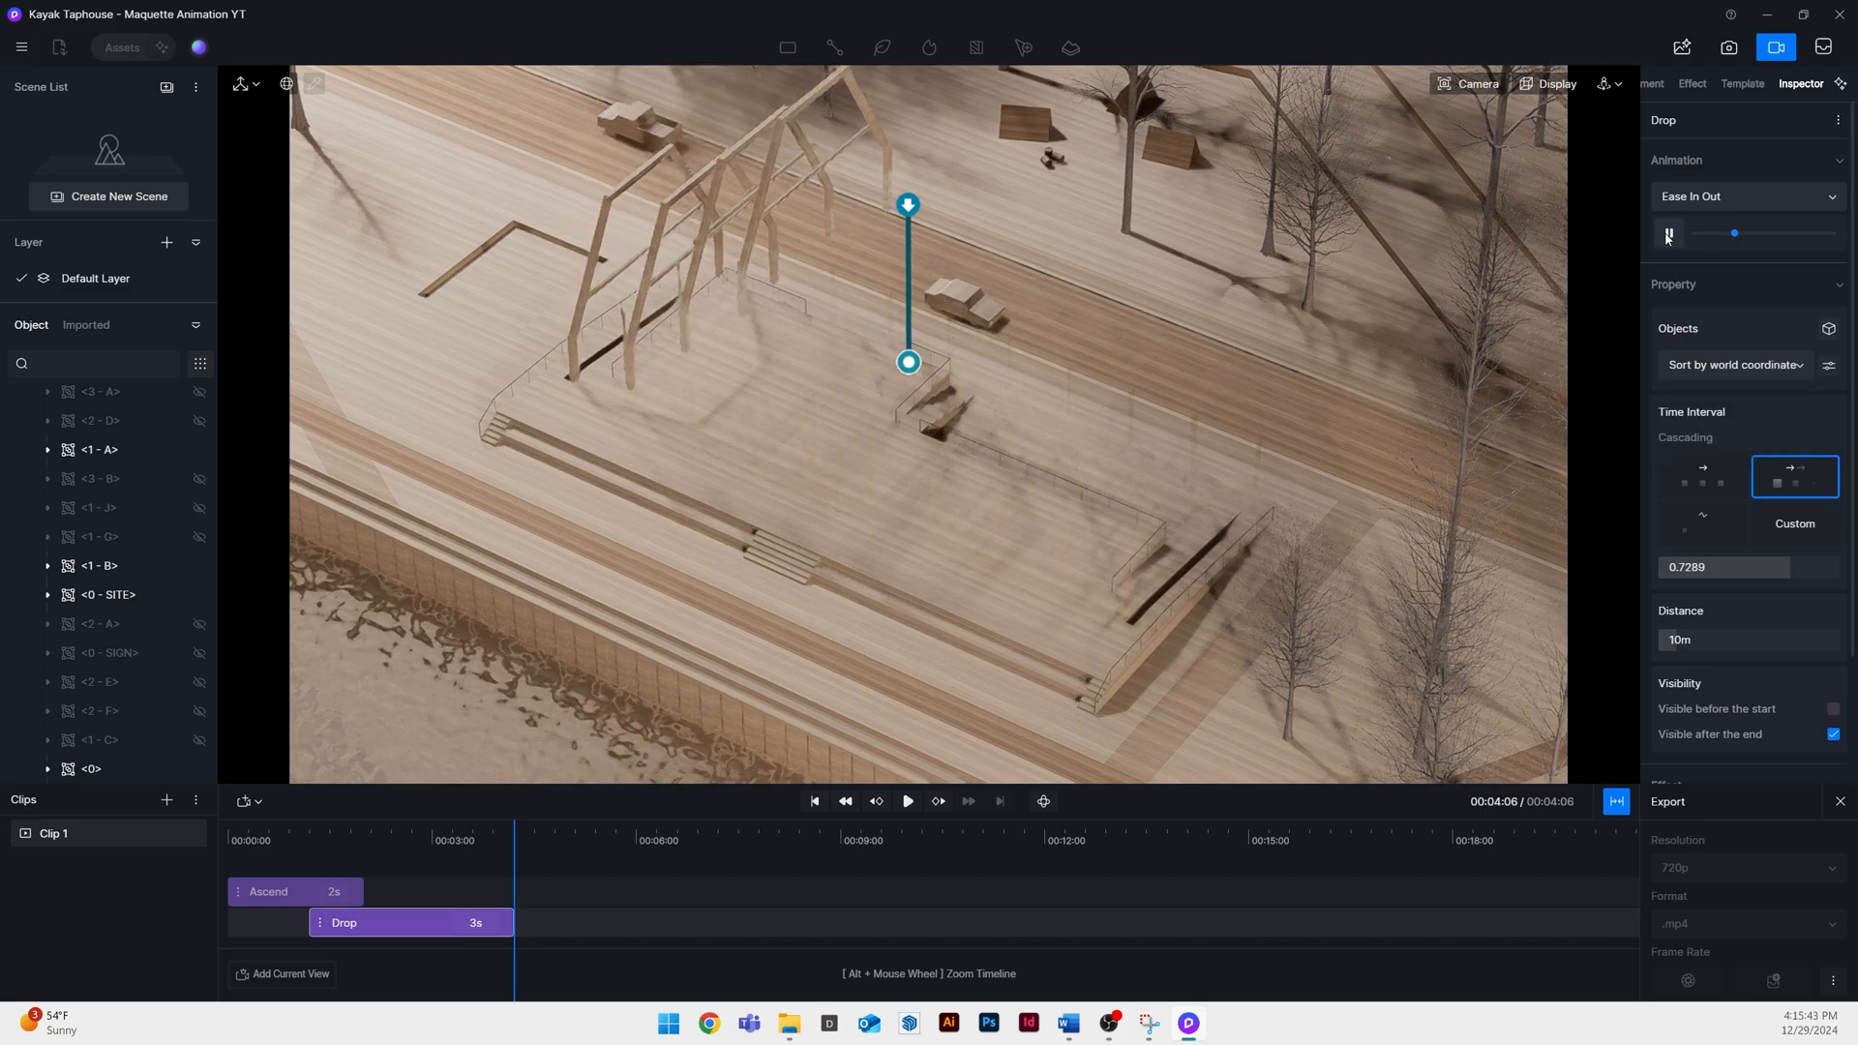
drag(1733, 233, 1827, 234)
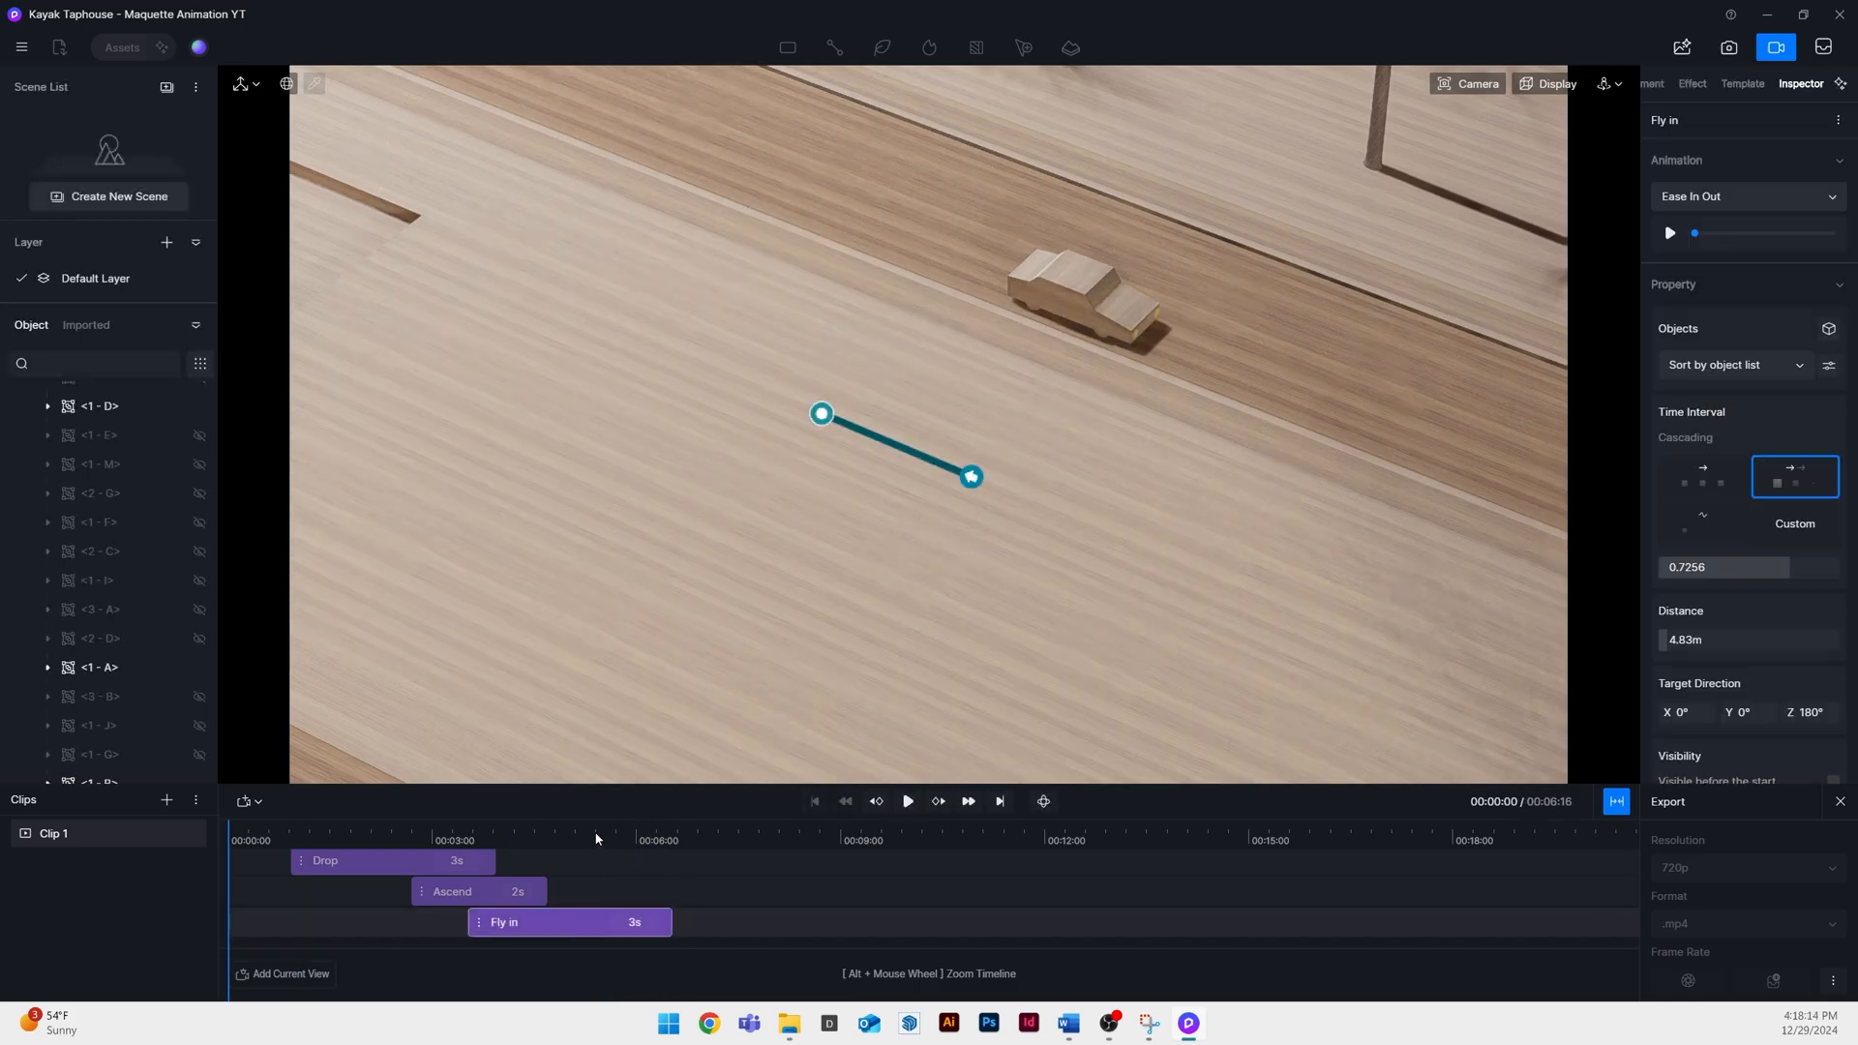
Preview the 2.5-second Fly in clip, then leave Animation mode for the scene editor
click(908, 801)
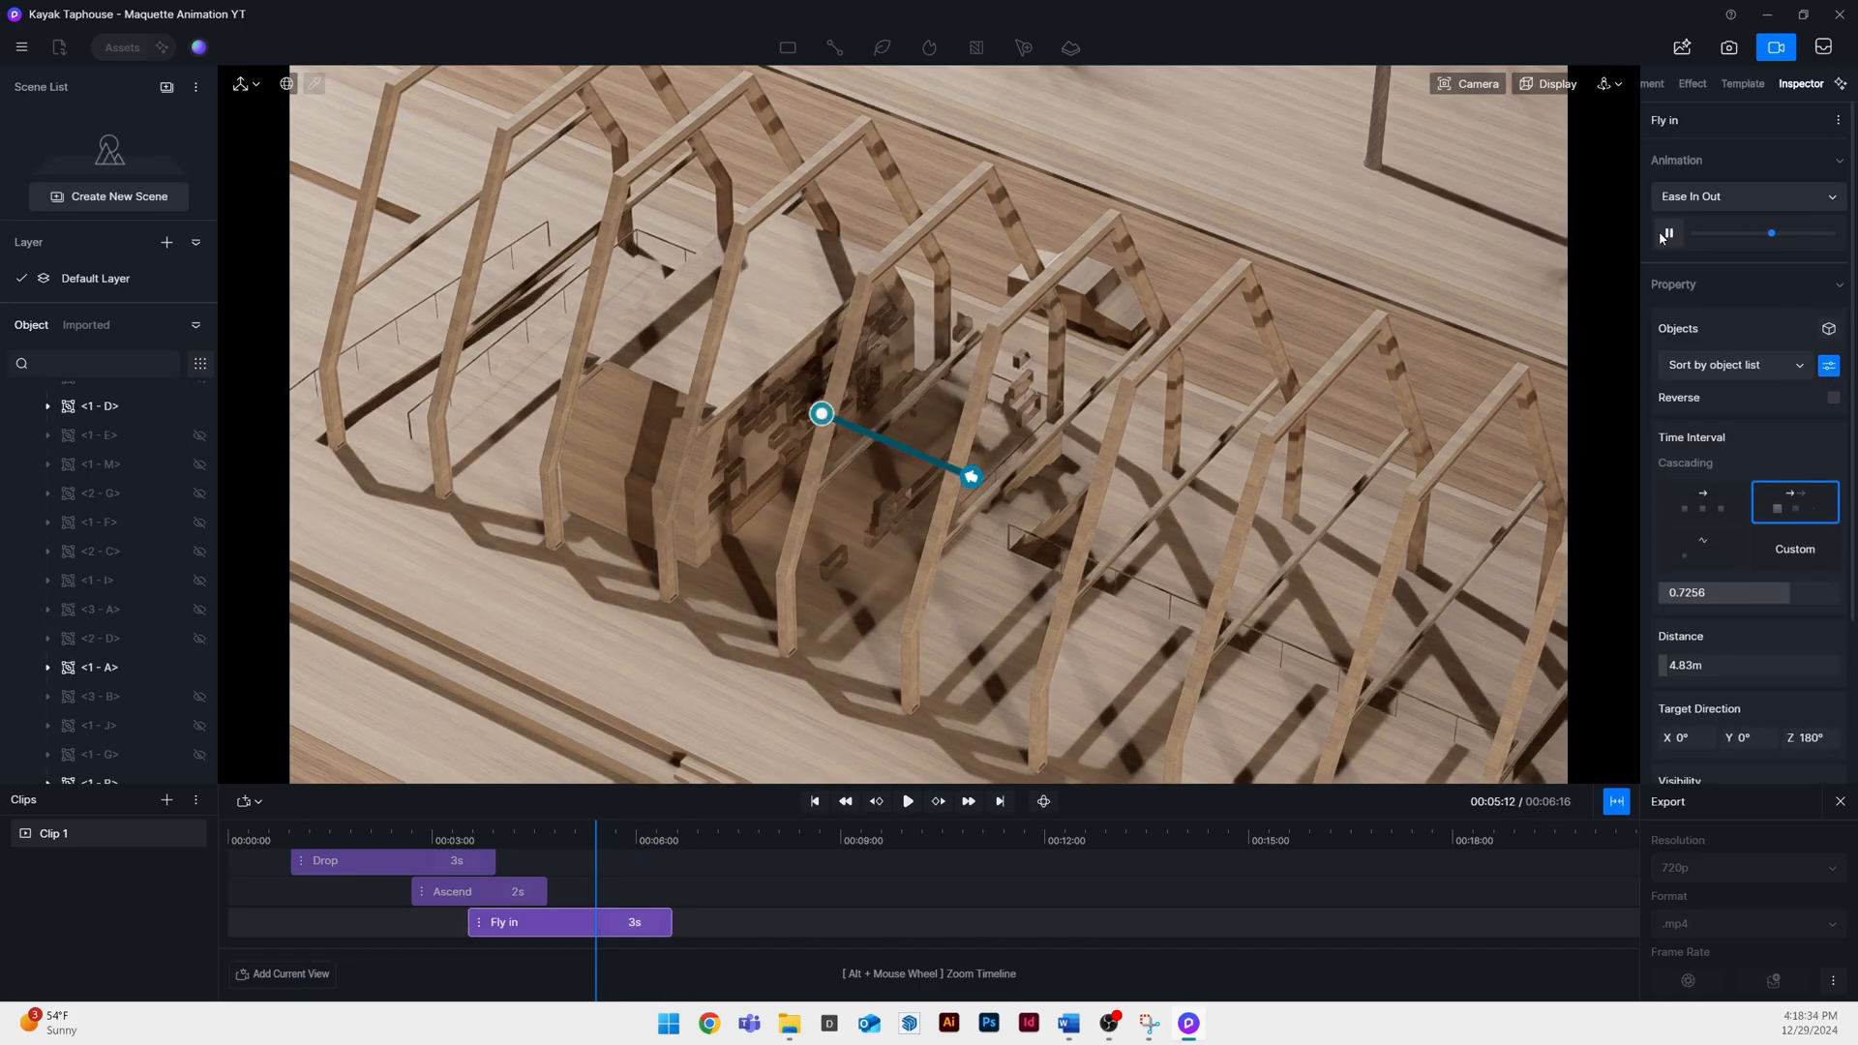
click(907, 801)
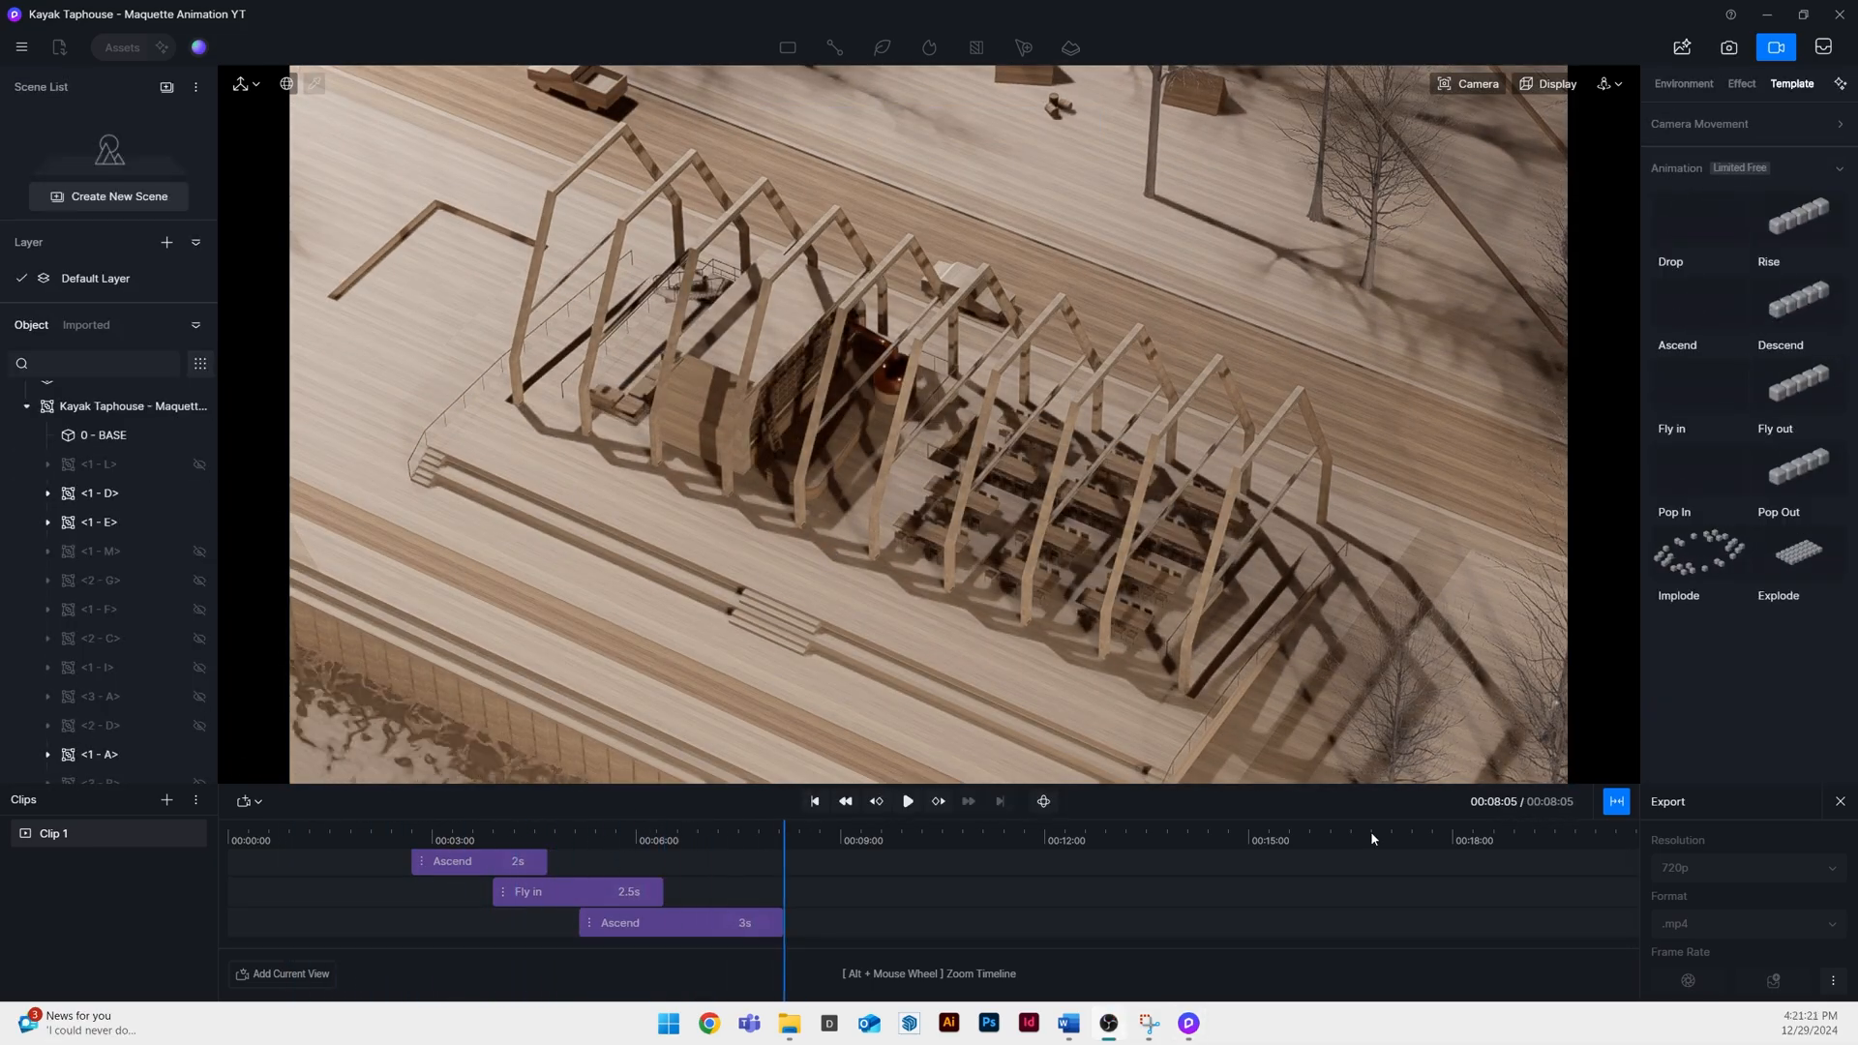
click(1683, 83)
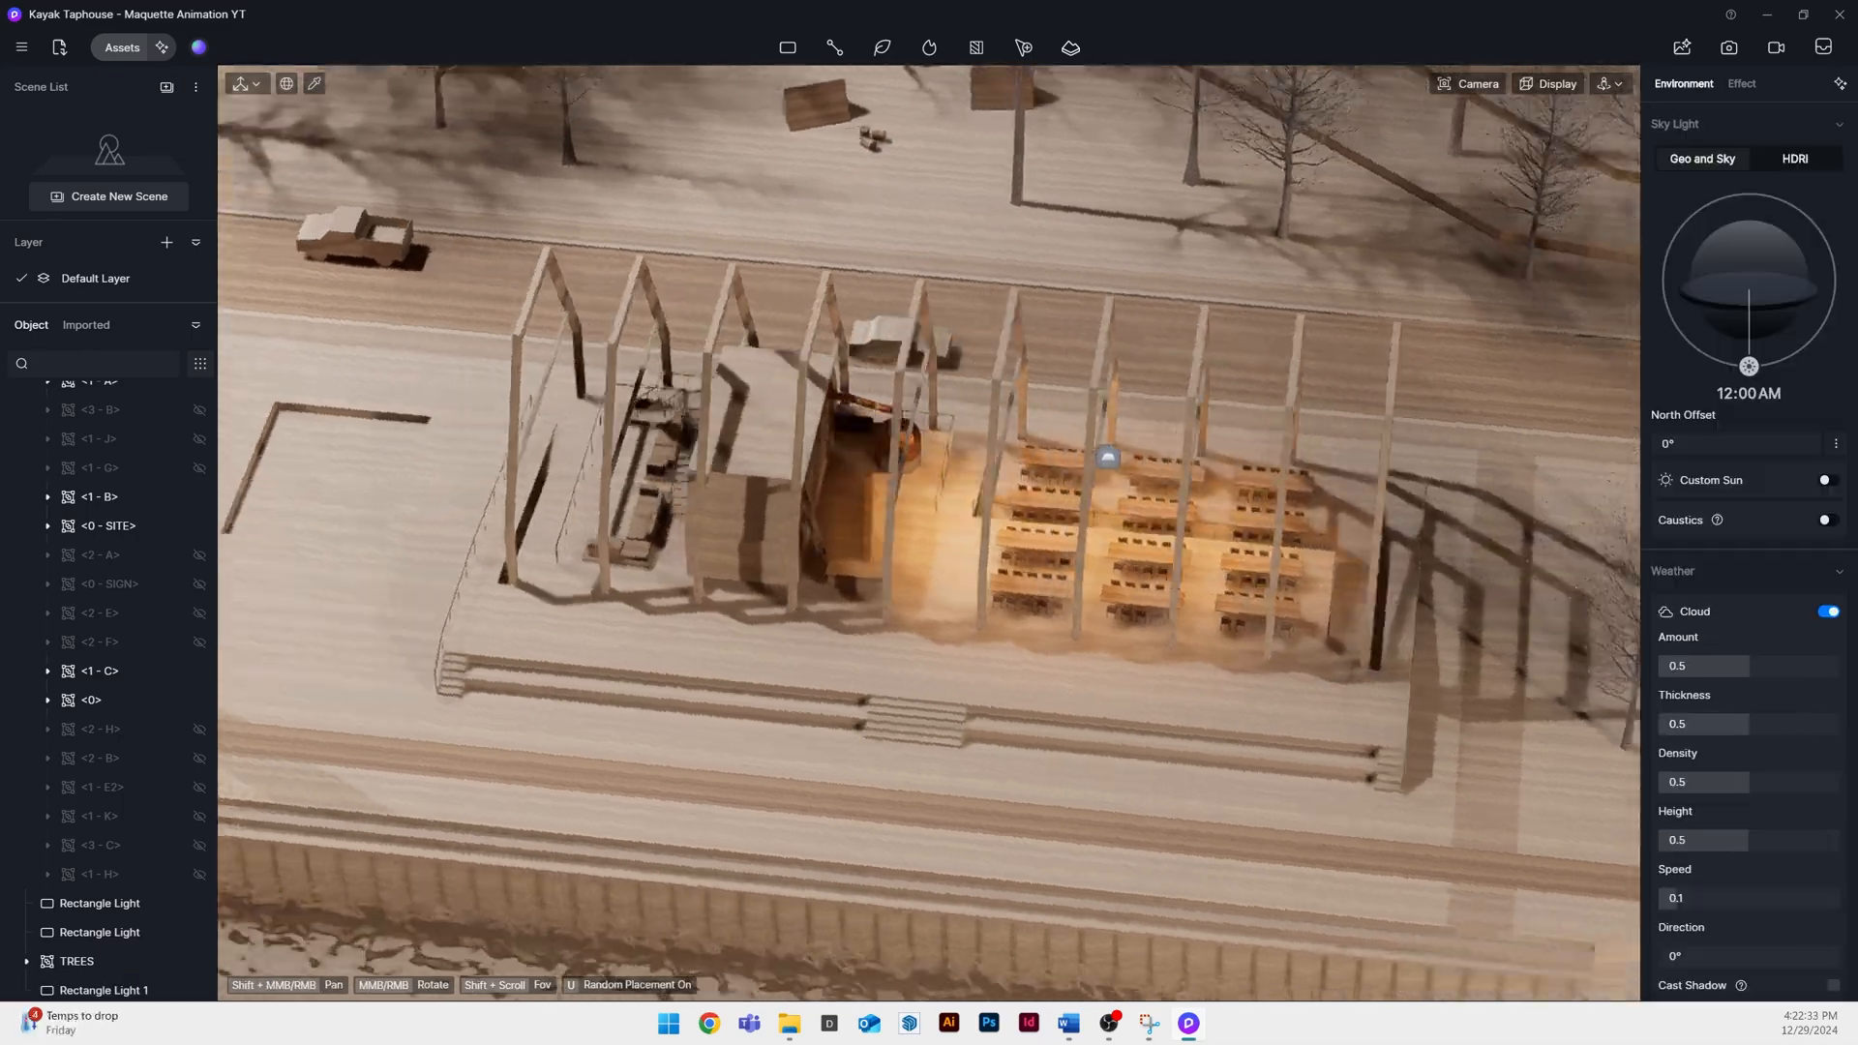
Place a Stylized lowpoly character inside the taphouse and rename its group CHARACTERS
click(103, 989)
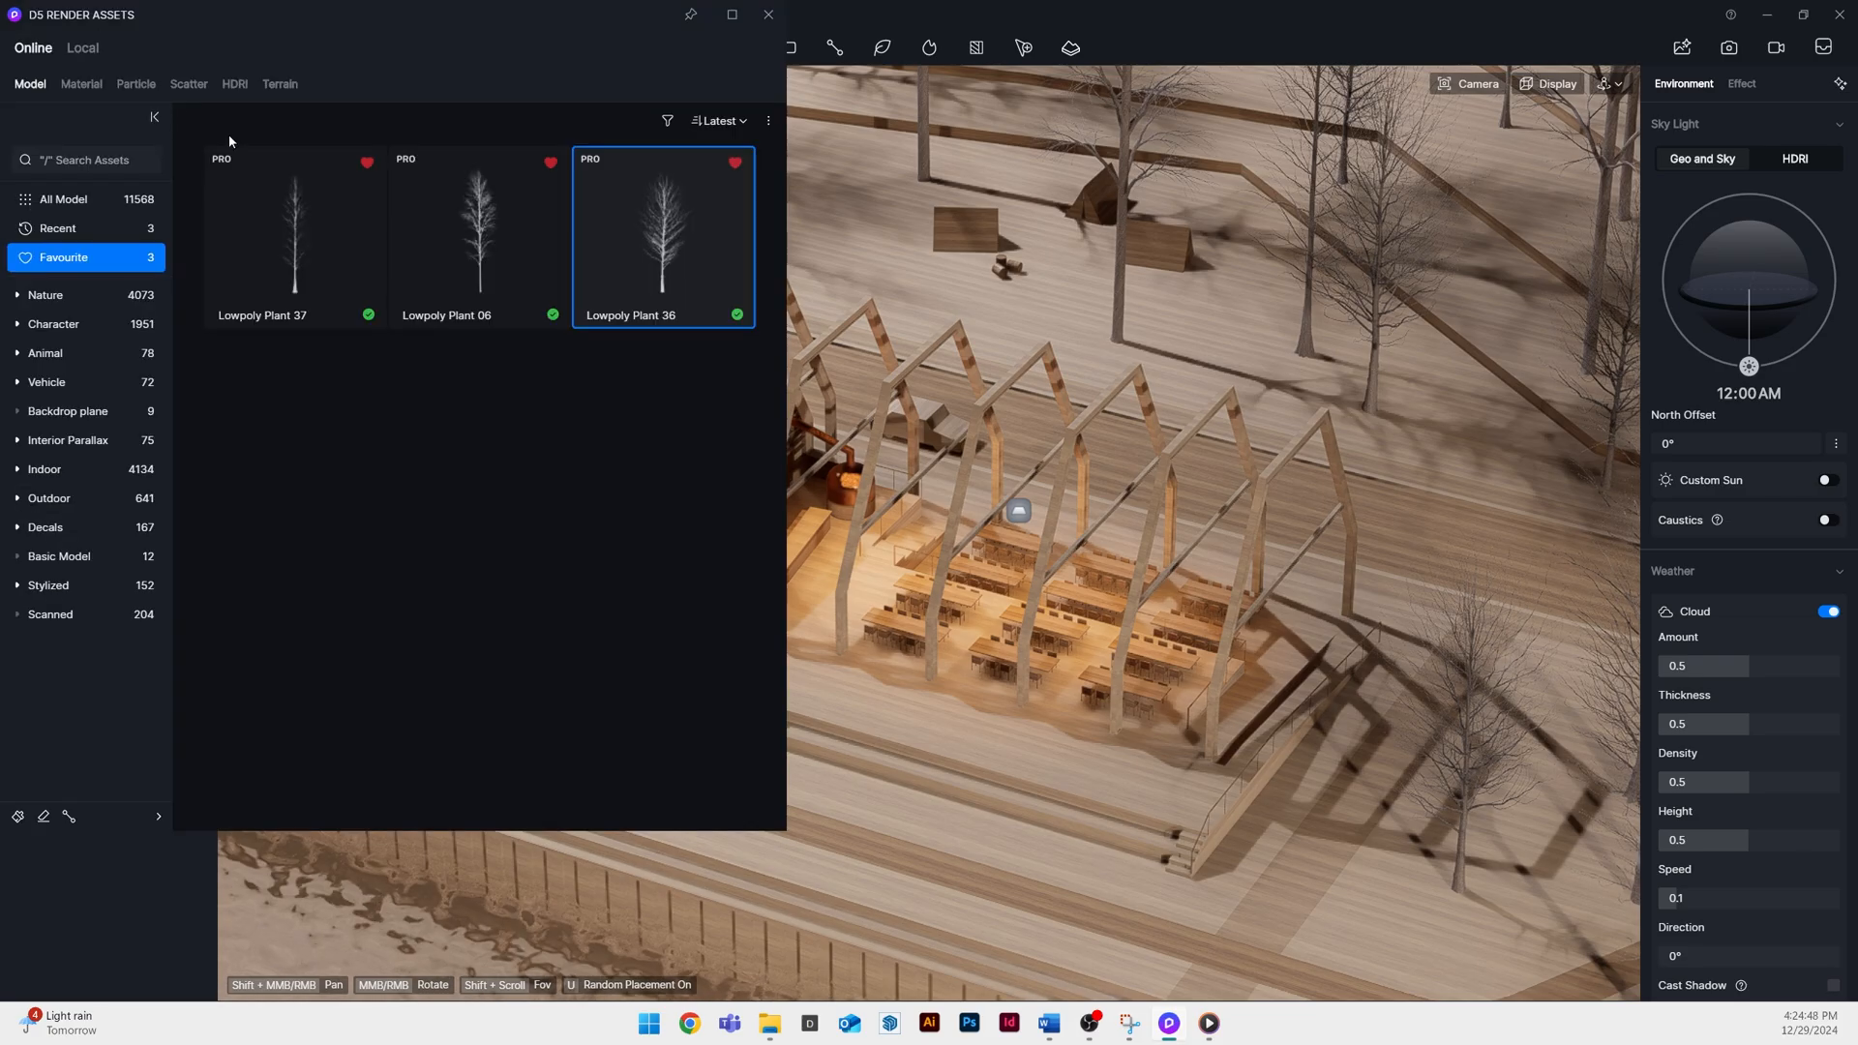
click(48, 585)
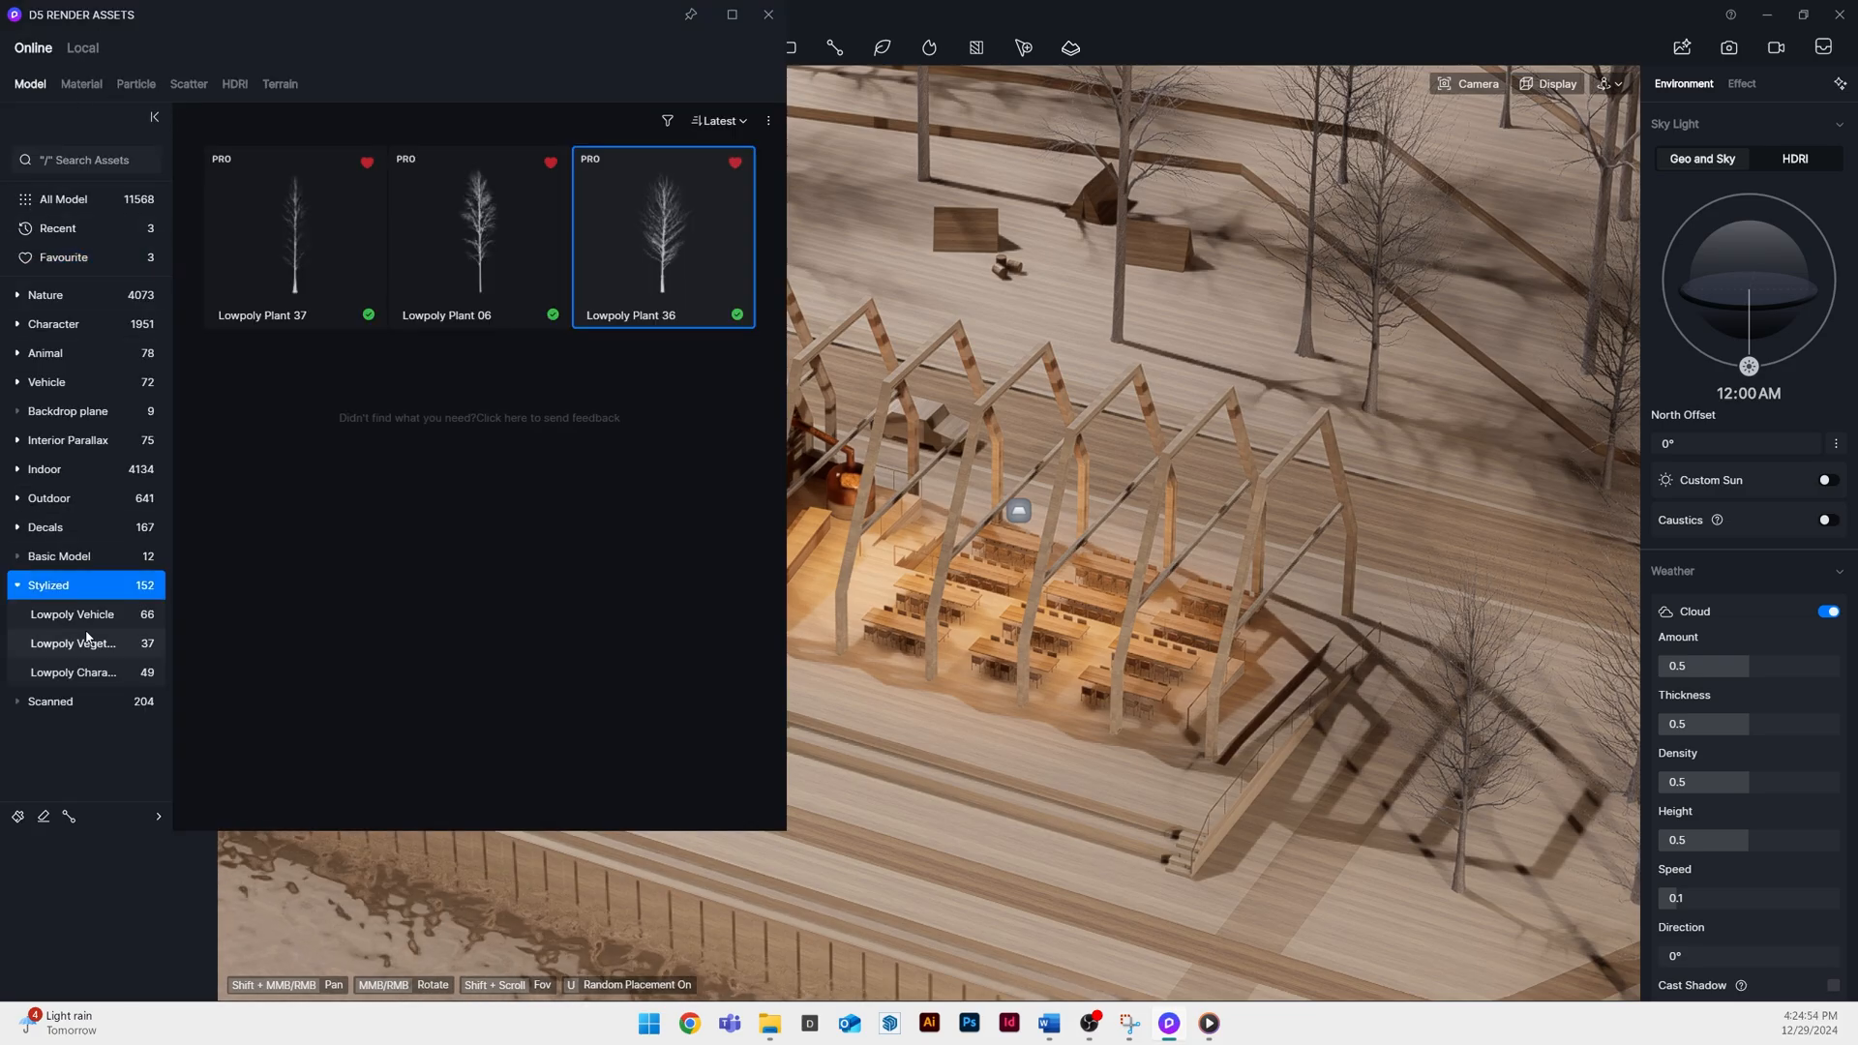
click(74, 673)
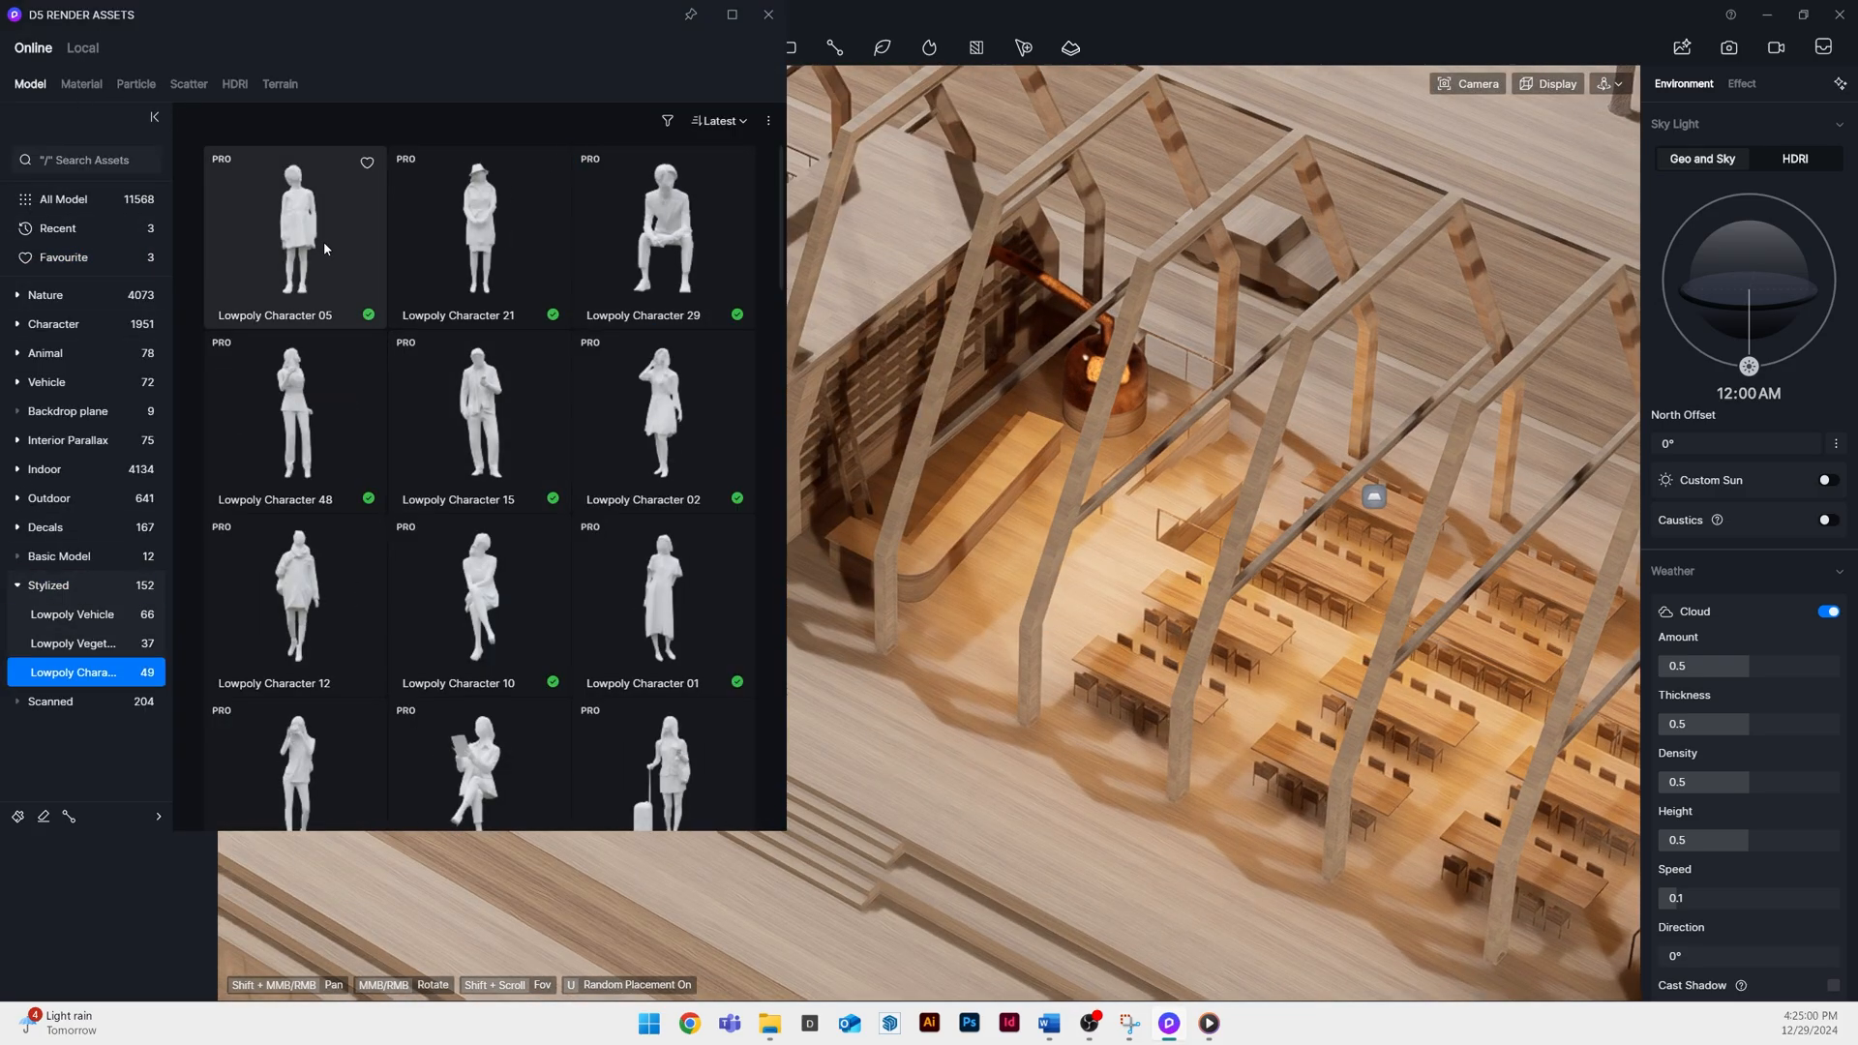
click(295, 232)
text(CHARACTER)
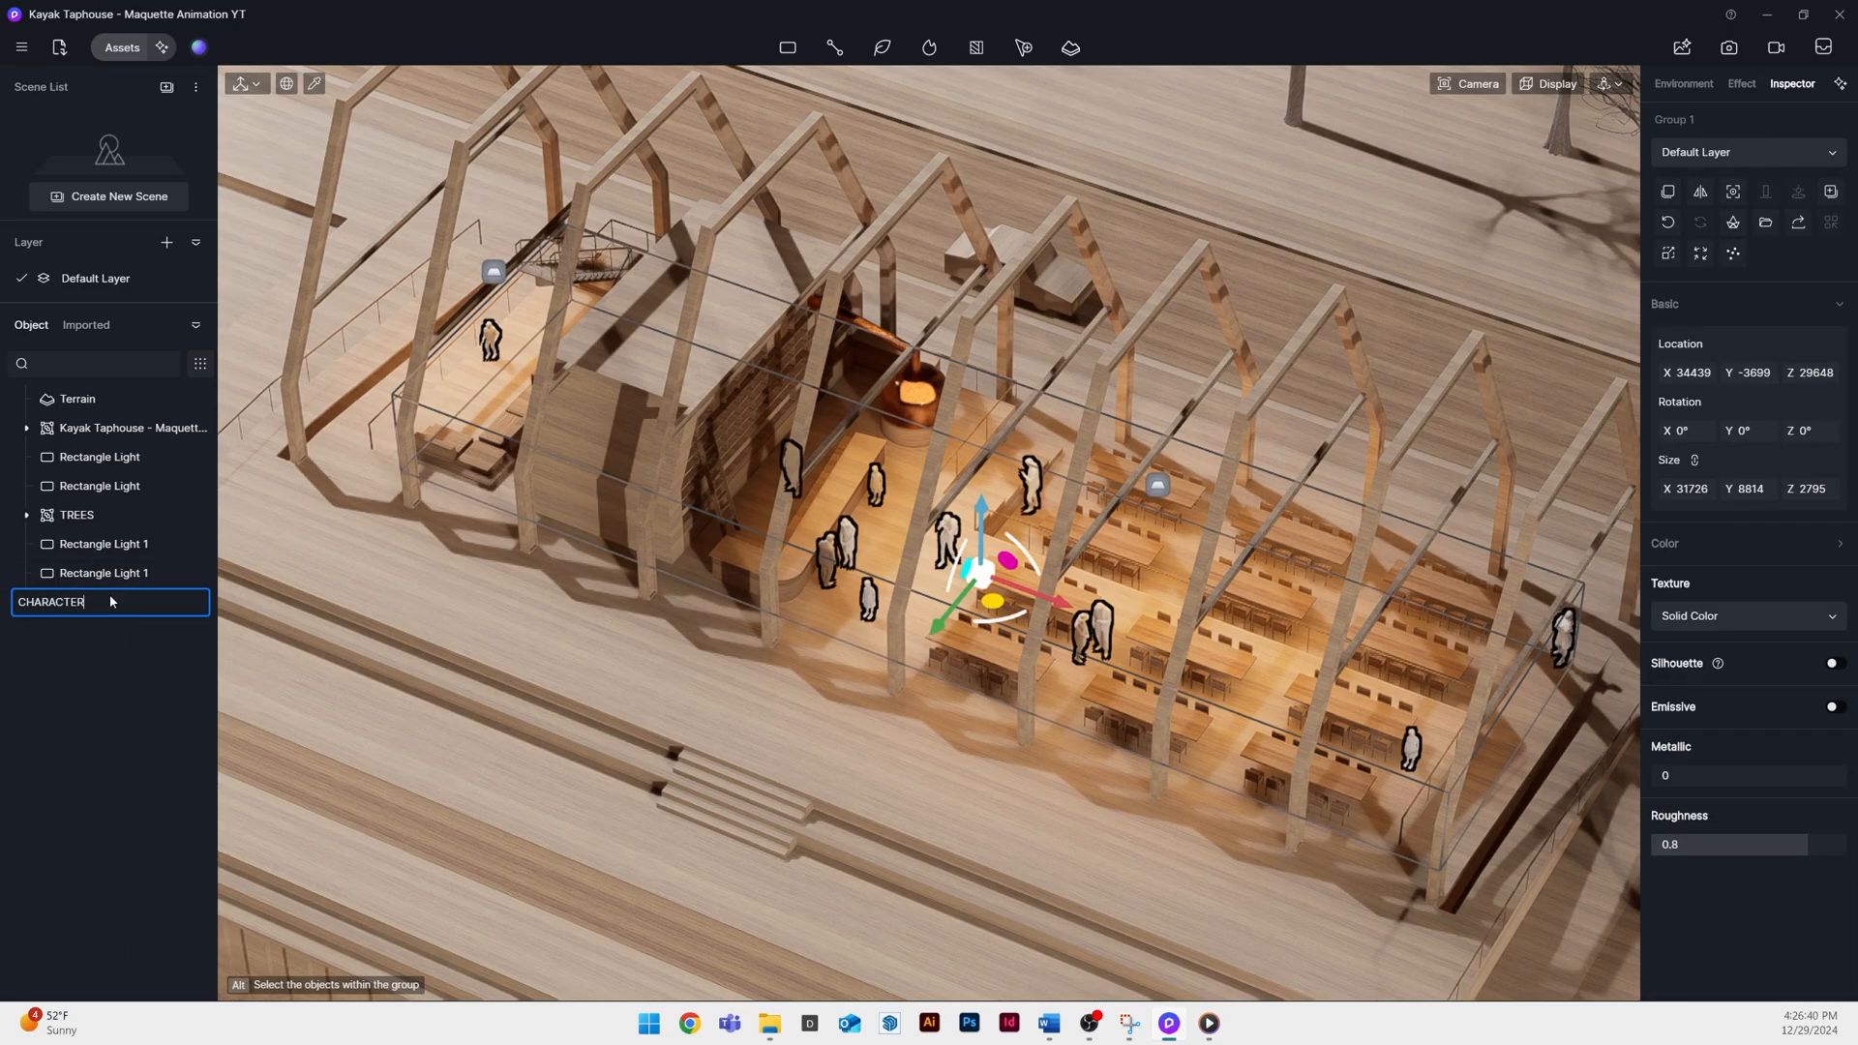
click(1747, 615)
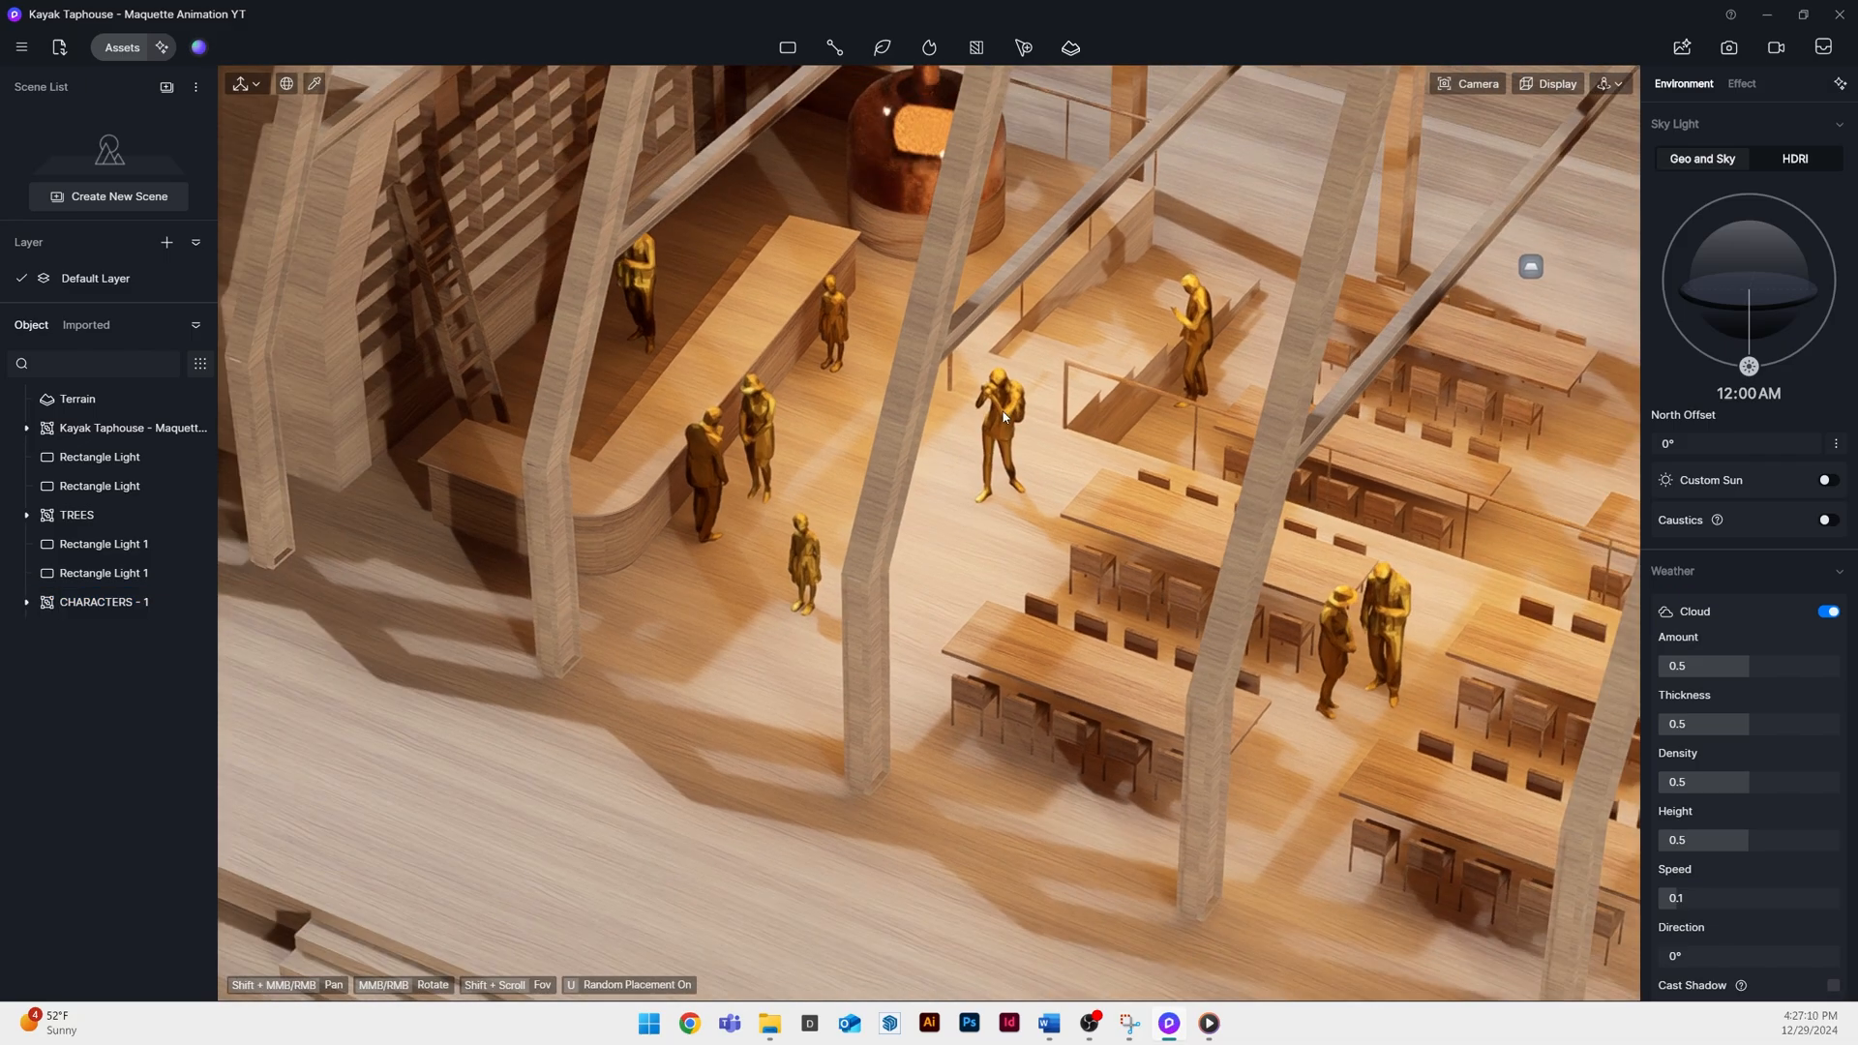
Place a Fire01 flame from the favourite particles into the outdoor fire pit
click(105, 602)
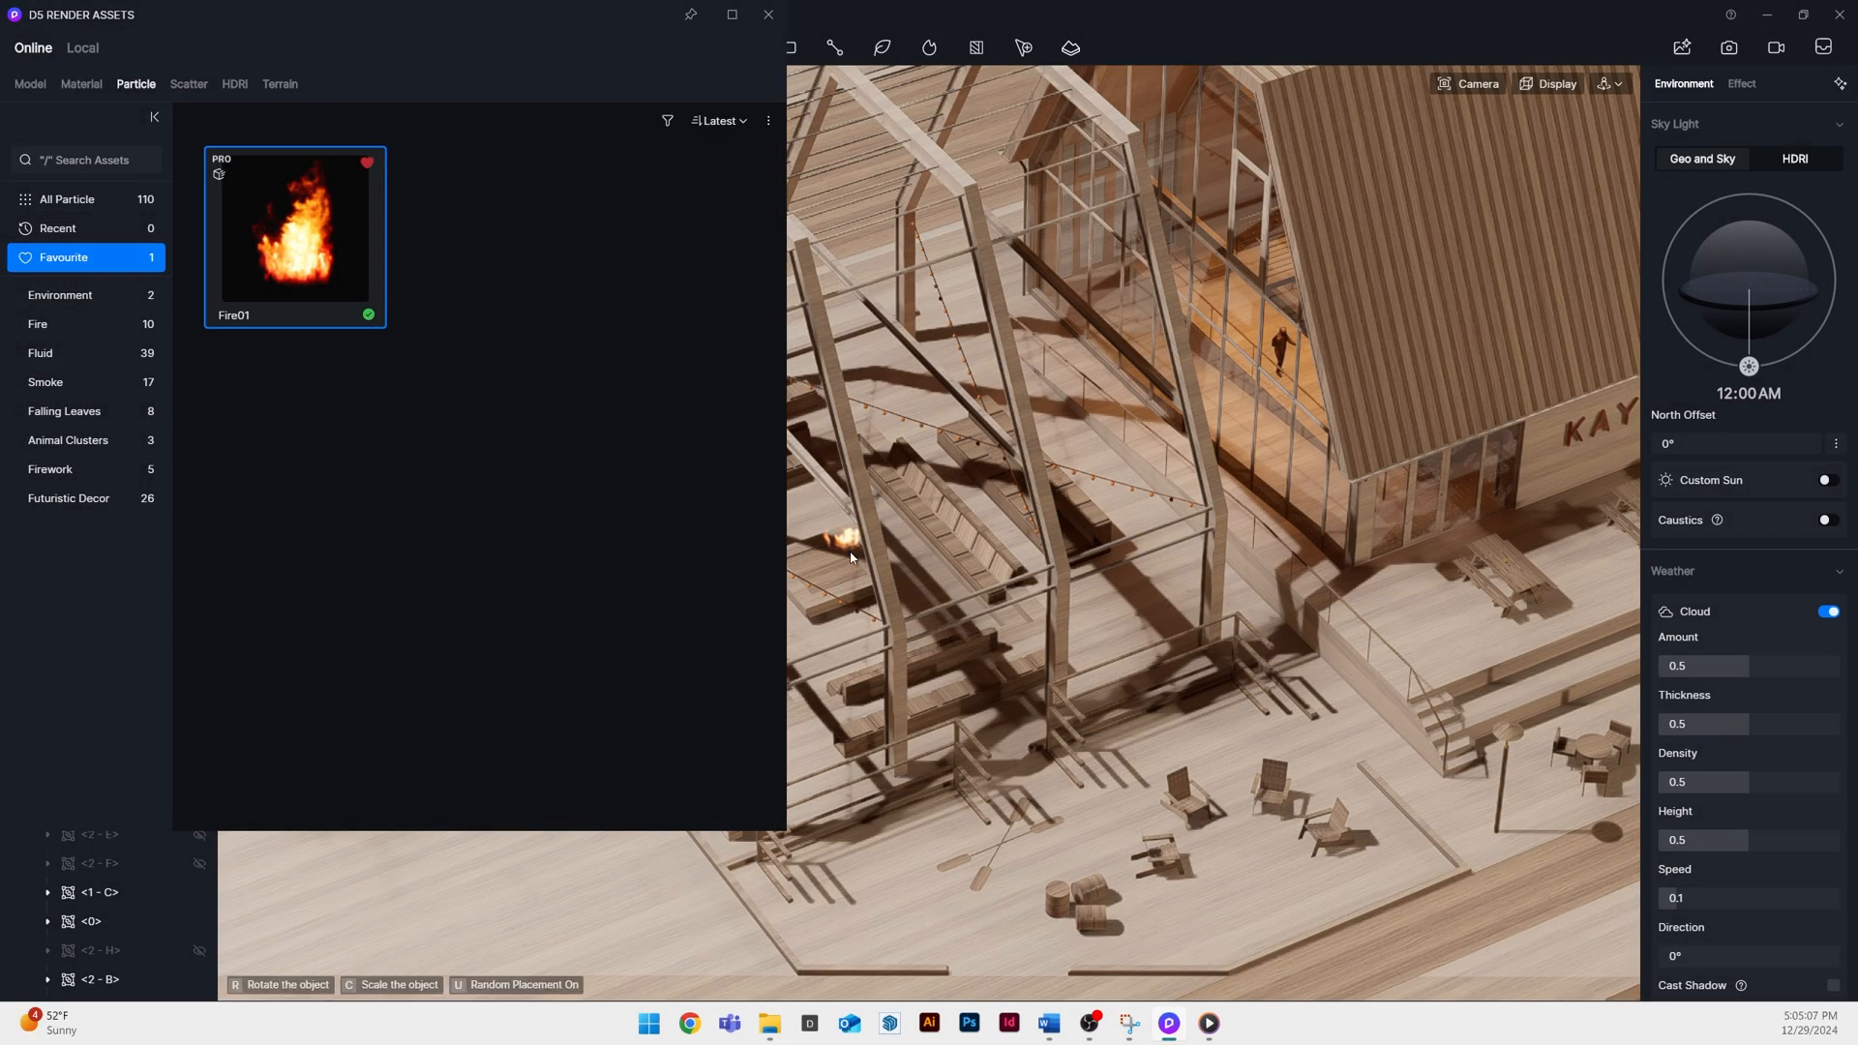
click(838, 557)
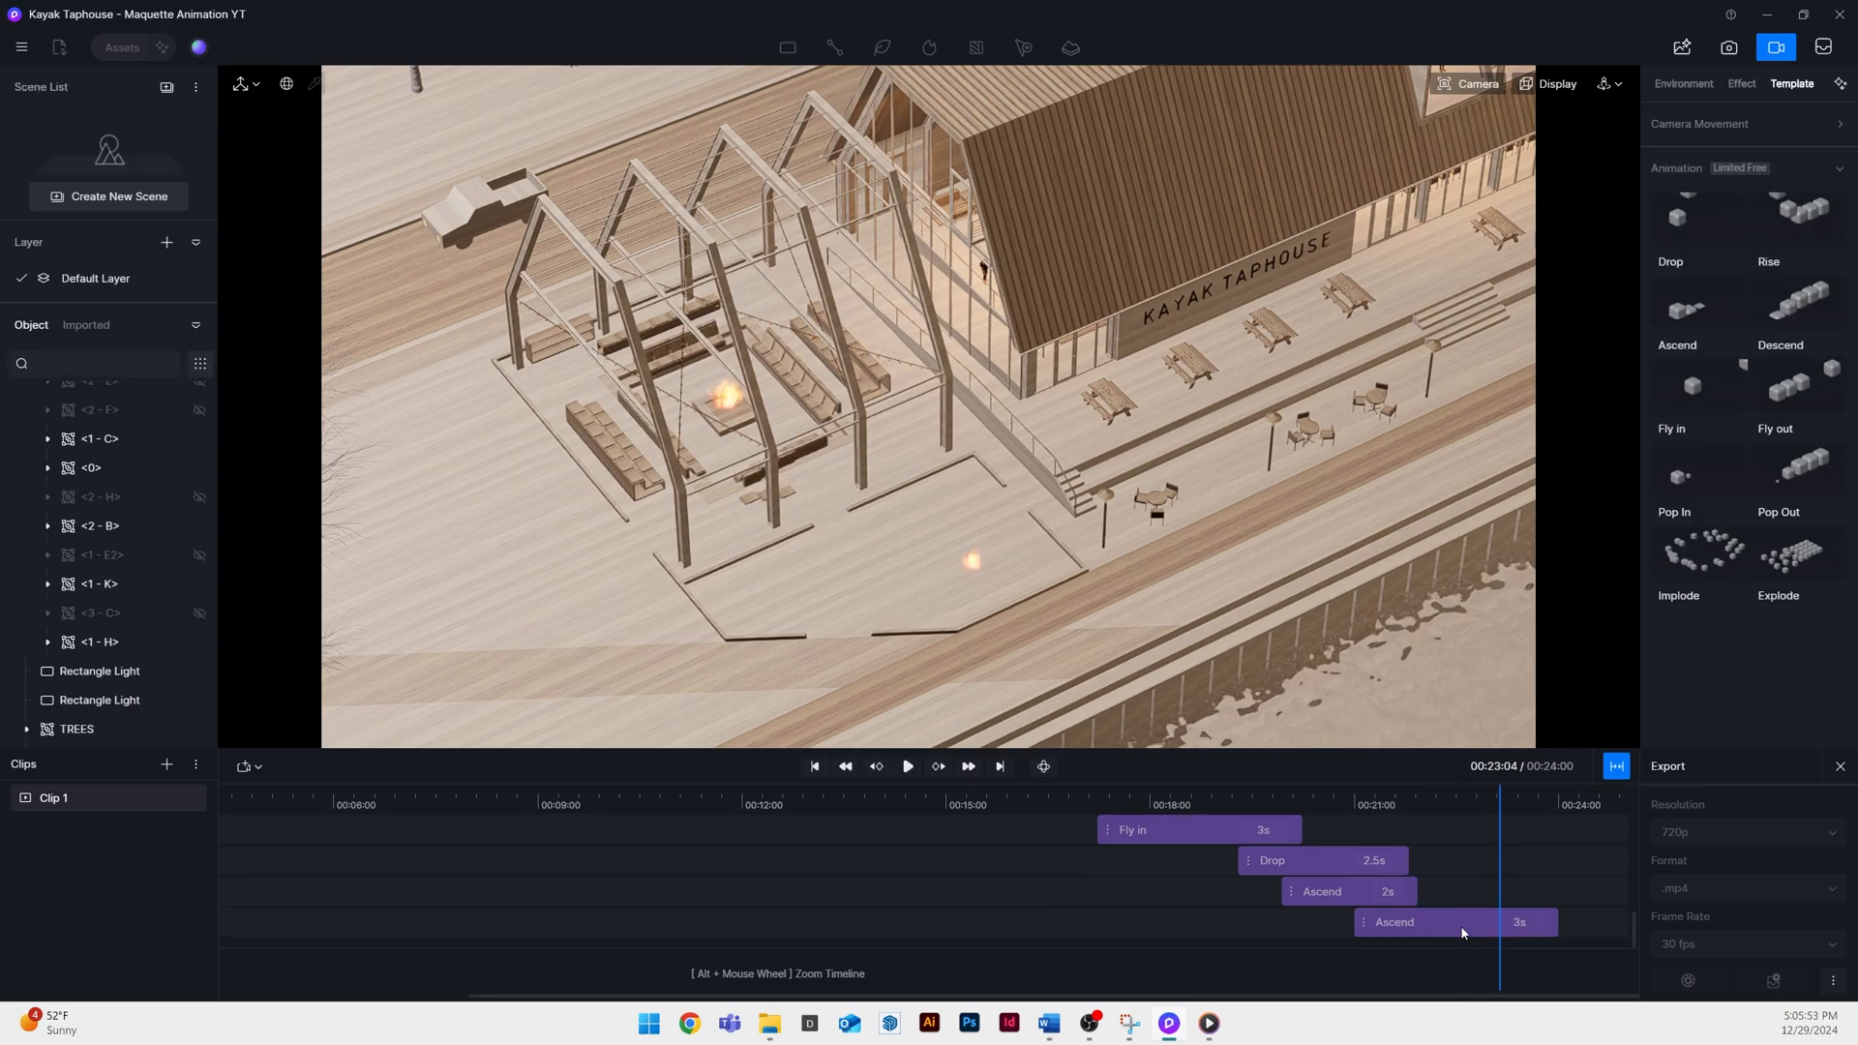
Select the last Ascend clip and open Edit Objects to change what it moves
click(1425, 923)
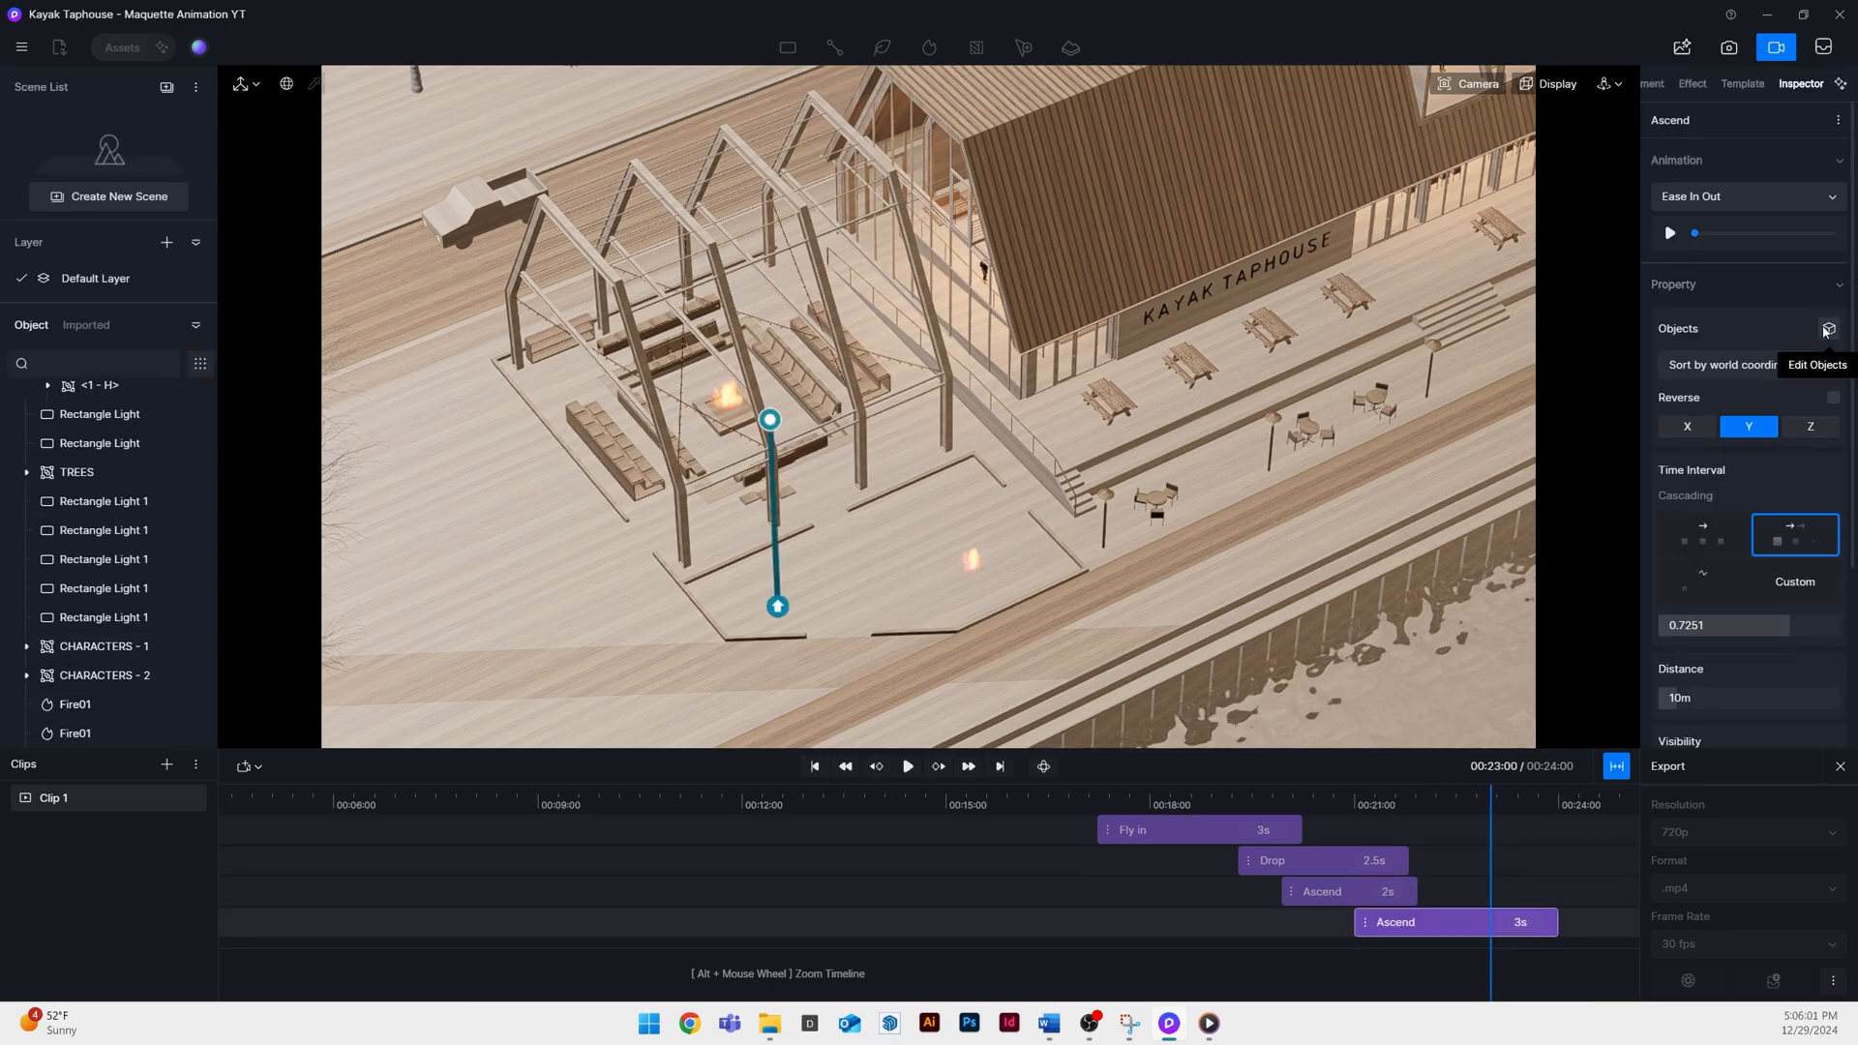
click(1827, 329)
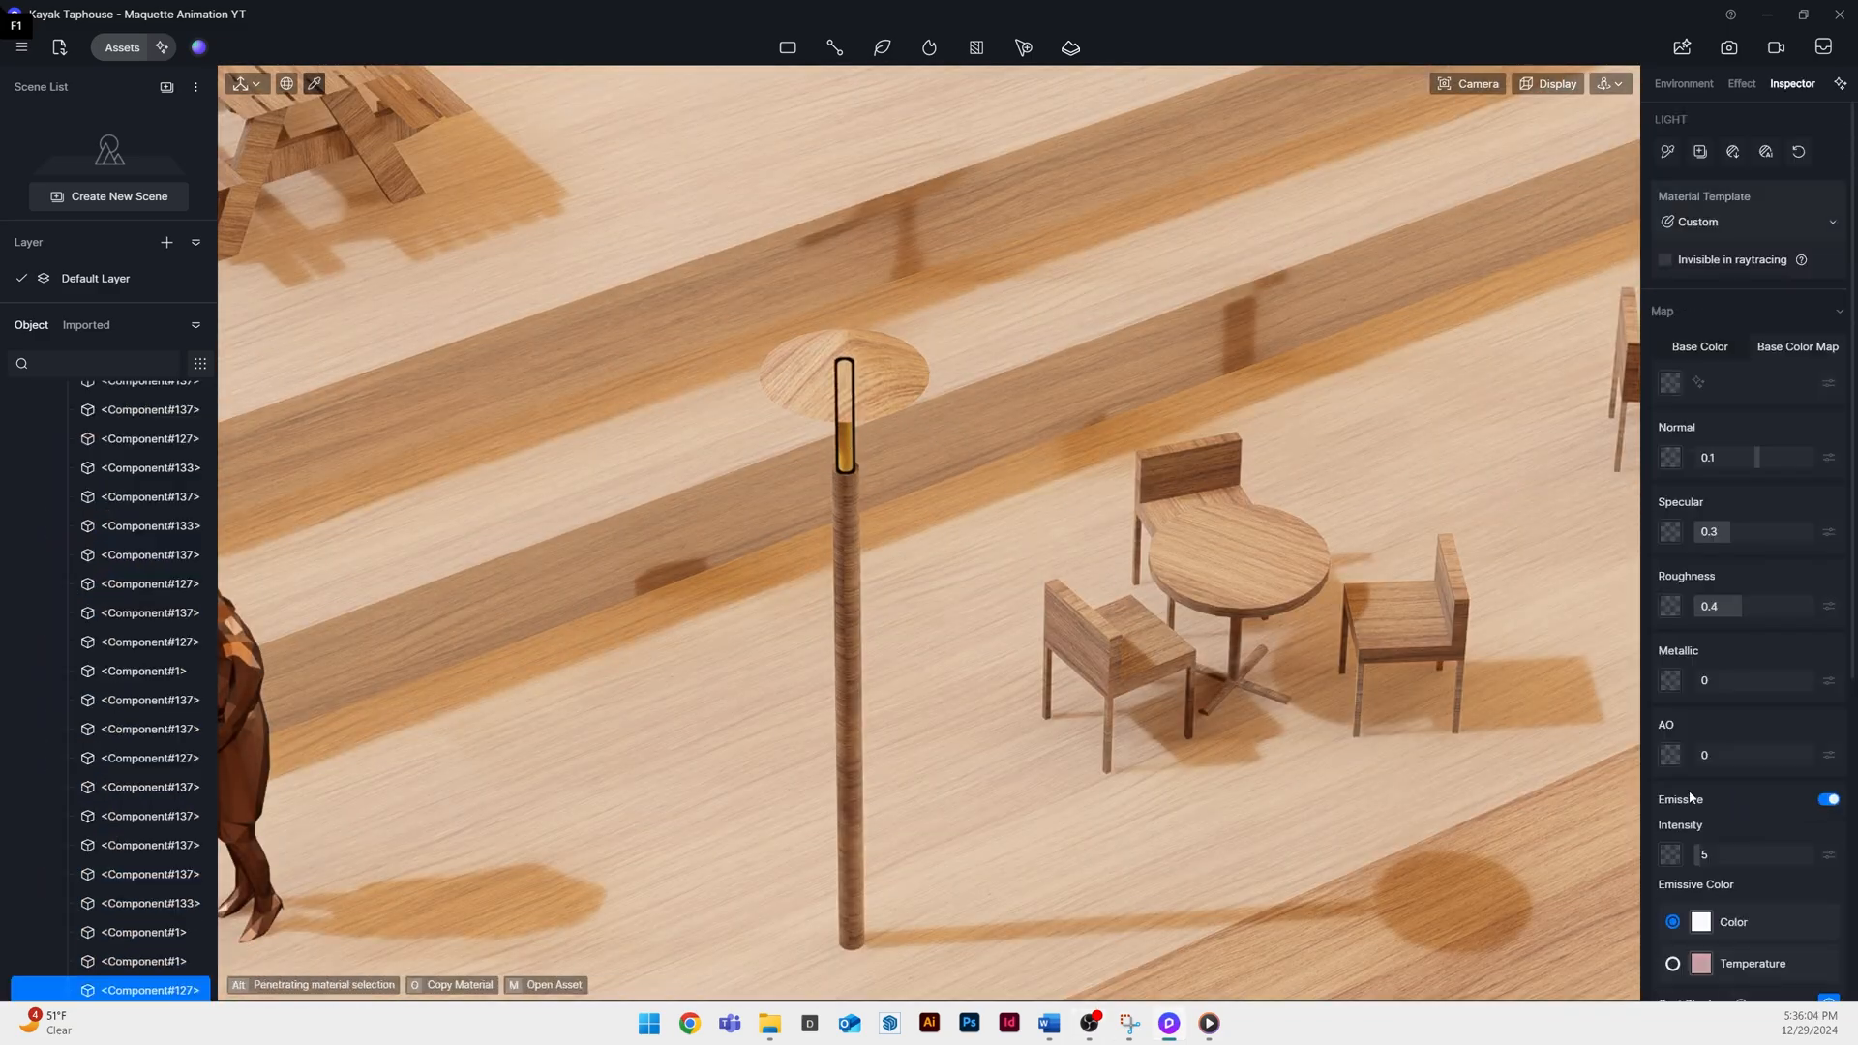
Enter 63.6 for the lamp light material and switch to the animation workspace
text(63.6)
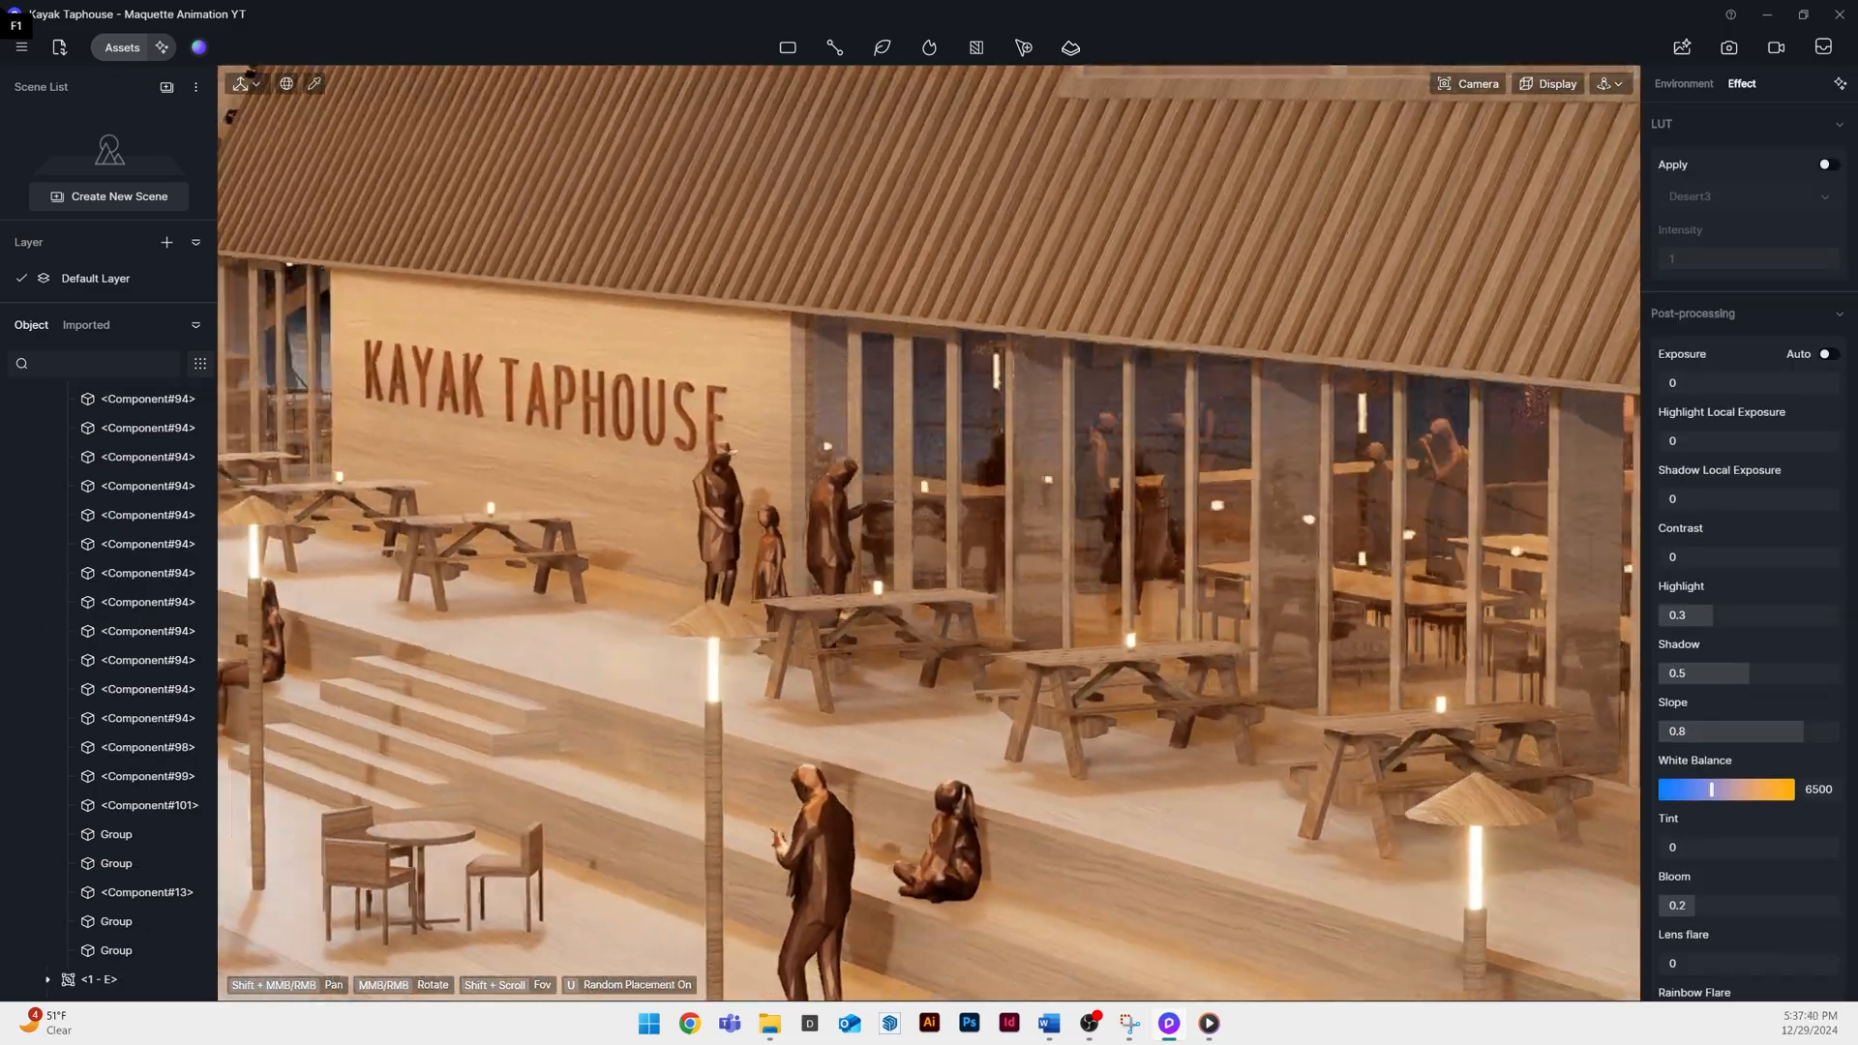
click(1775, 45)
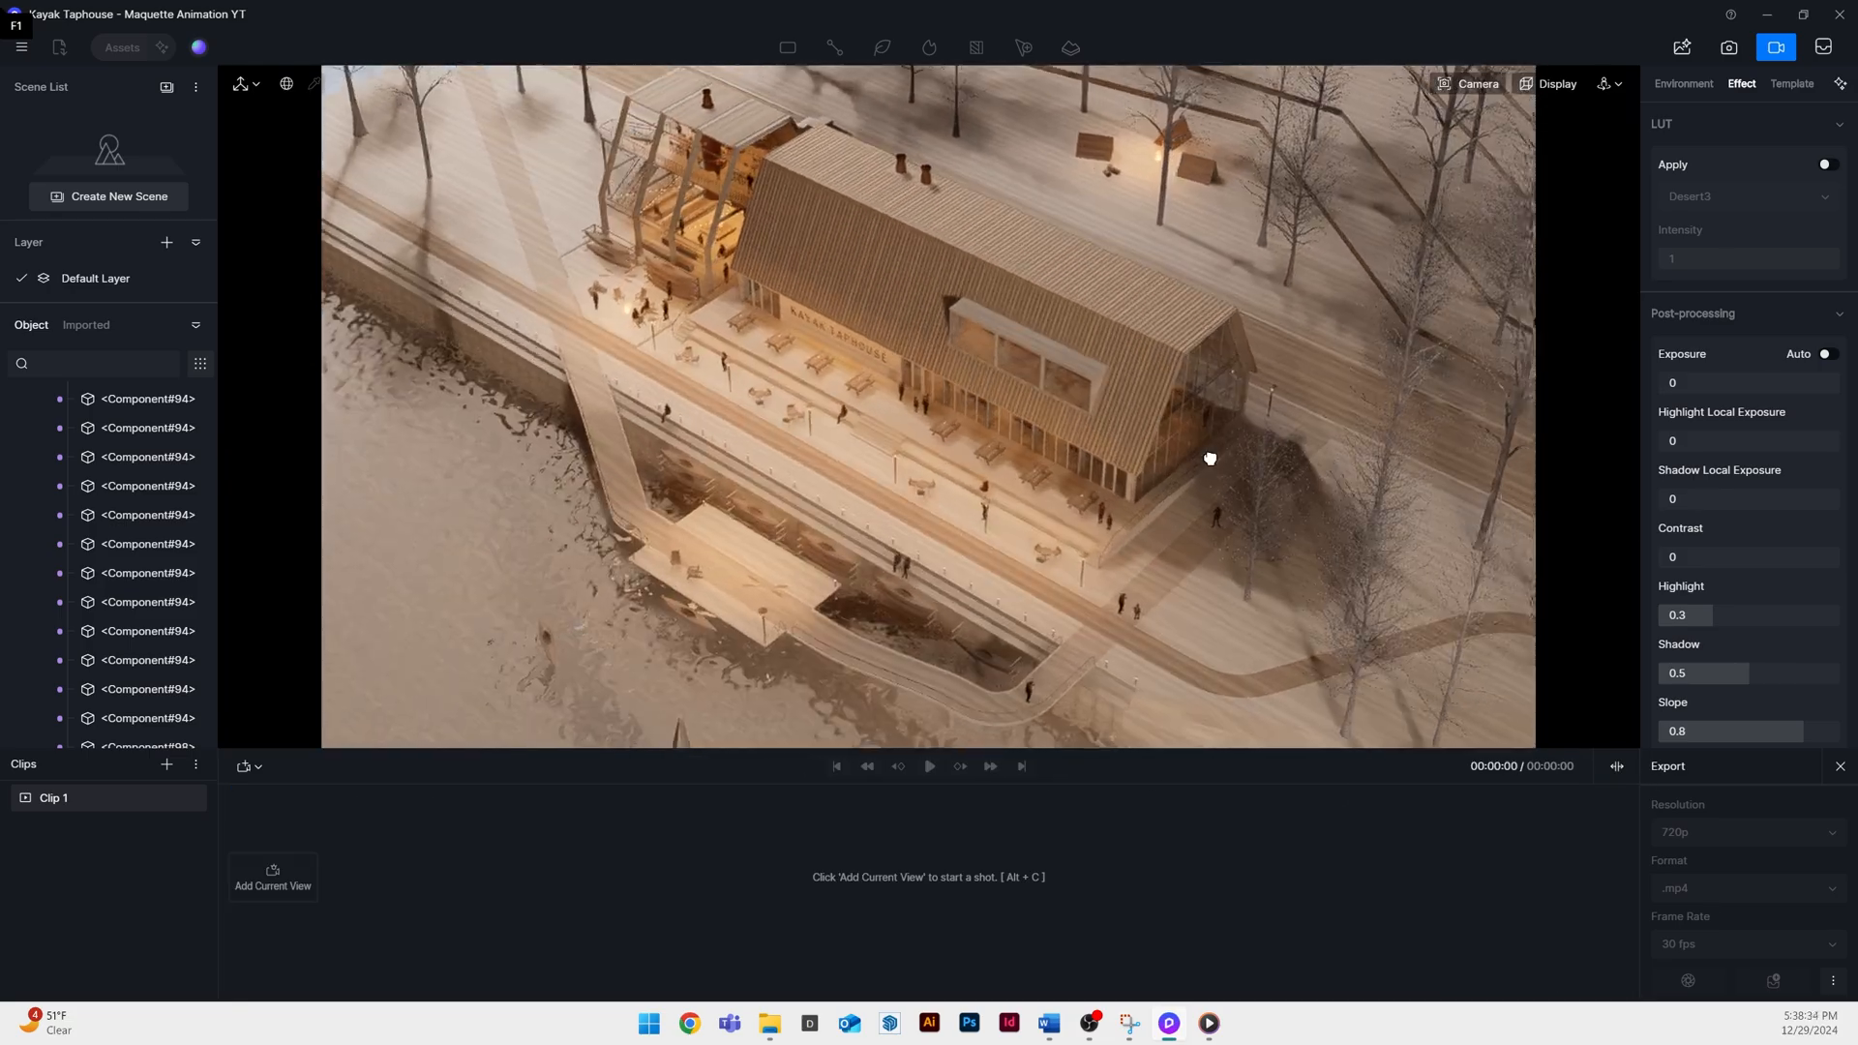
Add a three-second 360° Pan camera shot and open its path for editing
click(1793, 83)
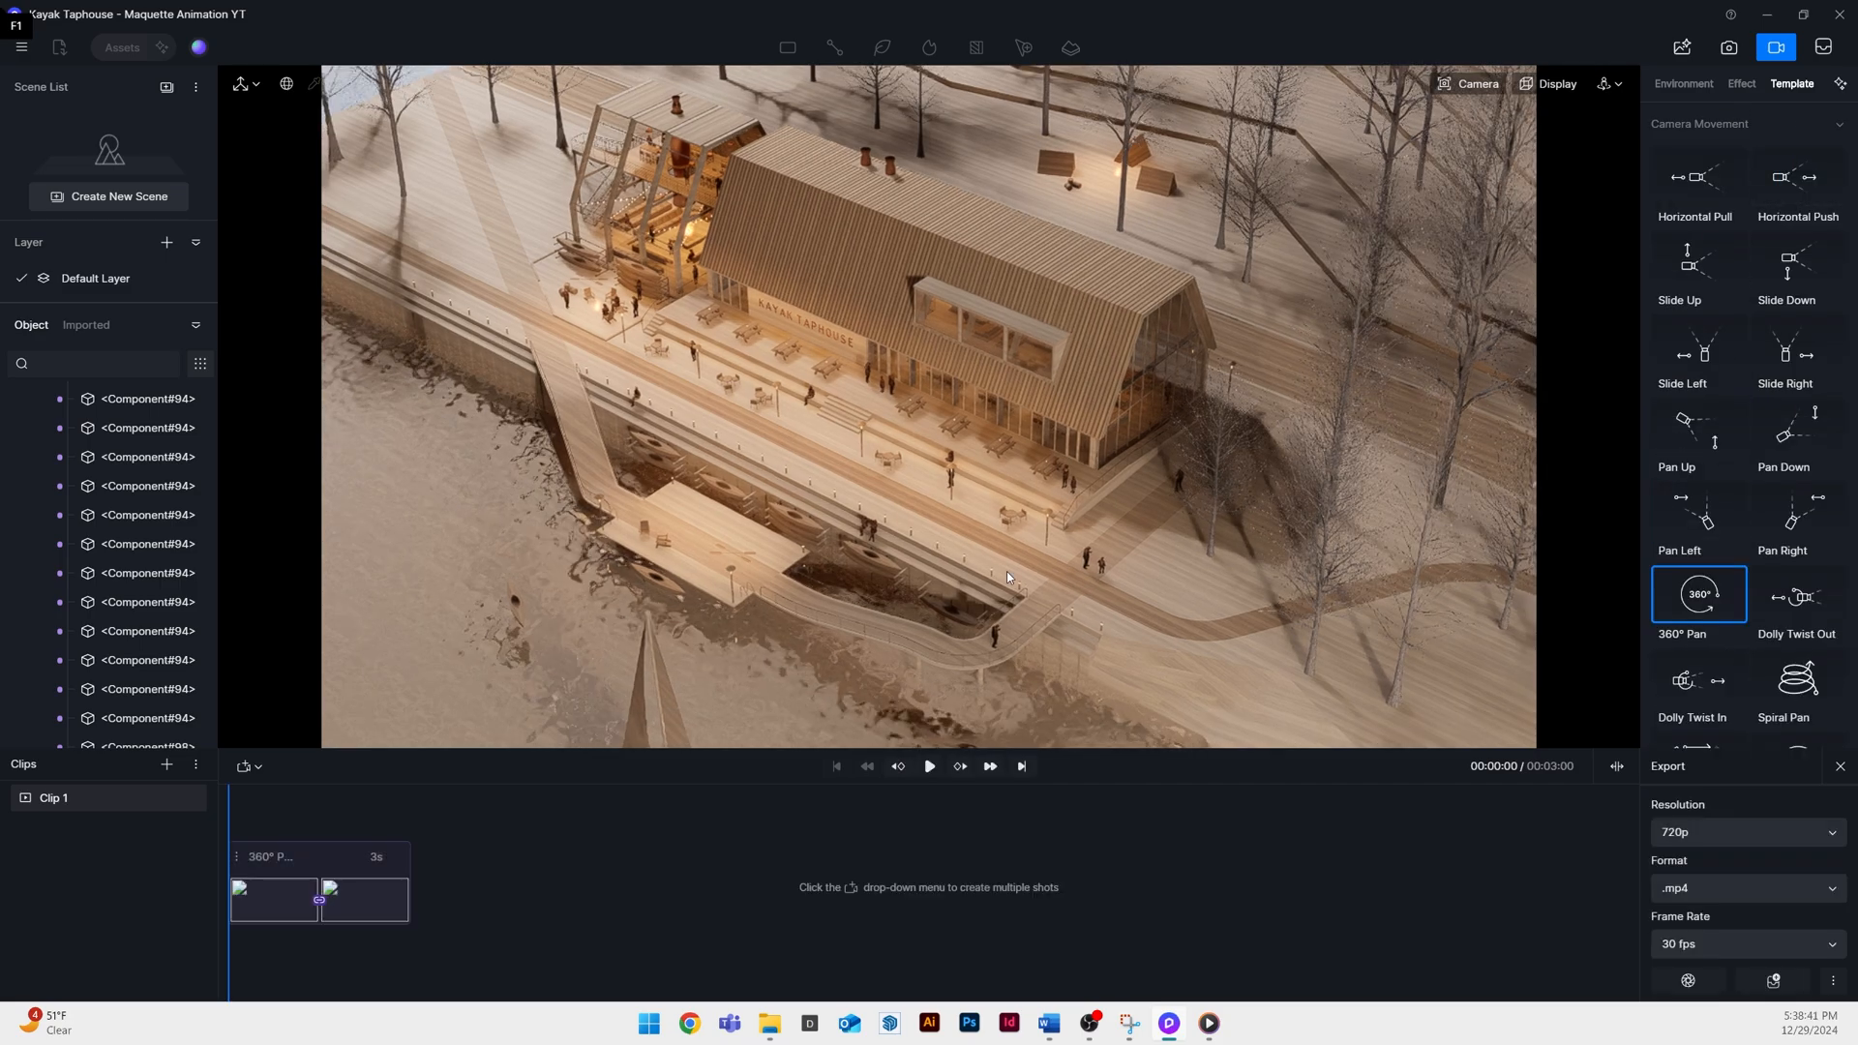
click(1776, 46)
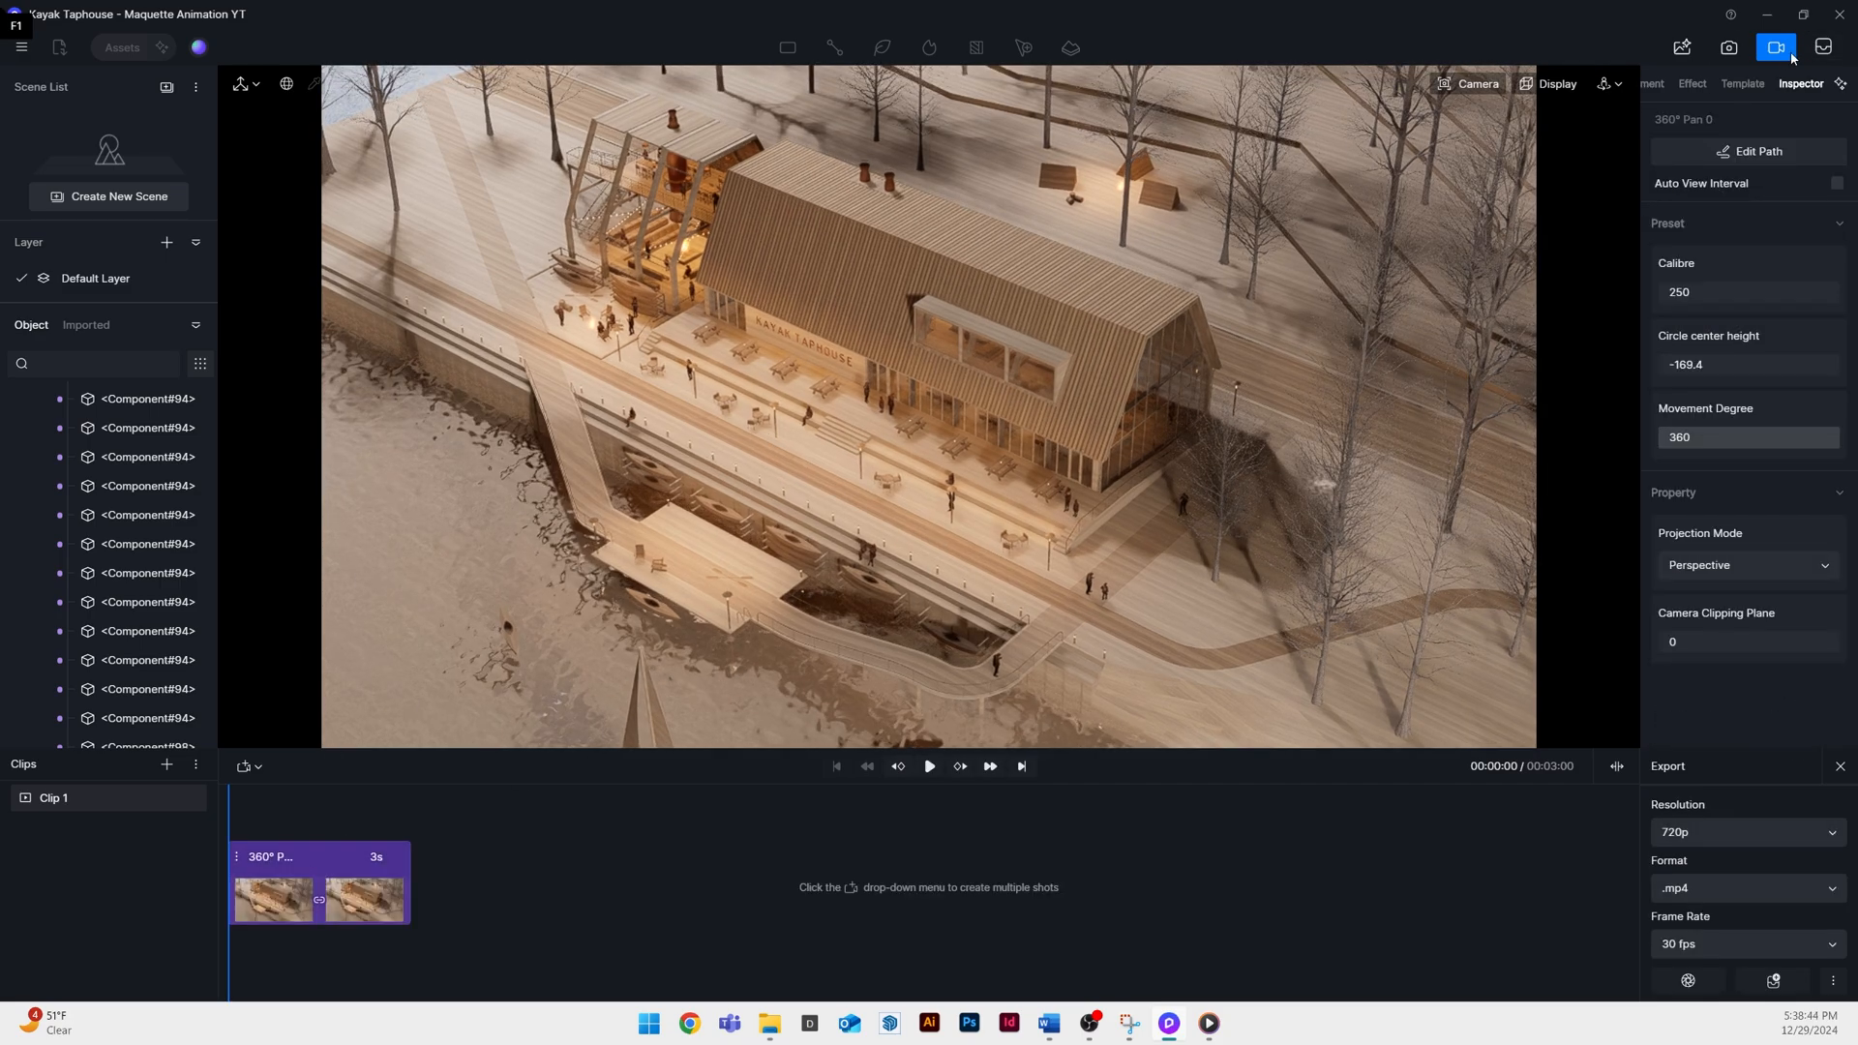
click(1748, 151)
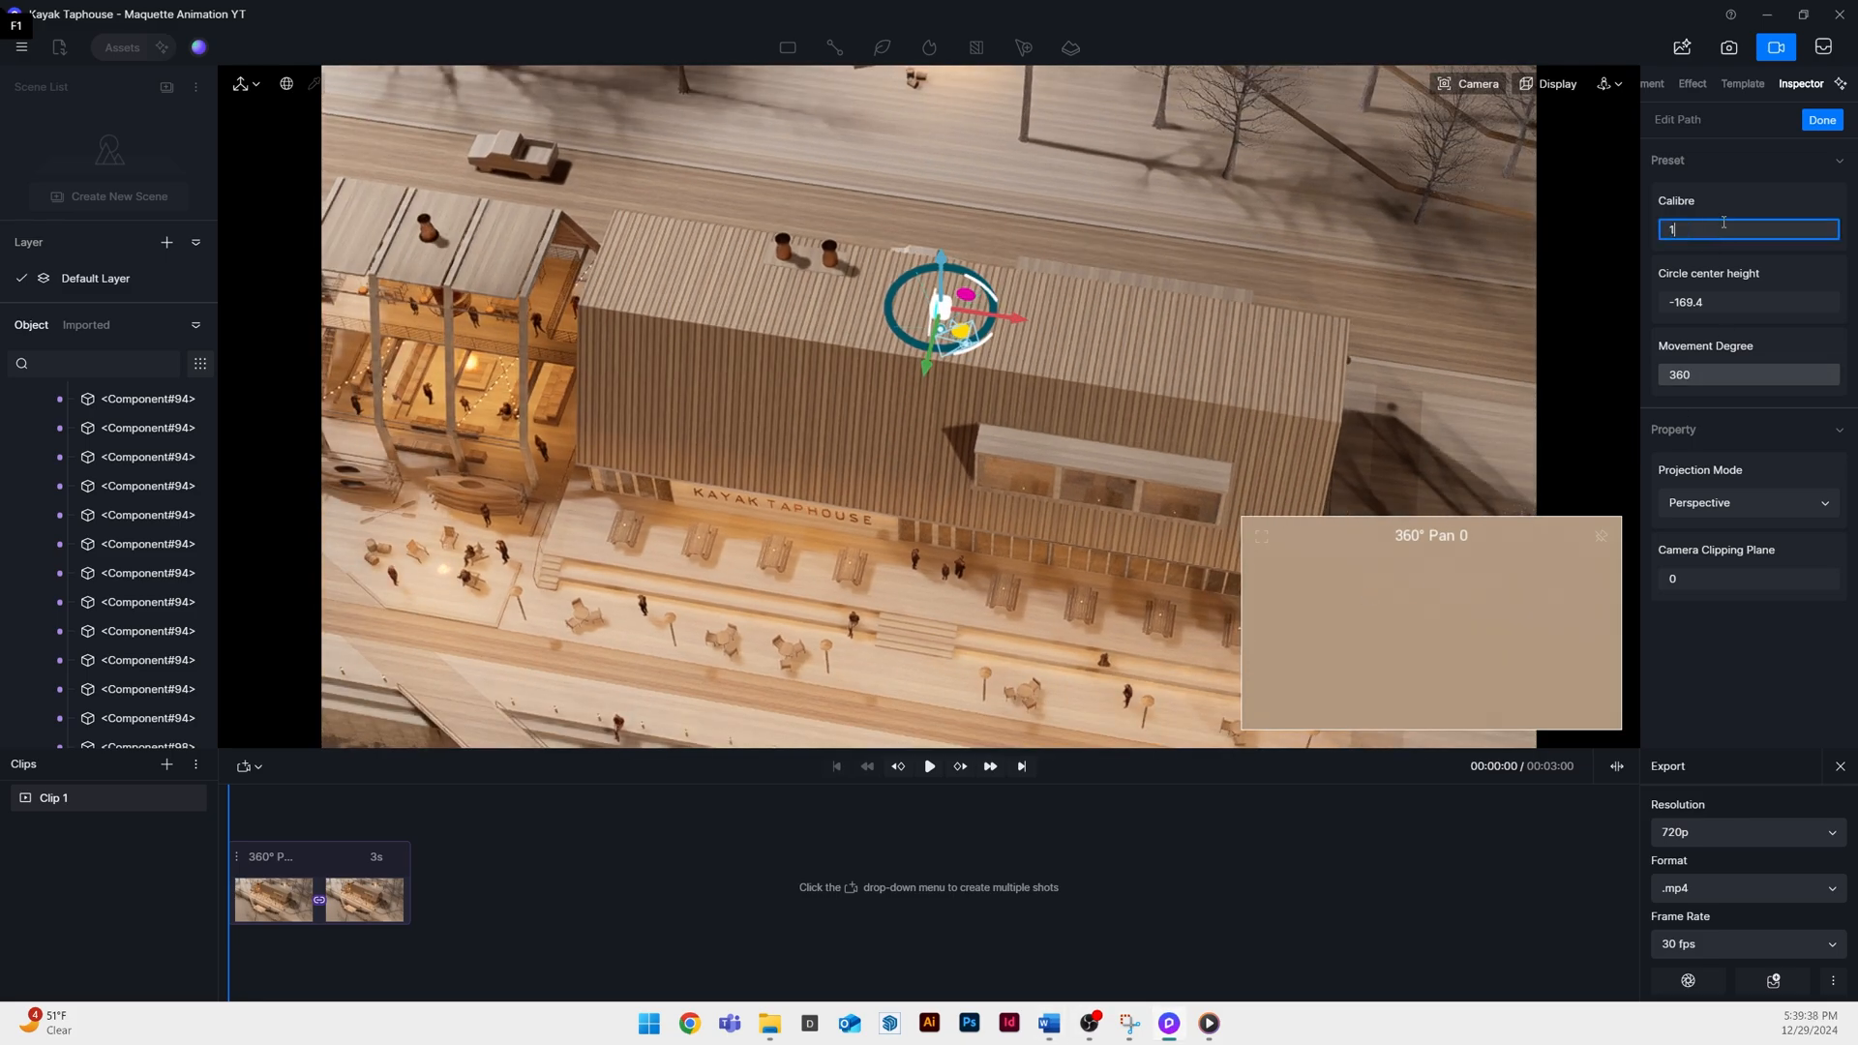
Set the 360° Pan path to calibre 12000, −80° sweep, −6600 center height, 40 s
text(12000)
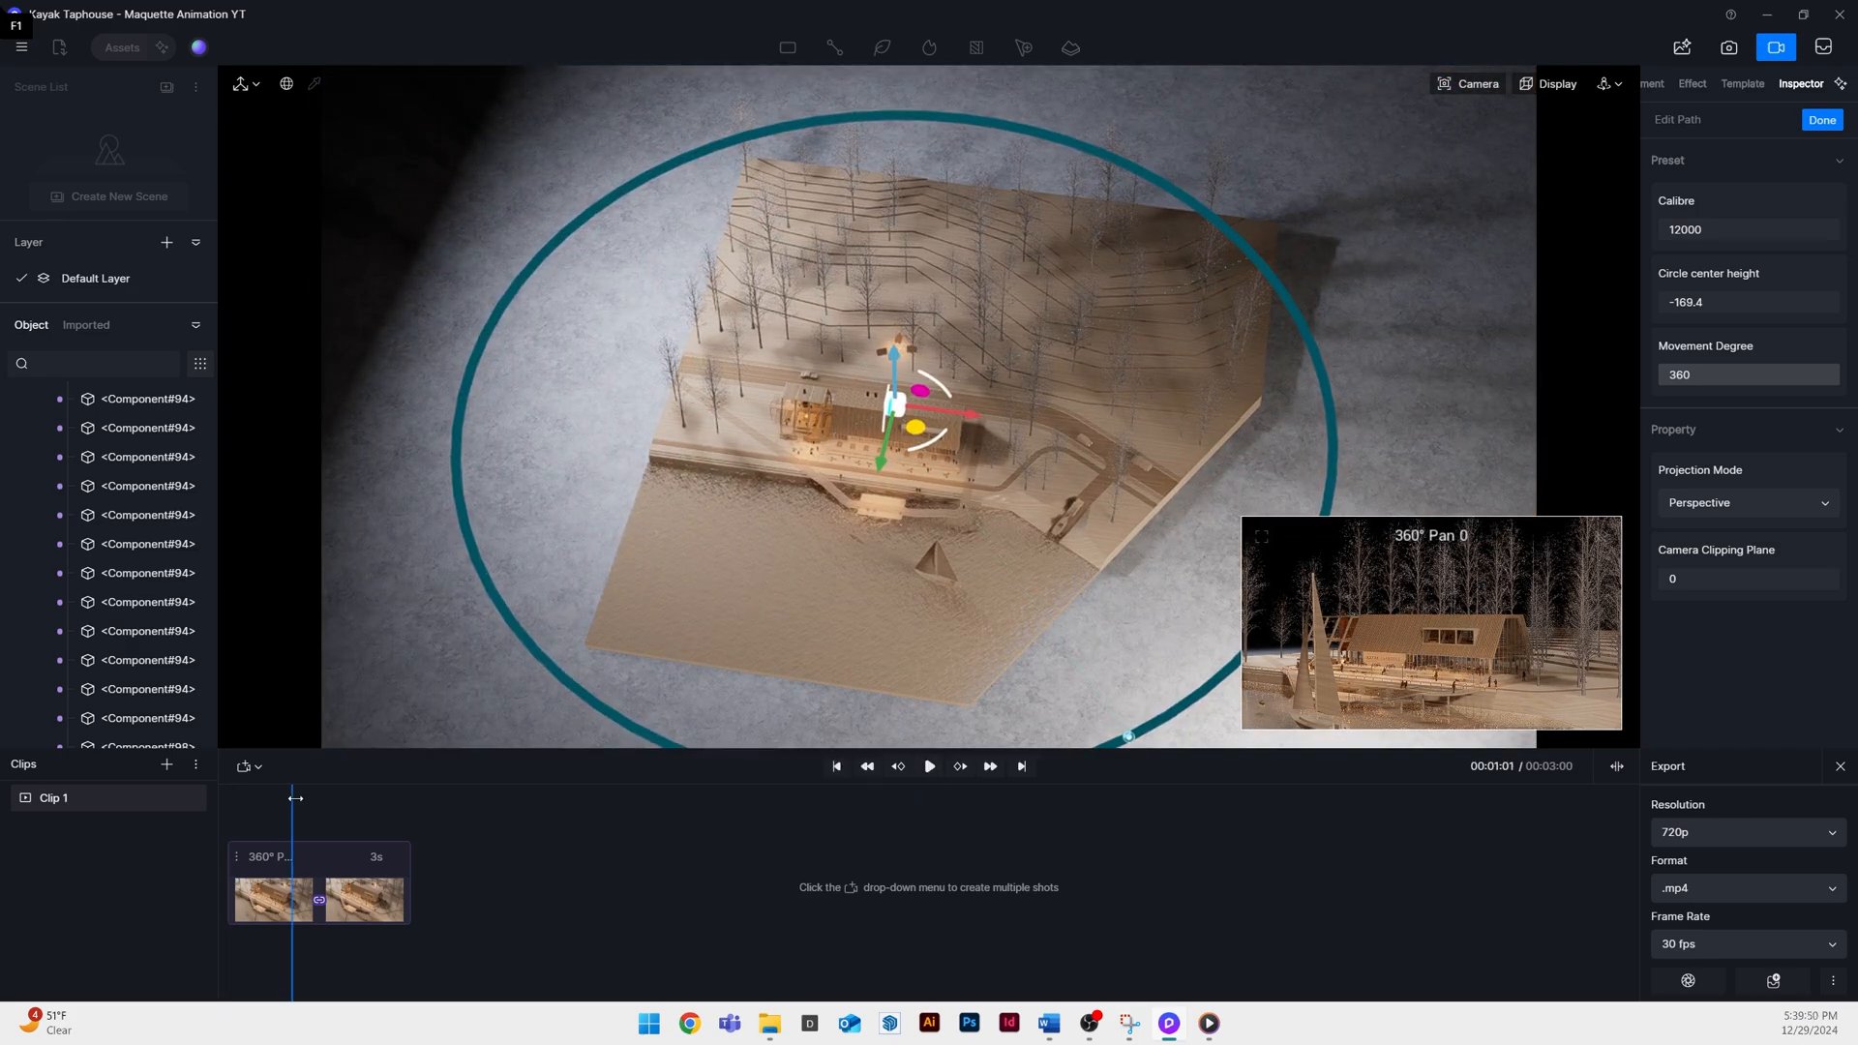
click(1605, 83)
text(-80)
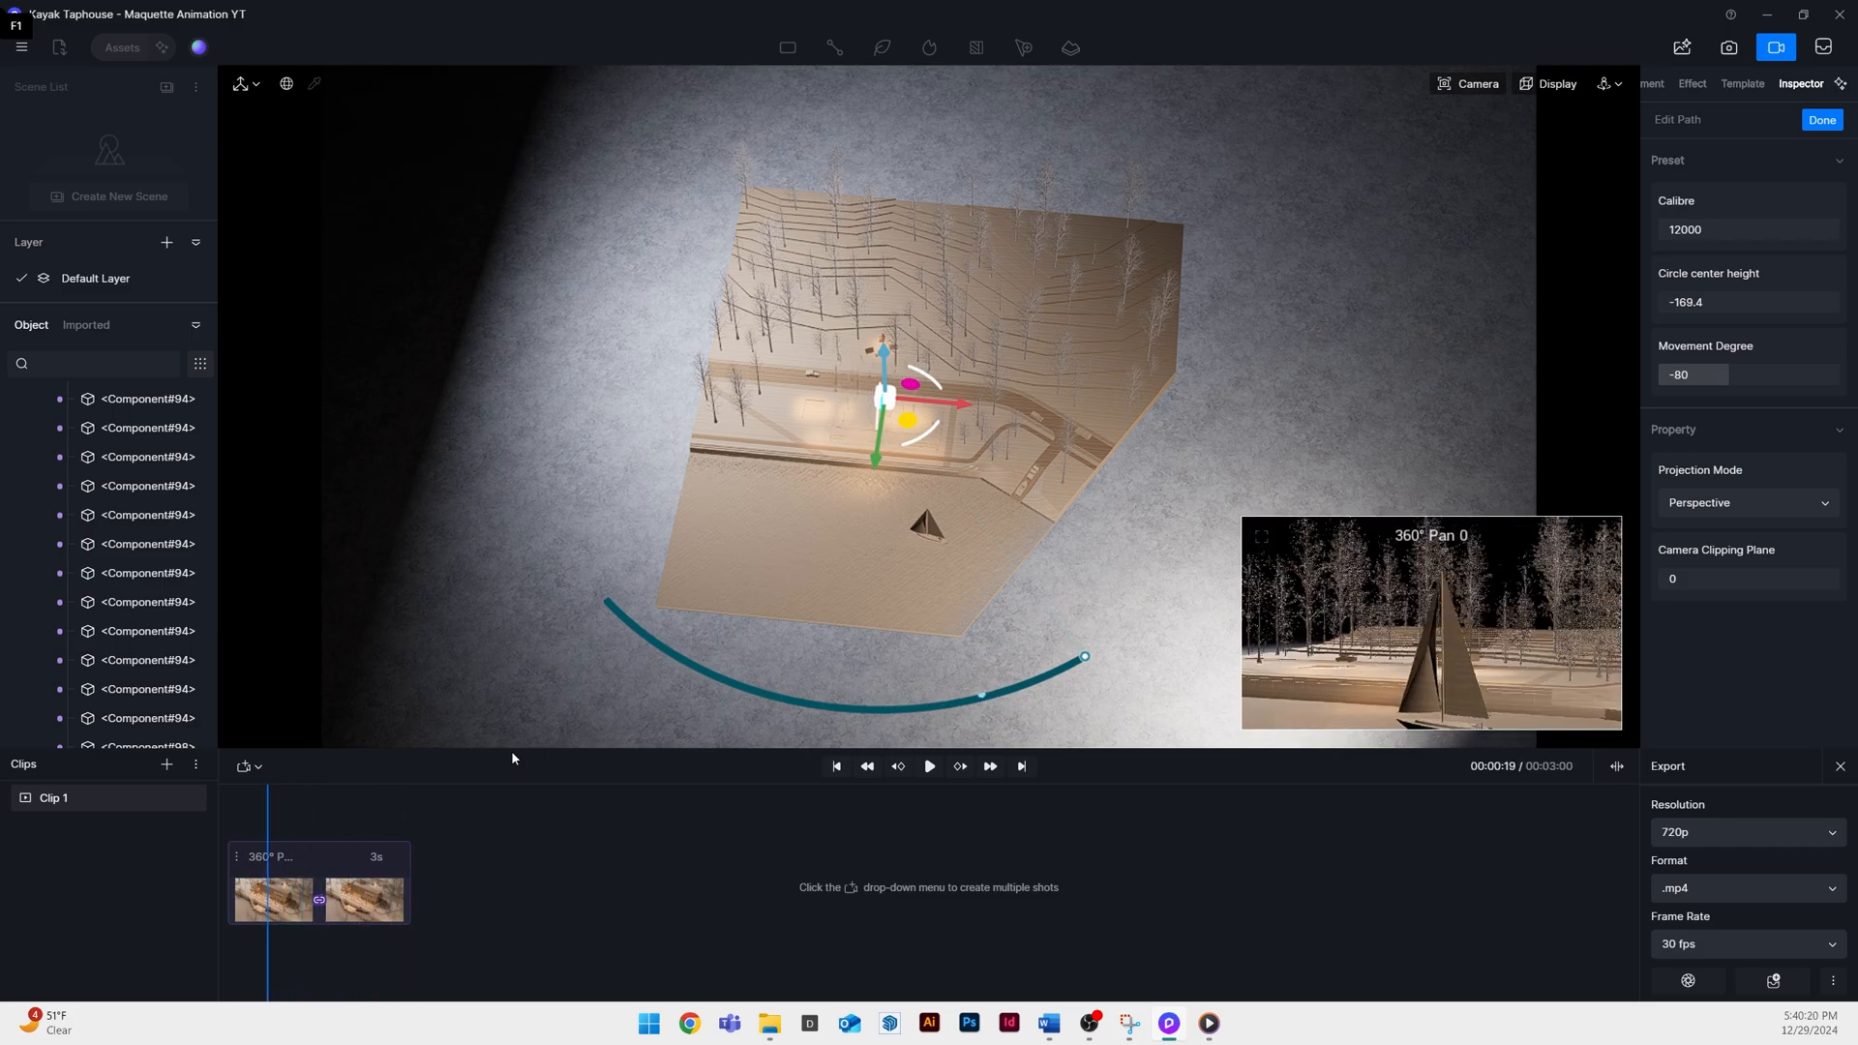
click(1747, 301)
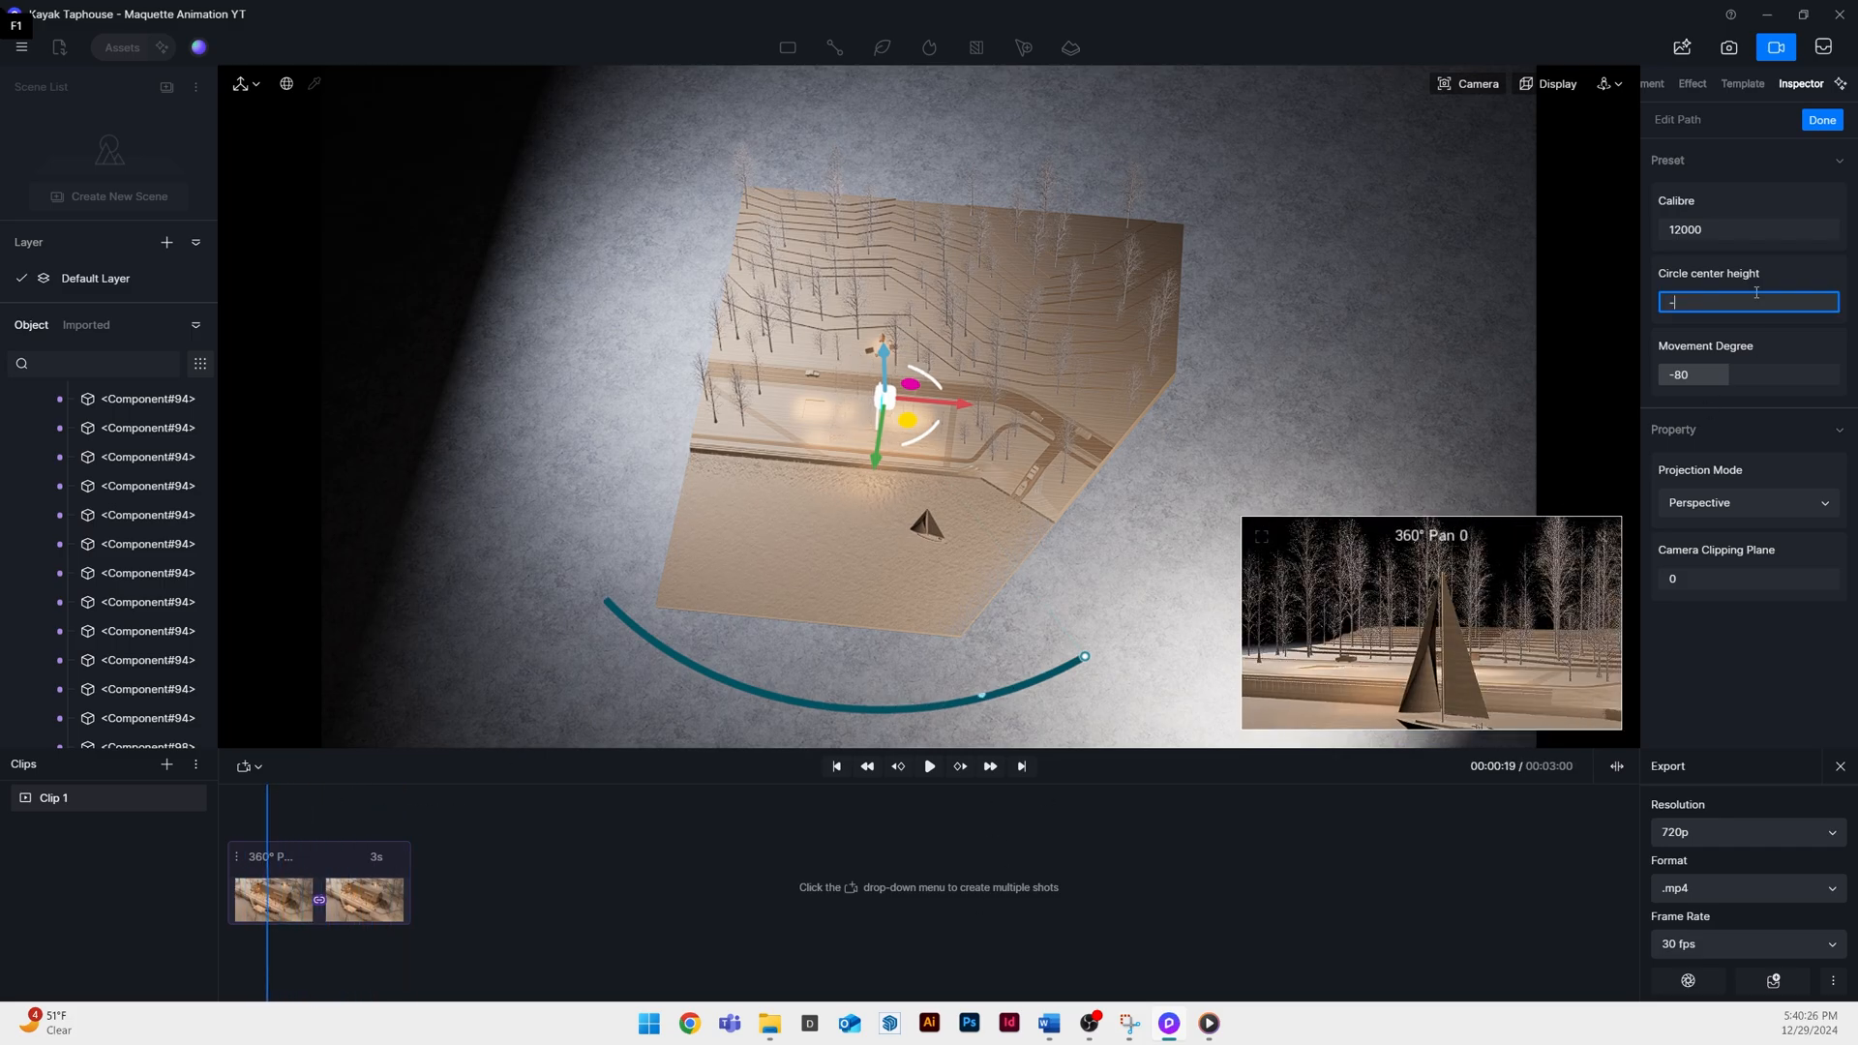
text(-6600)
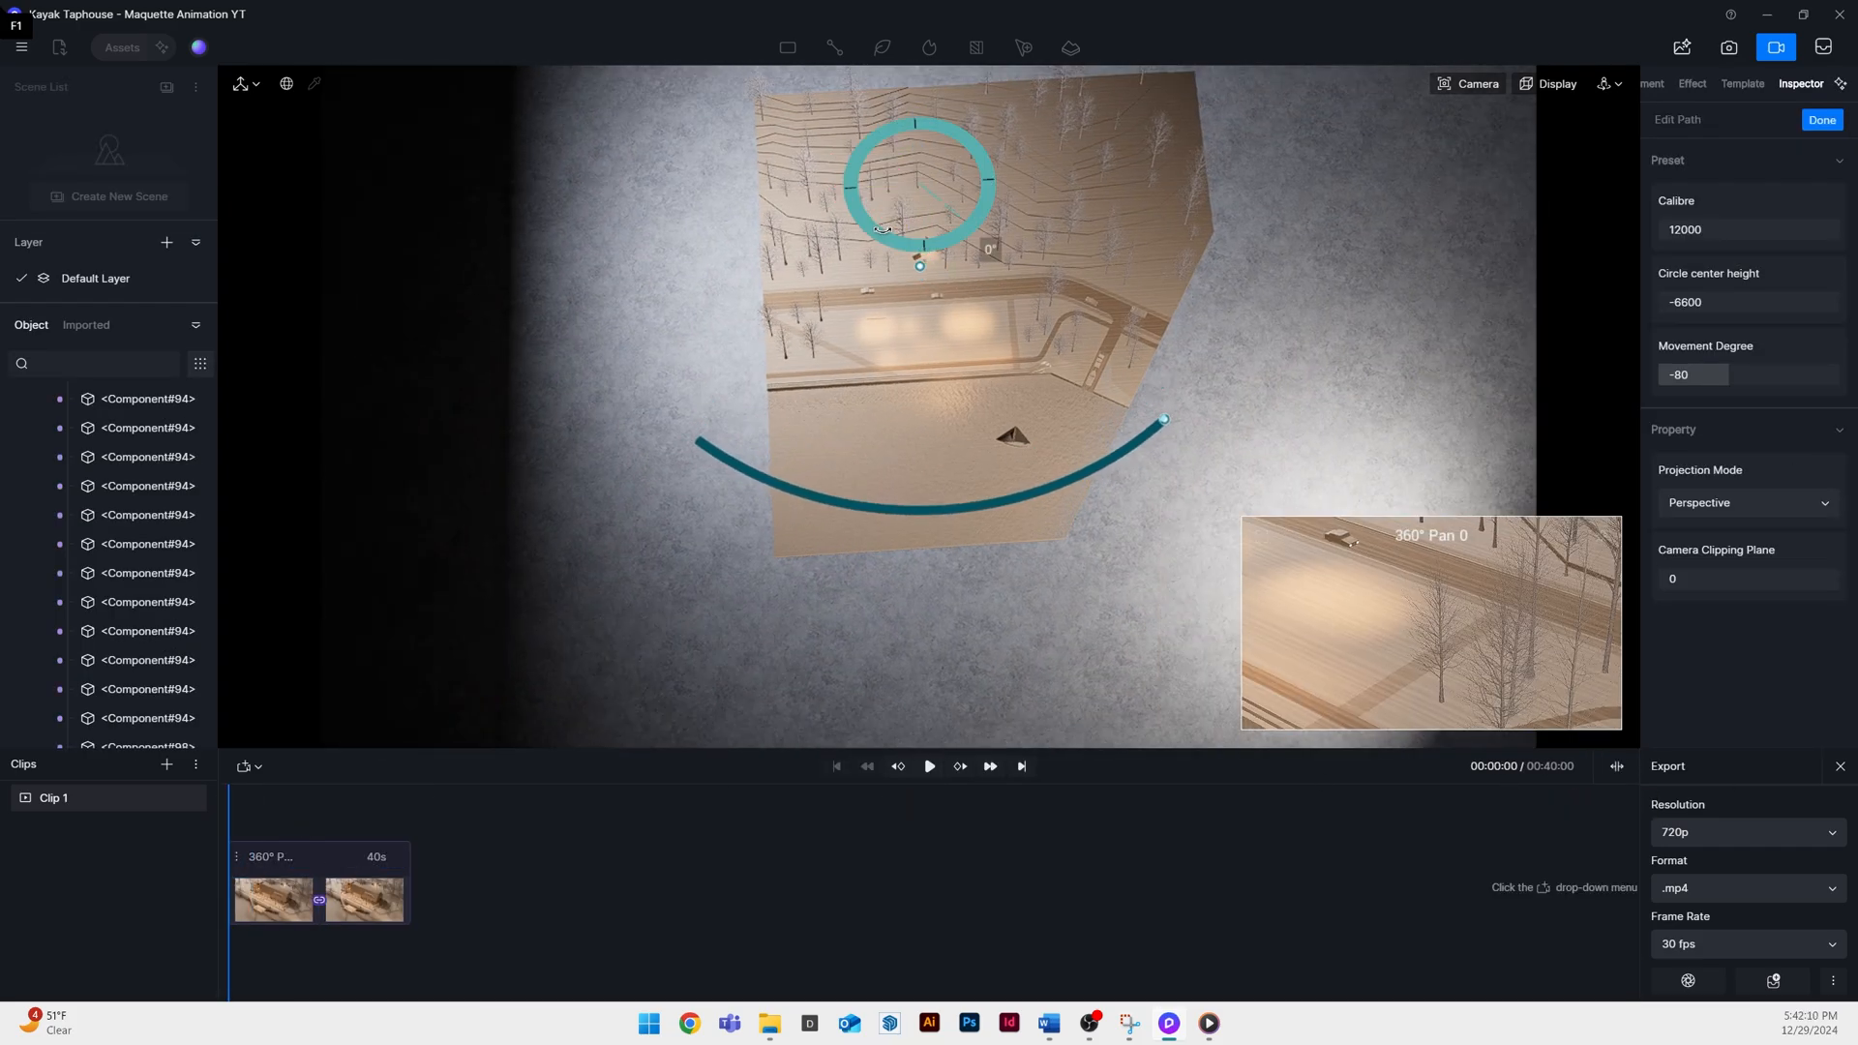
click(928, 765)
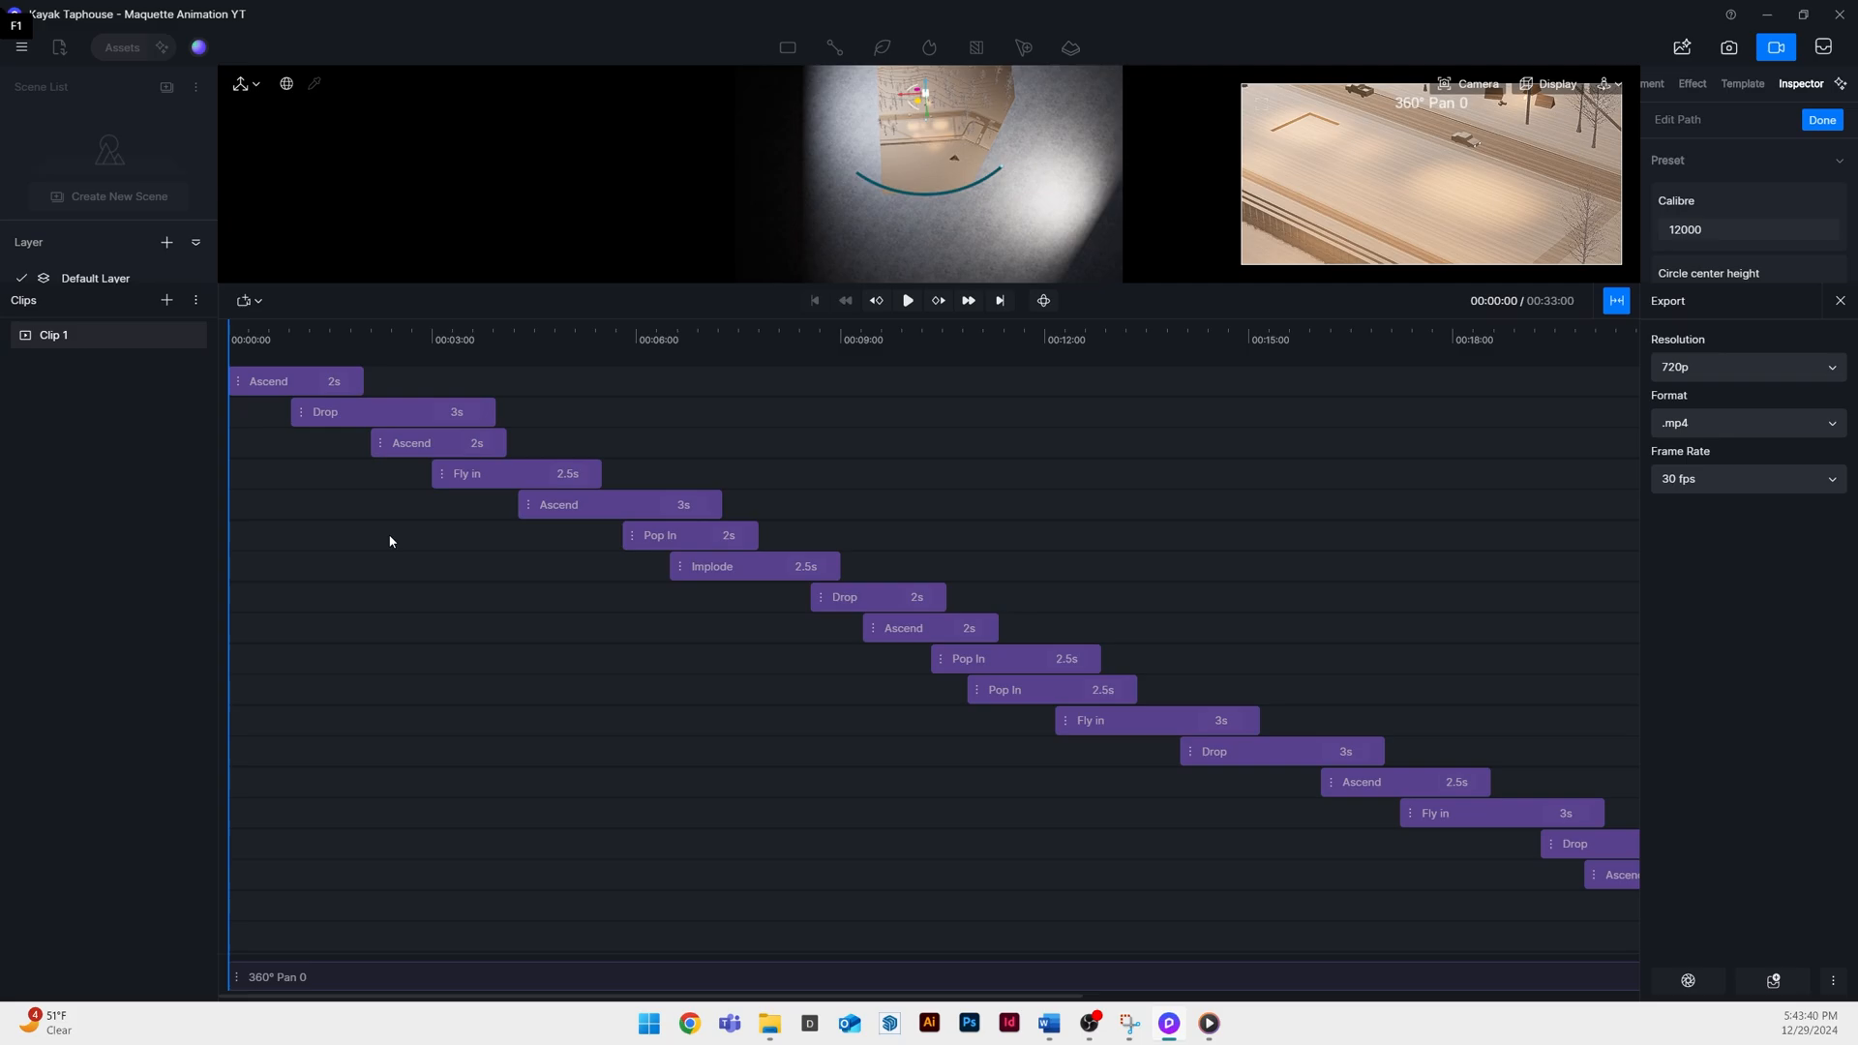
Confirm the 360° Pan path with Done and preview the camera animation
click(1821, 119)
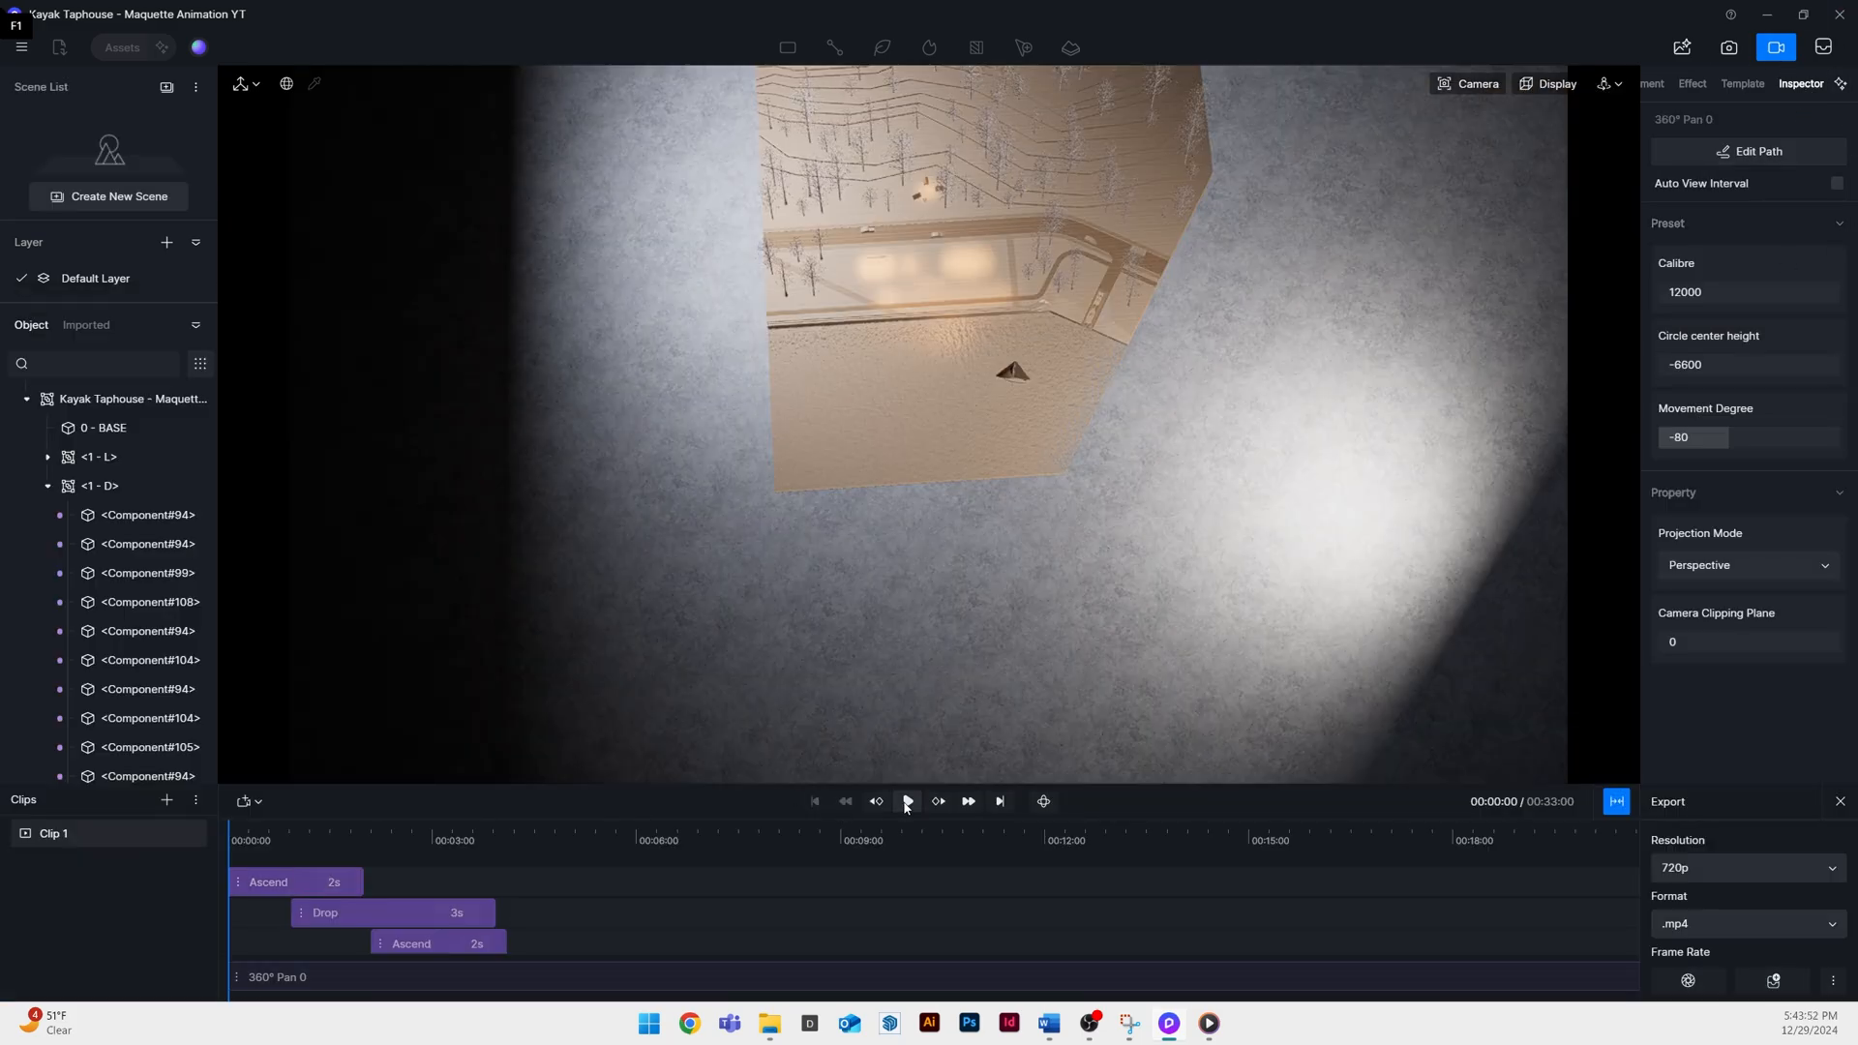
click(906, 802)
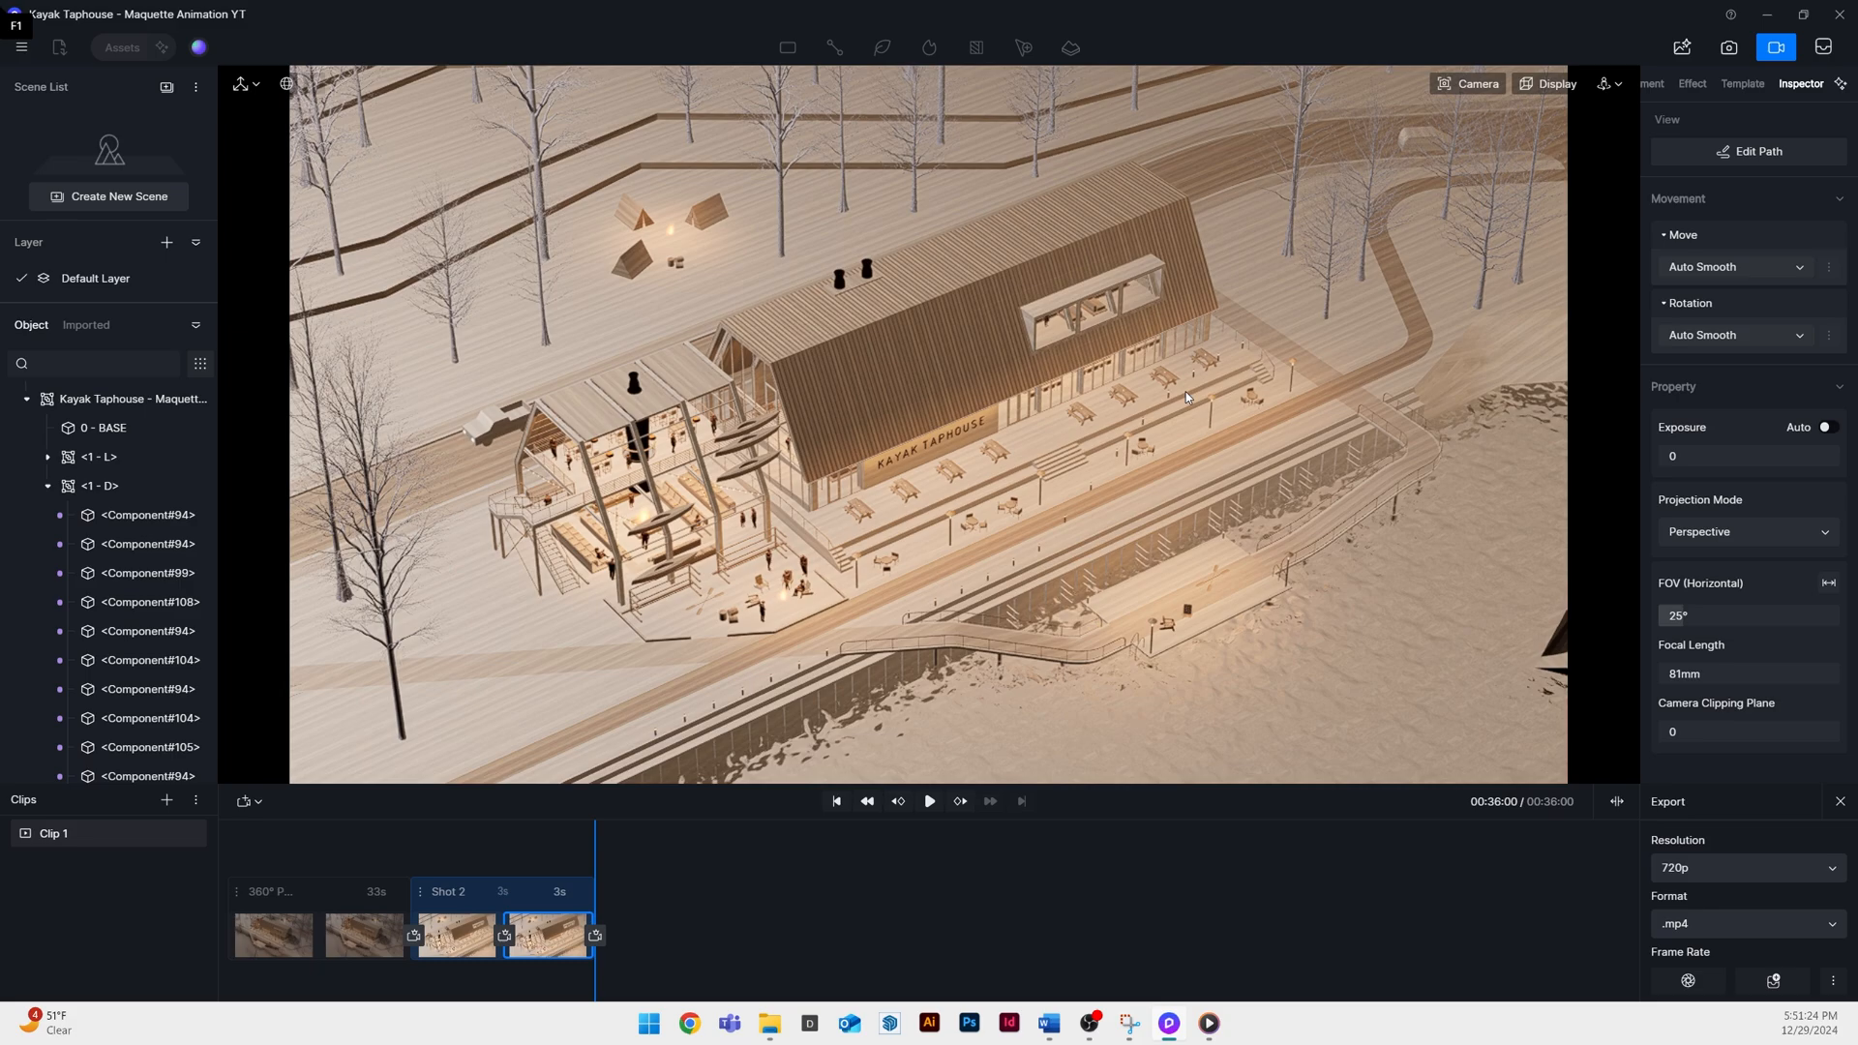
Set Shot 2's duration to 8 seconds, bringing the clip to 45 seconds
click(453, 893)
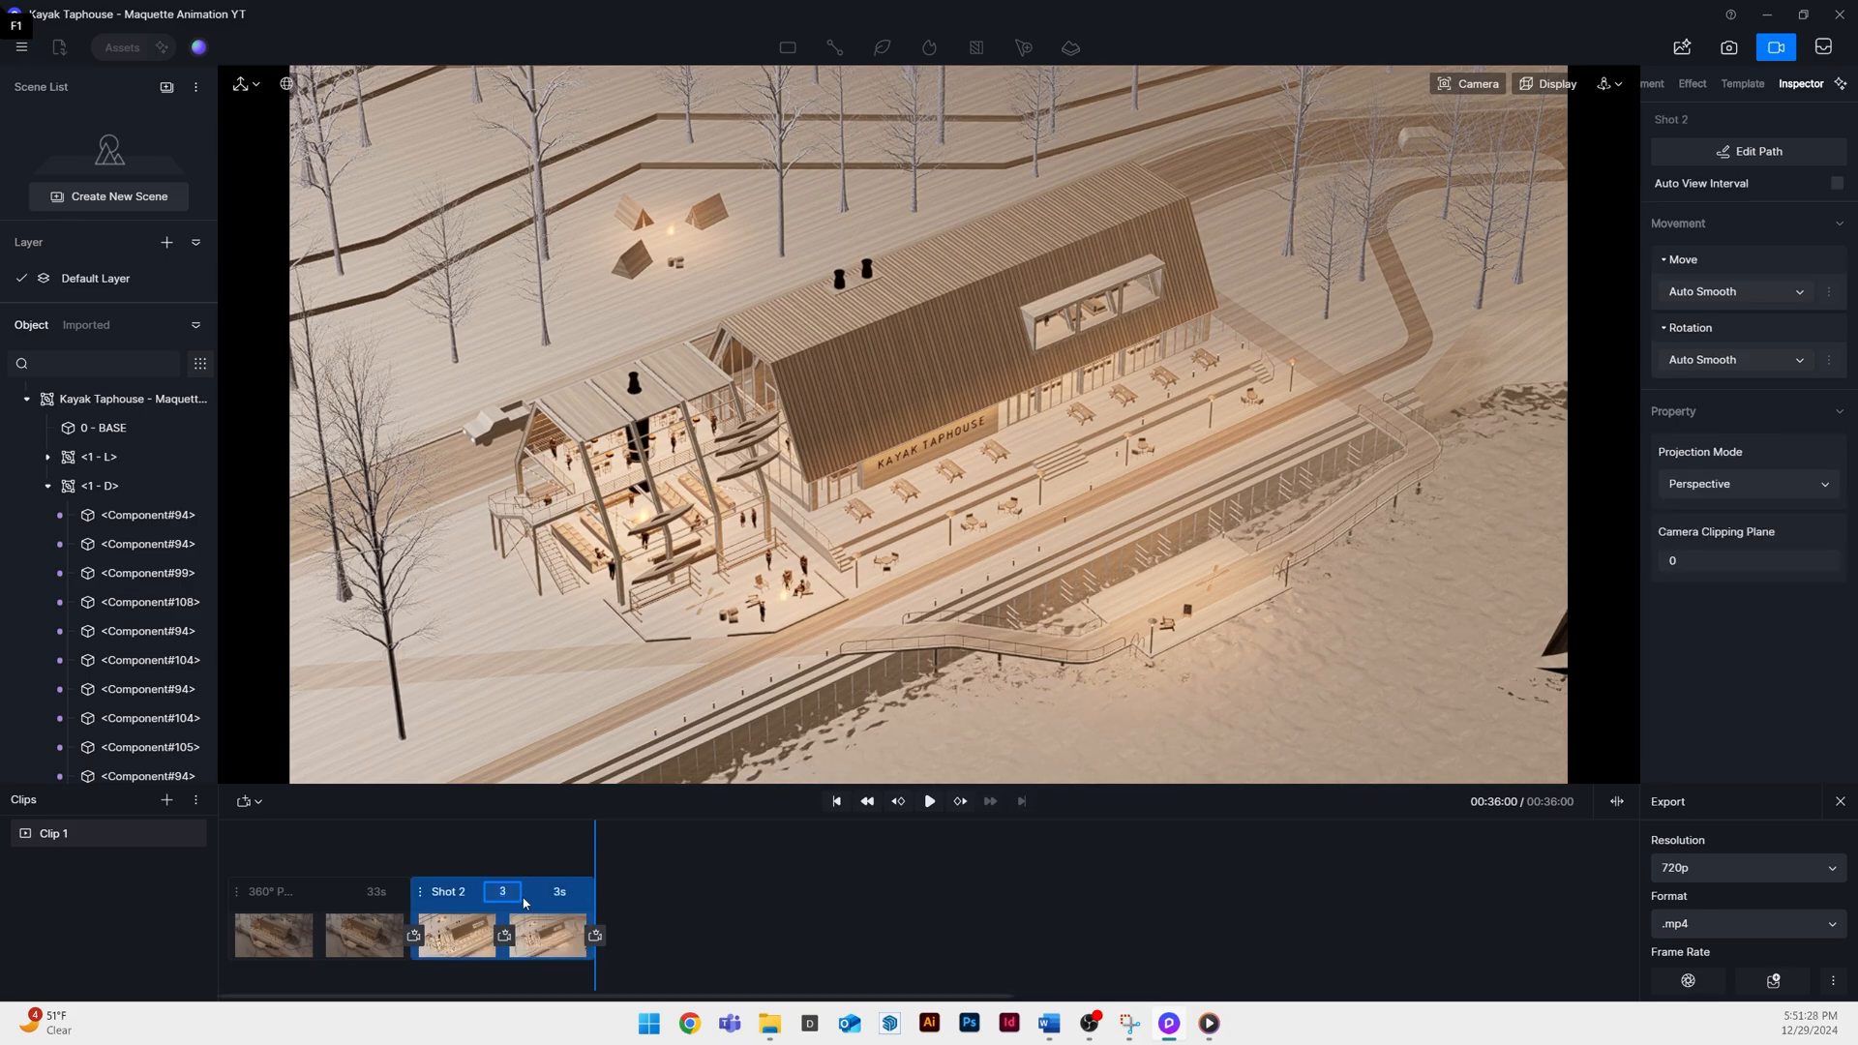
click(929, 801)
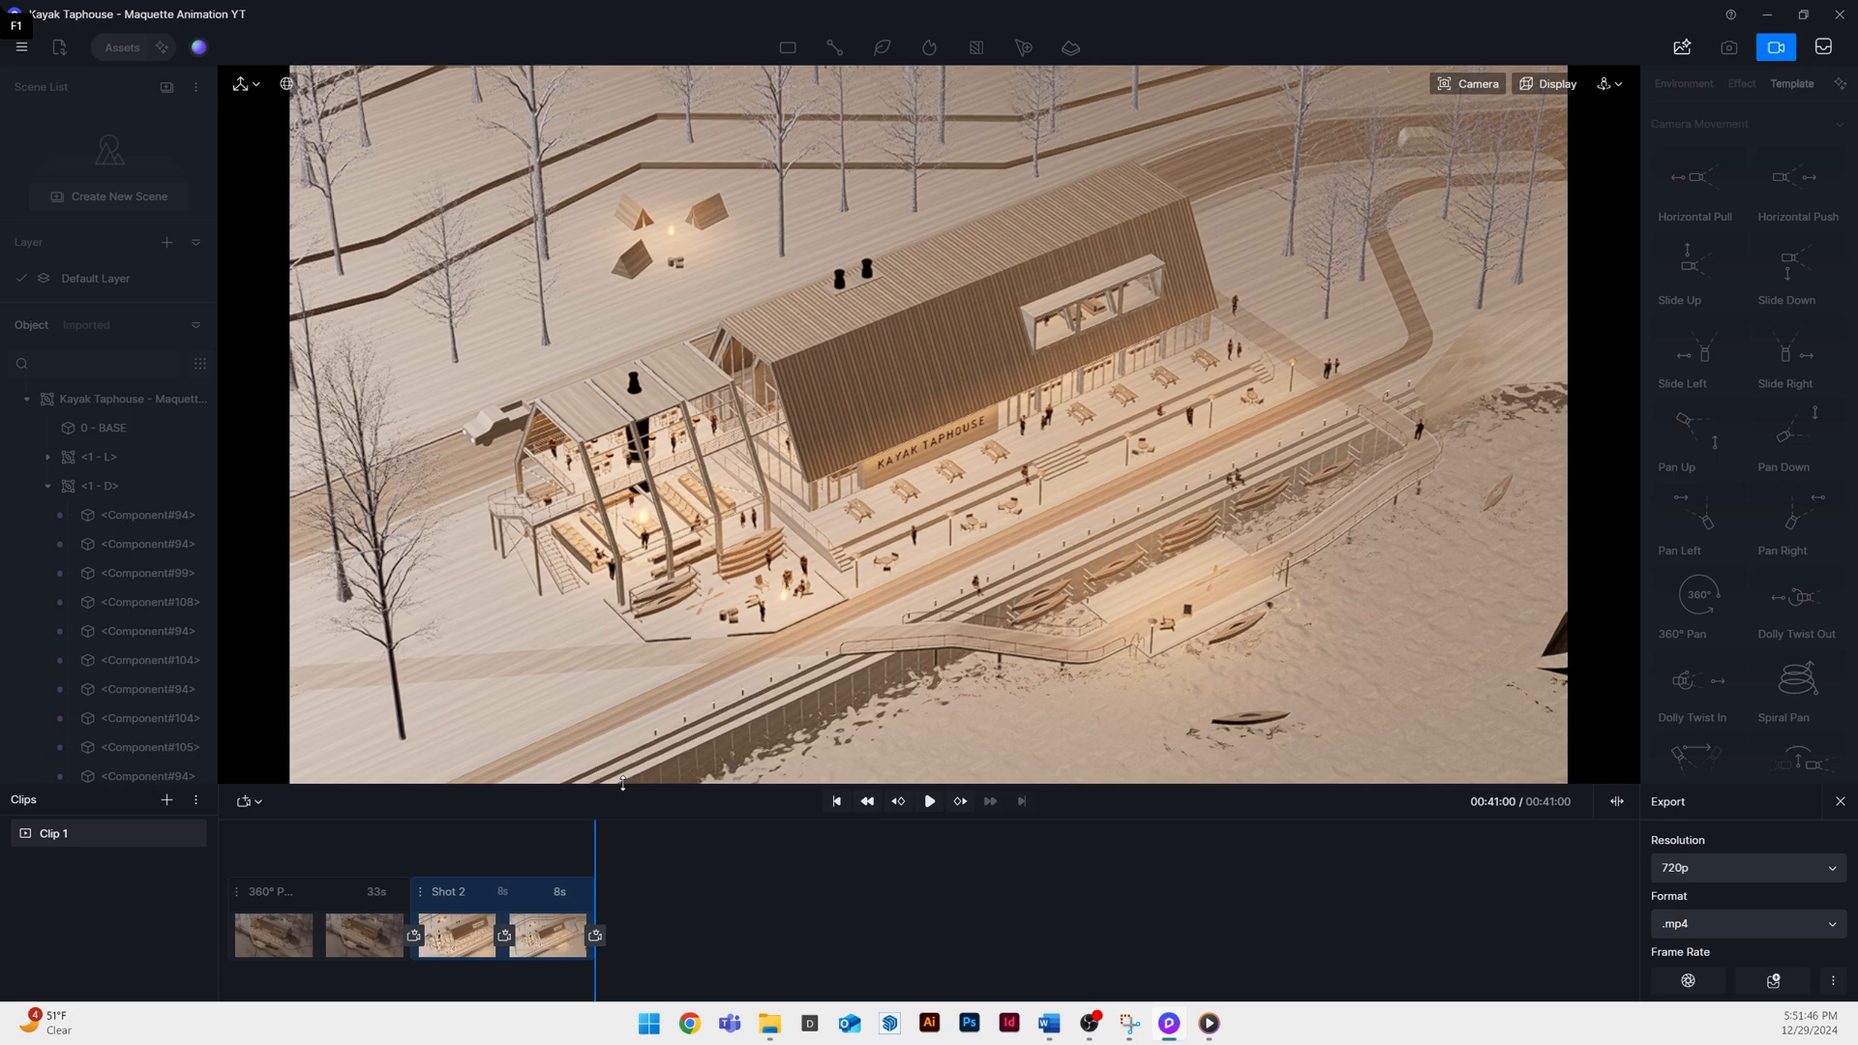
click(271, 935)
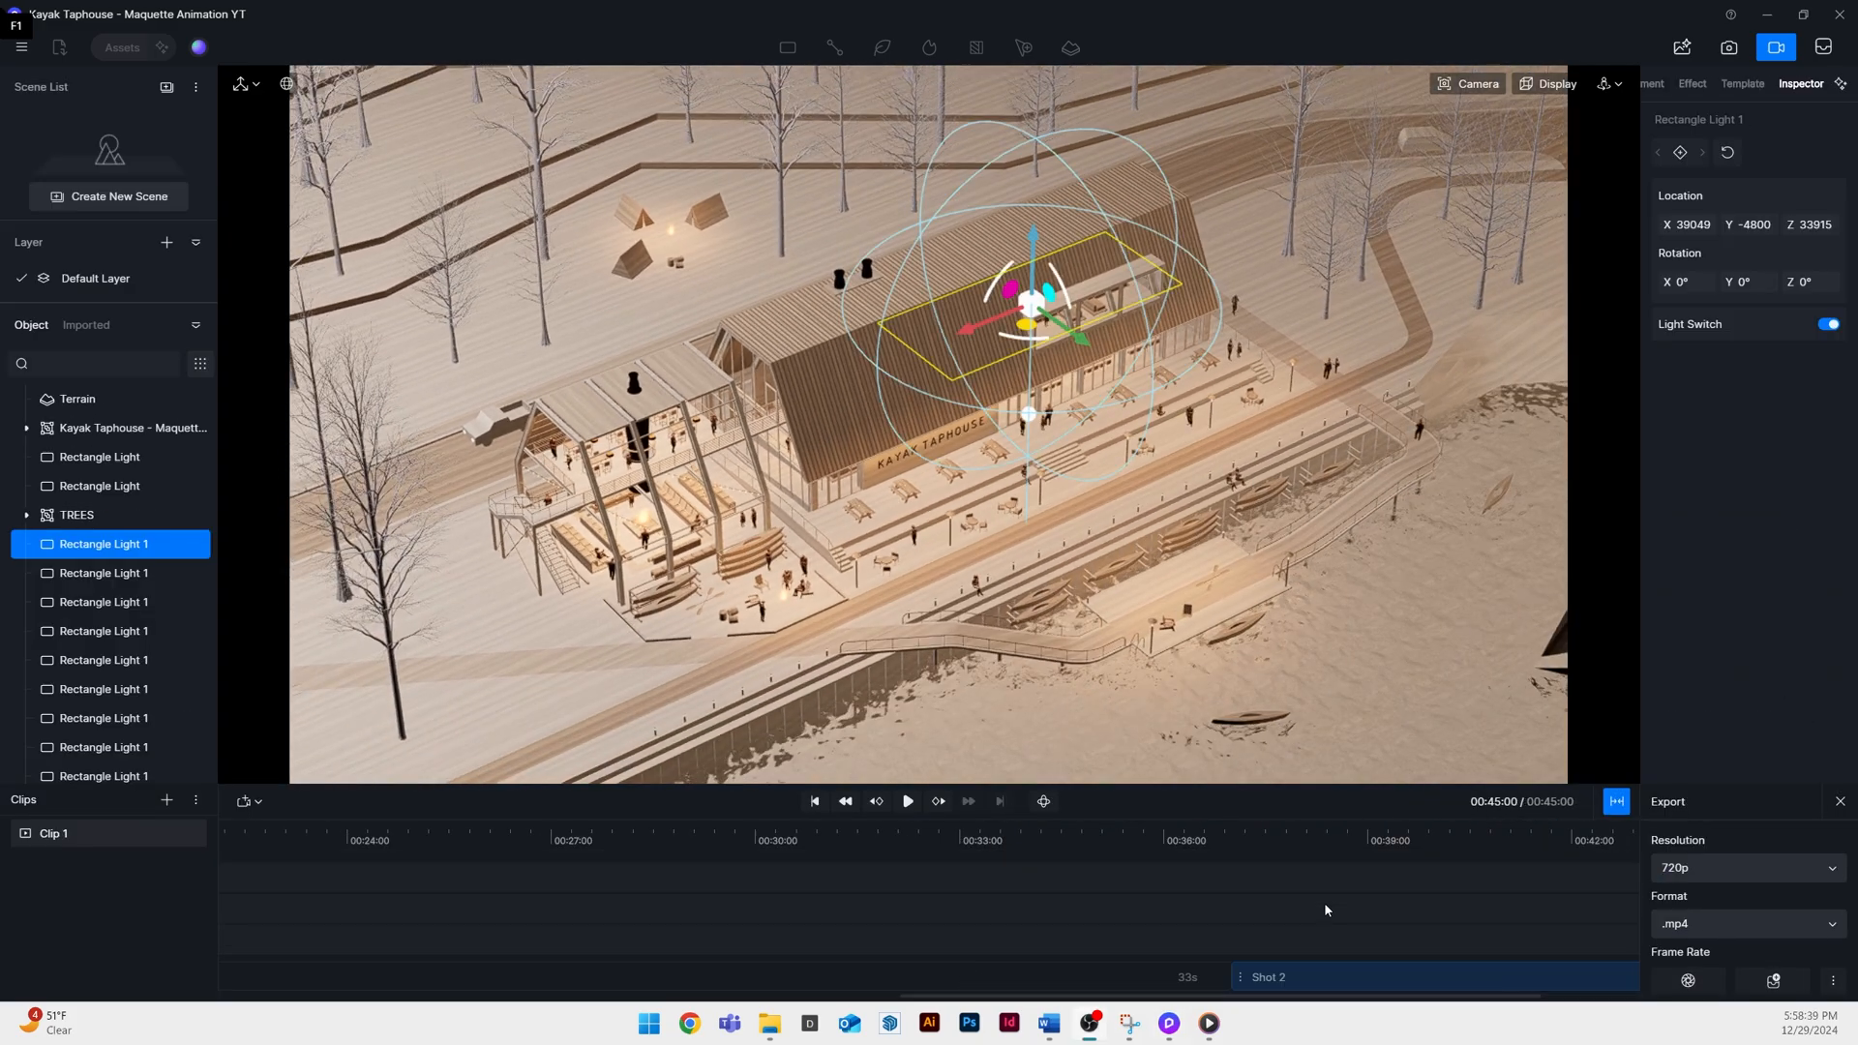
Select a Rectangle Light 1 and play the build to where the interior appears
click(907, 801)
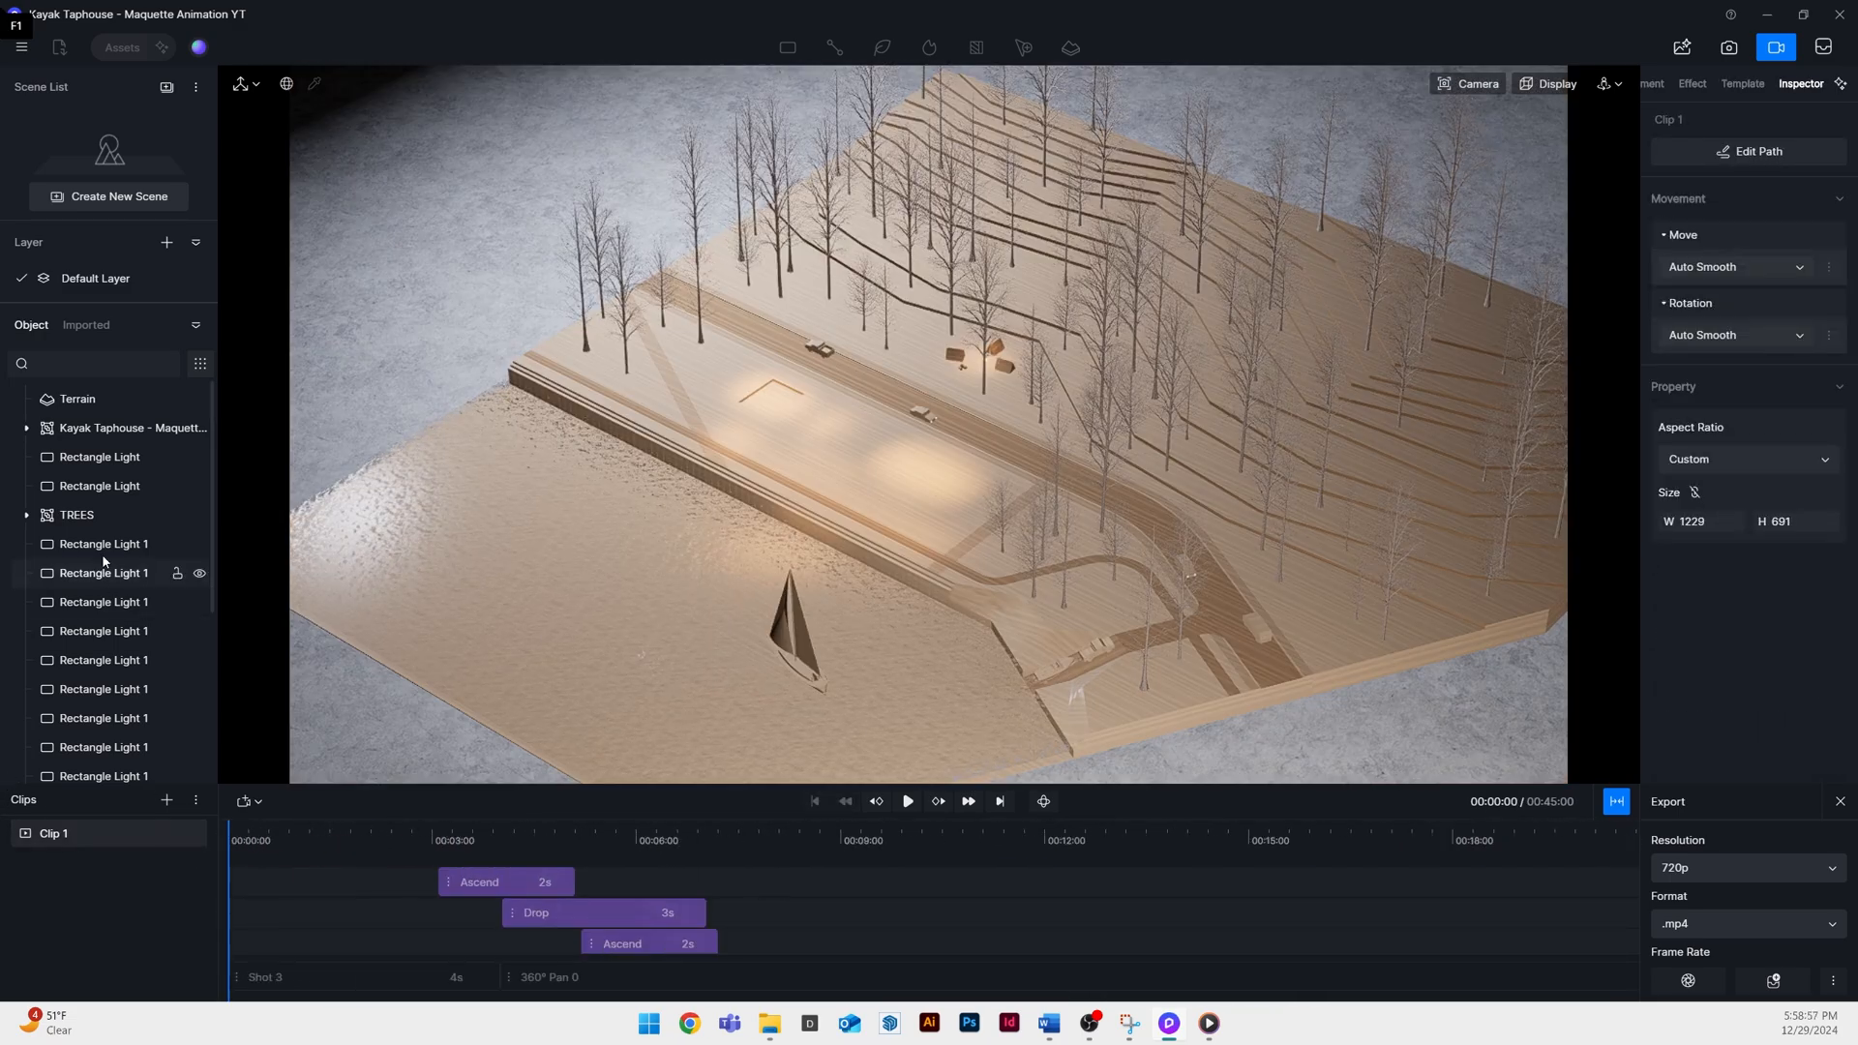
click(104, 573)
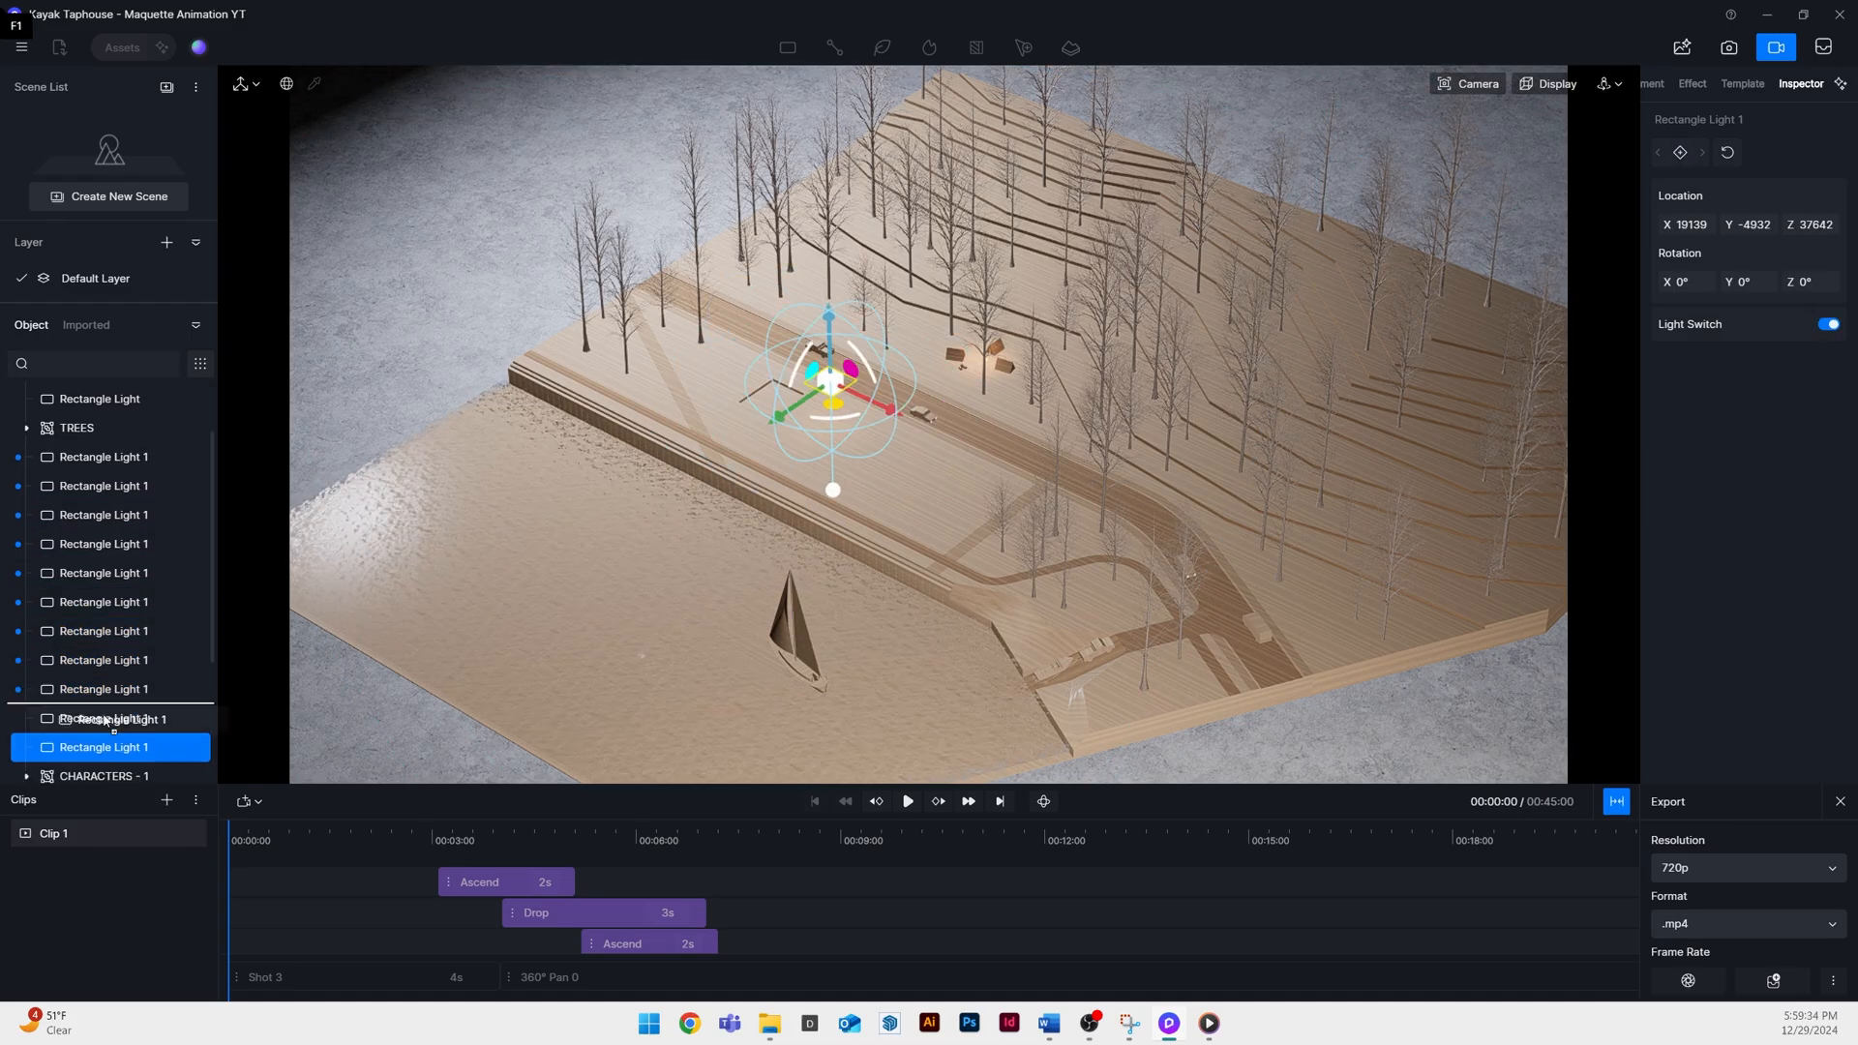
click(906, 802)
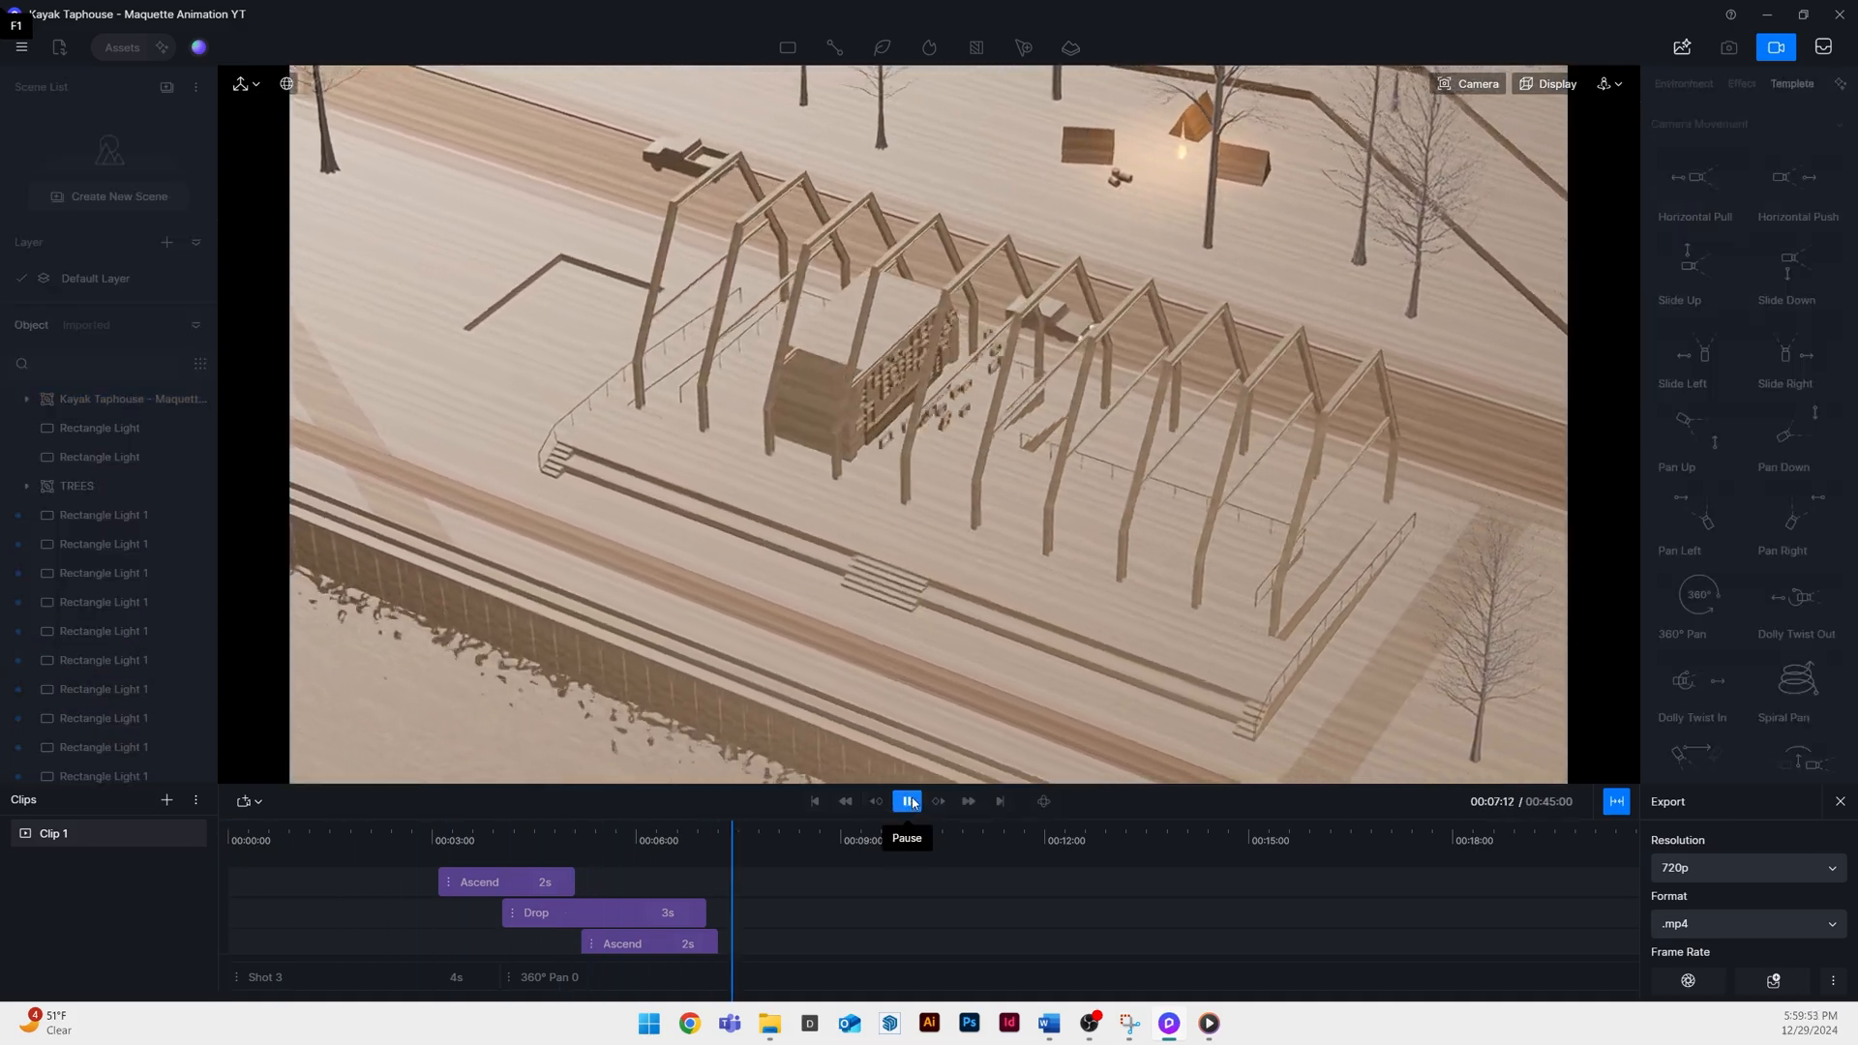
click(906, 801)
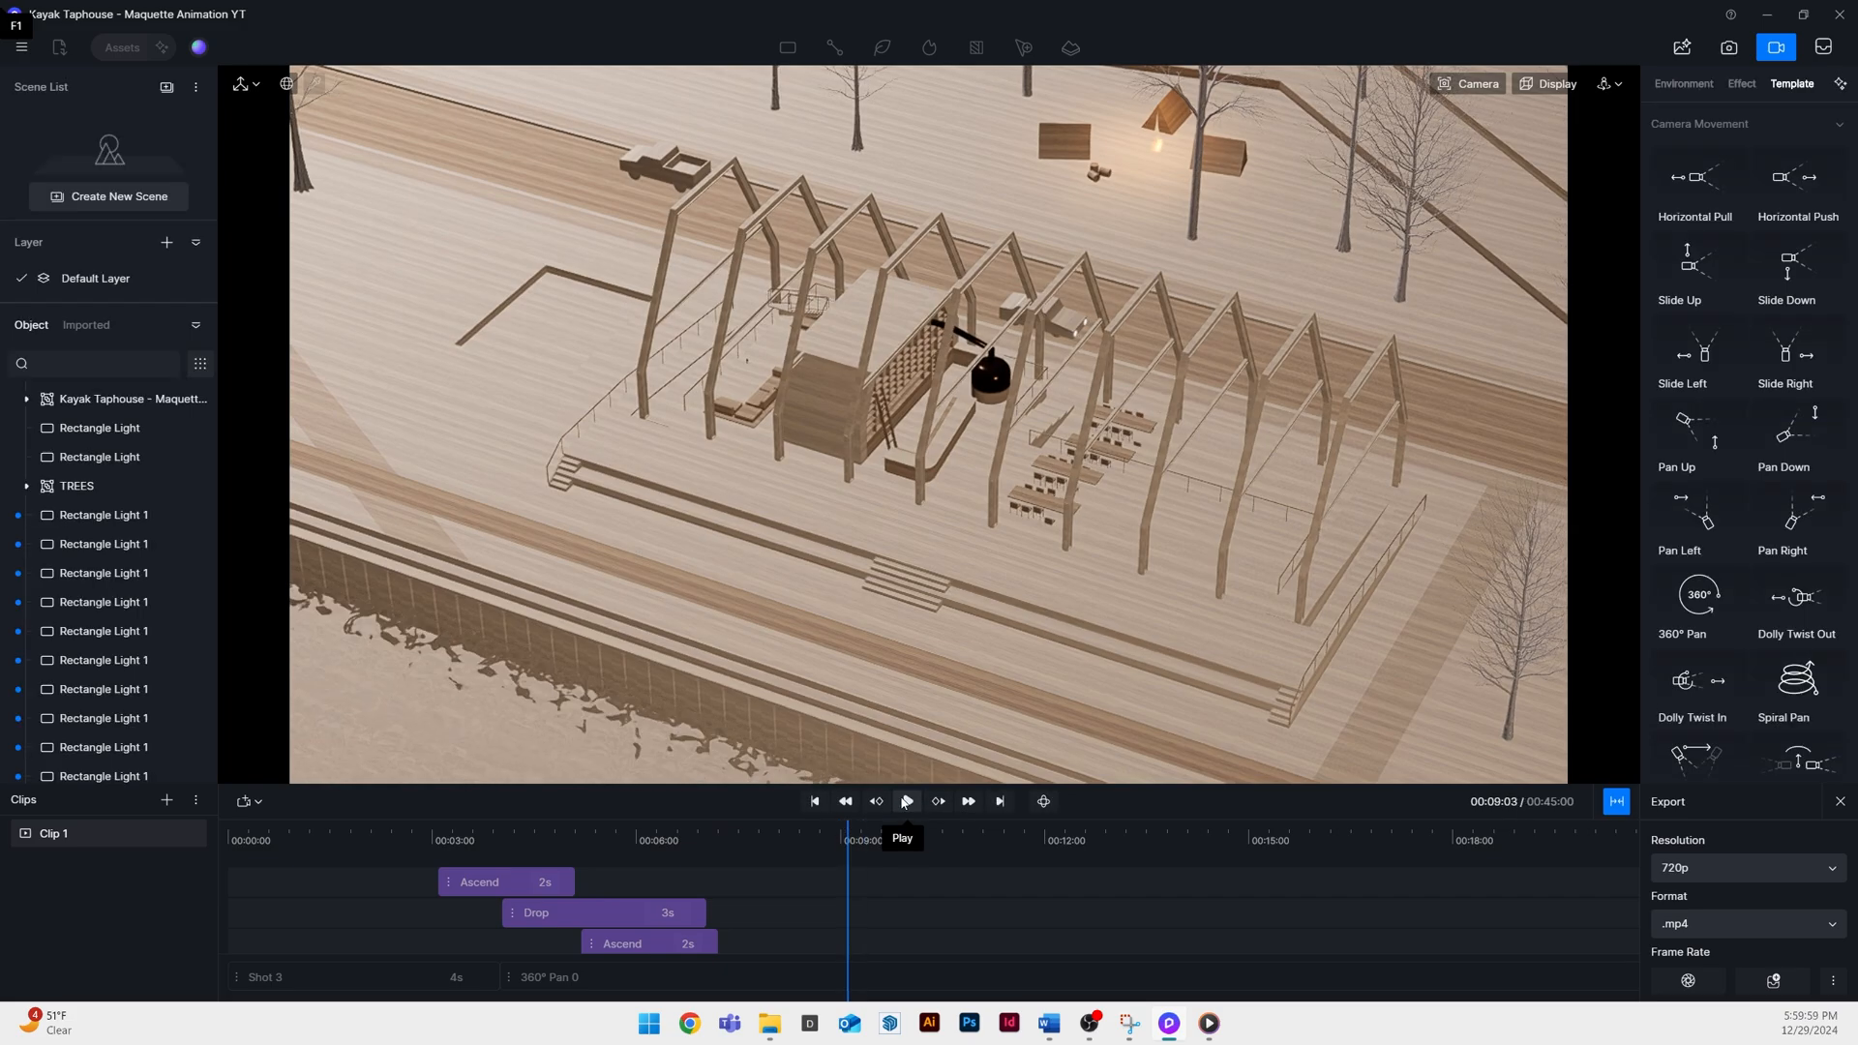
click(103, 514)
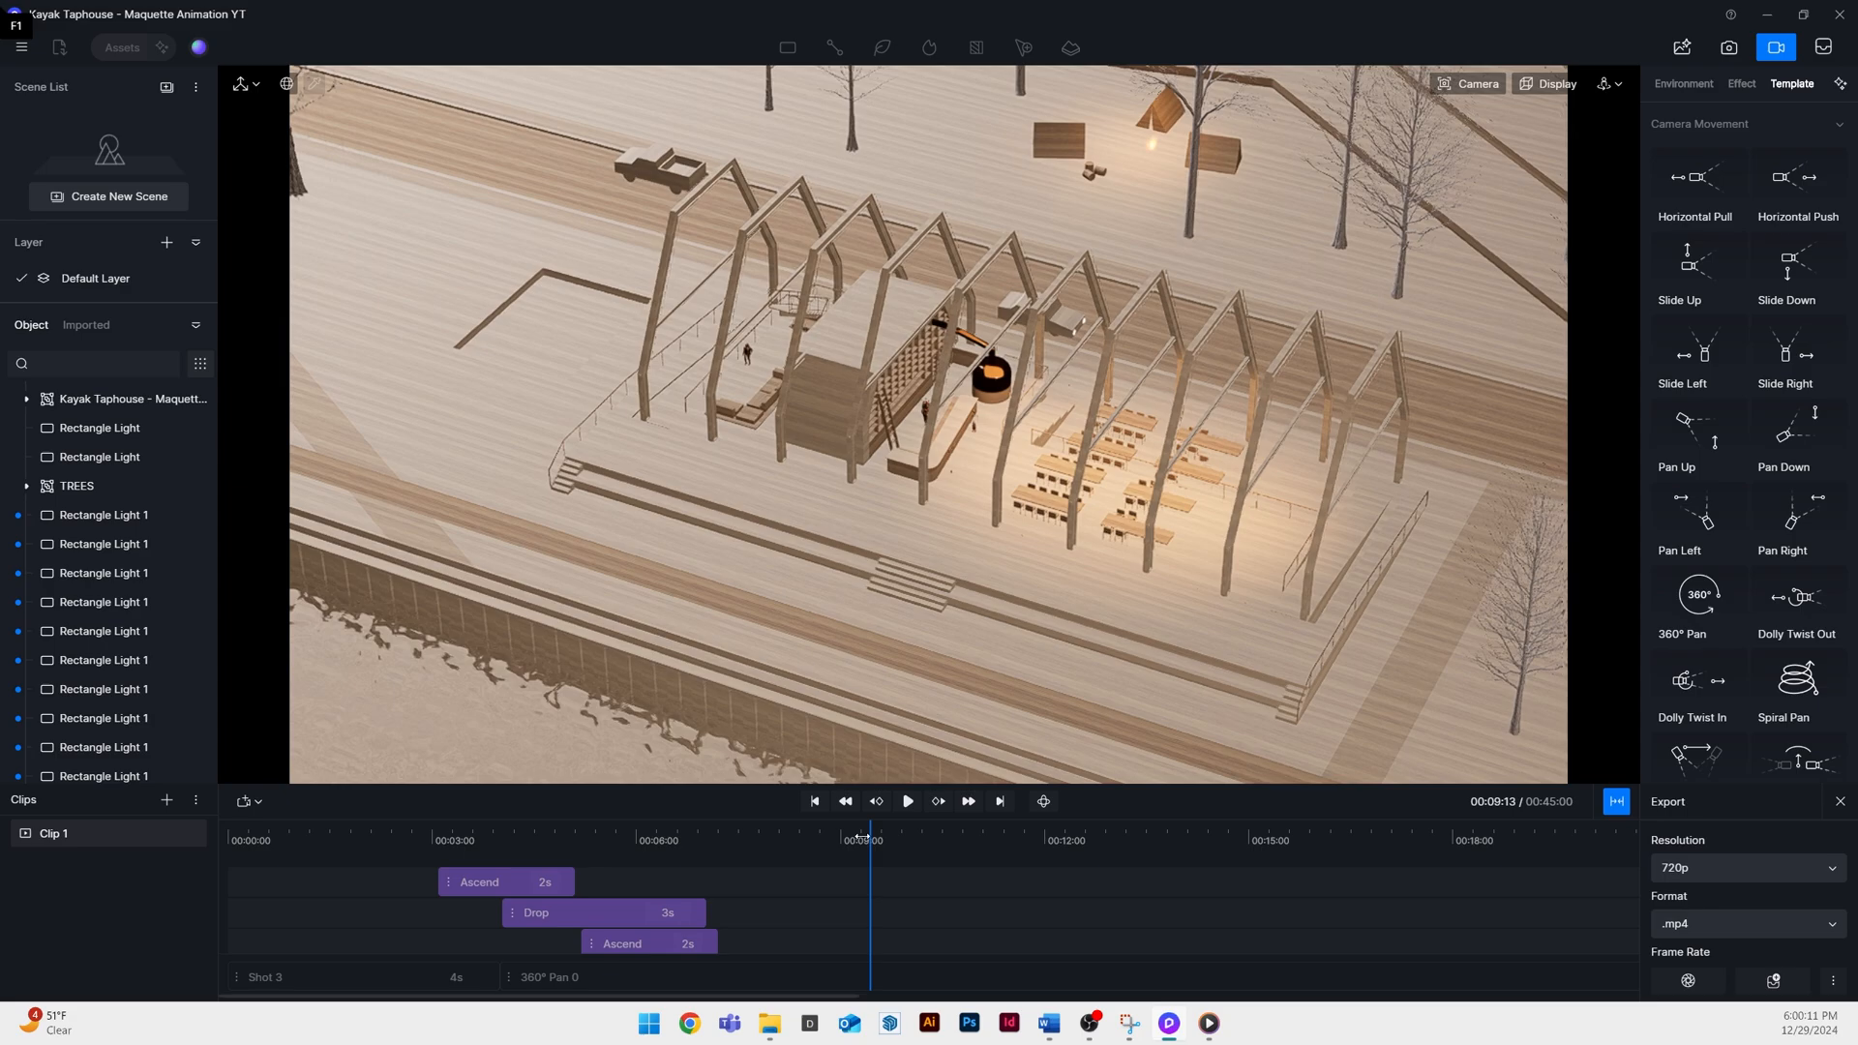
Keyframe the last Rectangle Light 1 to switch off near the 14-second mark
click(104, 573)
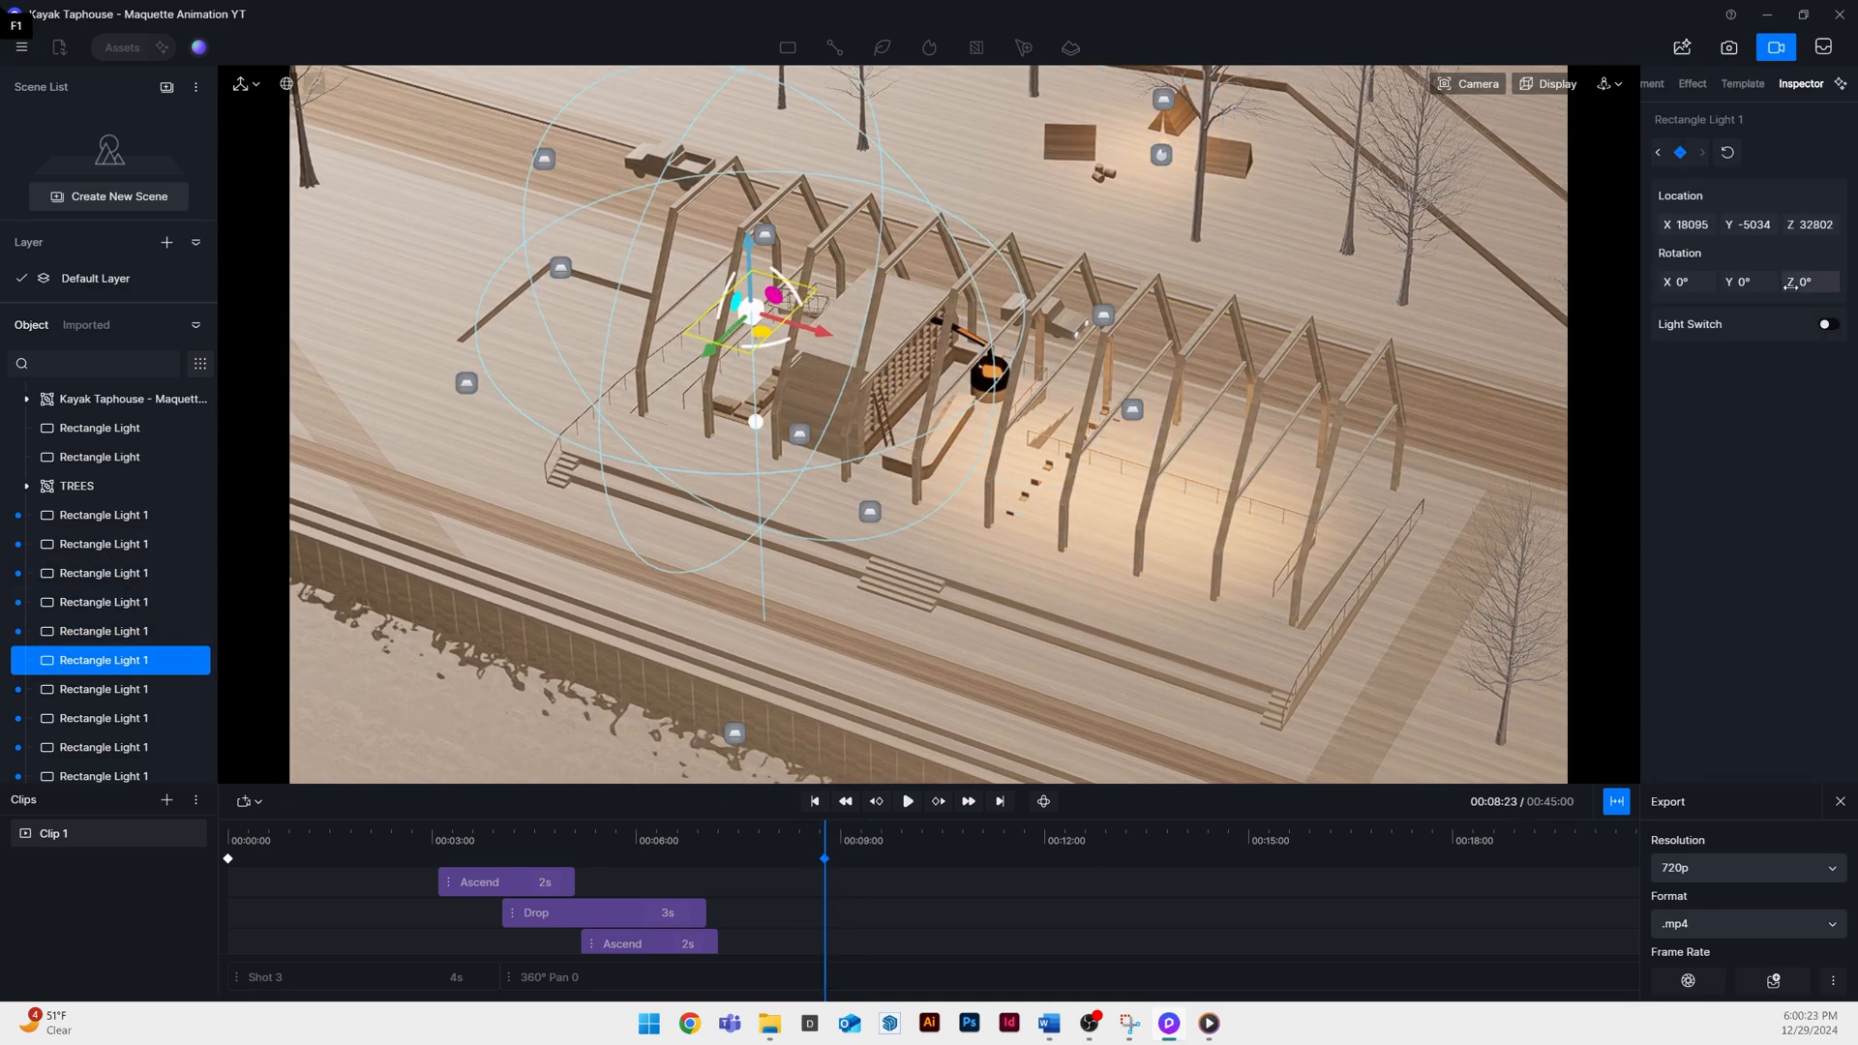
click(907, 802)
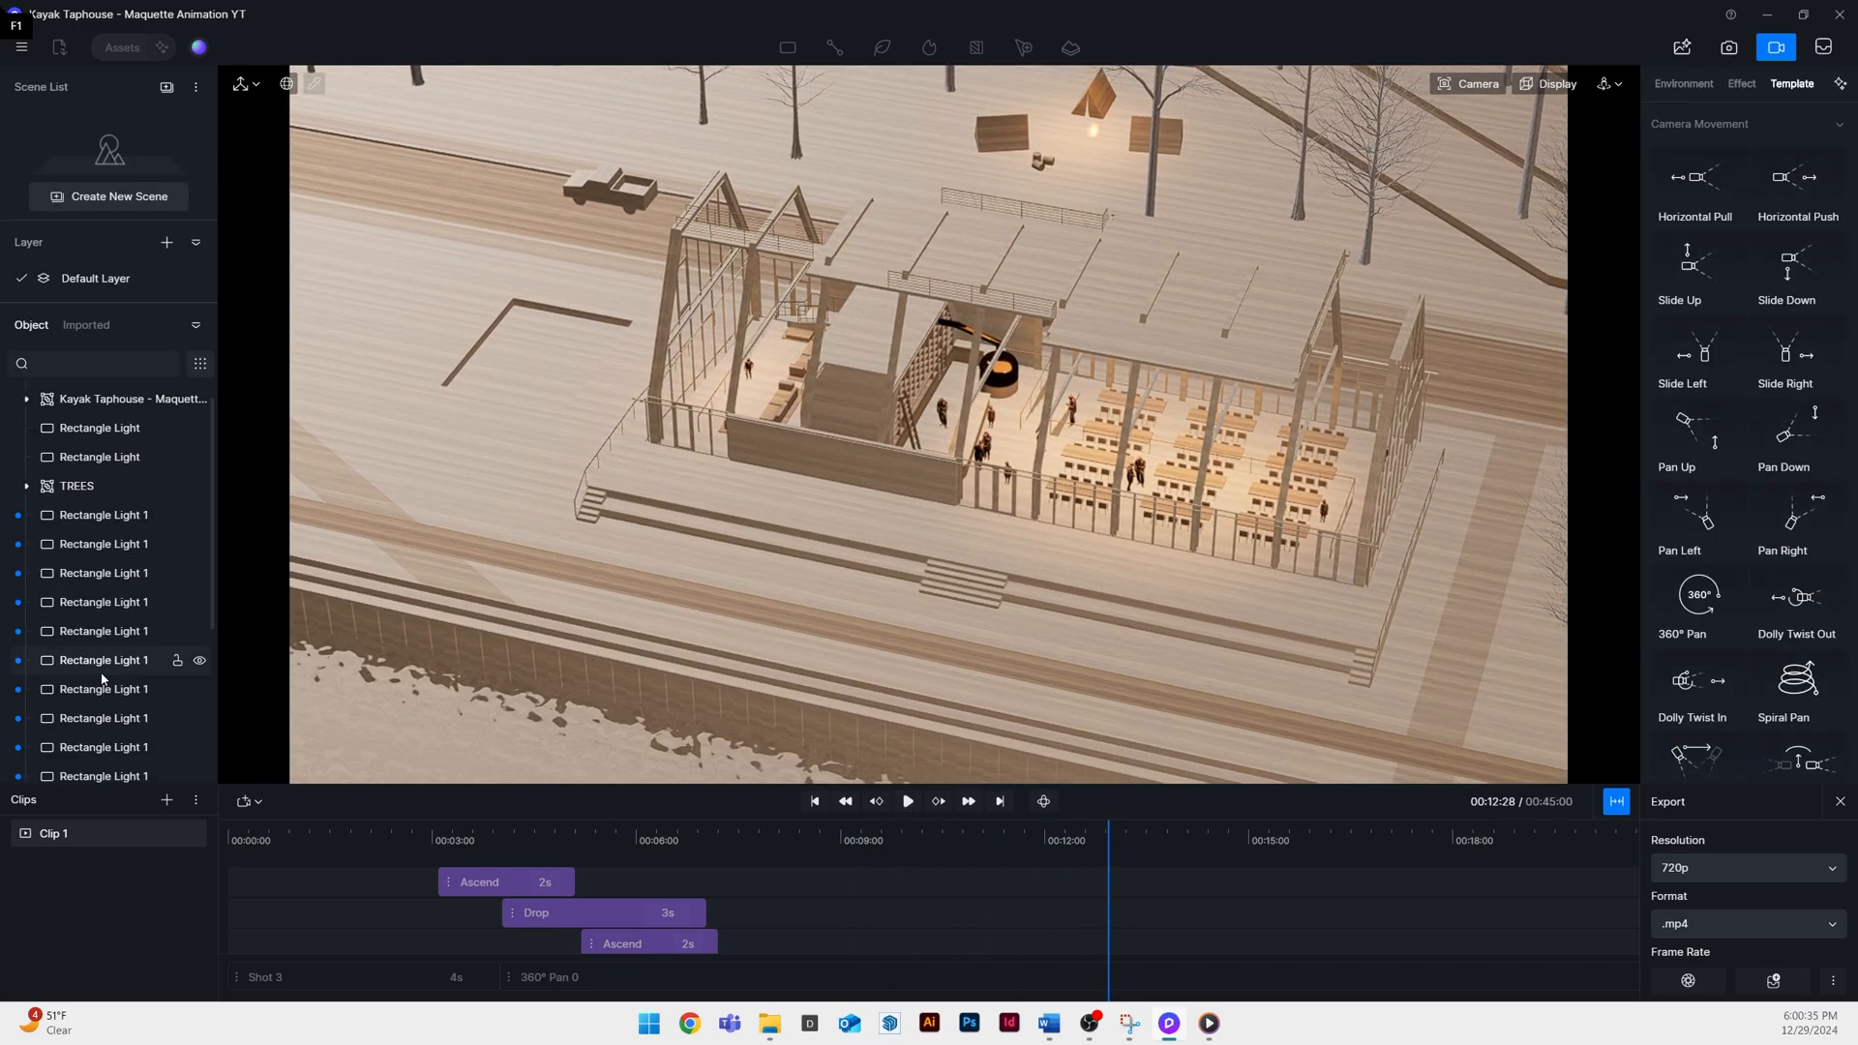
click(103, 602)
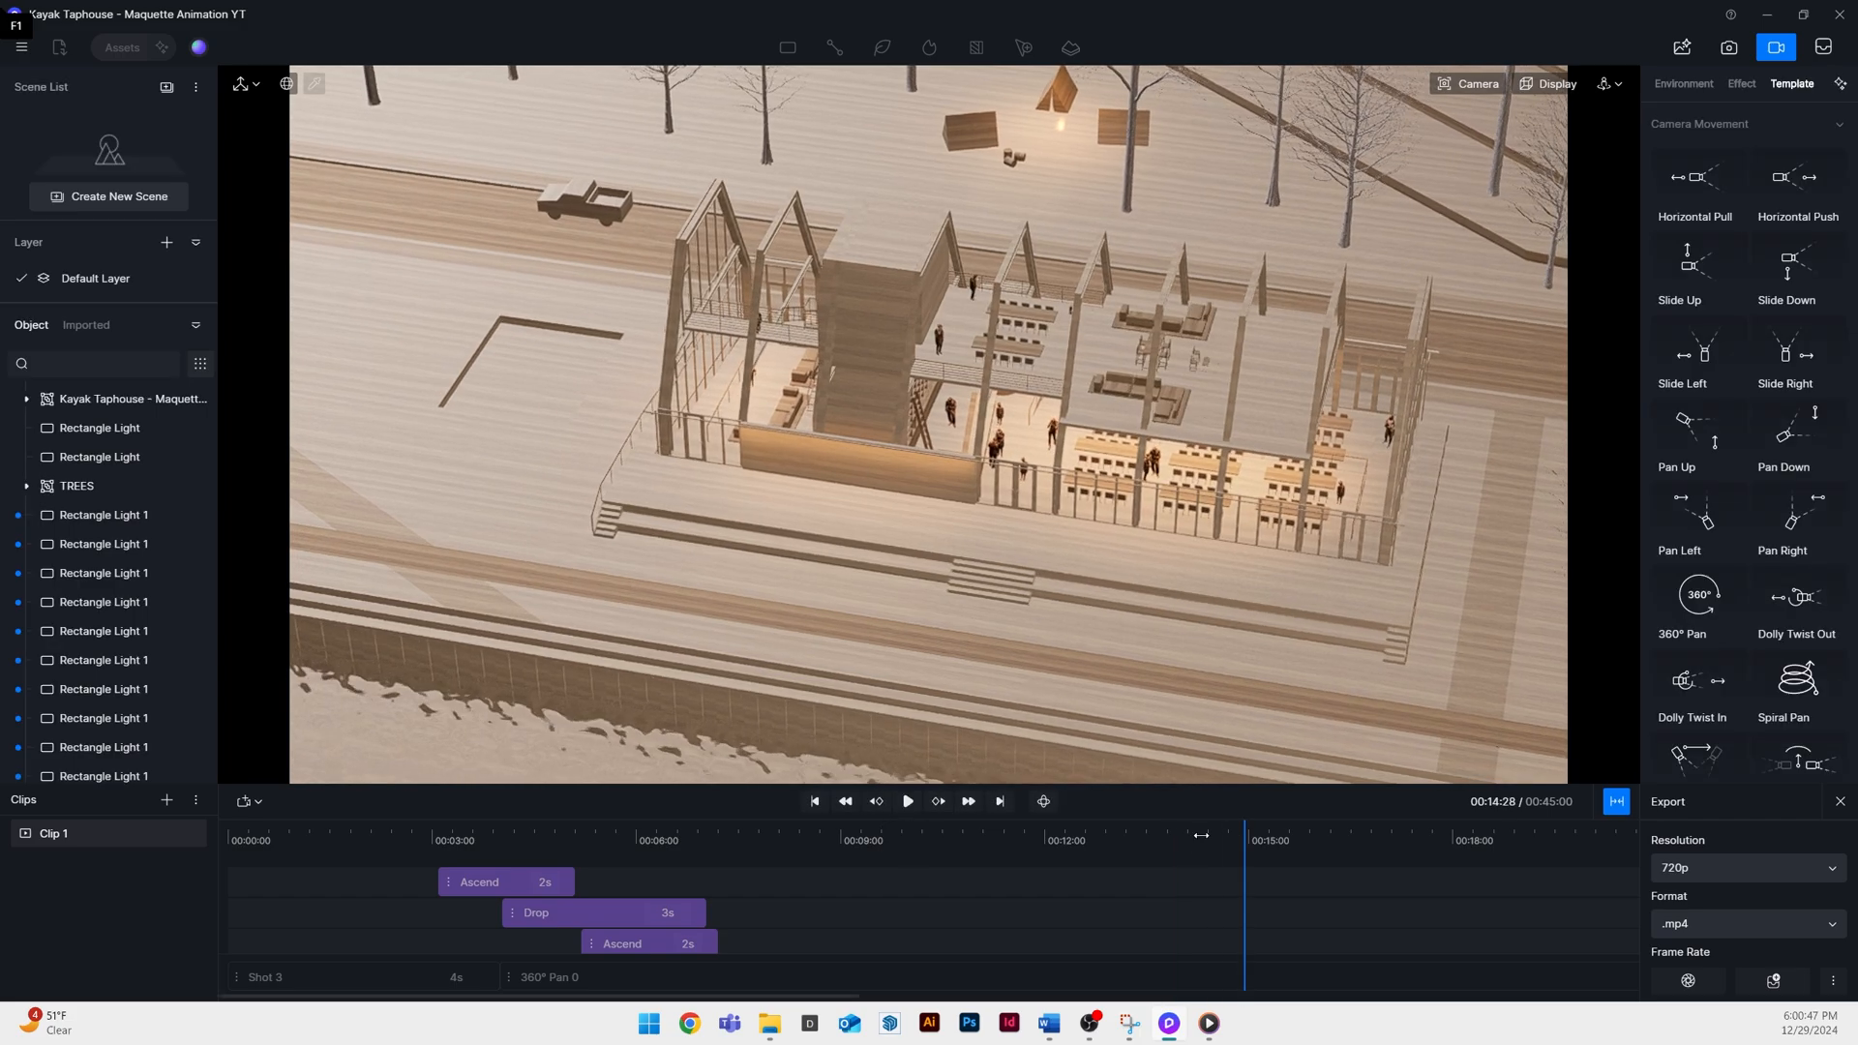
click(105, 773)
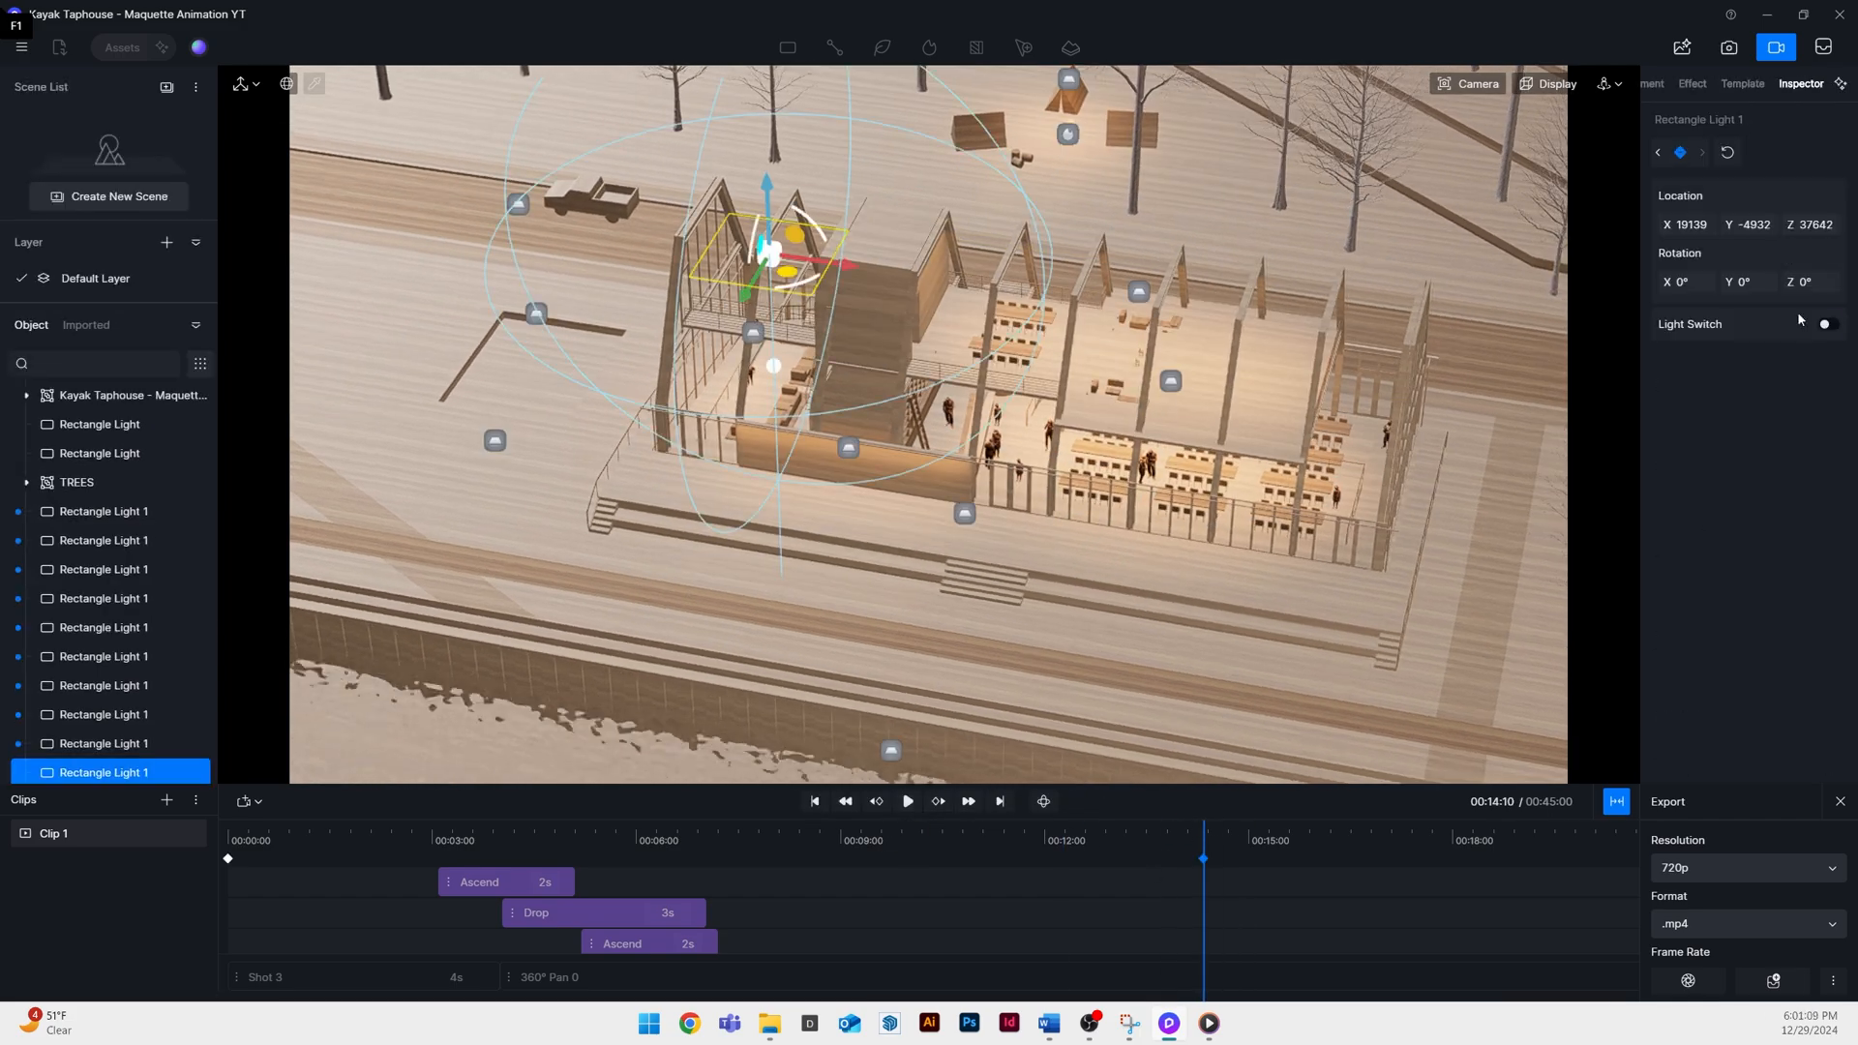
click(907, 801)
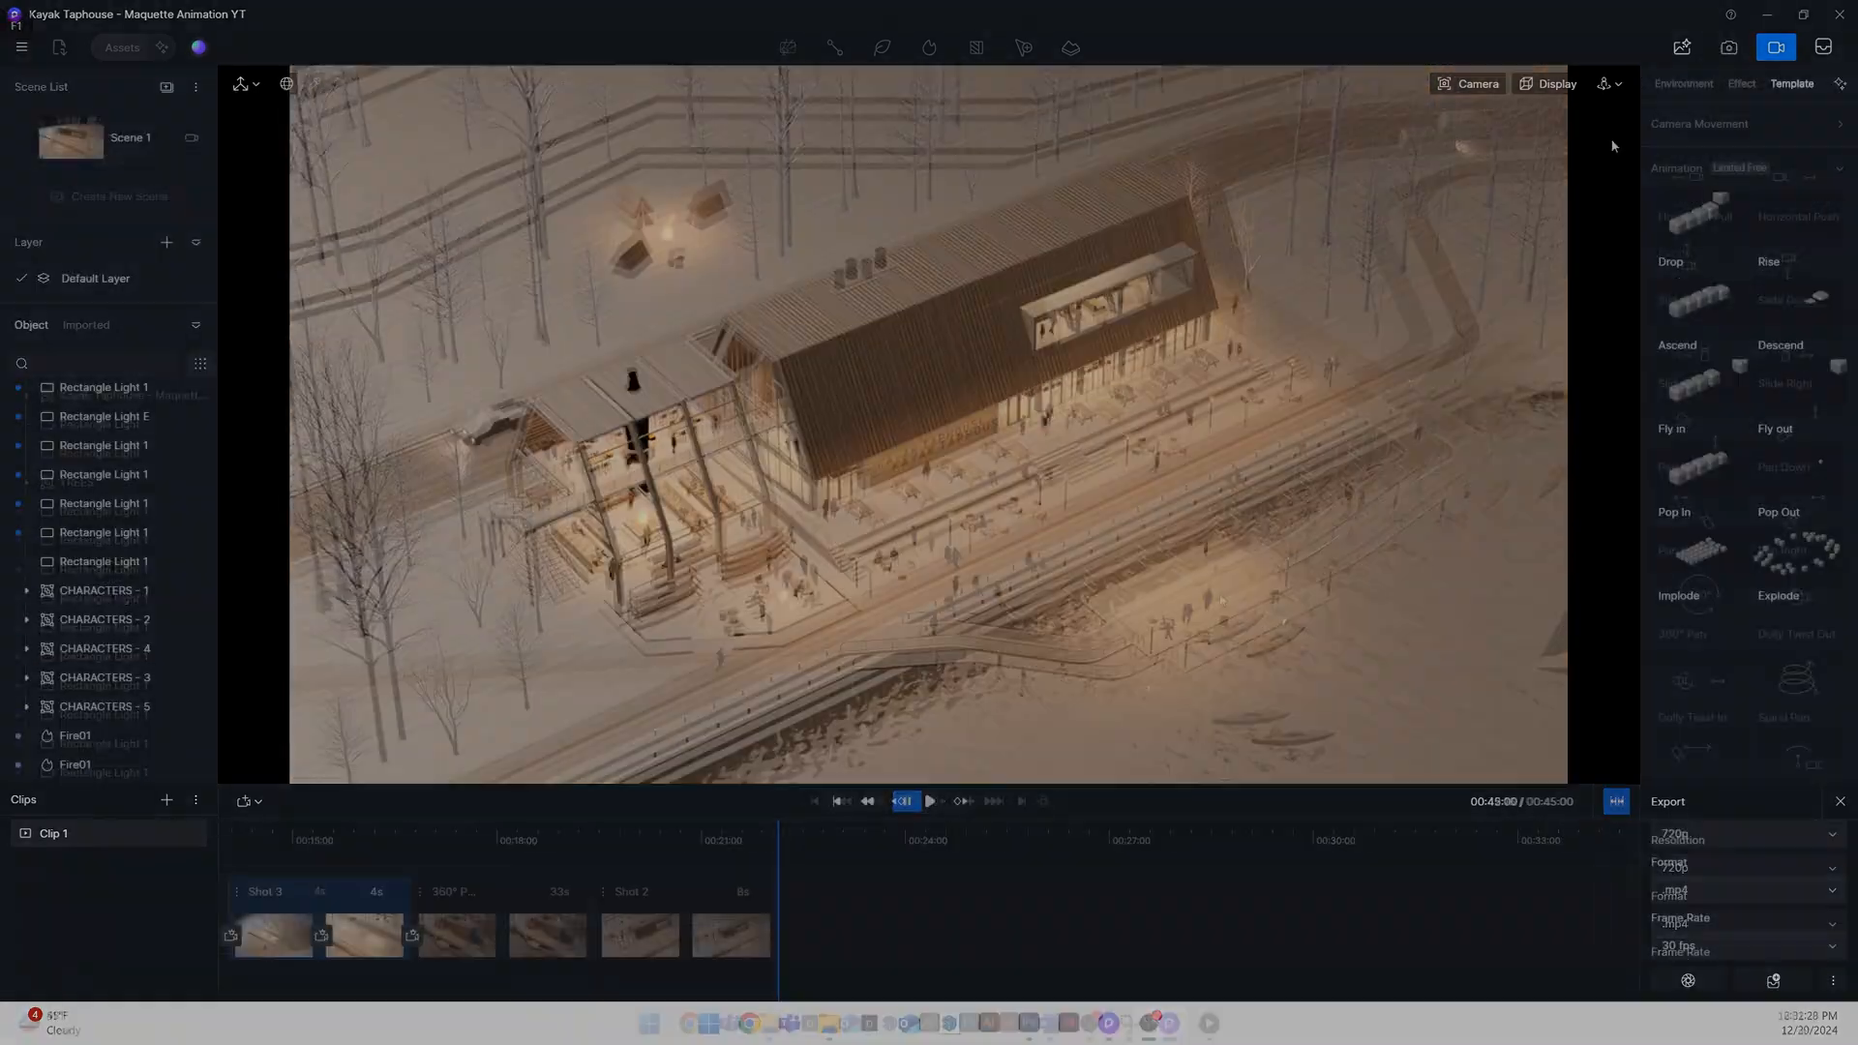
Choose 2K resolution and .mp4 format for the 30 fps video export
click(1607, 83)
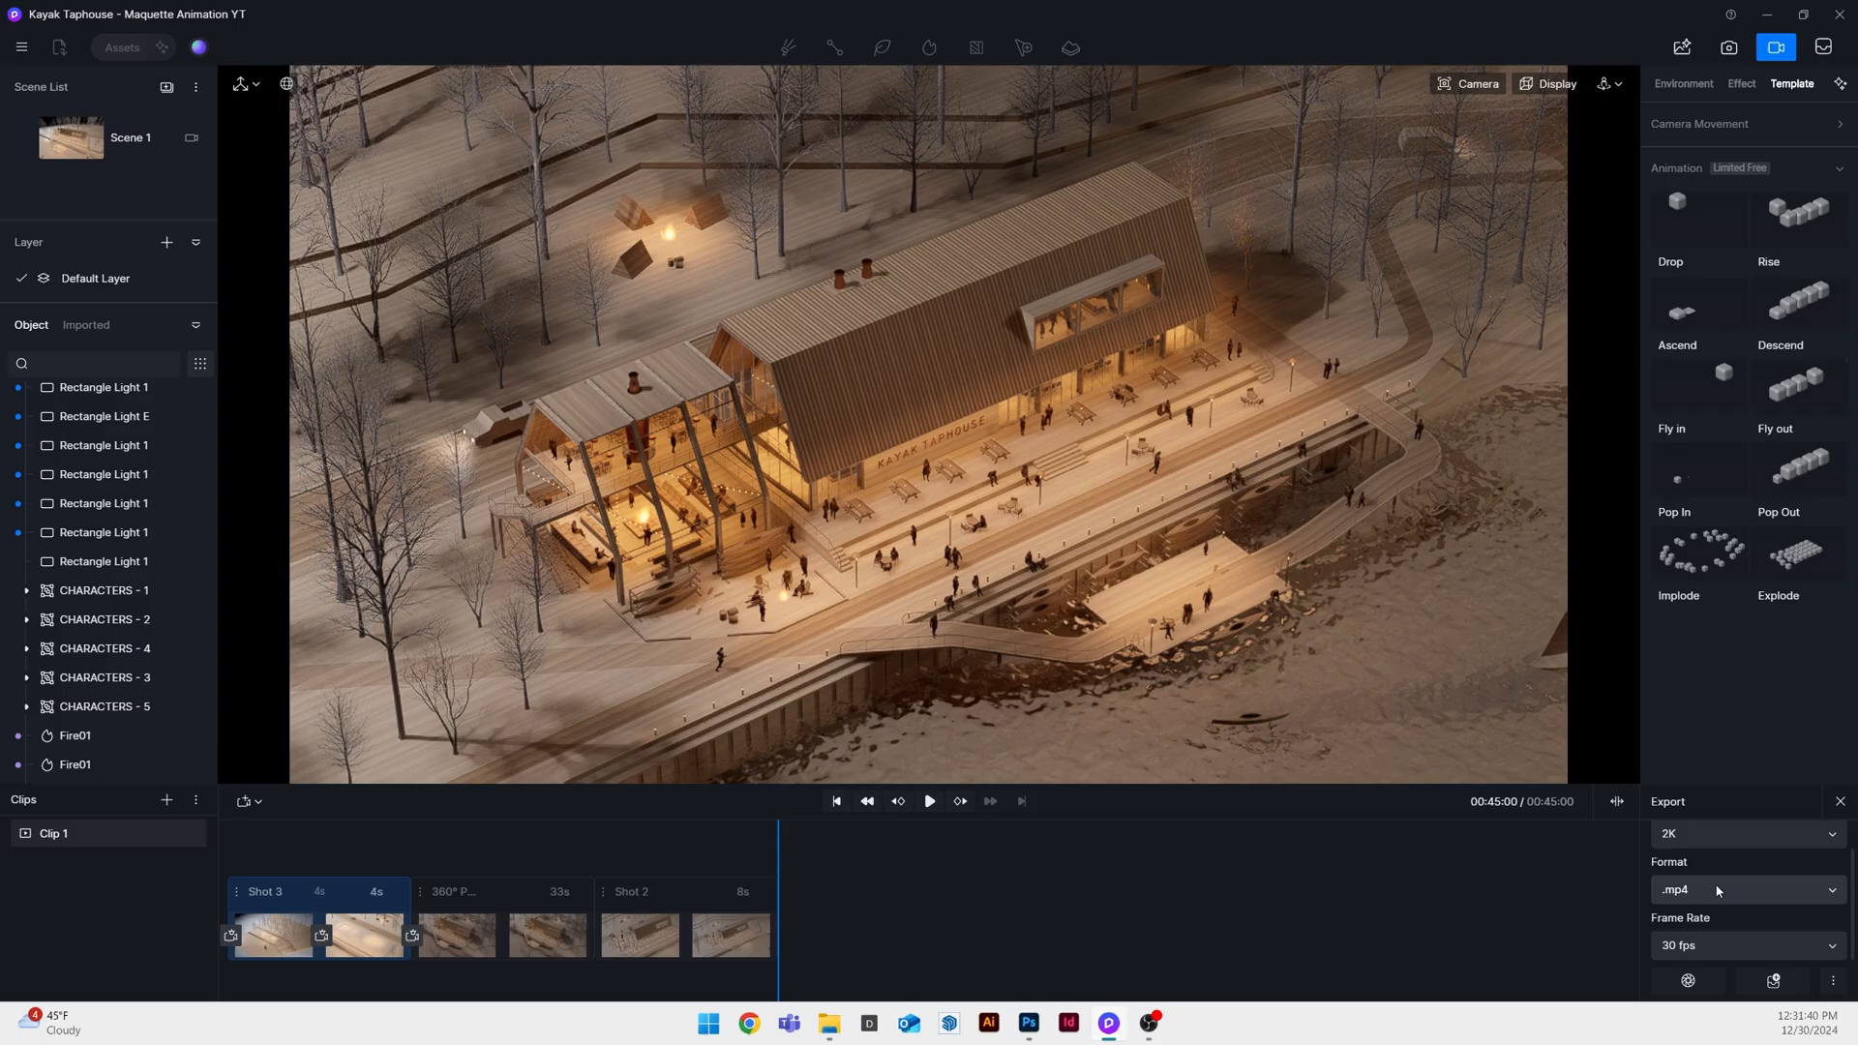
click(1058, 1022)
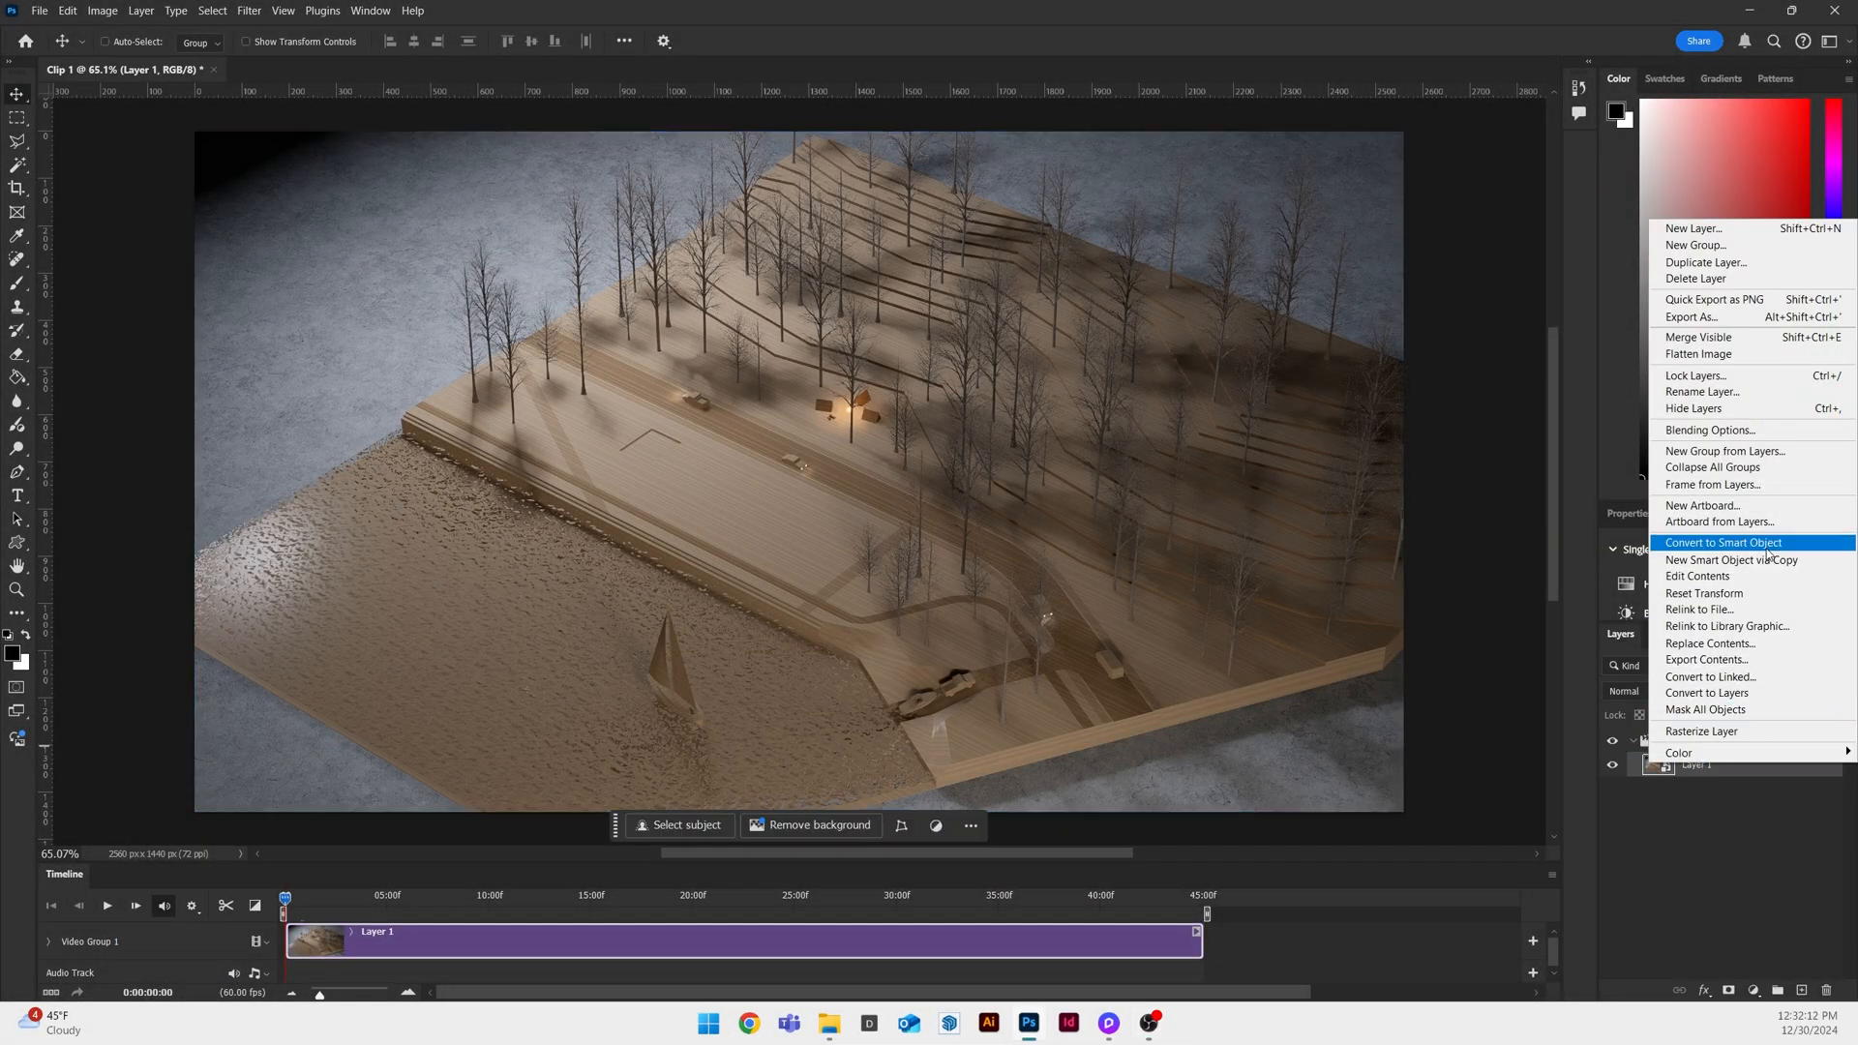
Convert Layer 1 to a smart object and apply Camera Raw with exposure +0.35, texture +93
click(1723, 542)
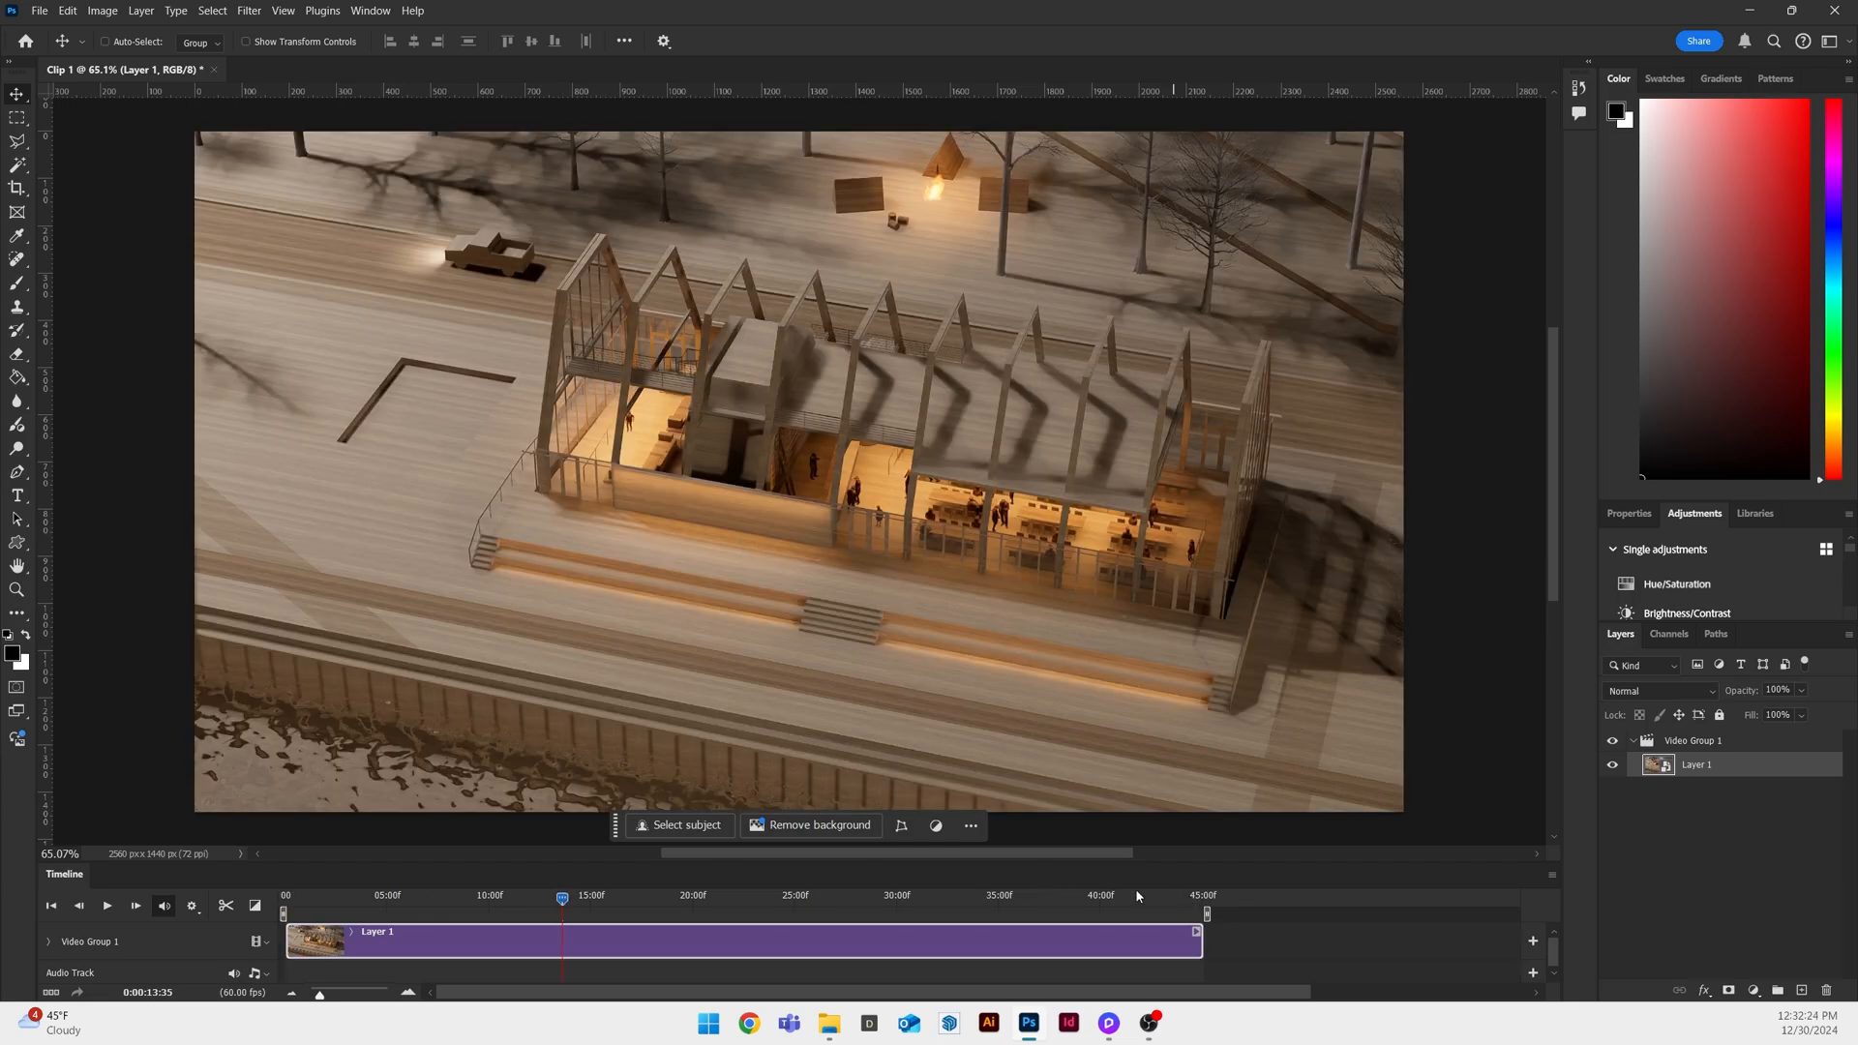
click(248, 11)
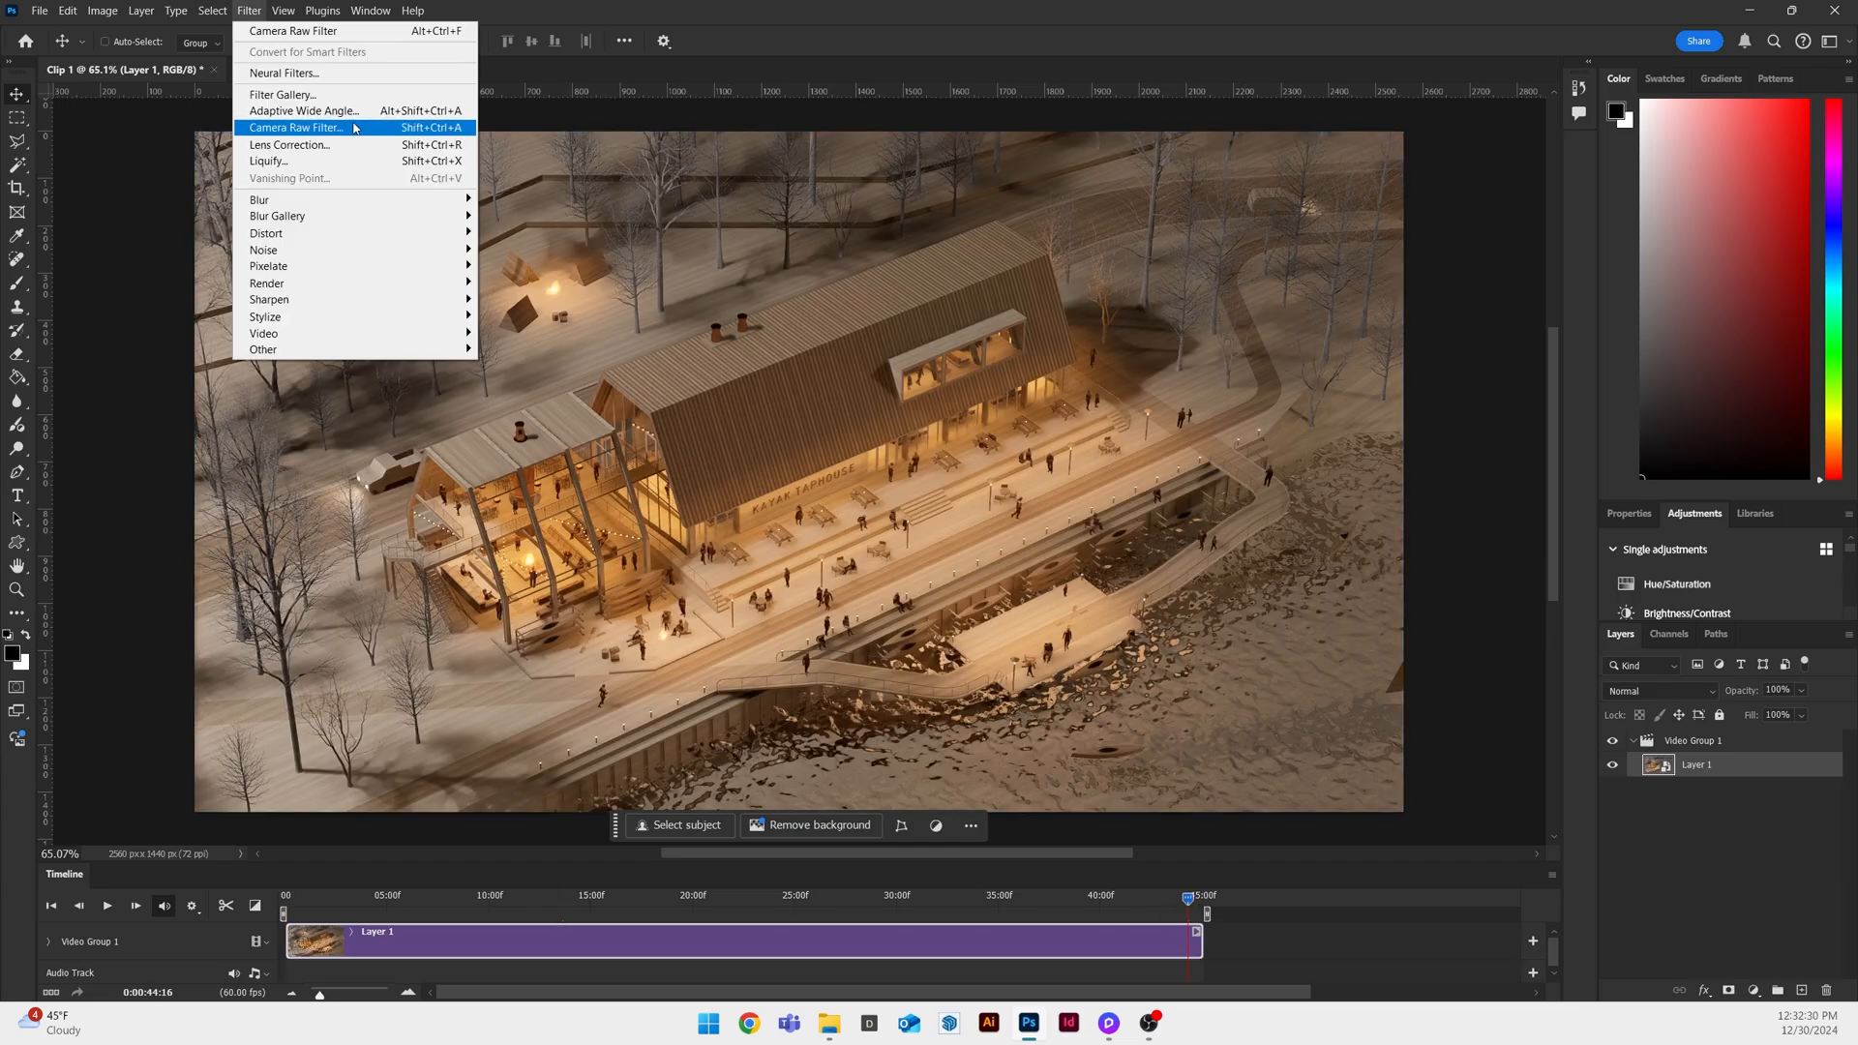
click(298, 126)
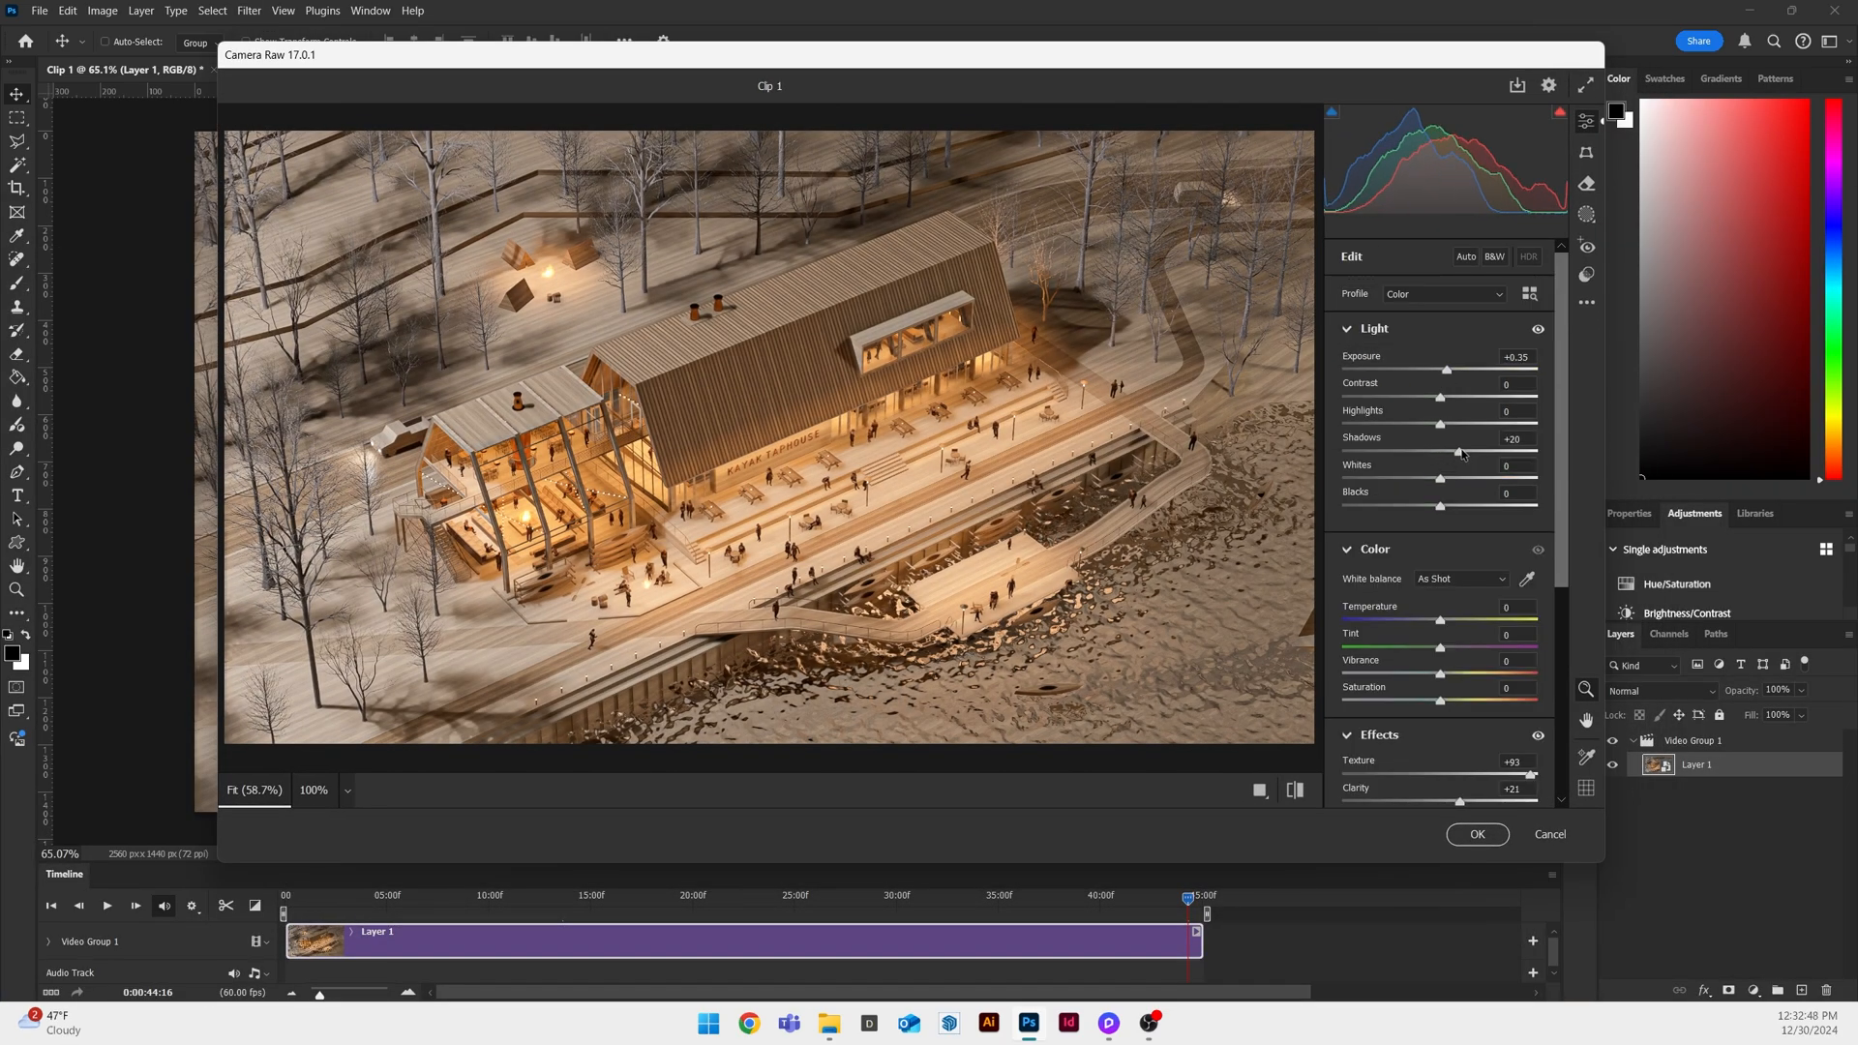
click(1478, 835)
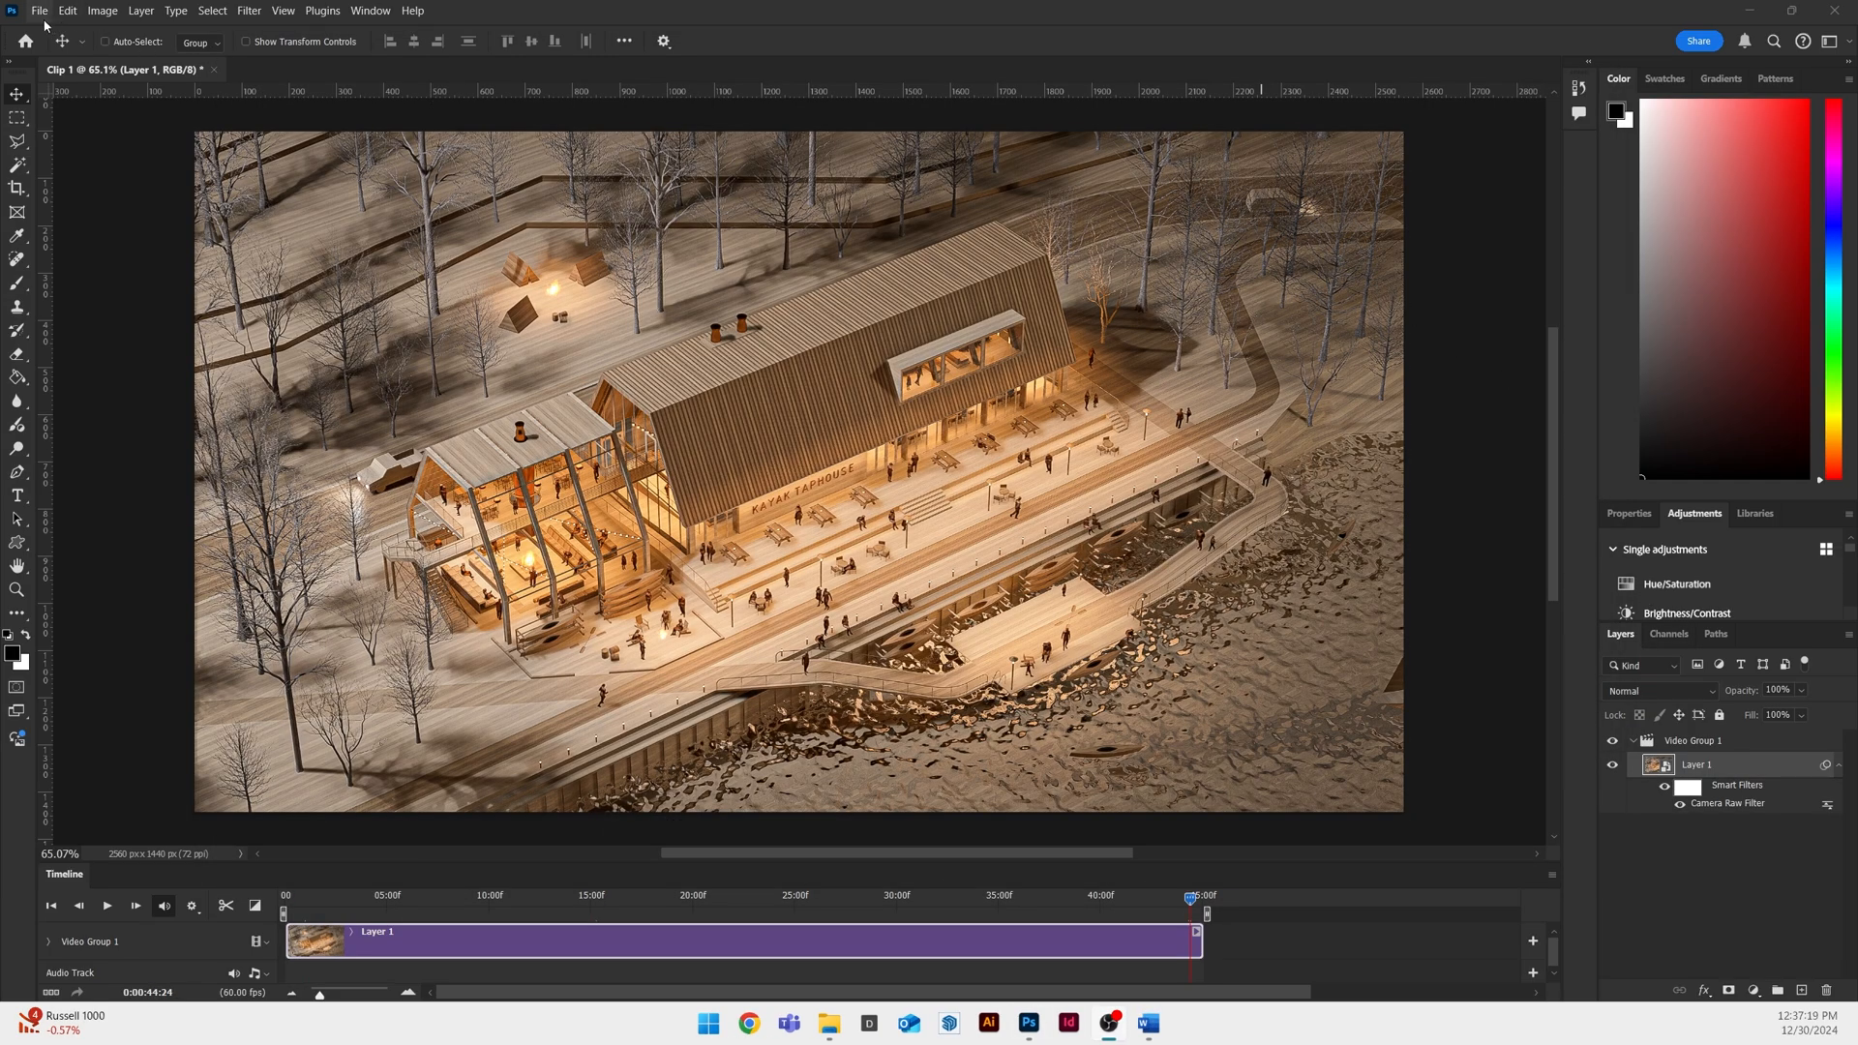
click(46, 10)
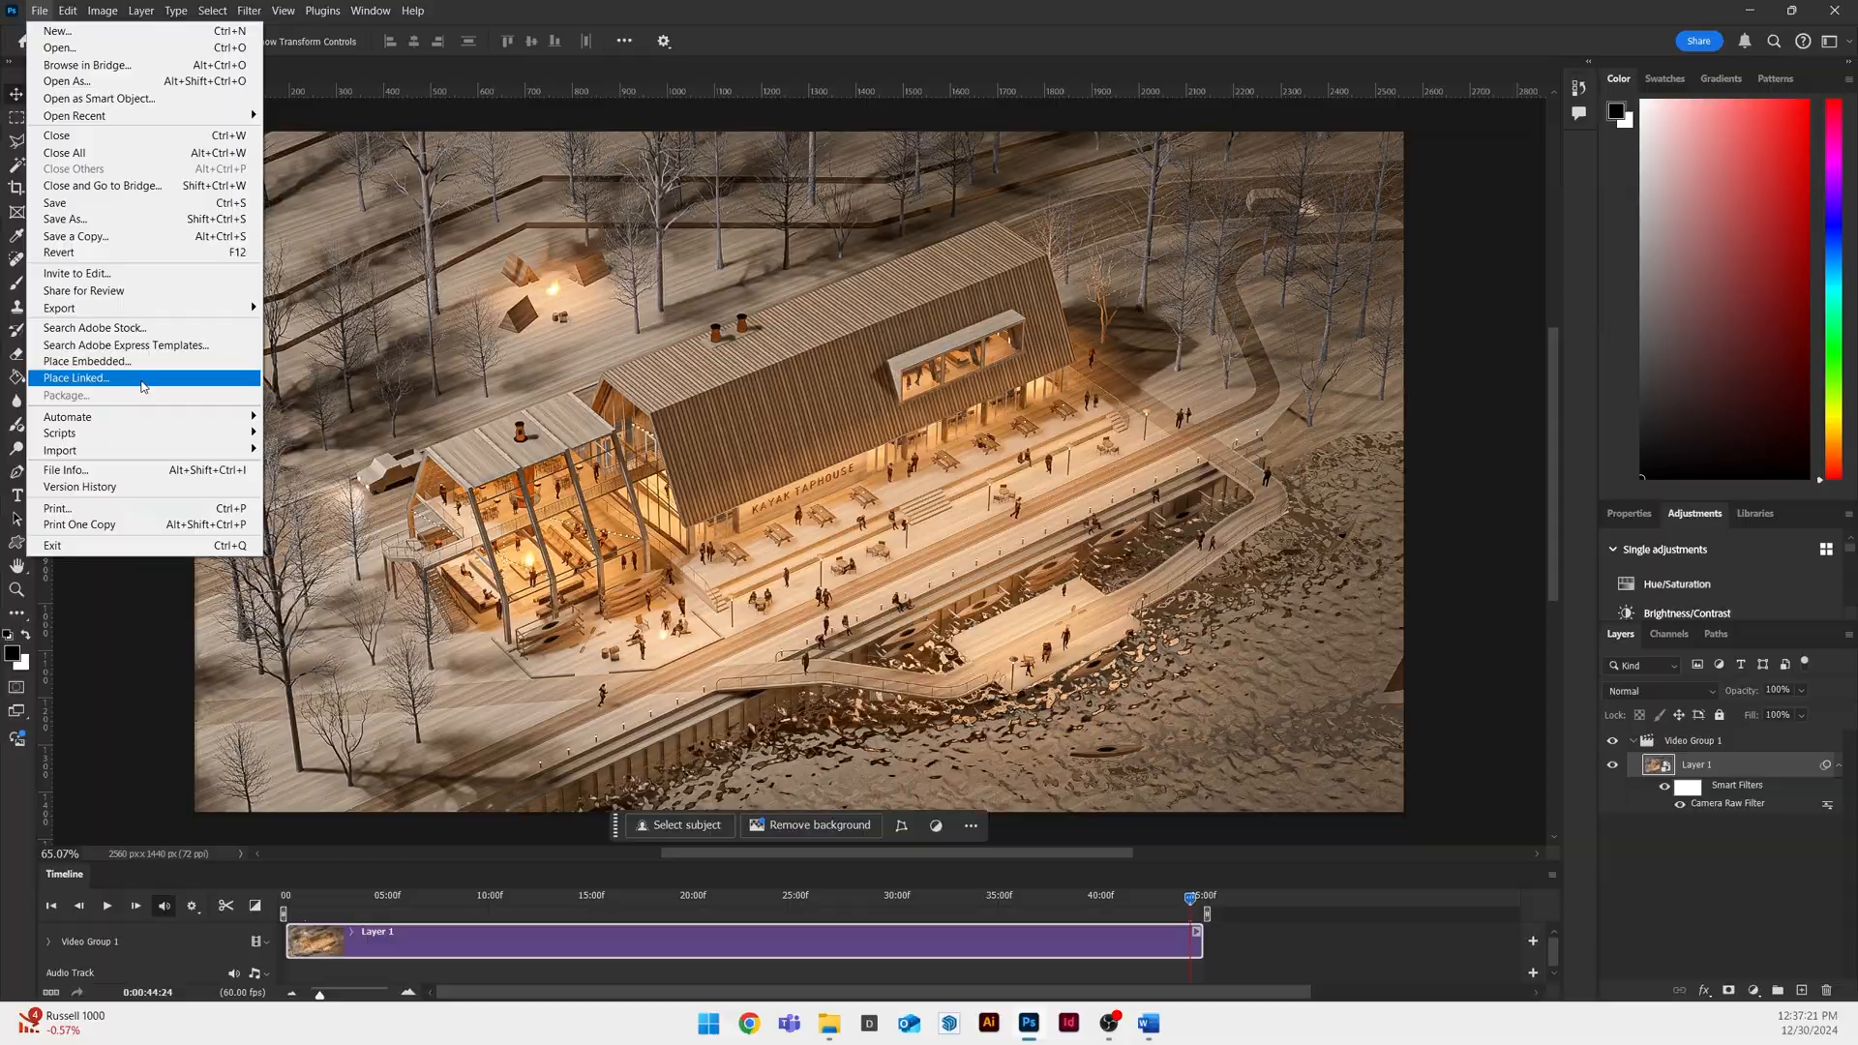